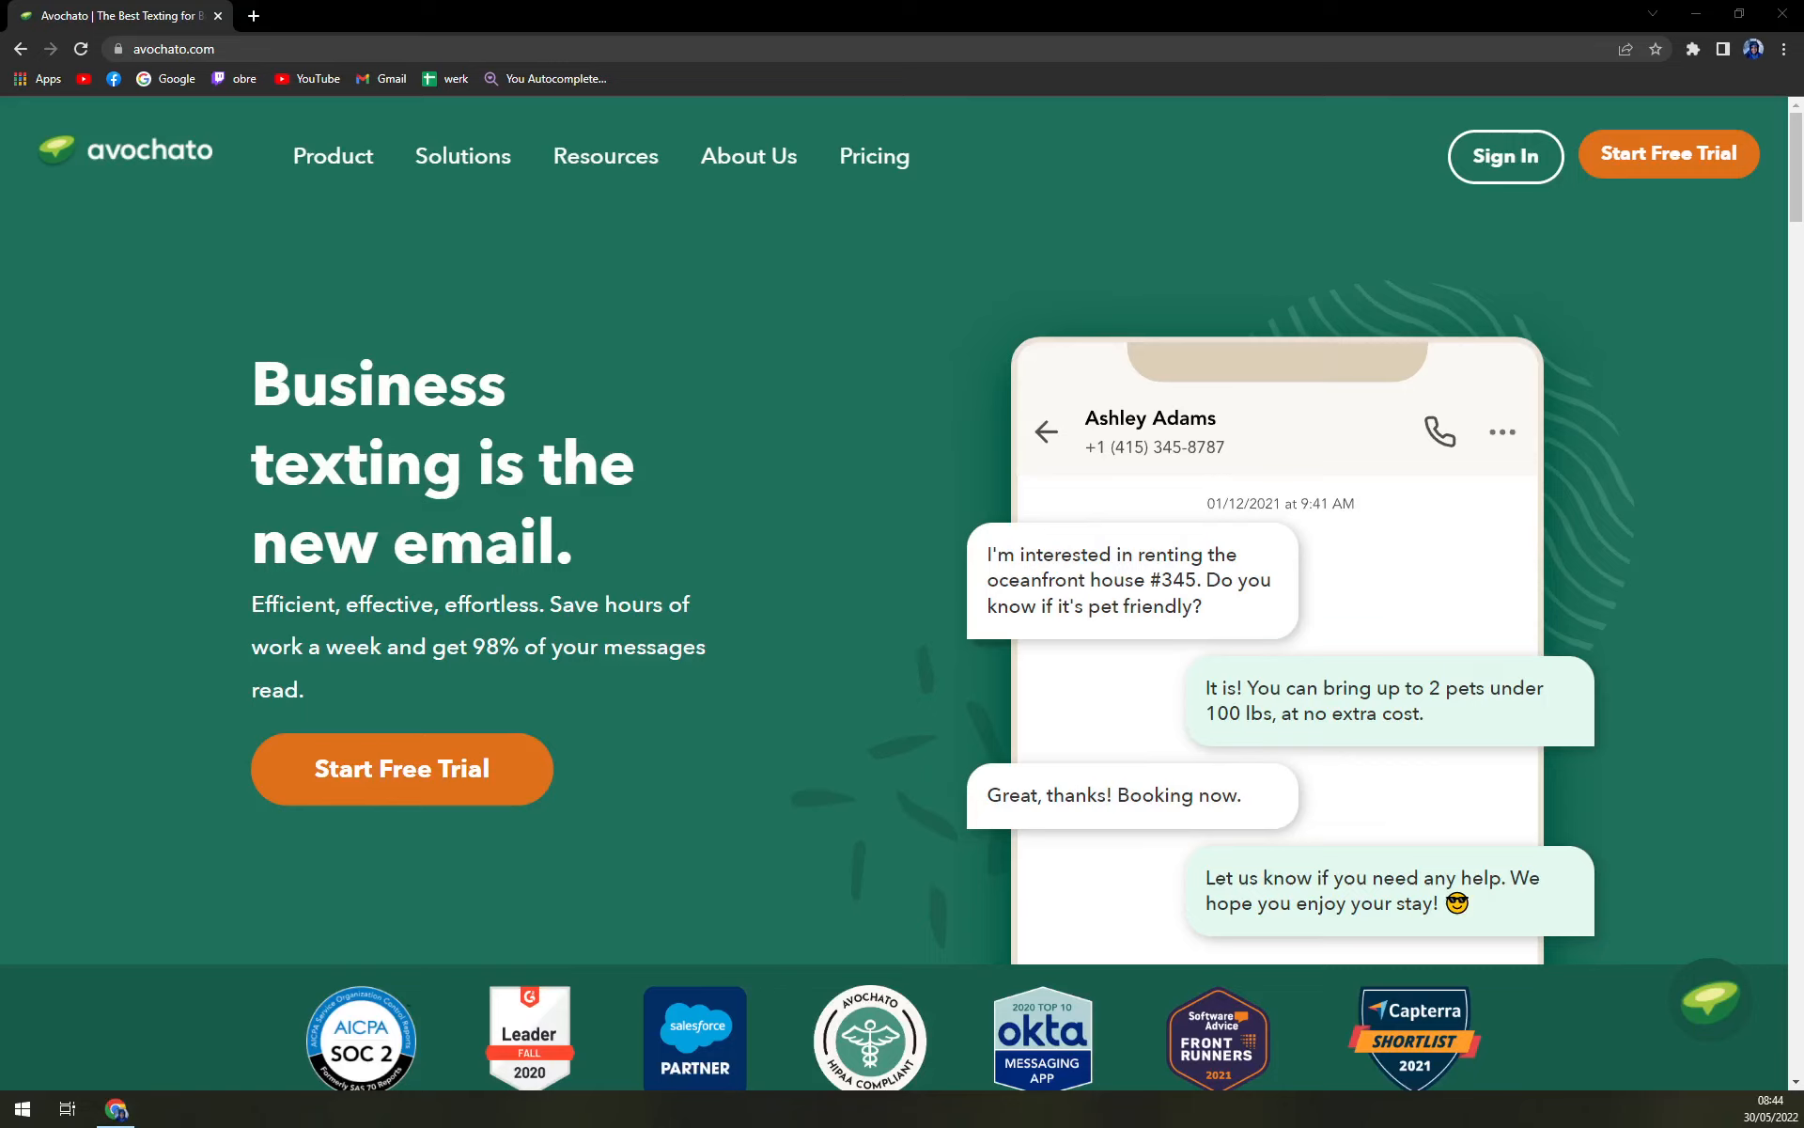
mouse_move(480, 258)
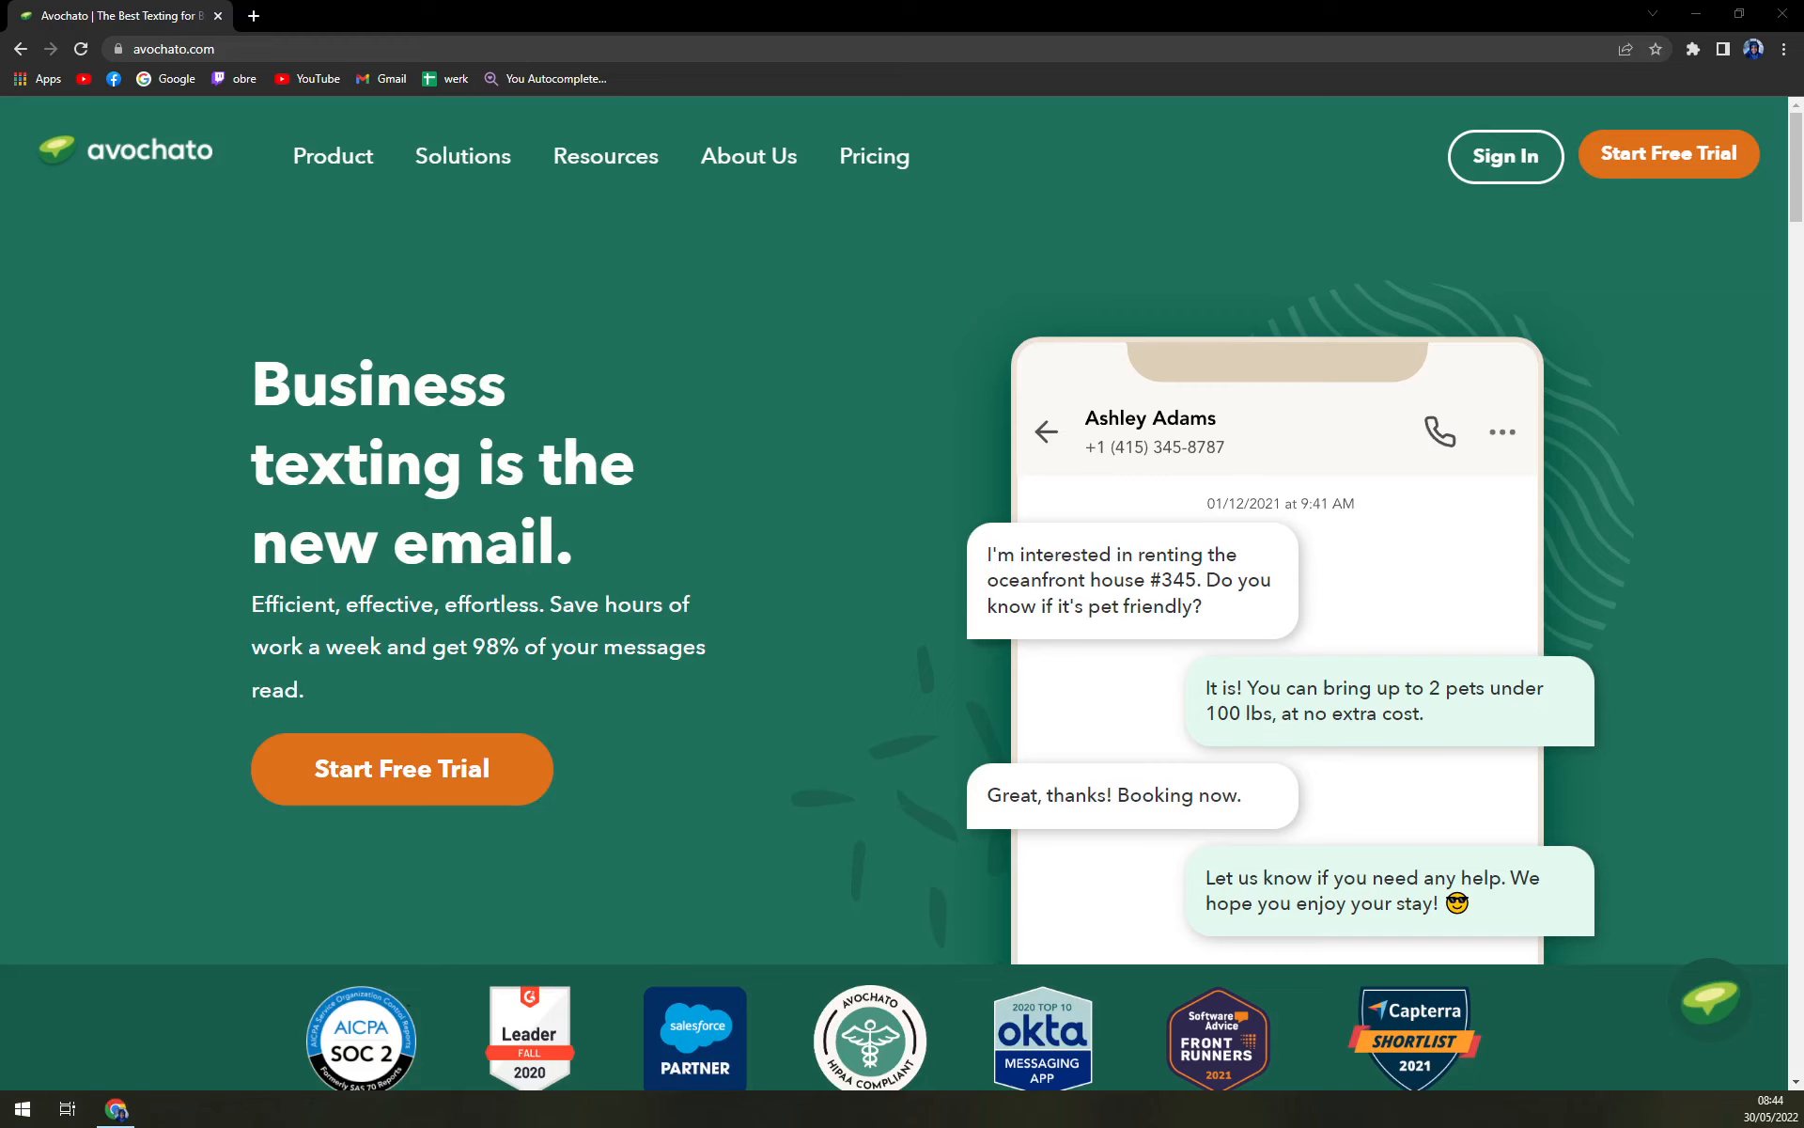
Go to the Pricing page and switch plan prices from monthly back to annual billing
scroll("down", 3)
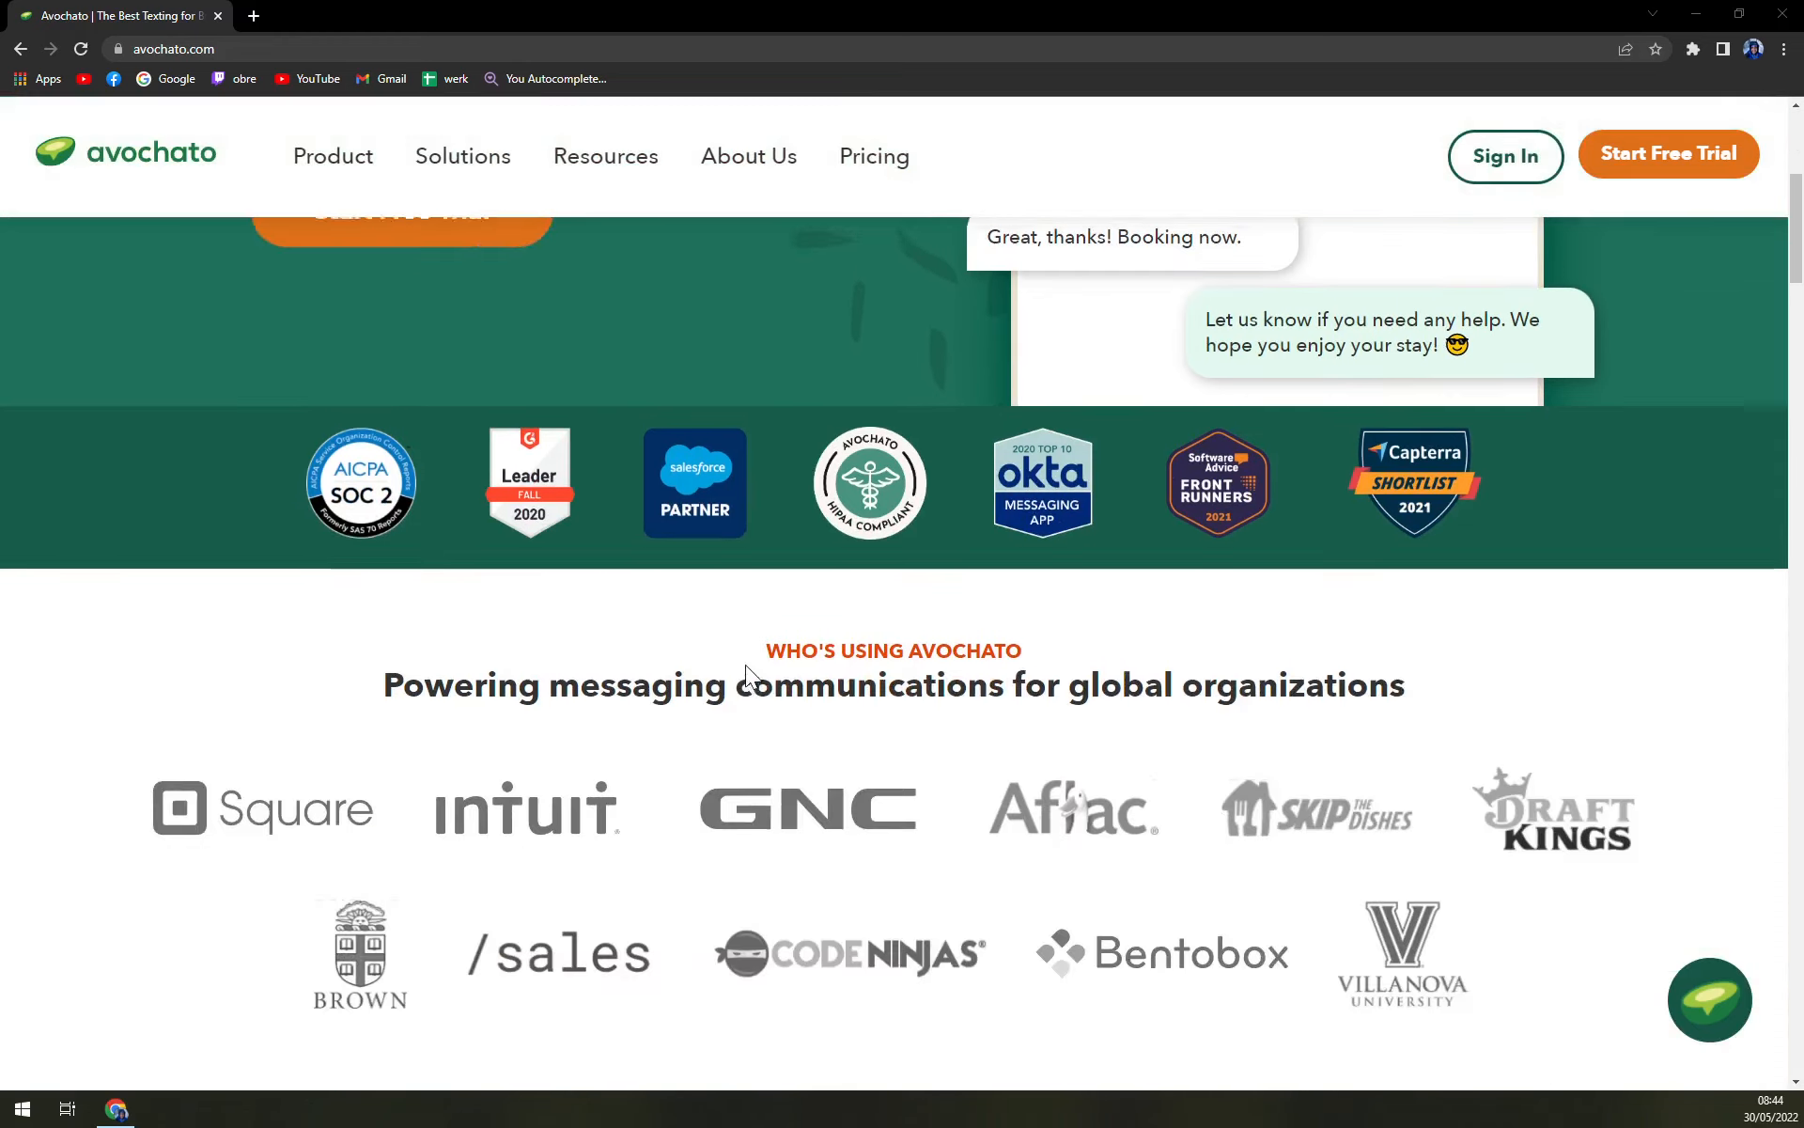
scroll("up", 3)
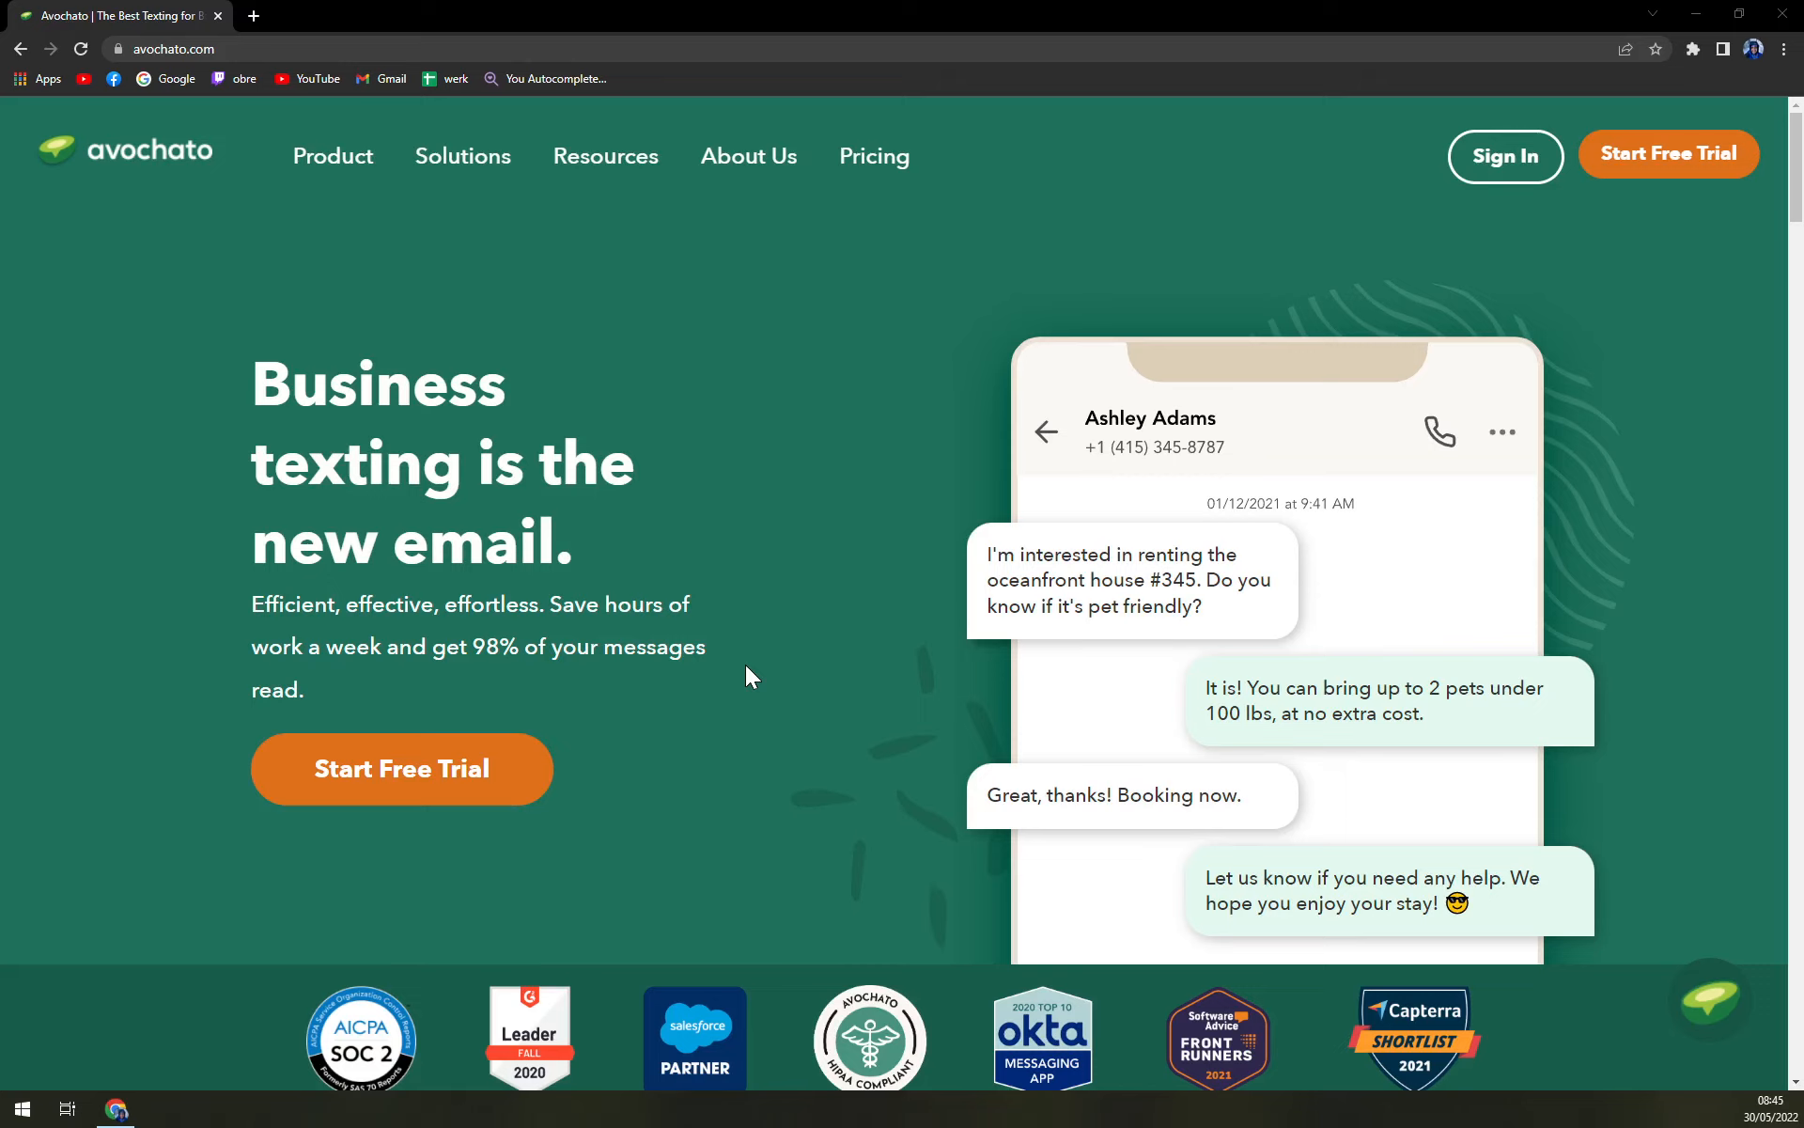
mouse_move(736, 676)
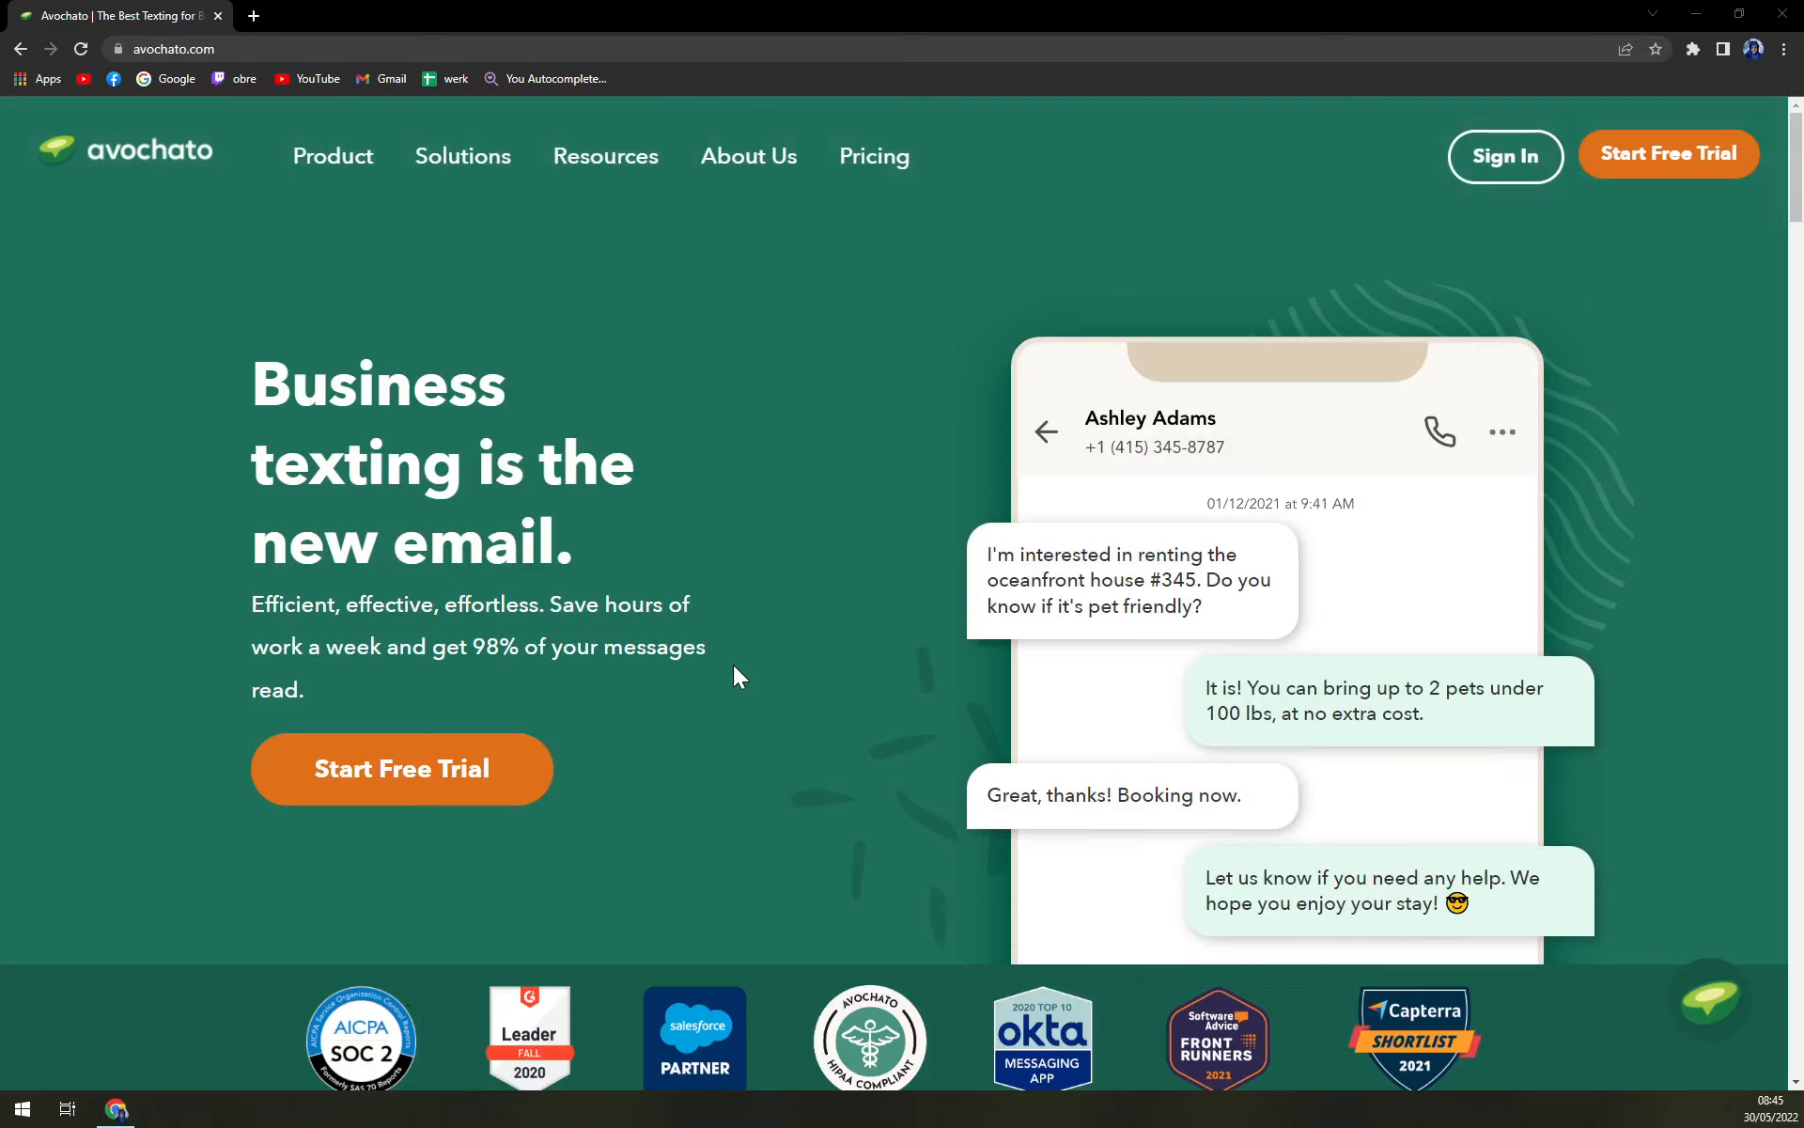
mouse_move(732, 668)
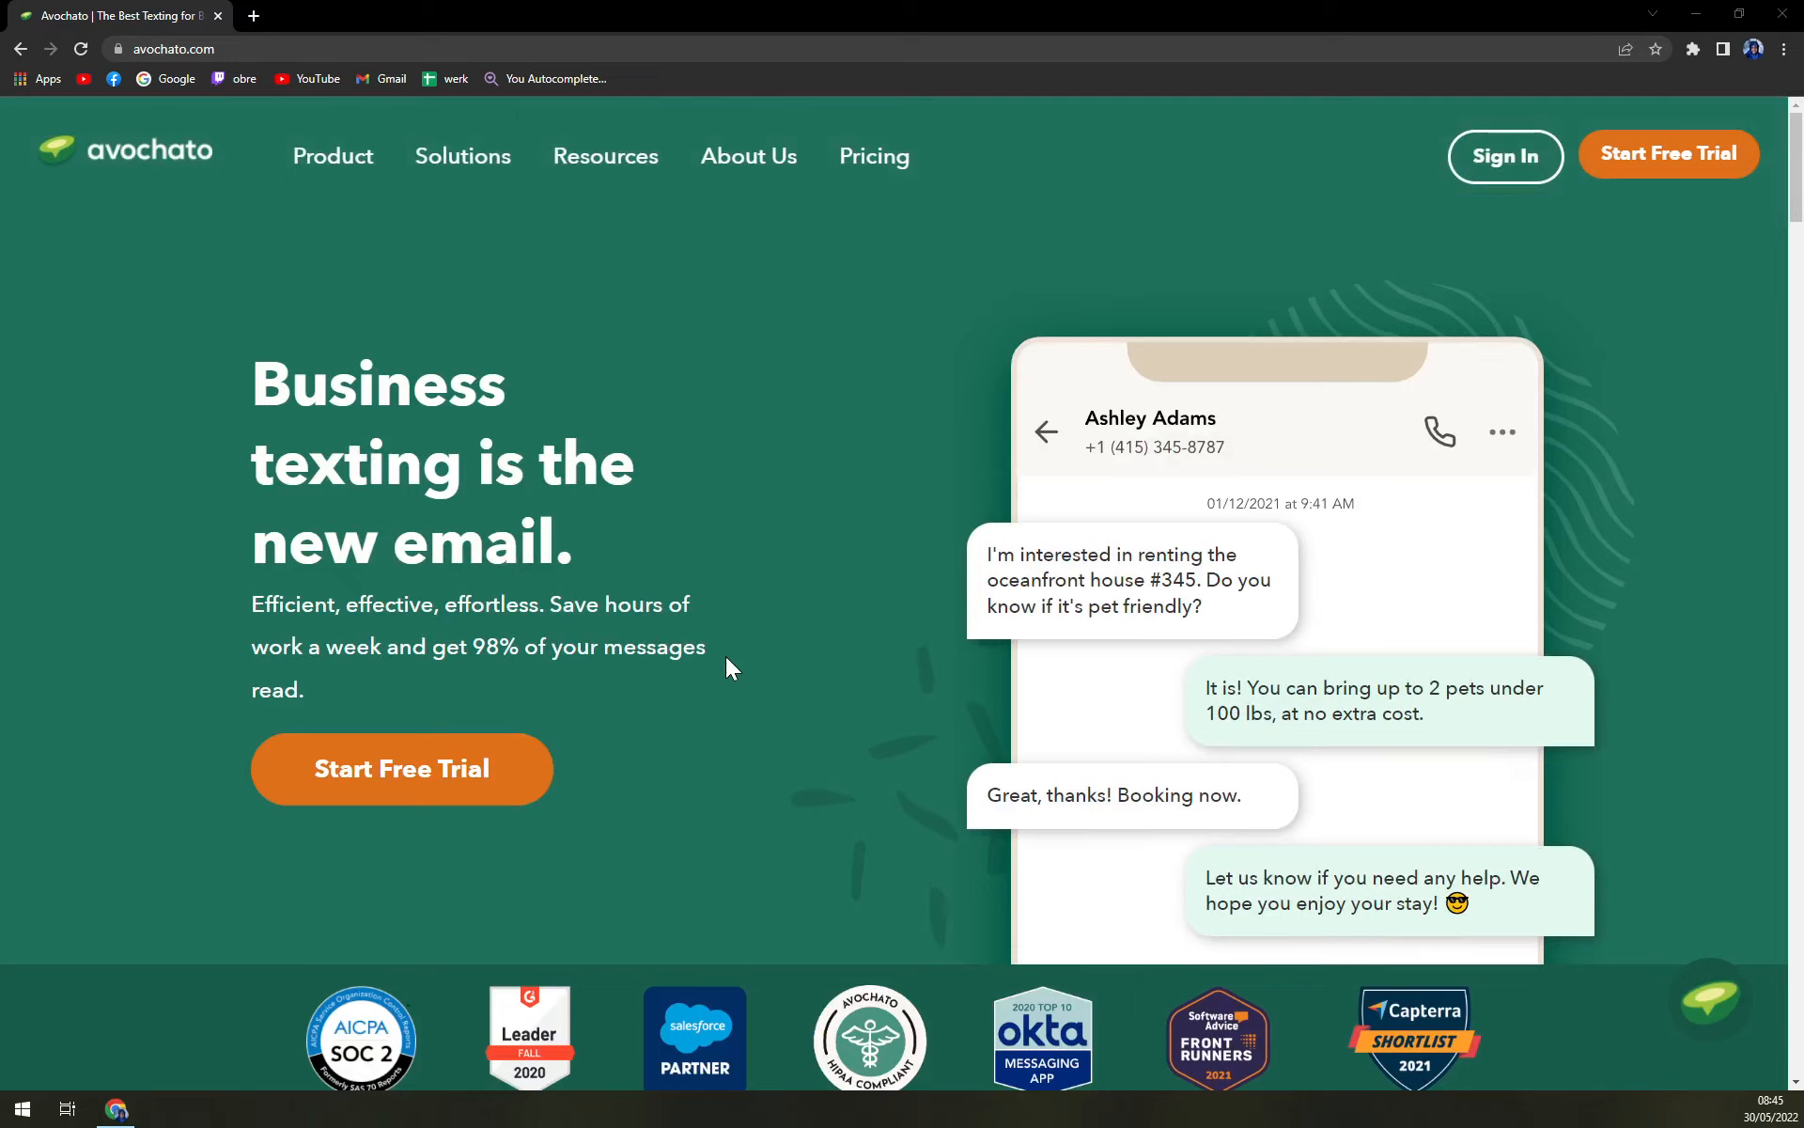
mouse_move(650, 470)
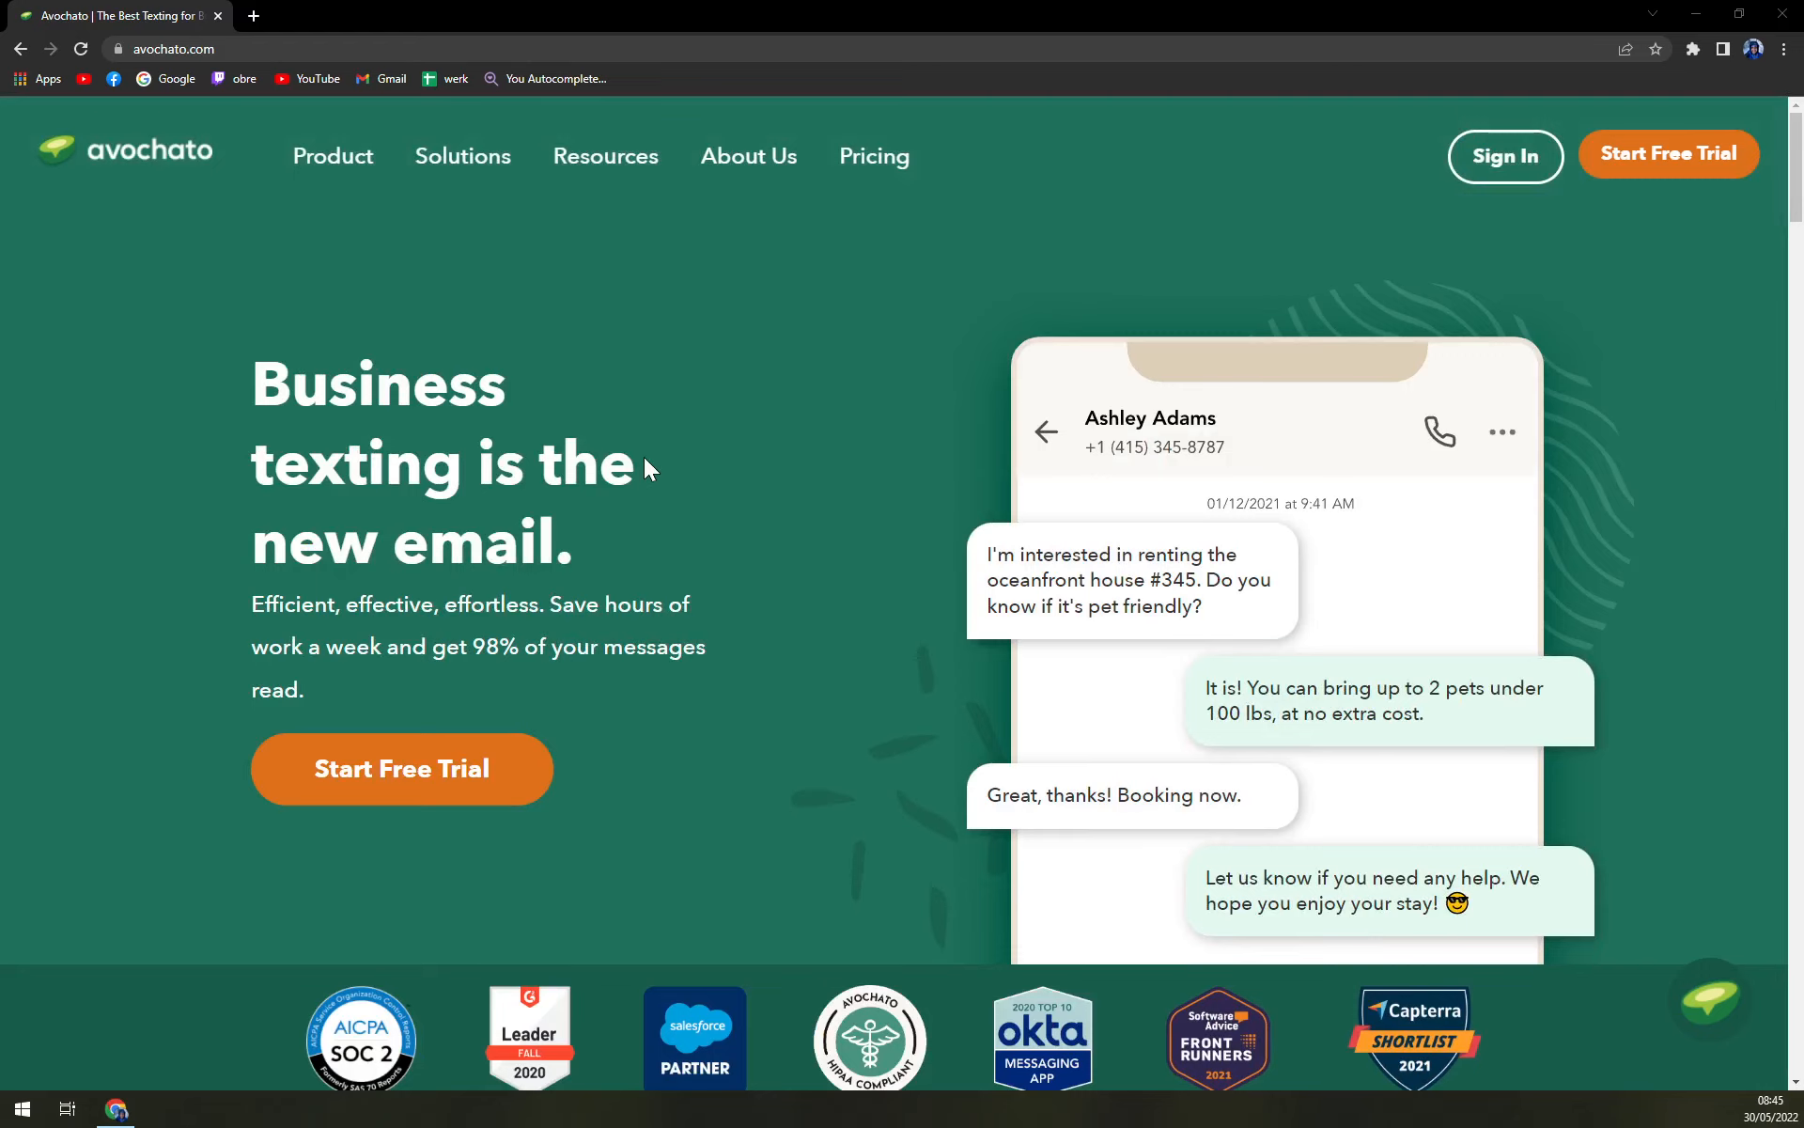
scroll("down", 3)
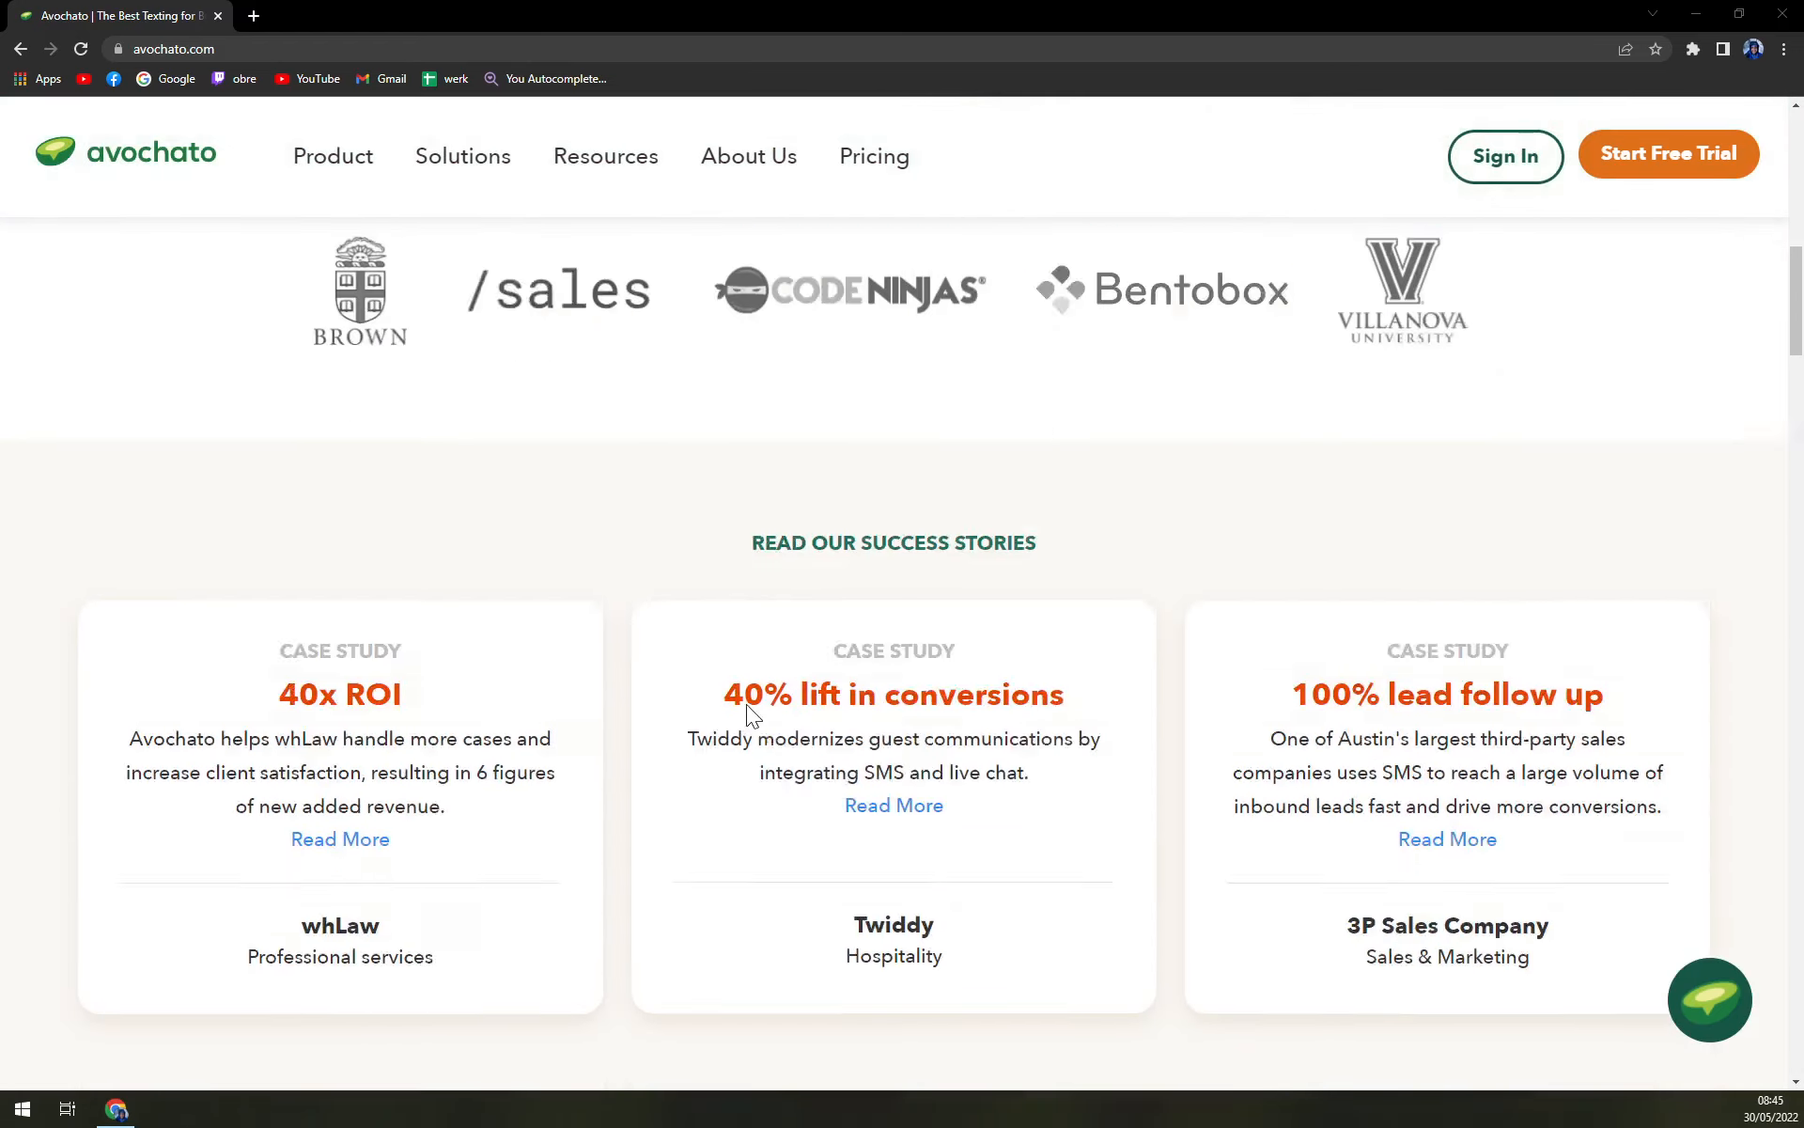
scroll("up", 3)
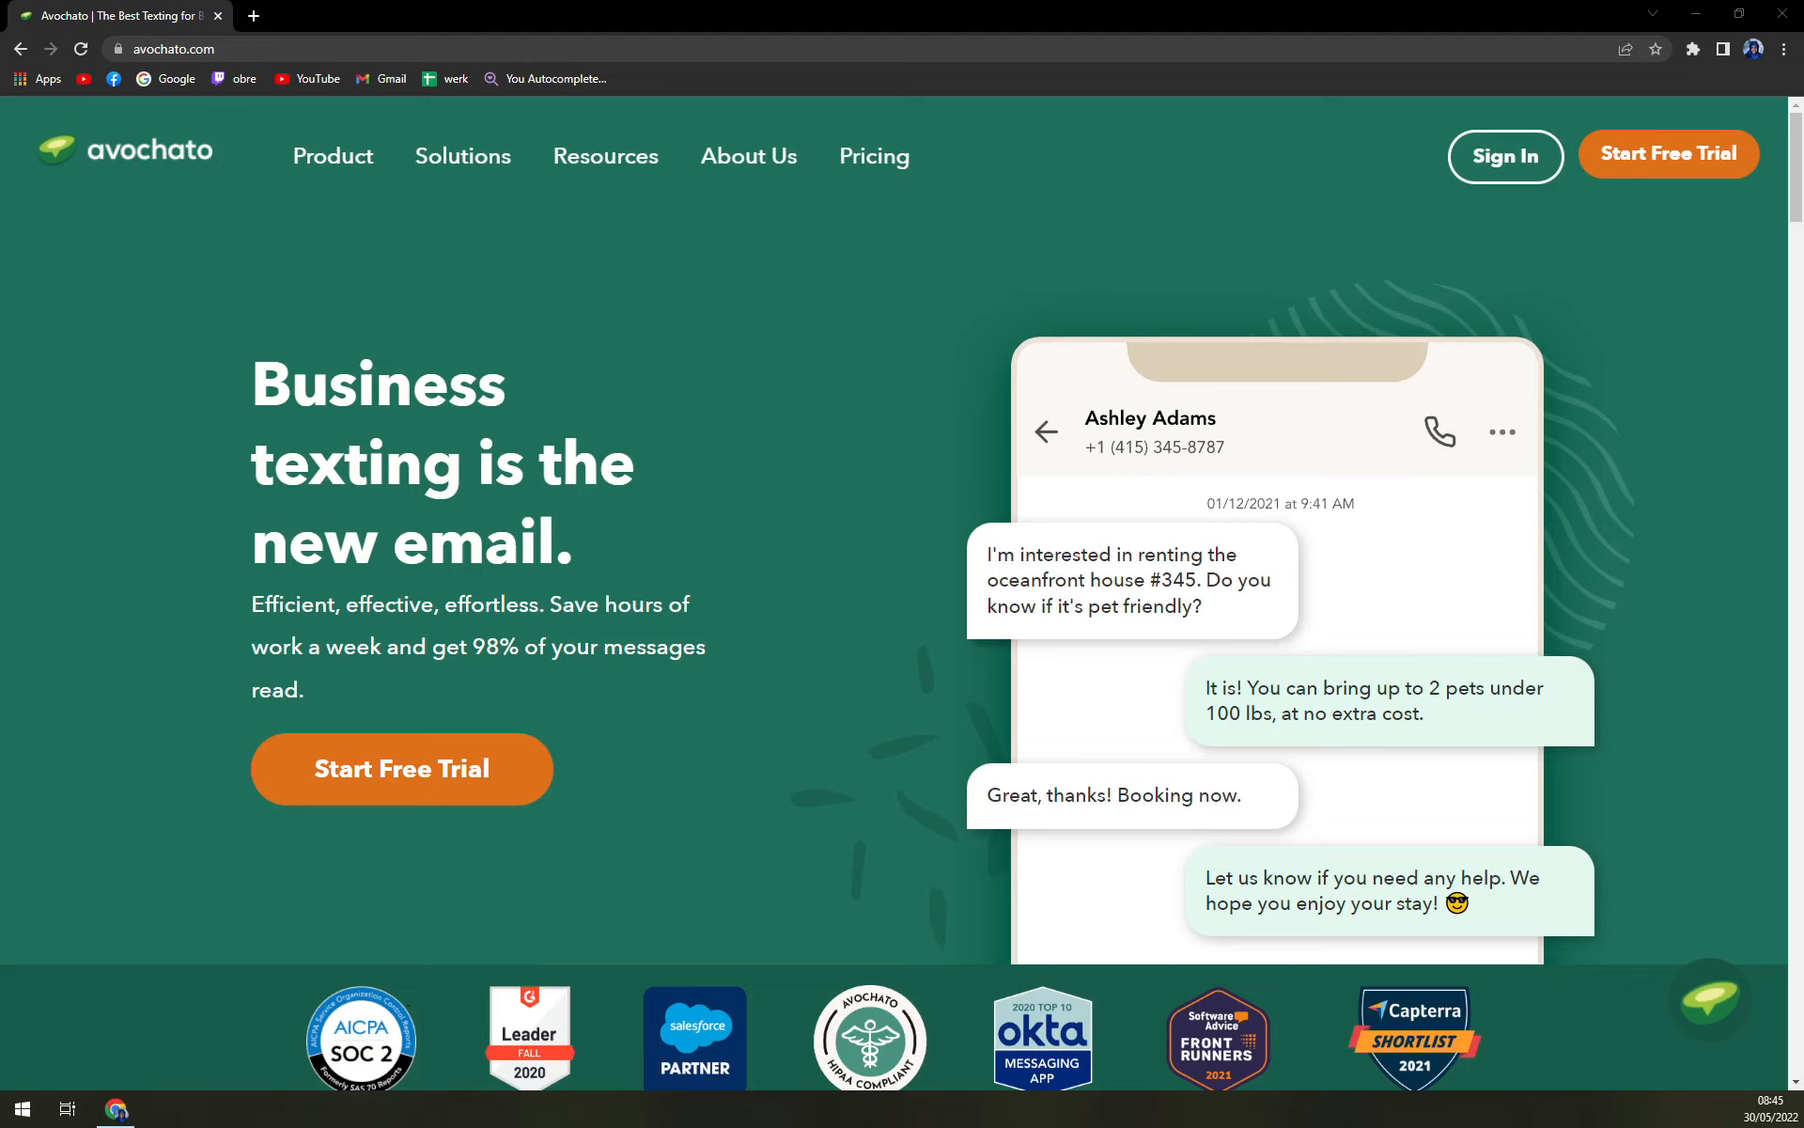
mouse_move(745, 102)
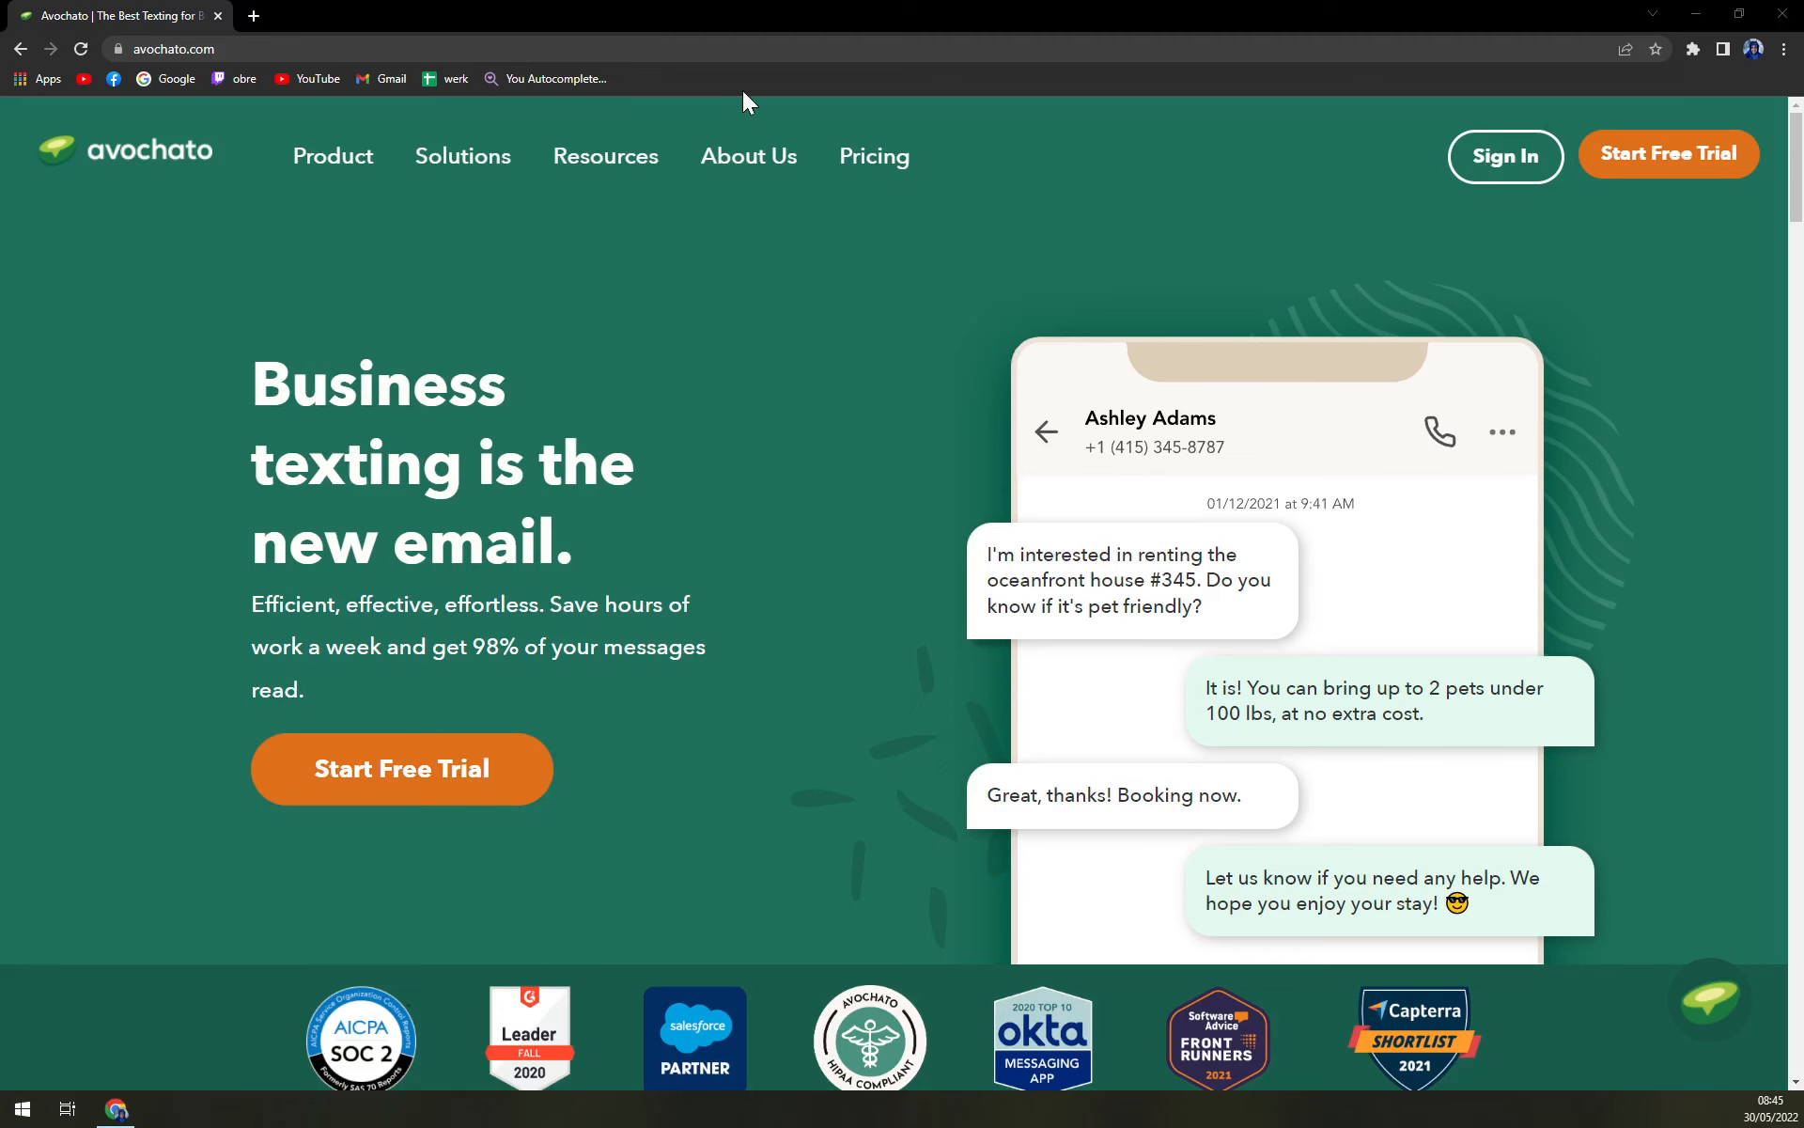
left_click(873, 155)
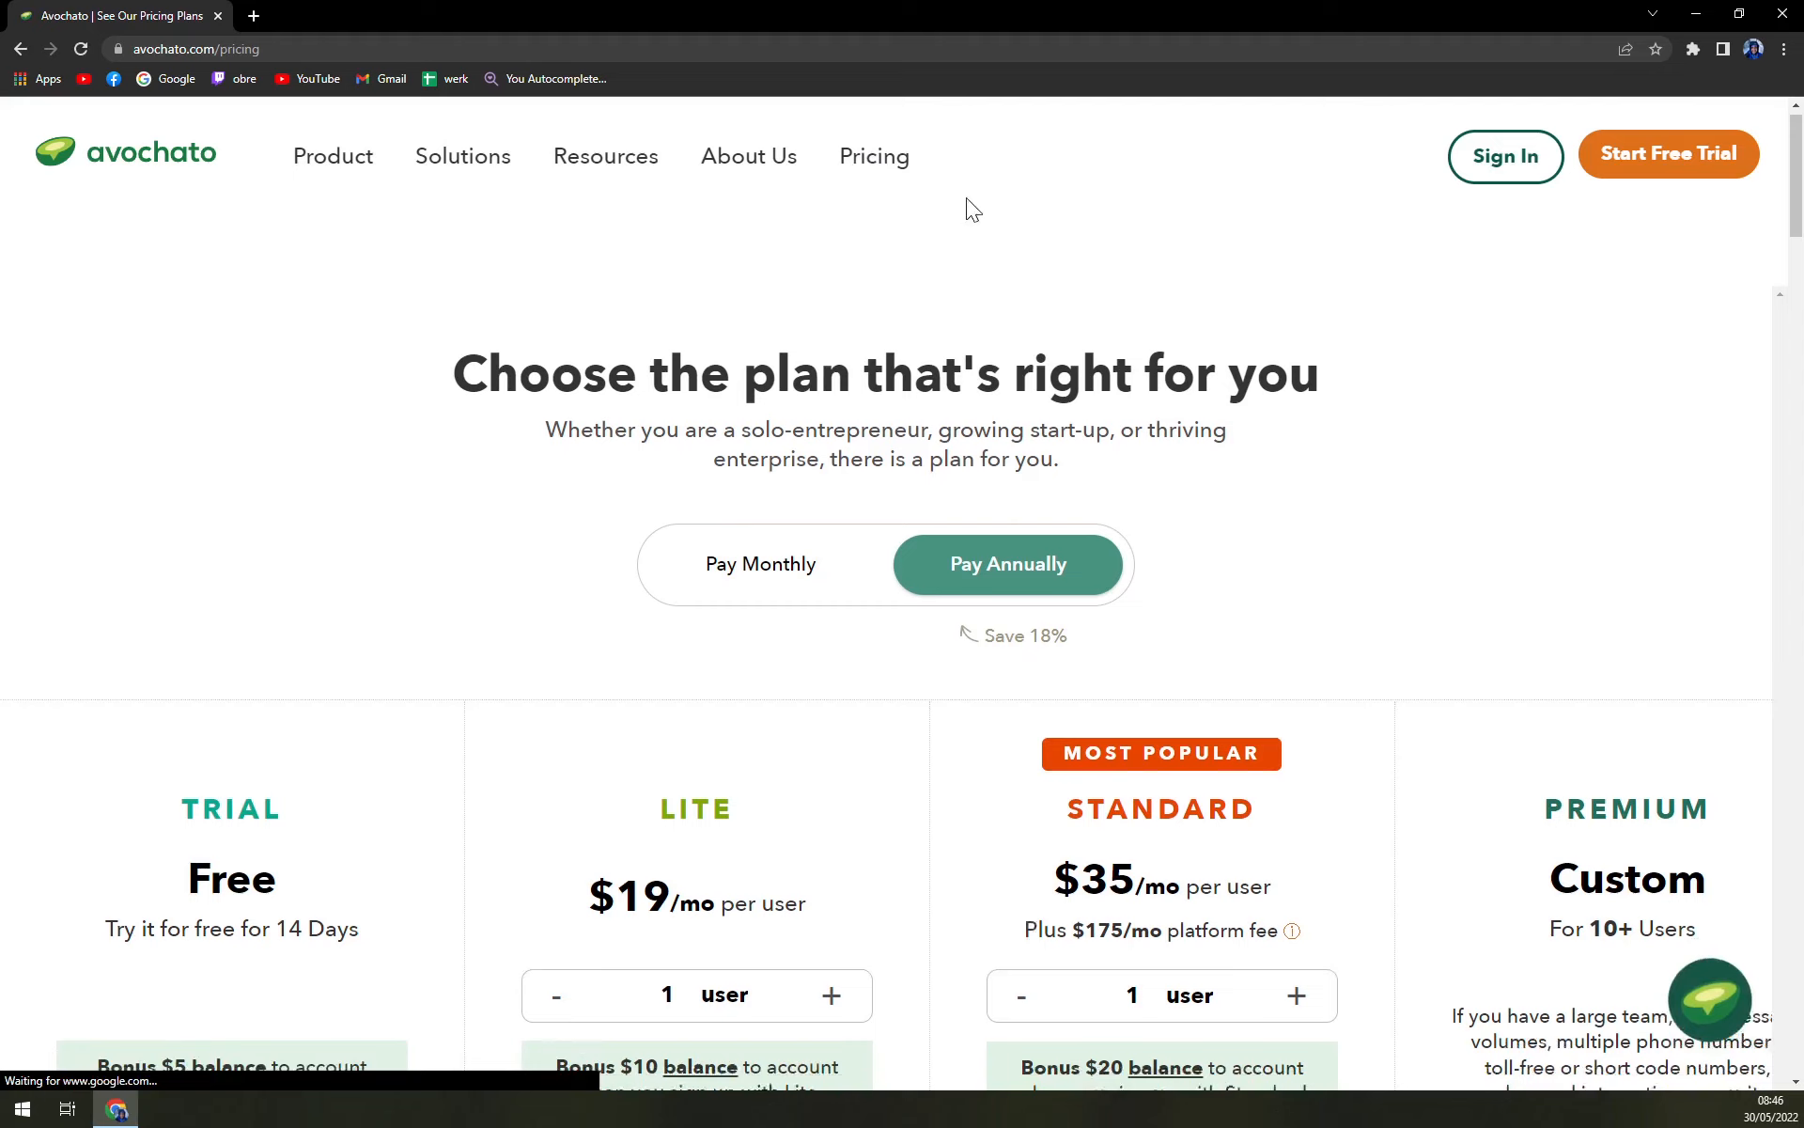
scroll("down", 3)
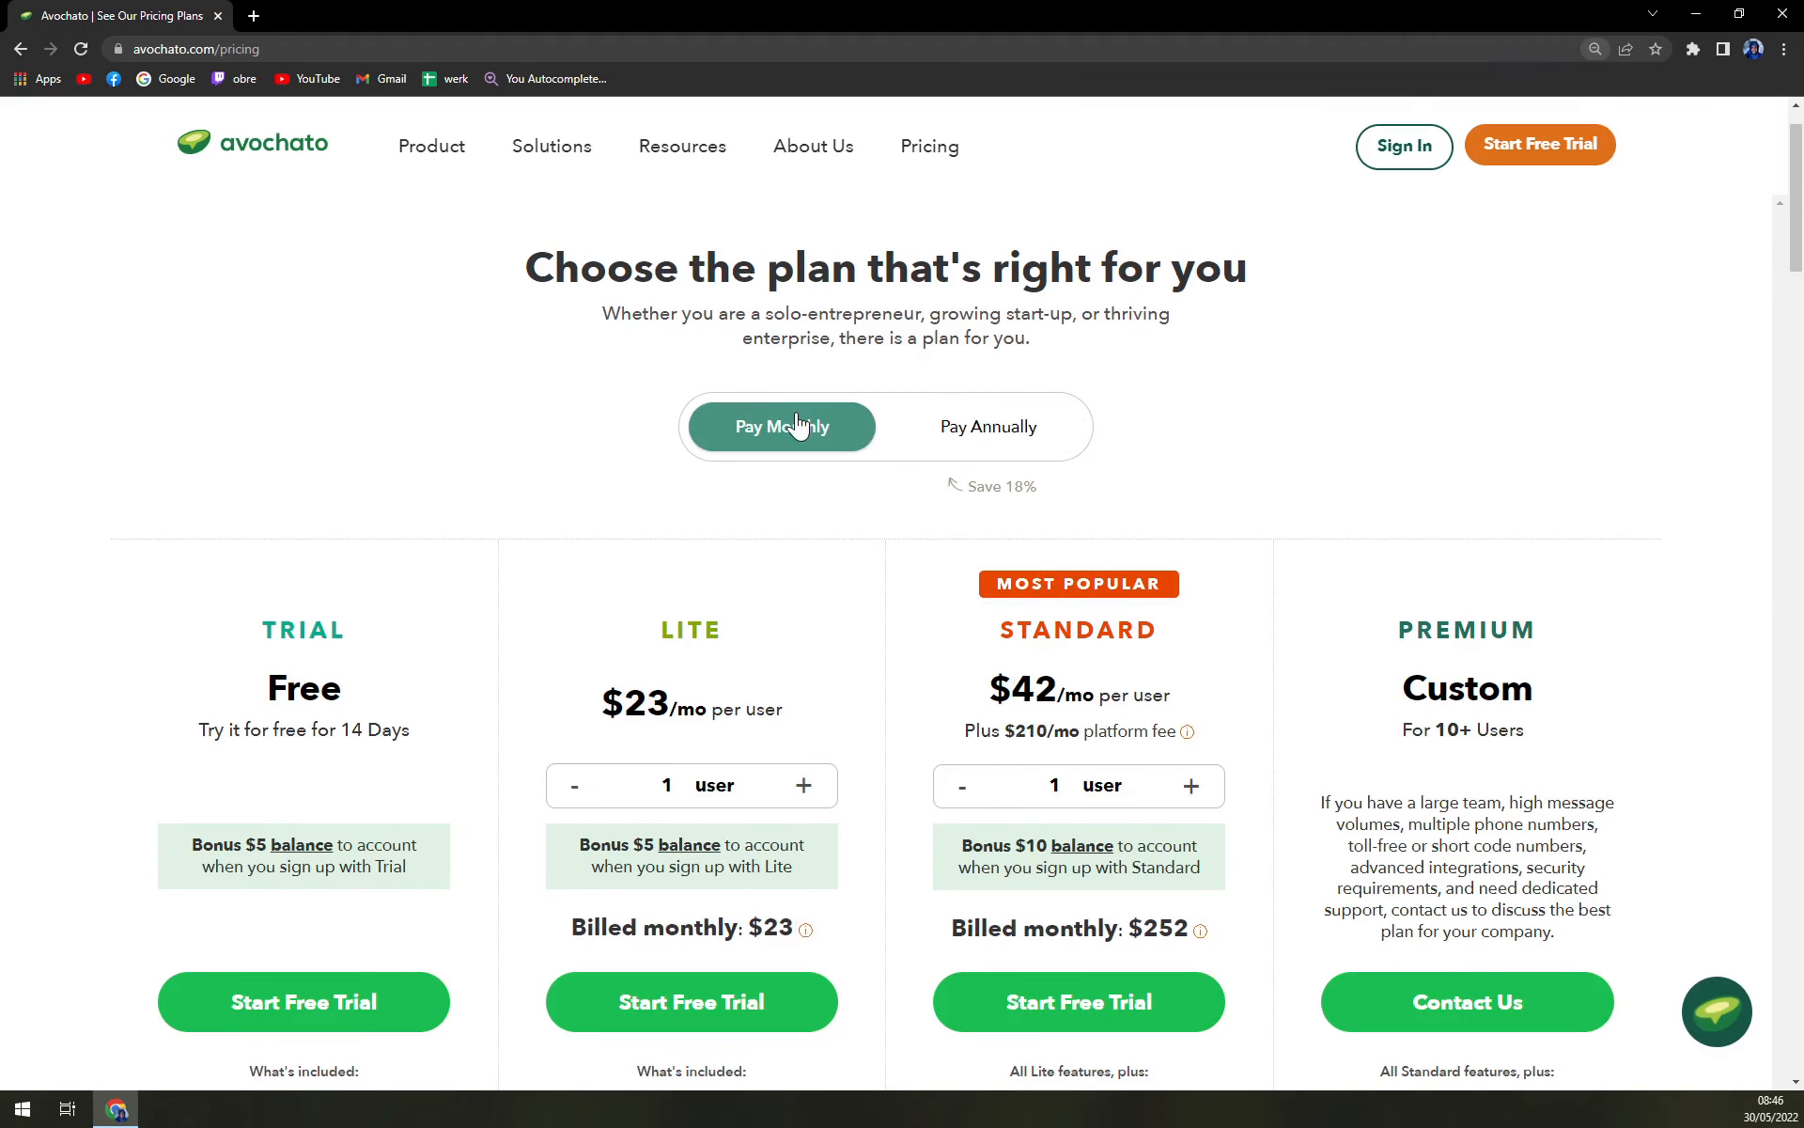
left_click(985, 426)
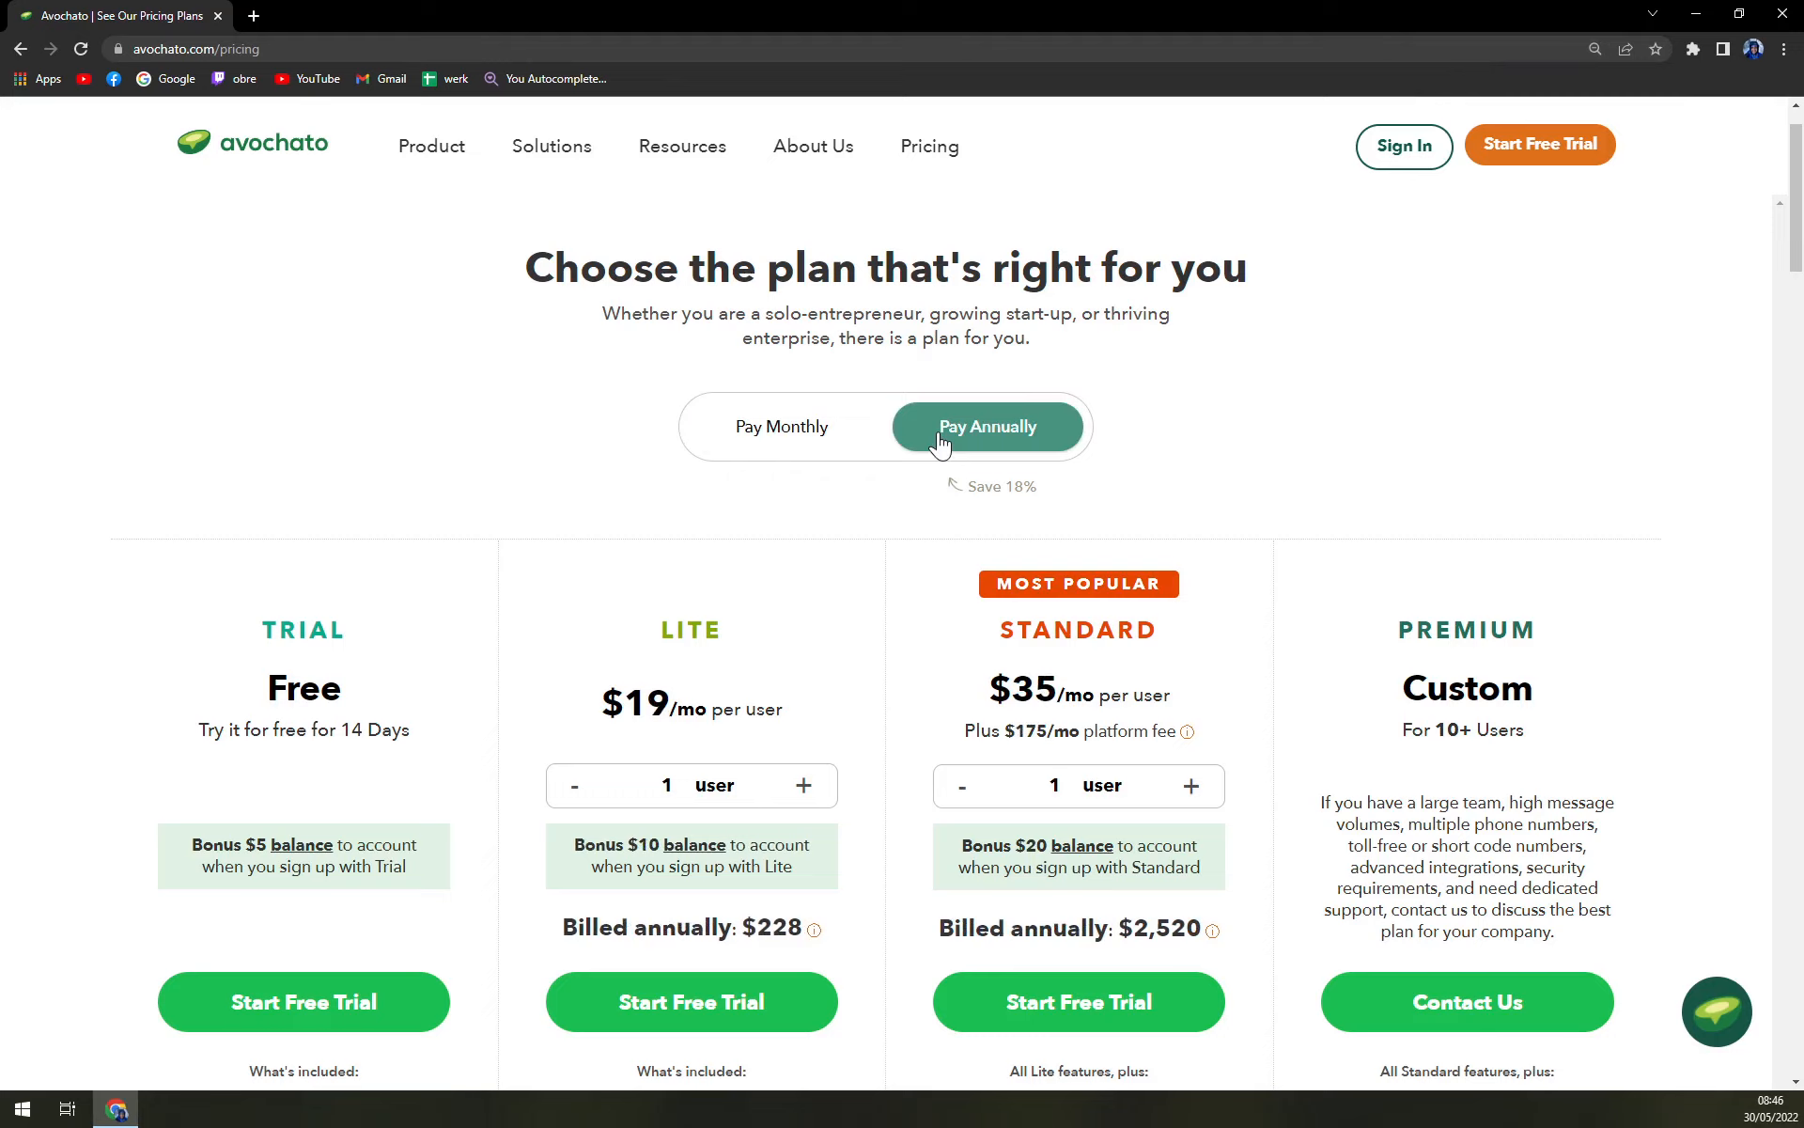
mouse_move(823, 442)
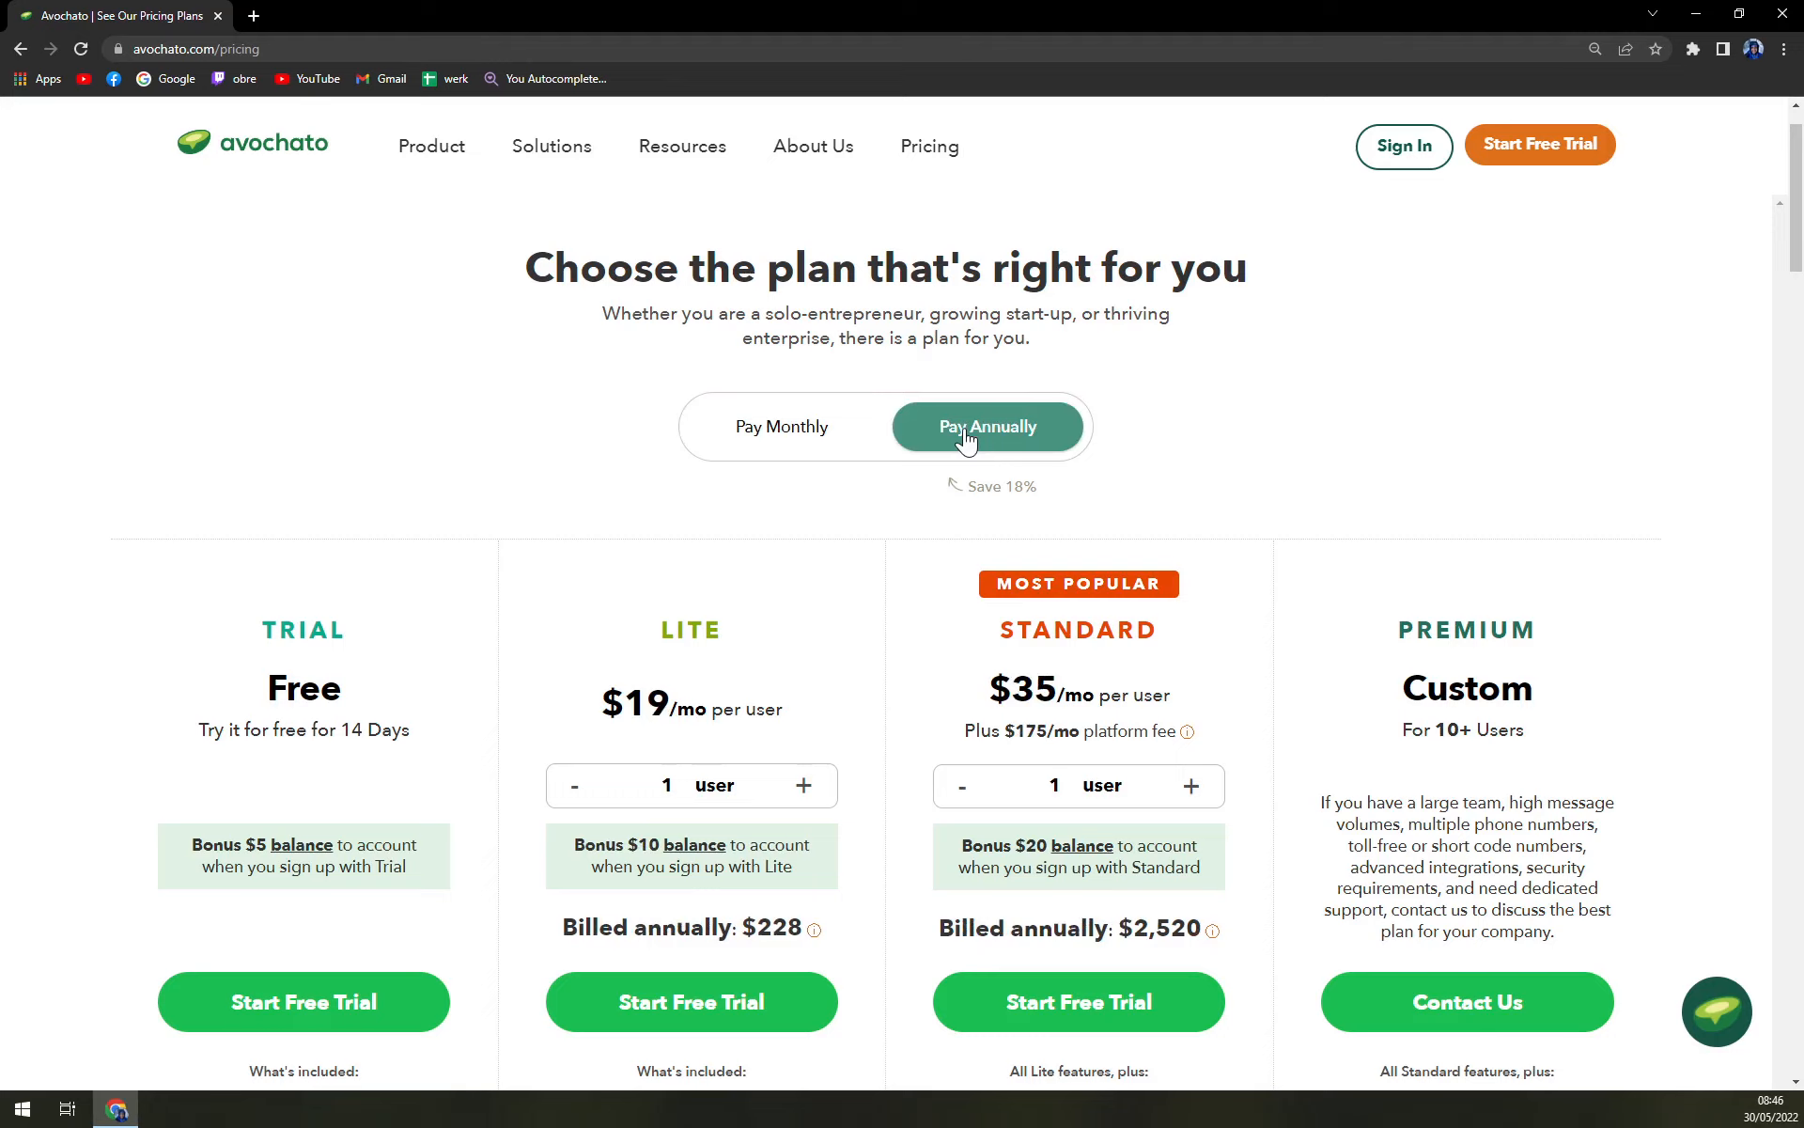
Scroll the pricing page to the features included in the Trial through Premium plans
scroll("down", 3)
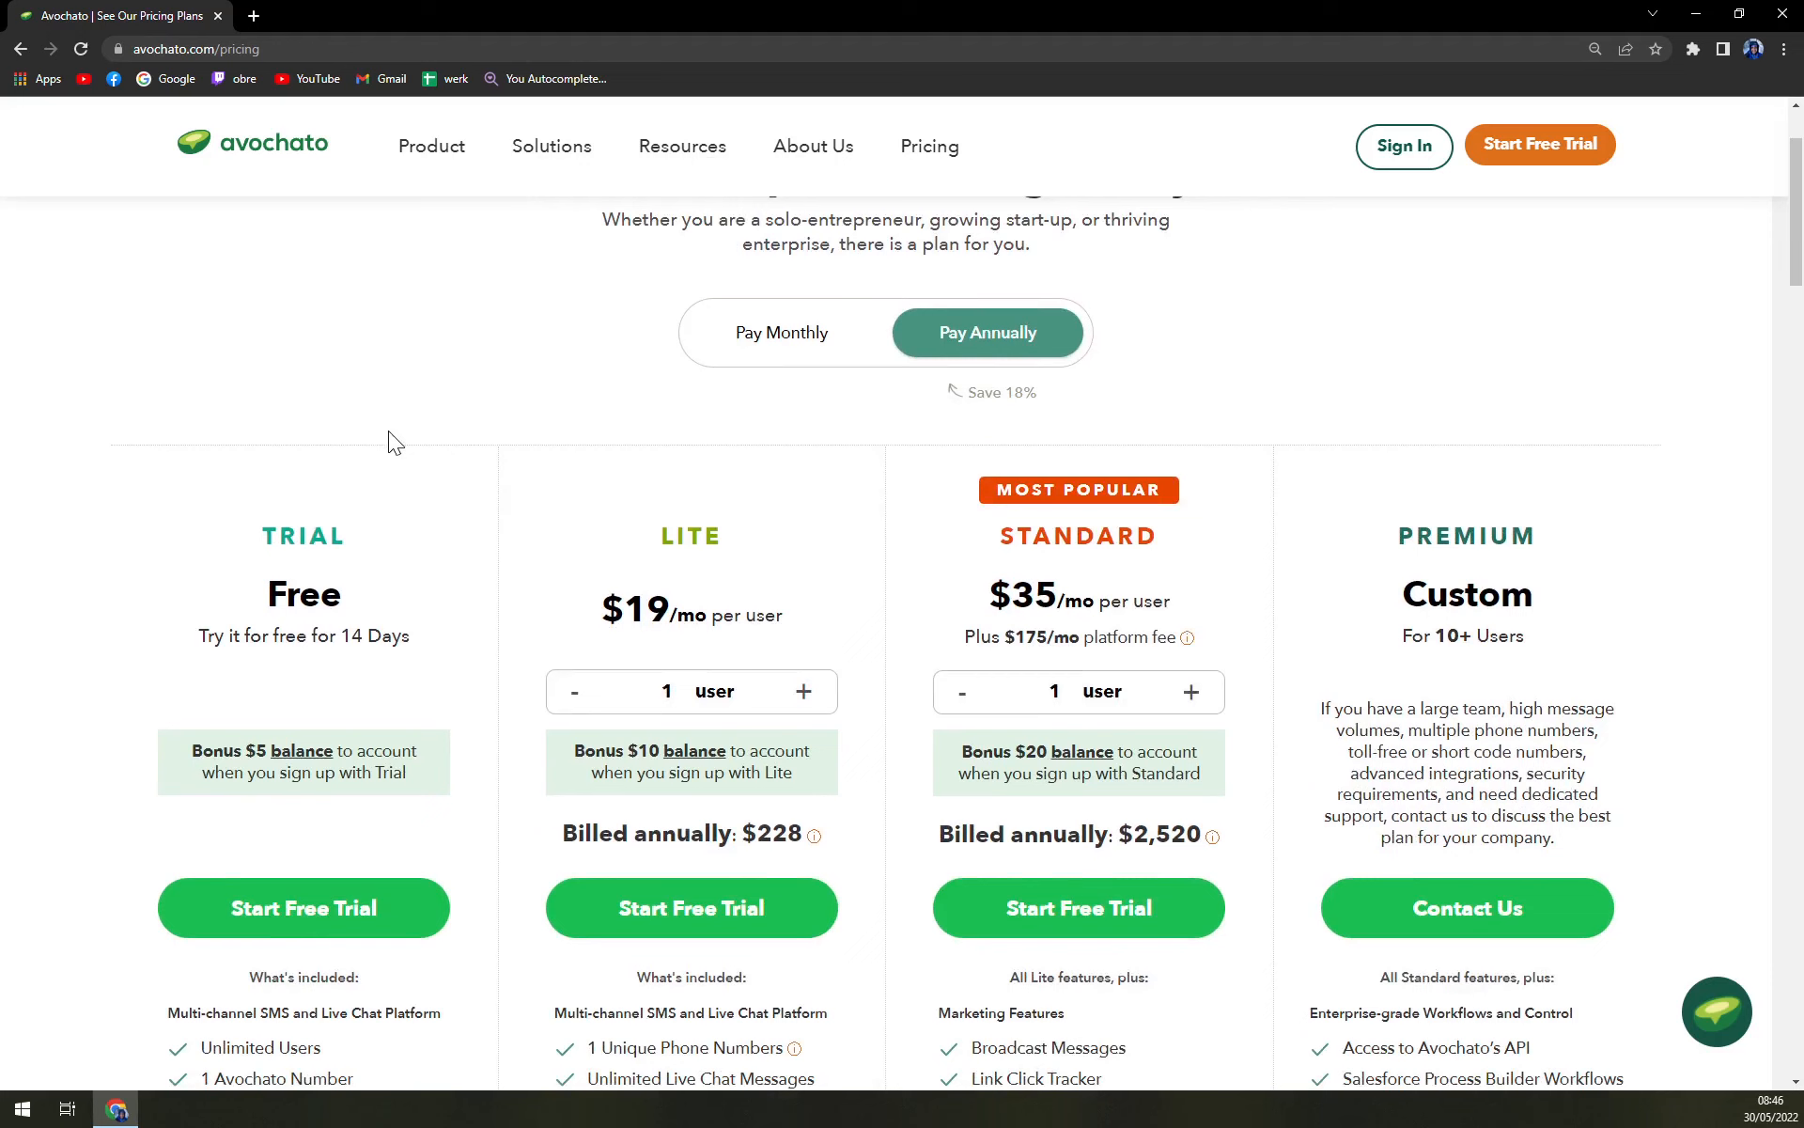
mouse_move(384, 405)
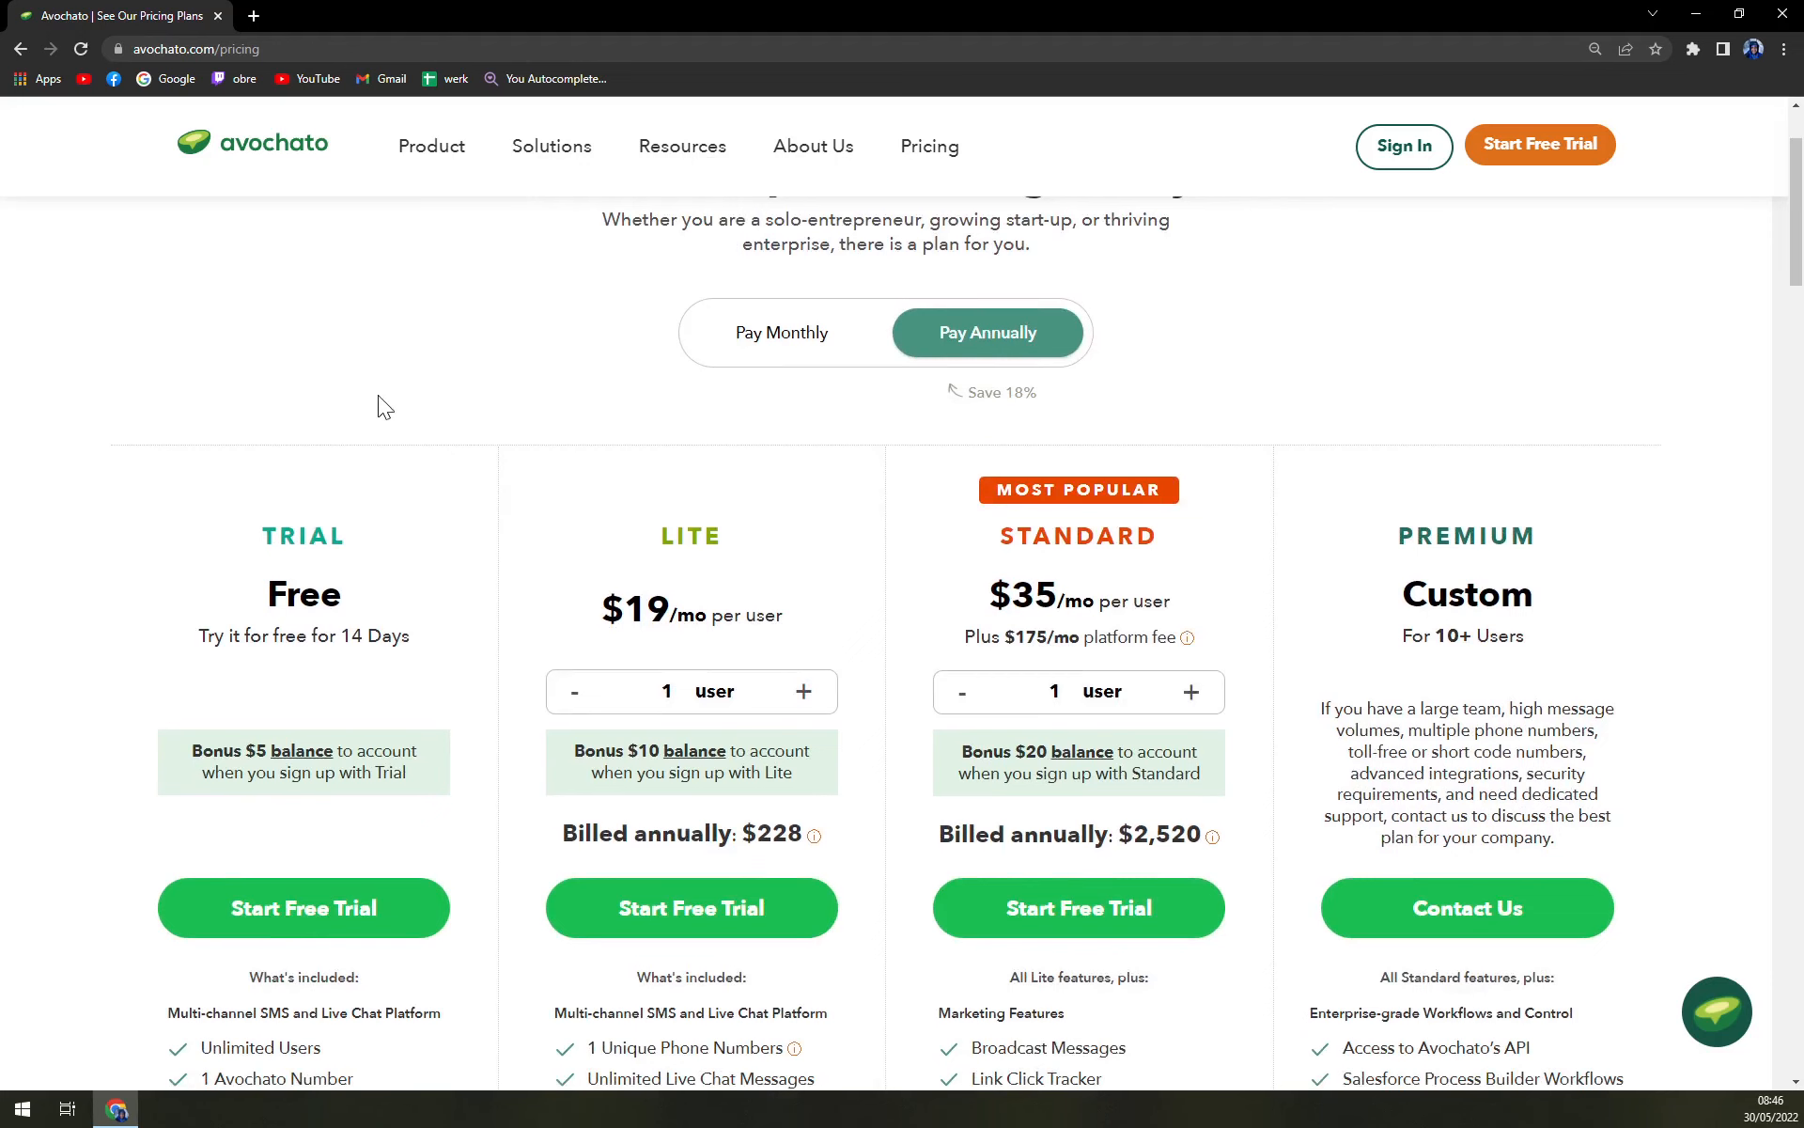
scroll("down", 3)
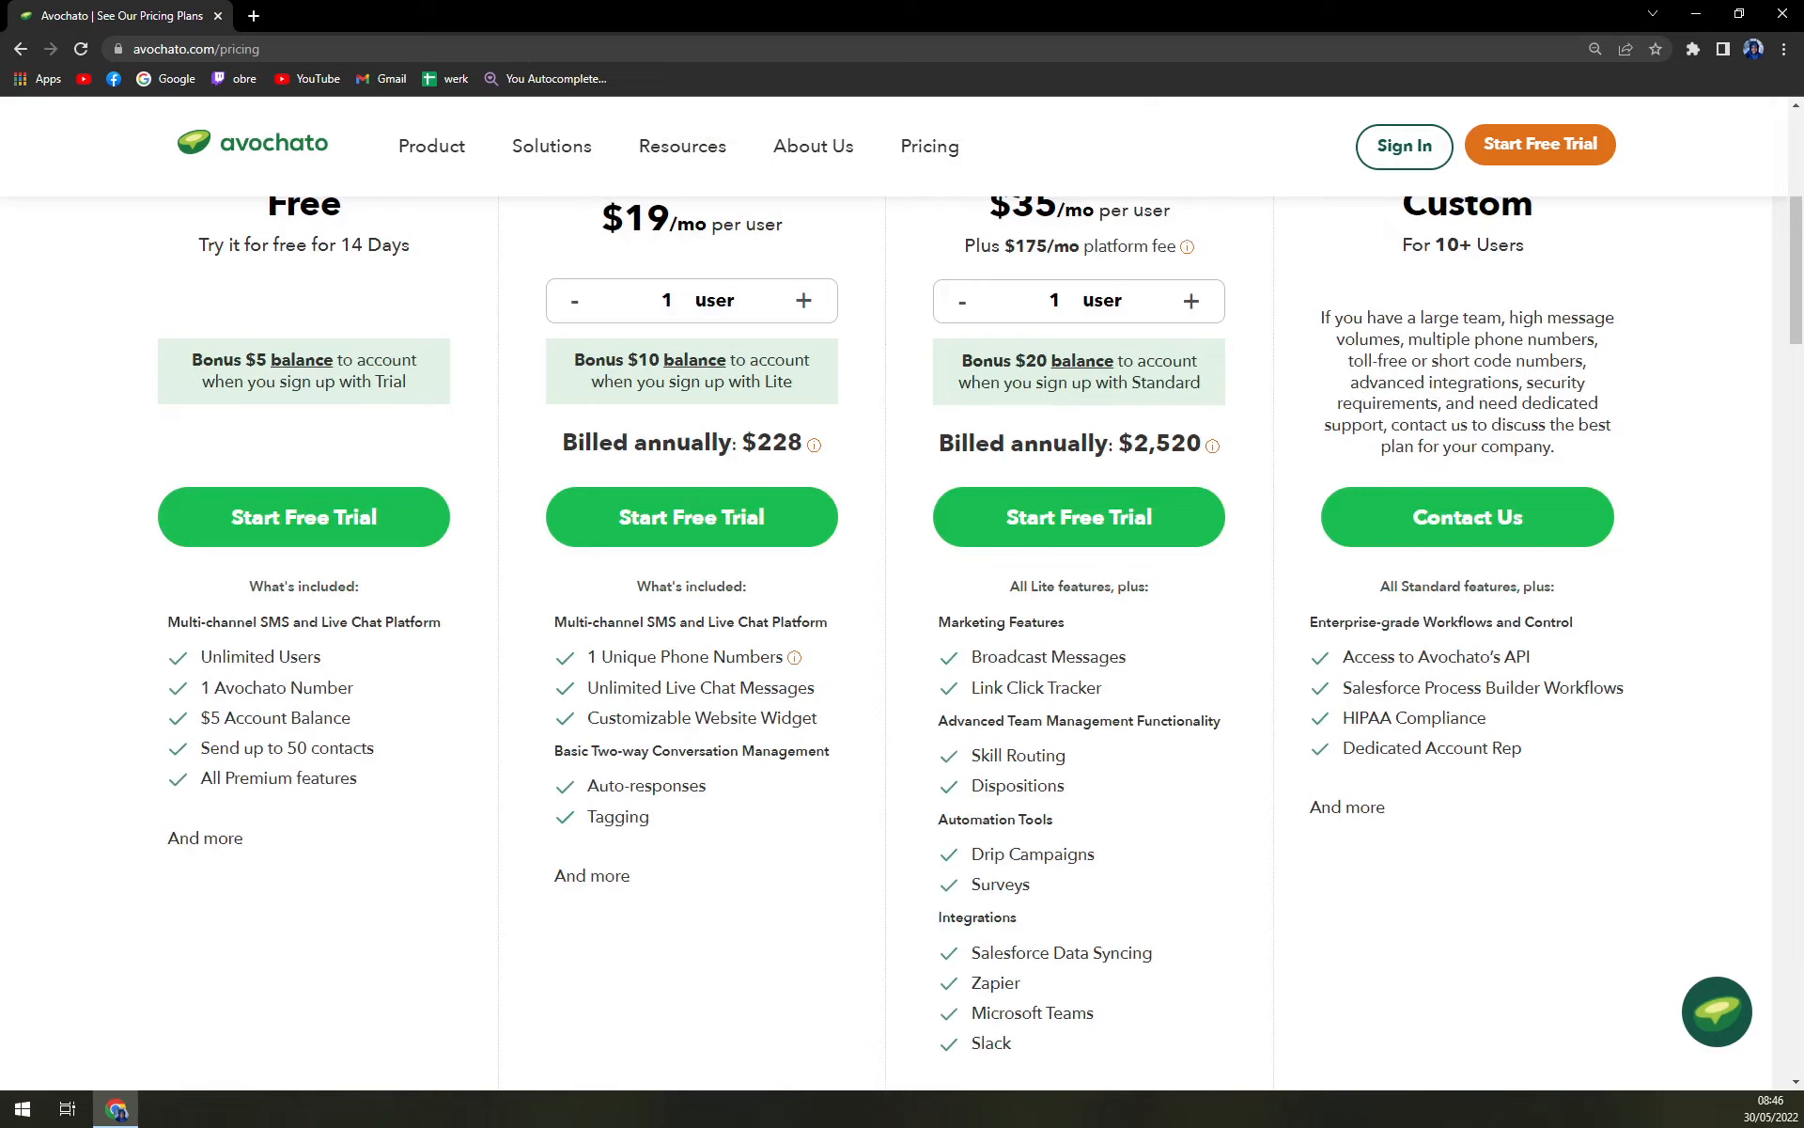
scroll("up", 3)
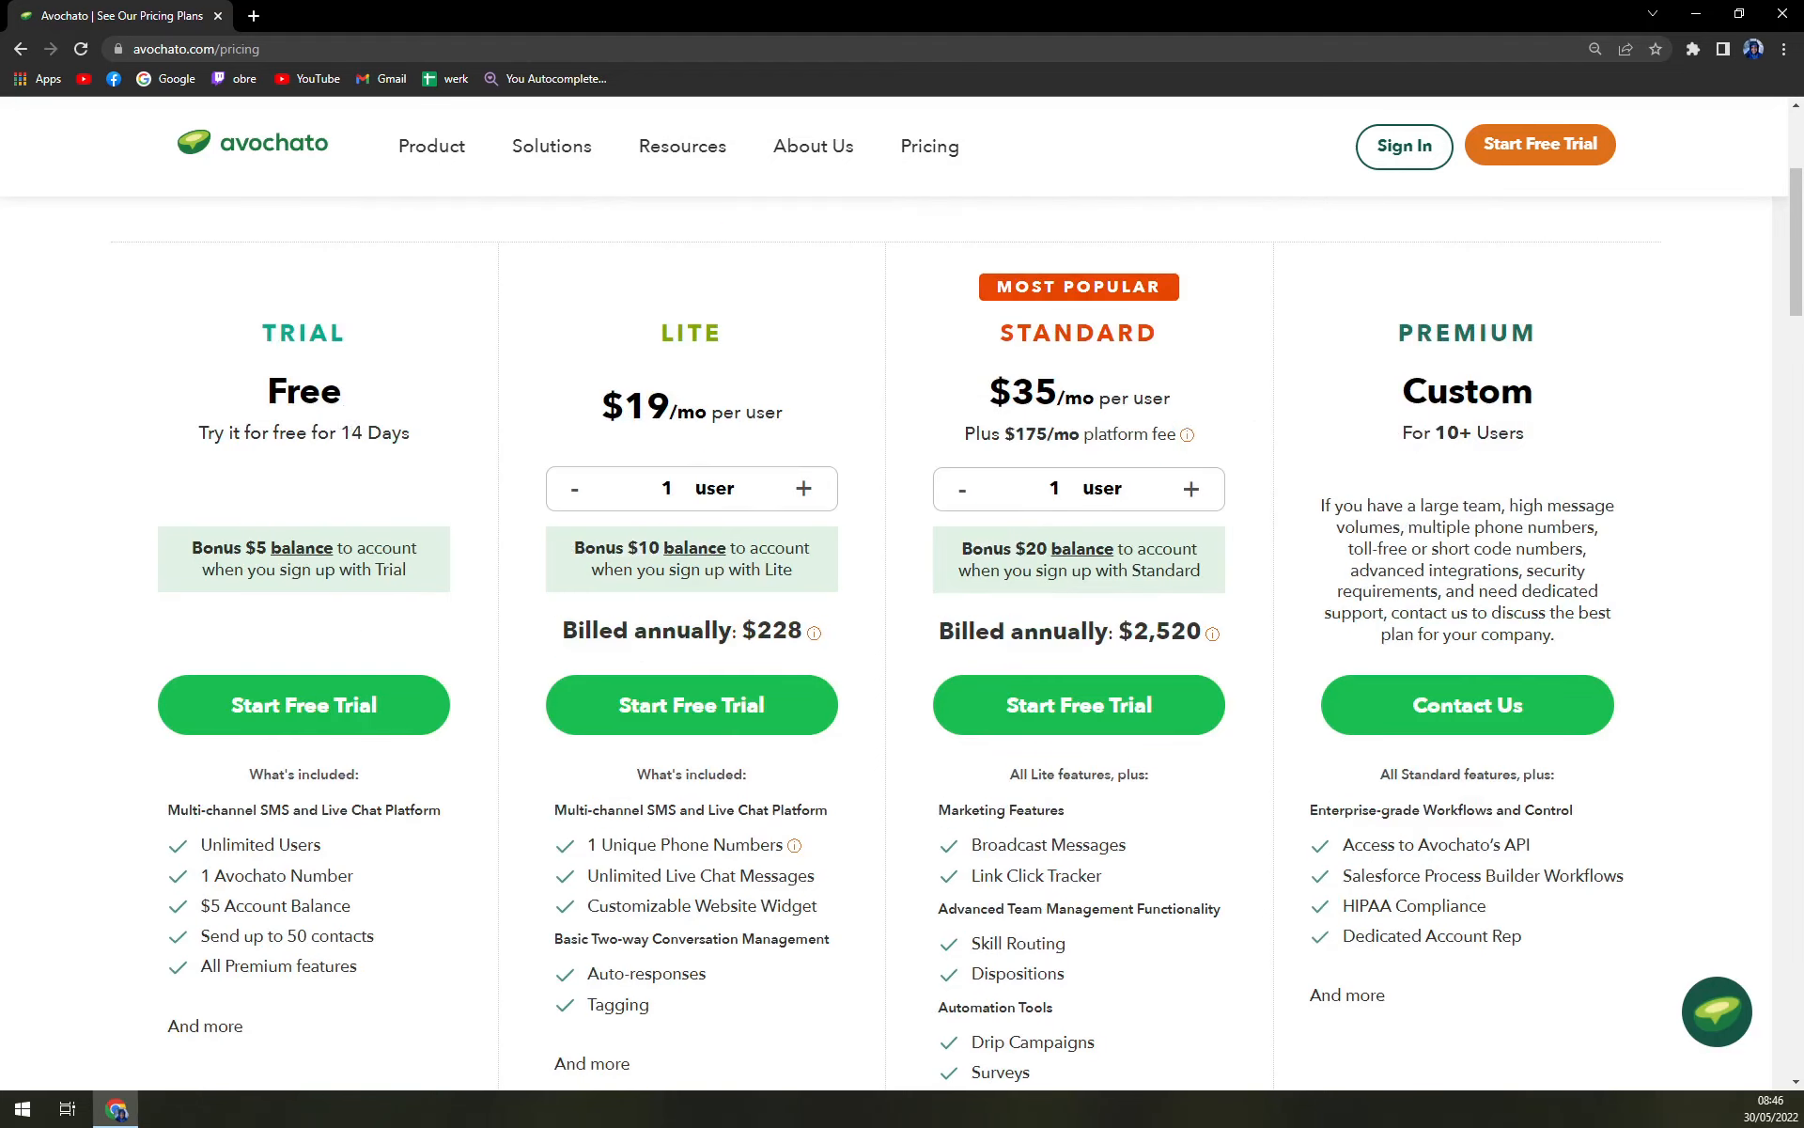
mouse_move(327, 374)
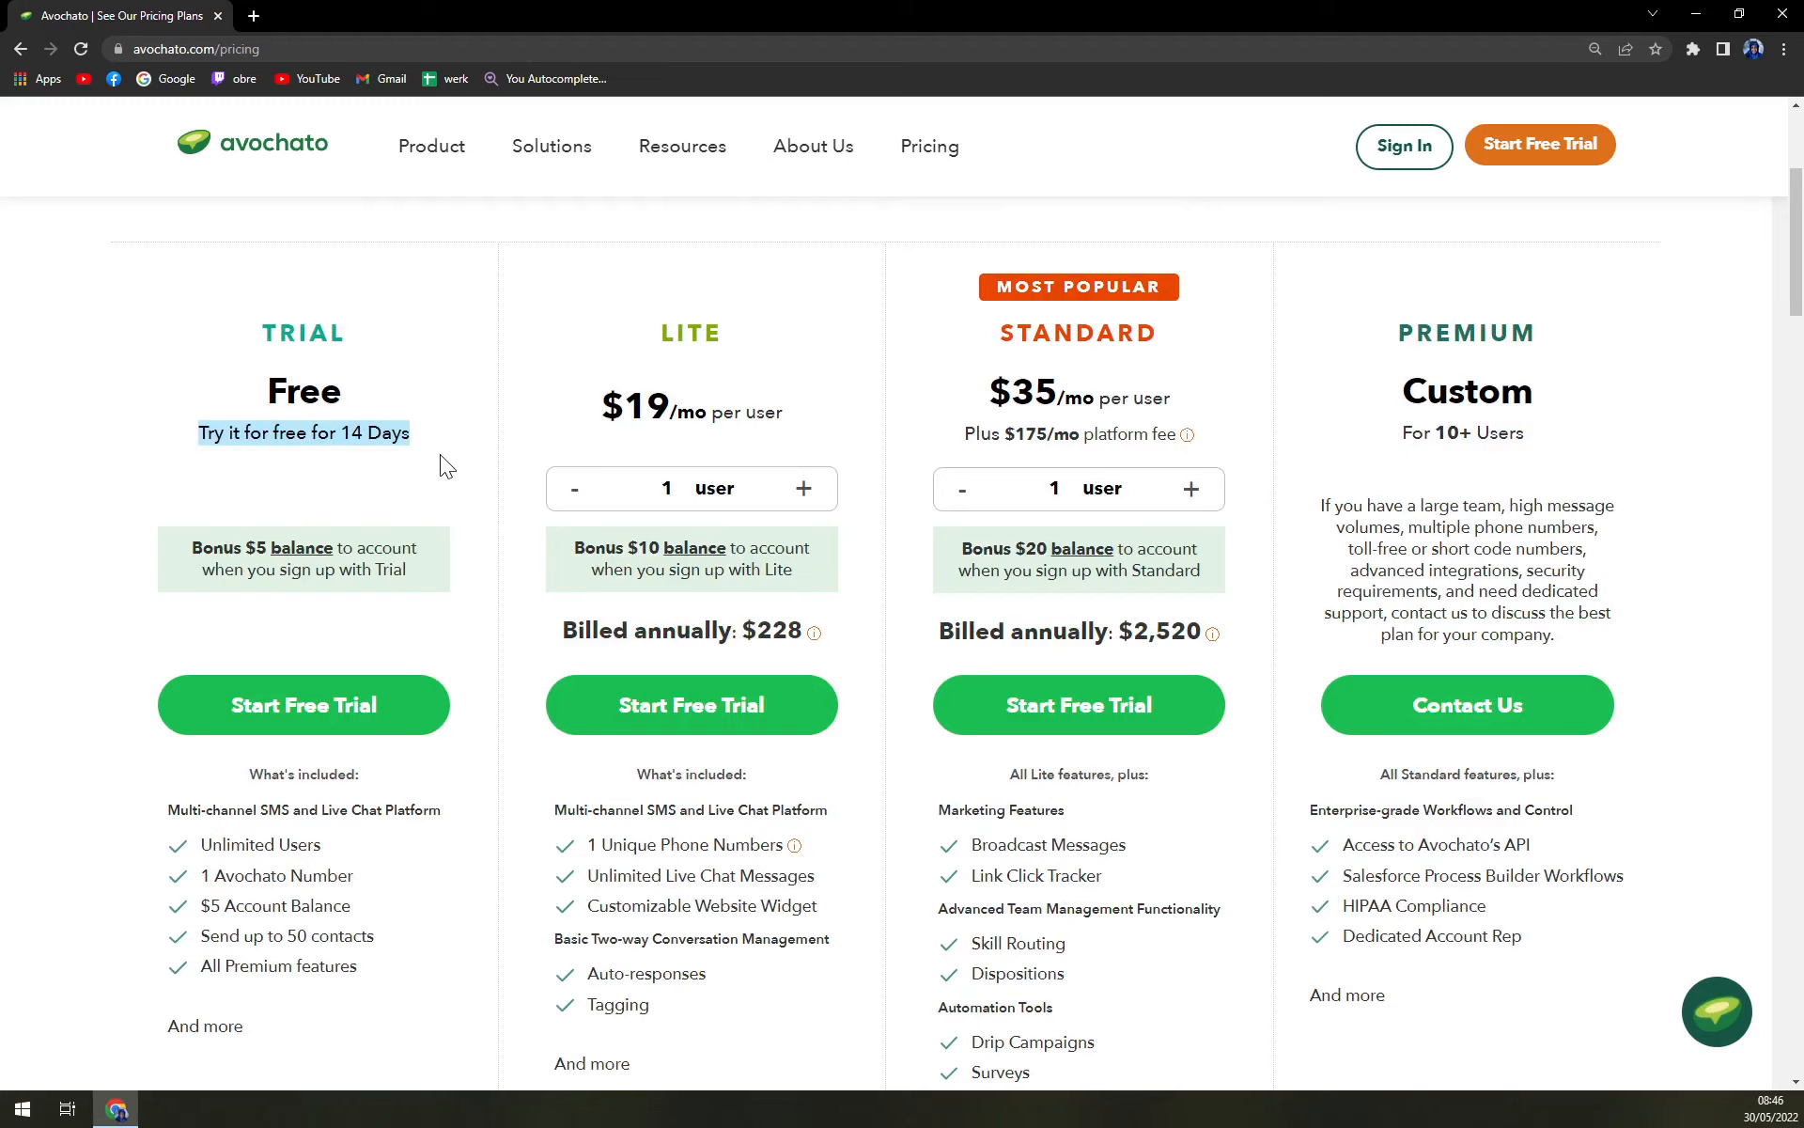
scroll("down", 3)
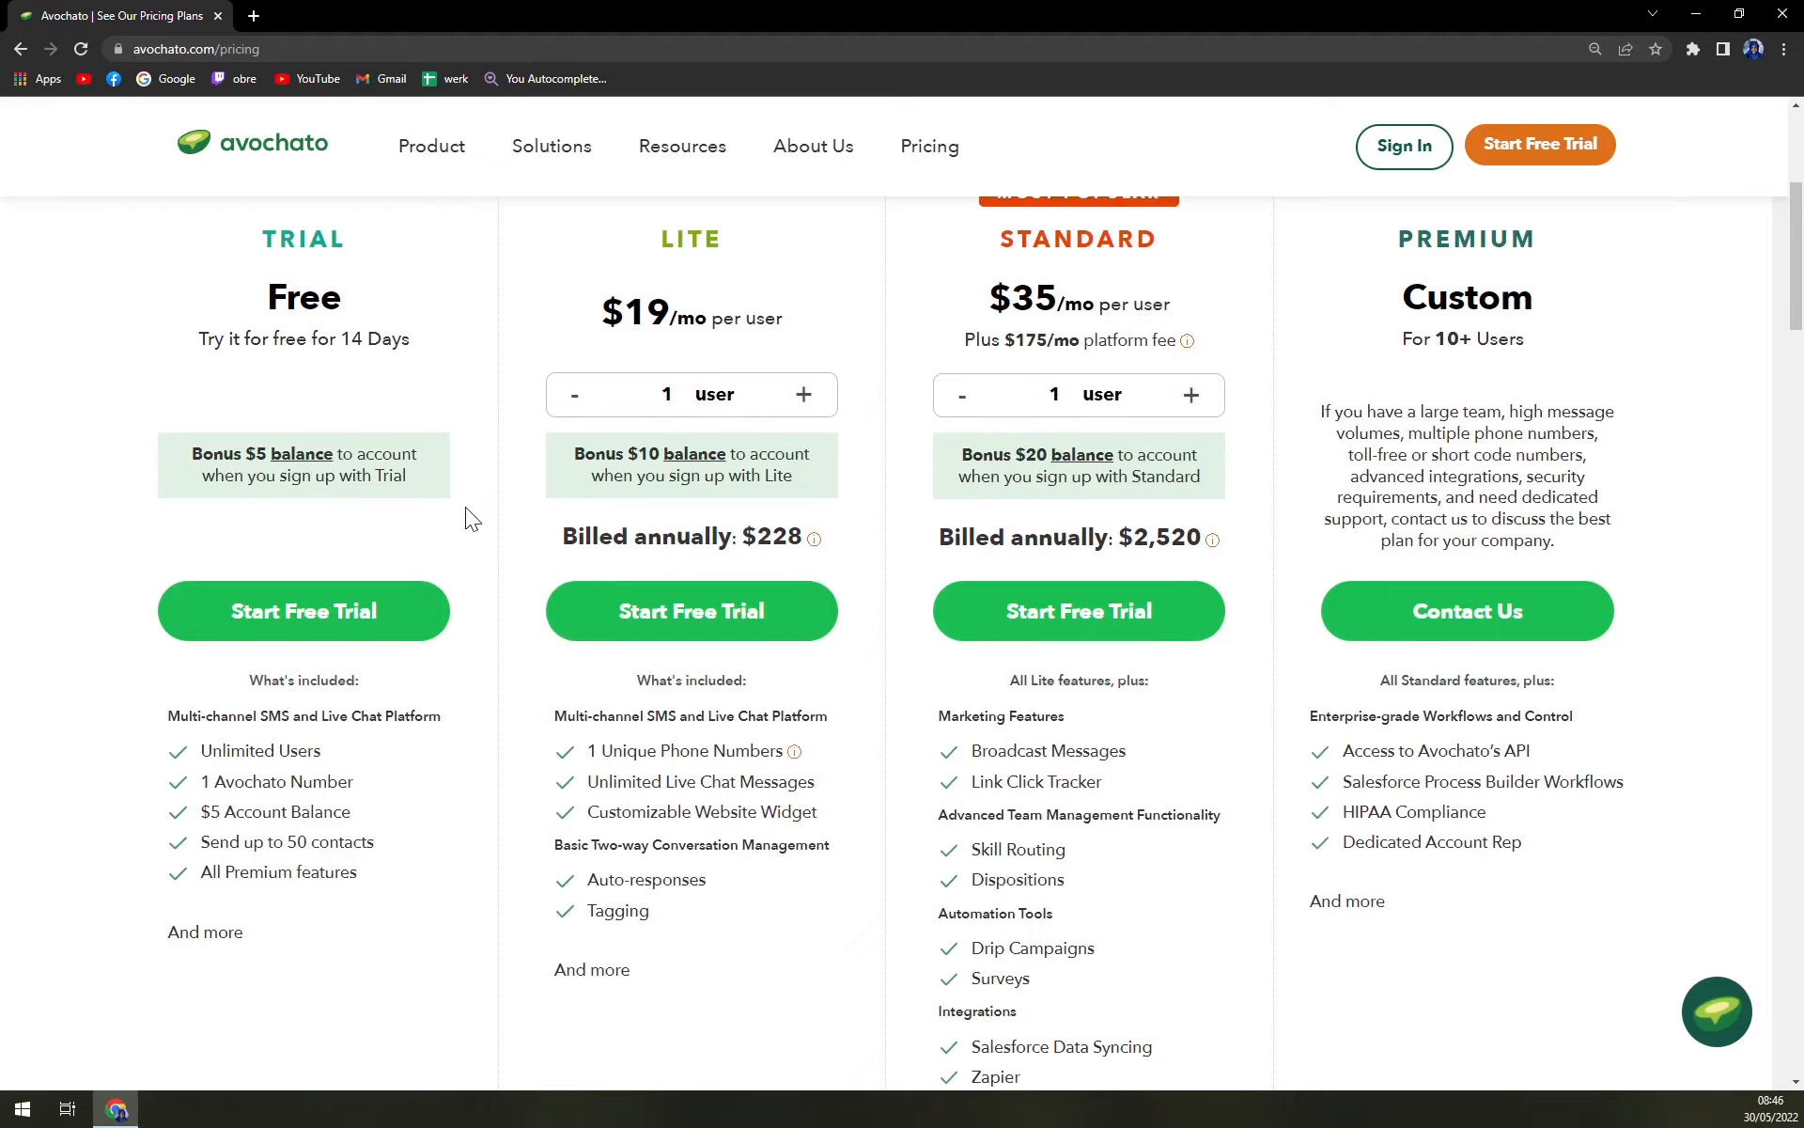
mouse_move(195, 918)
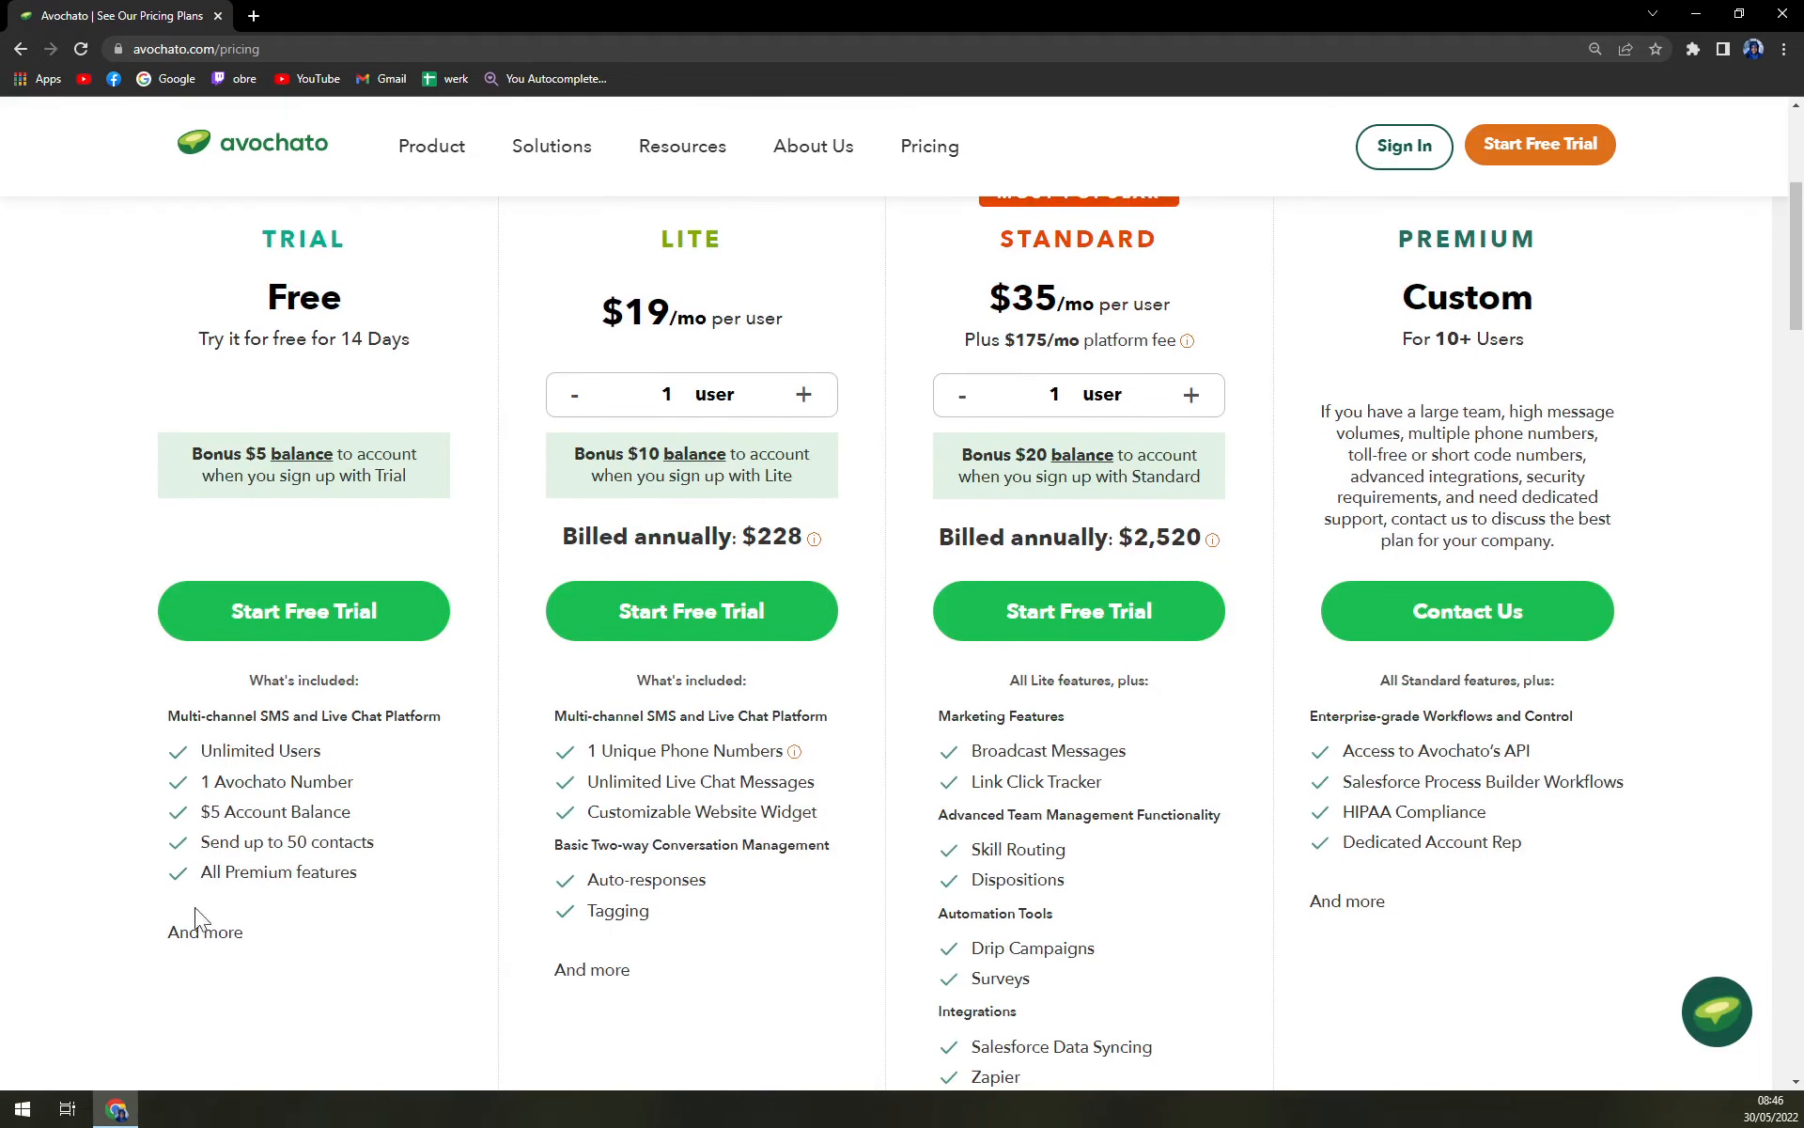
mouse_move(251, 811)
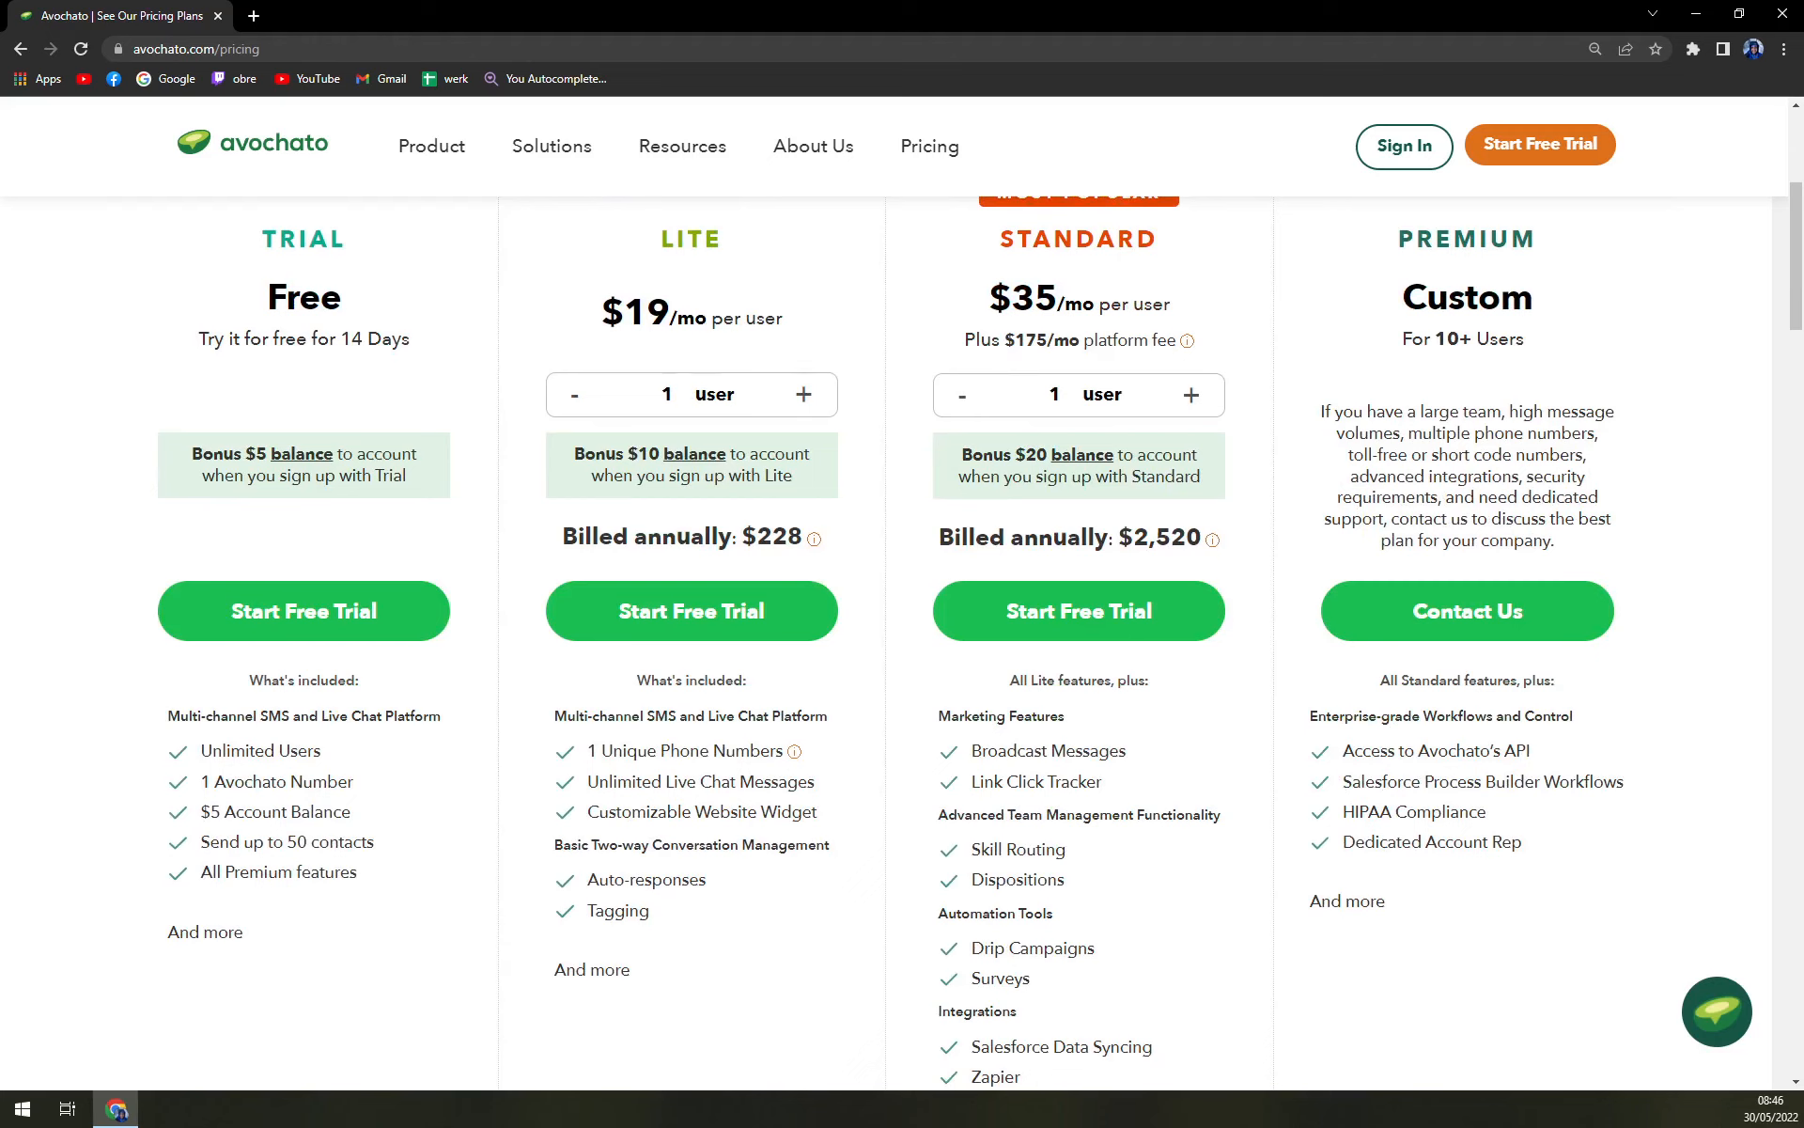
mouse_move(667, 364)
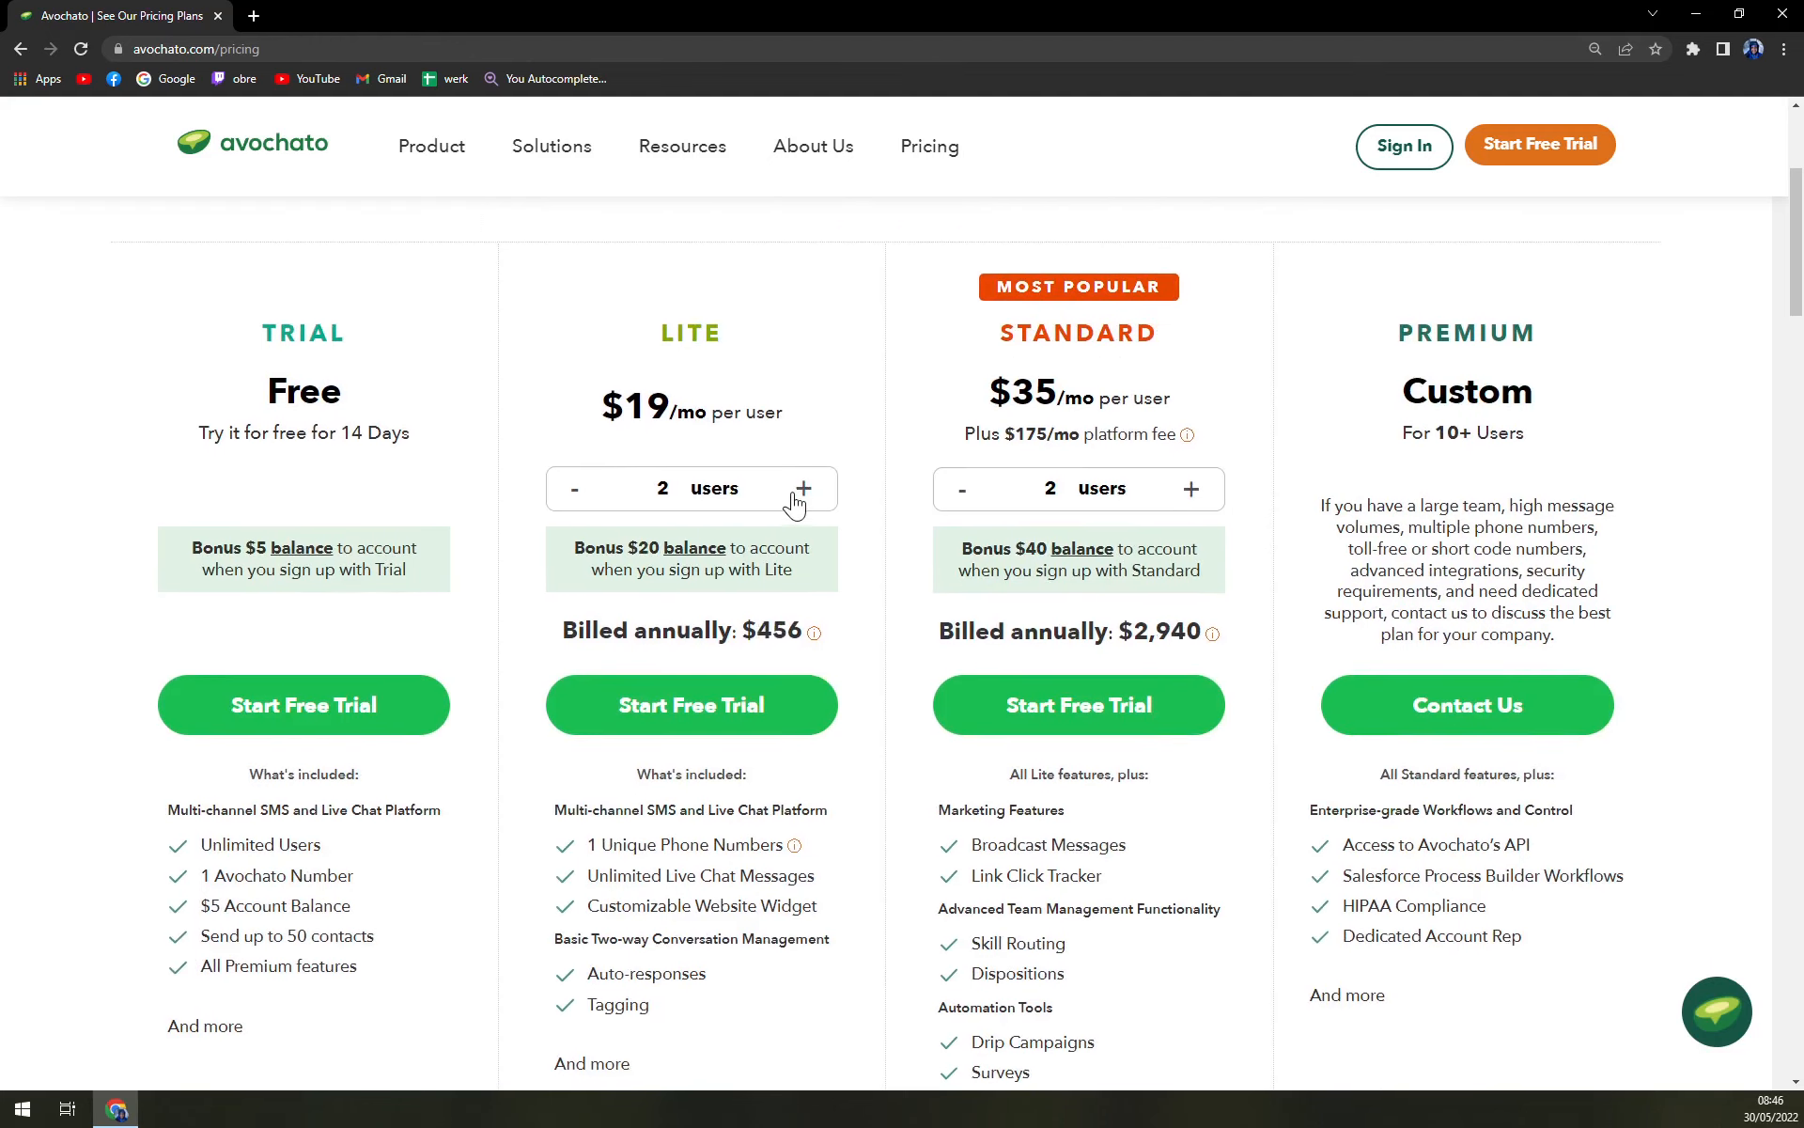
Raise the Lite plan quote to two users, then drop it back to one
left_click(573, 487)
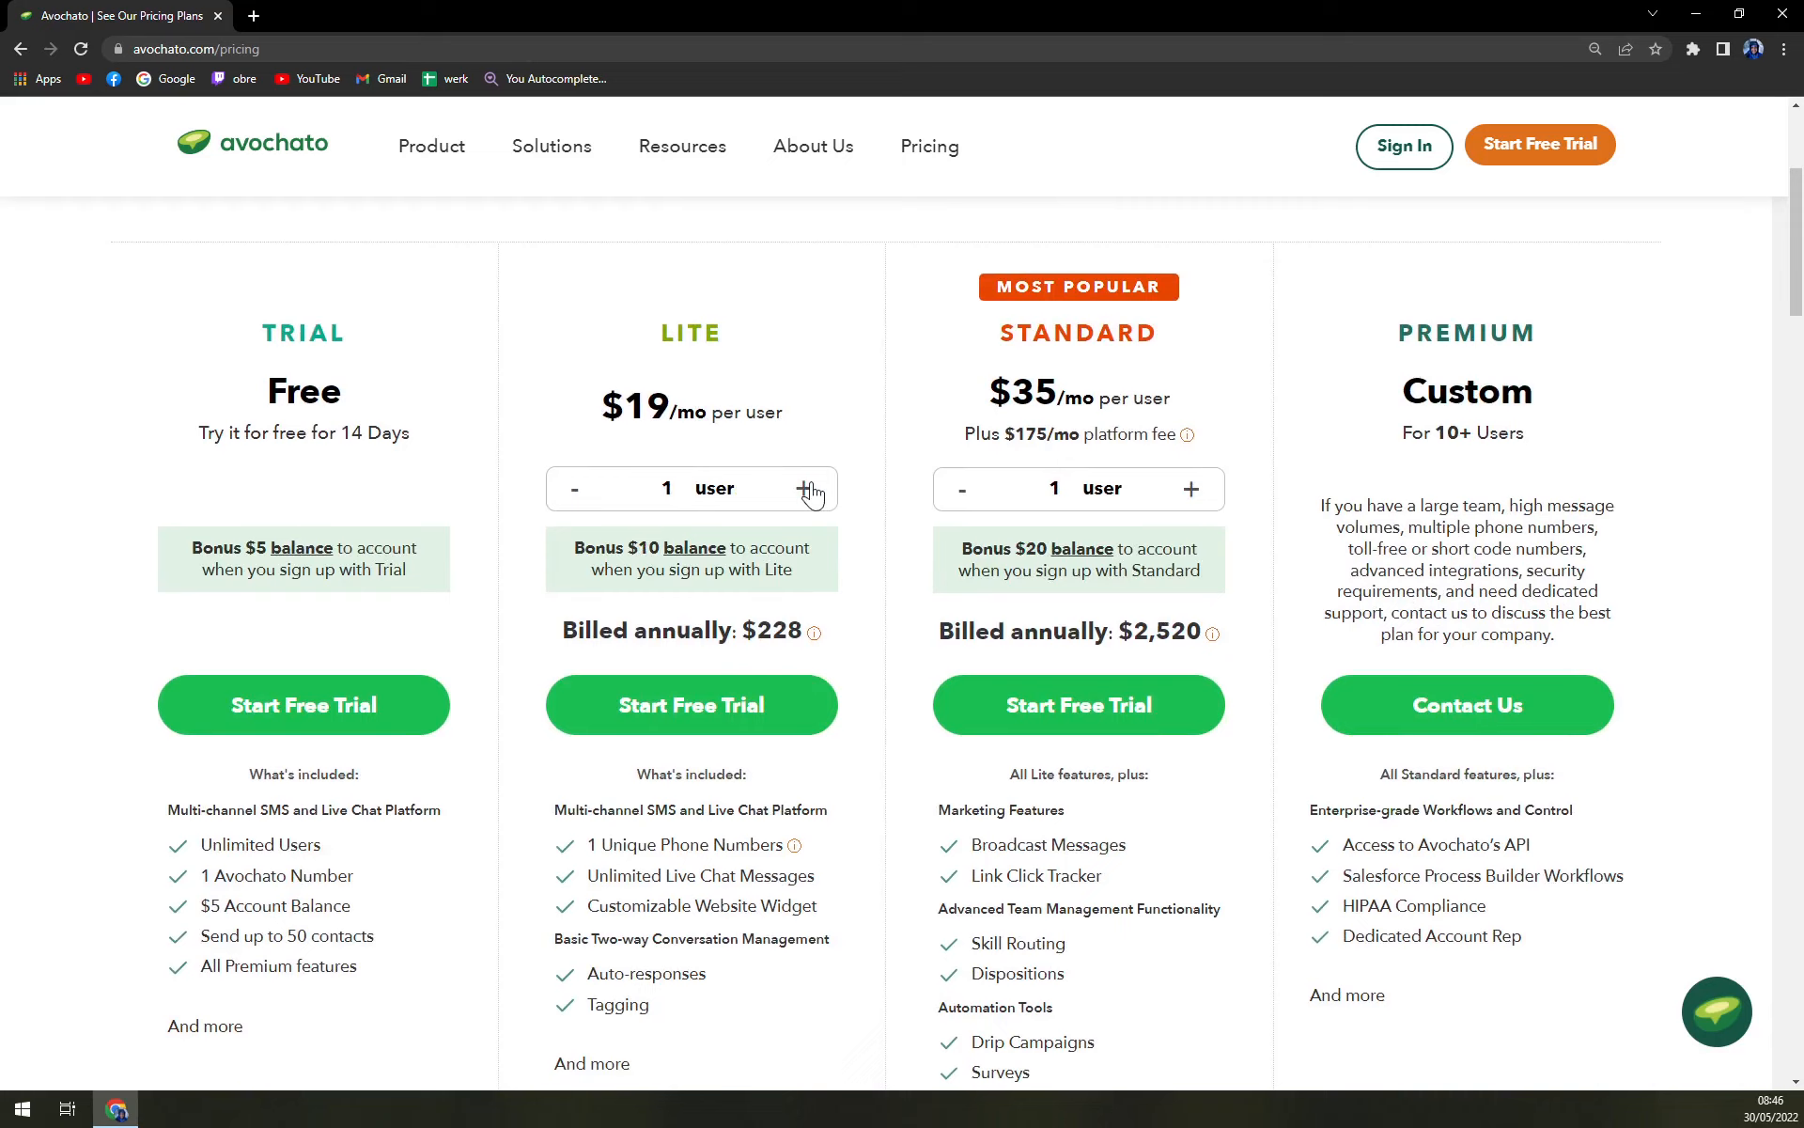
mouse_move(556, 502)
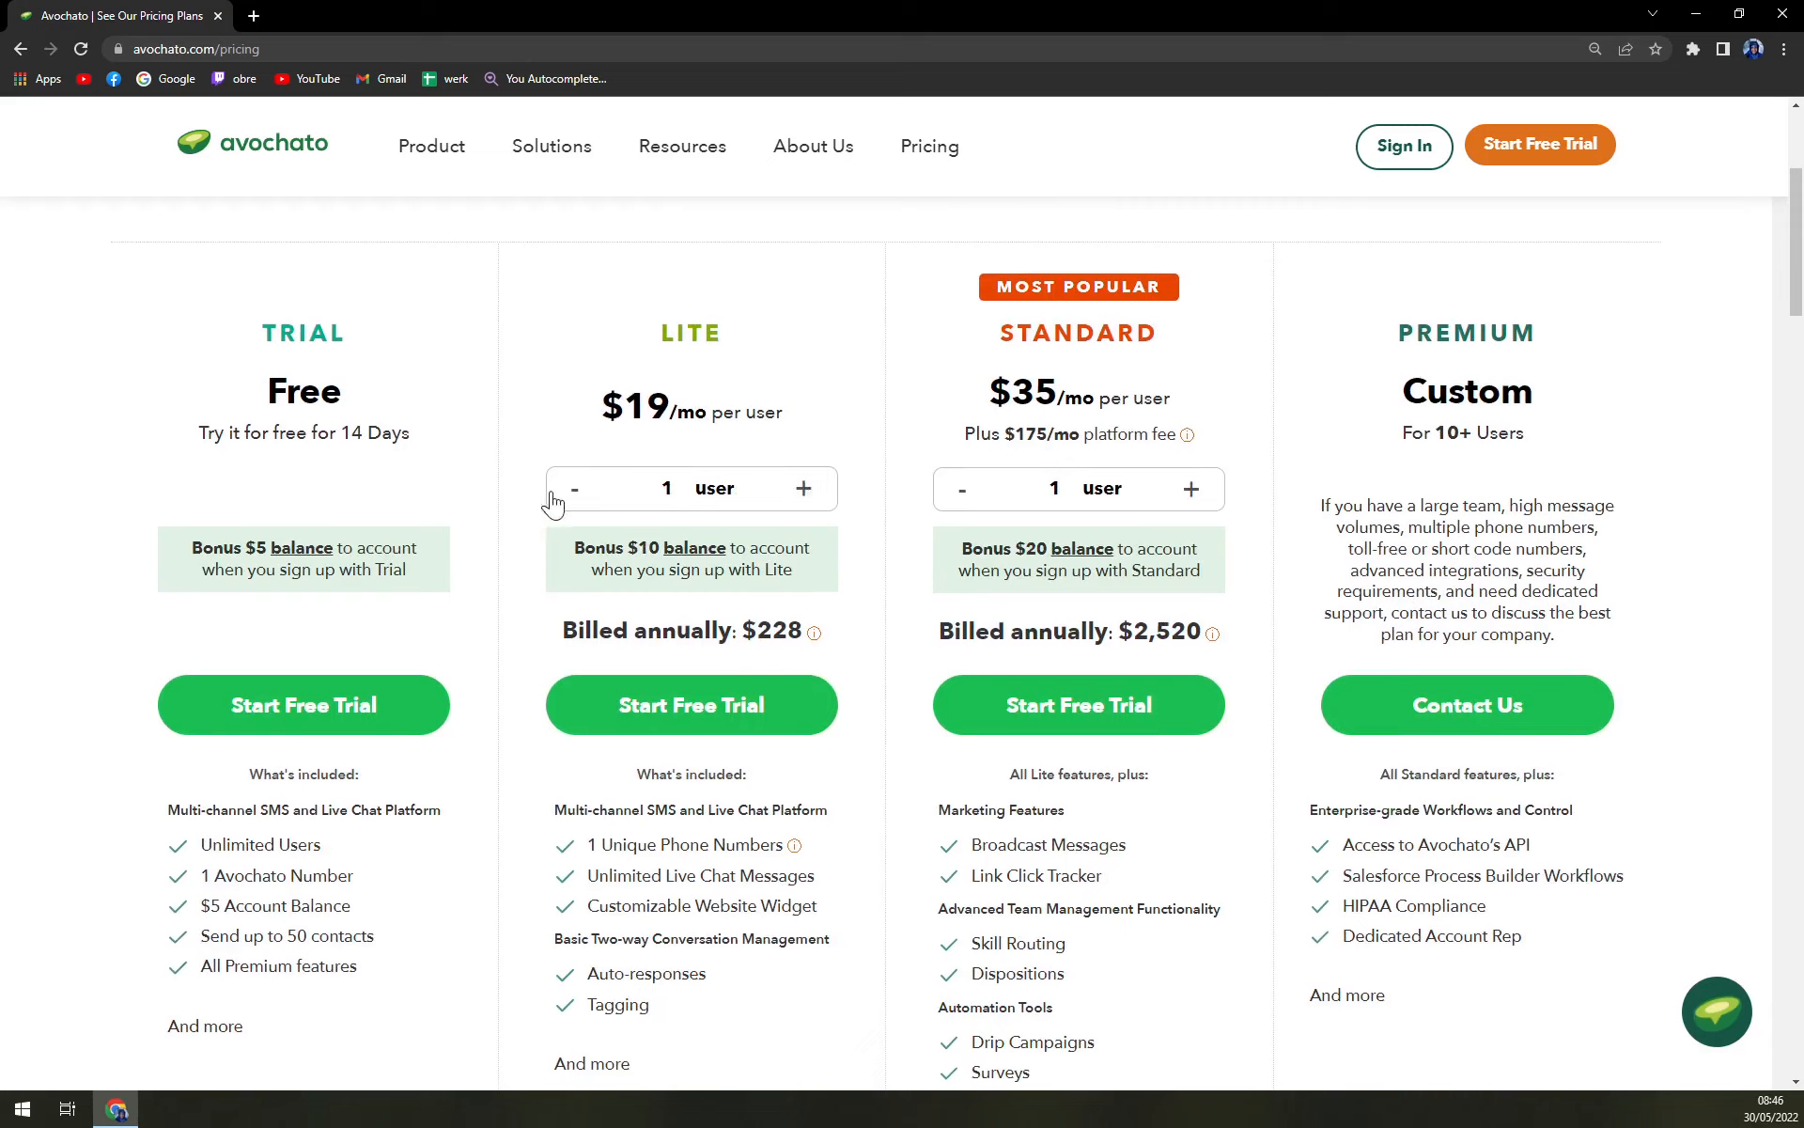
mouse_move(586, 496)
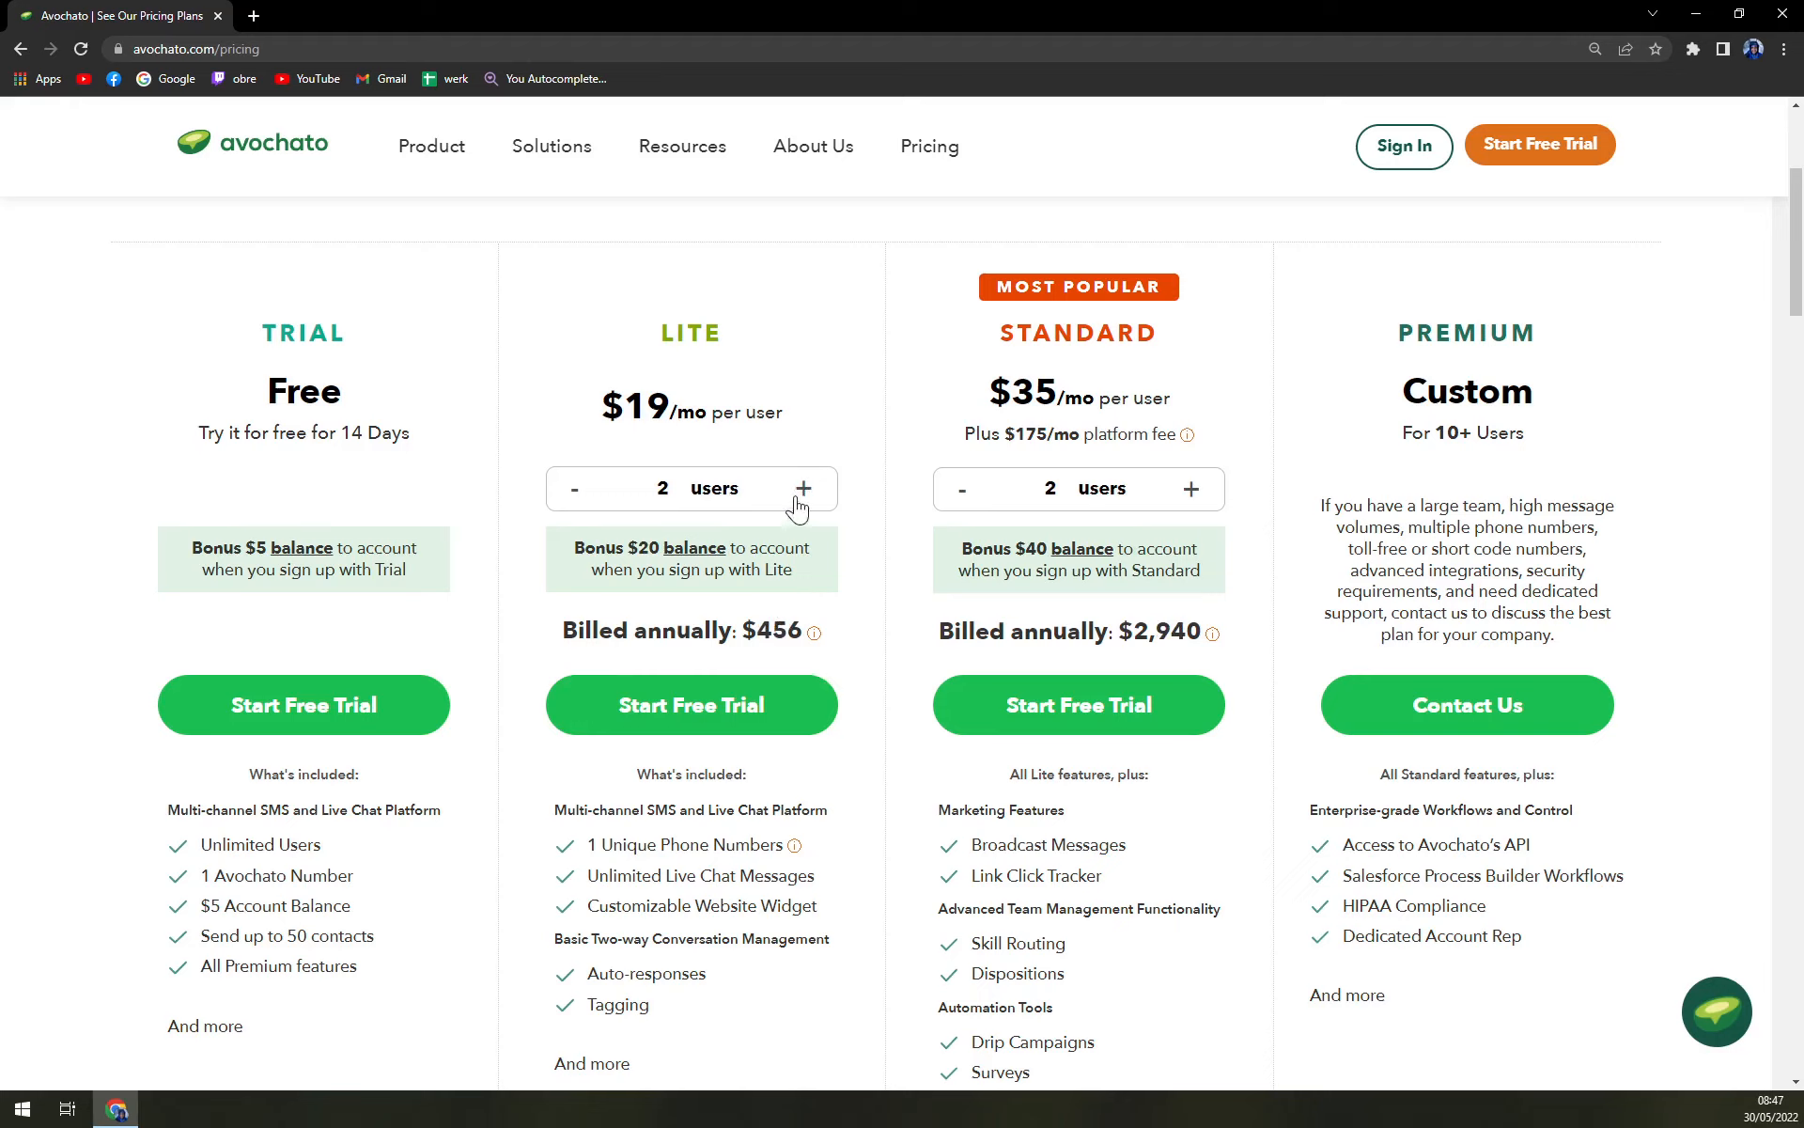
mouse_move(802, 495)
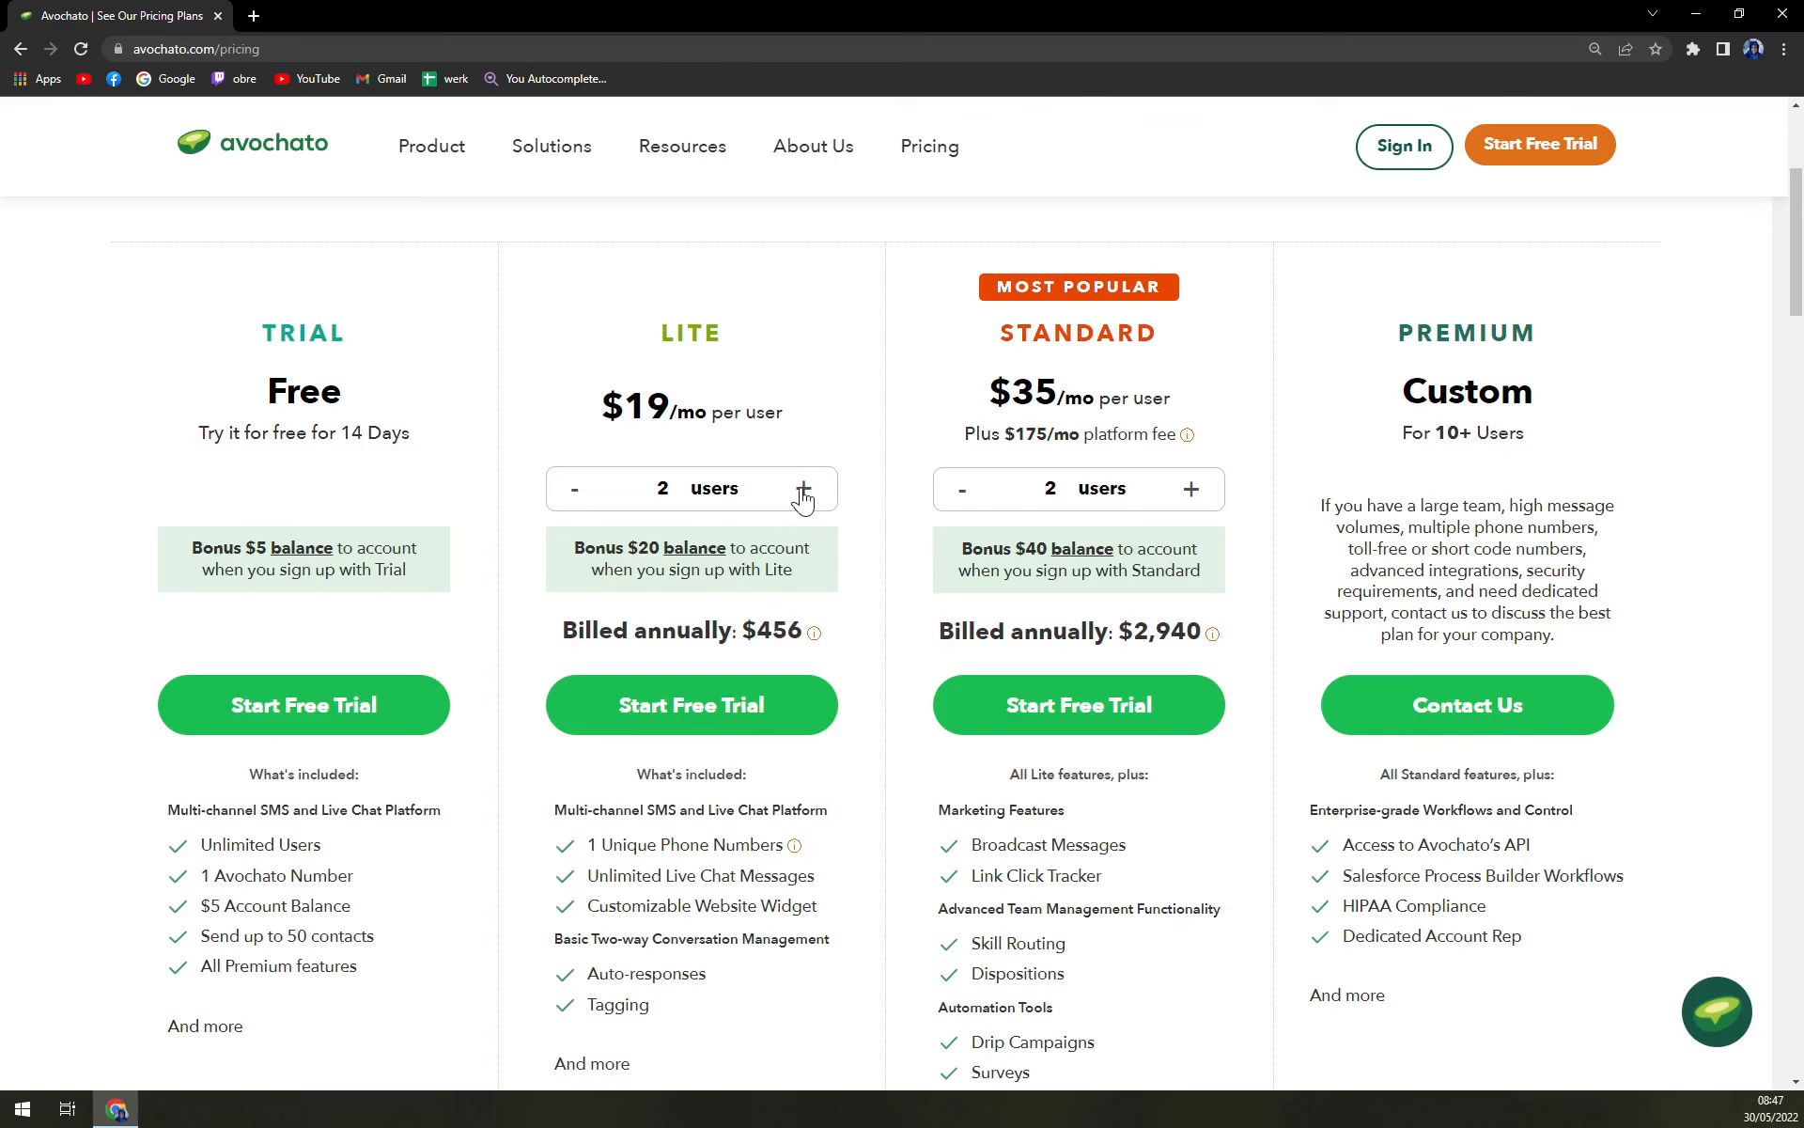
left_click(574, 487)
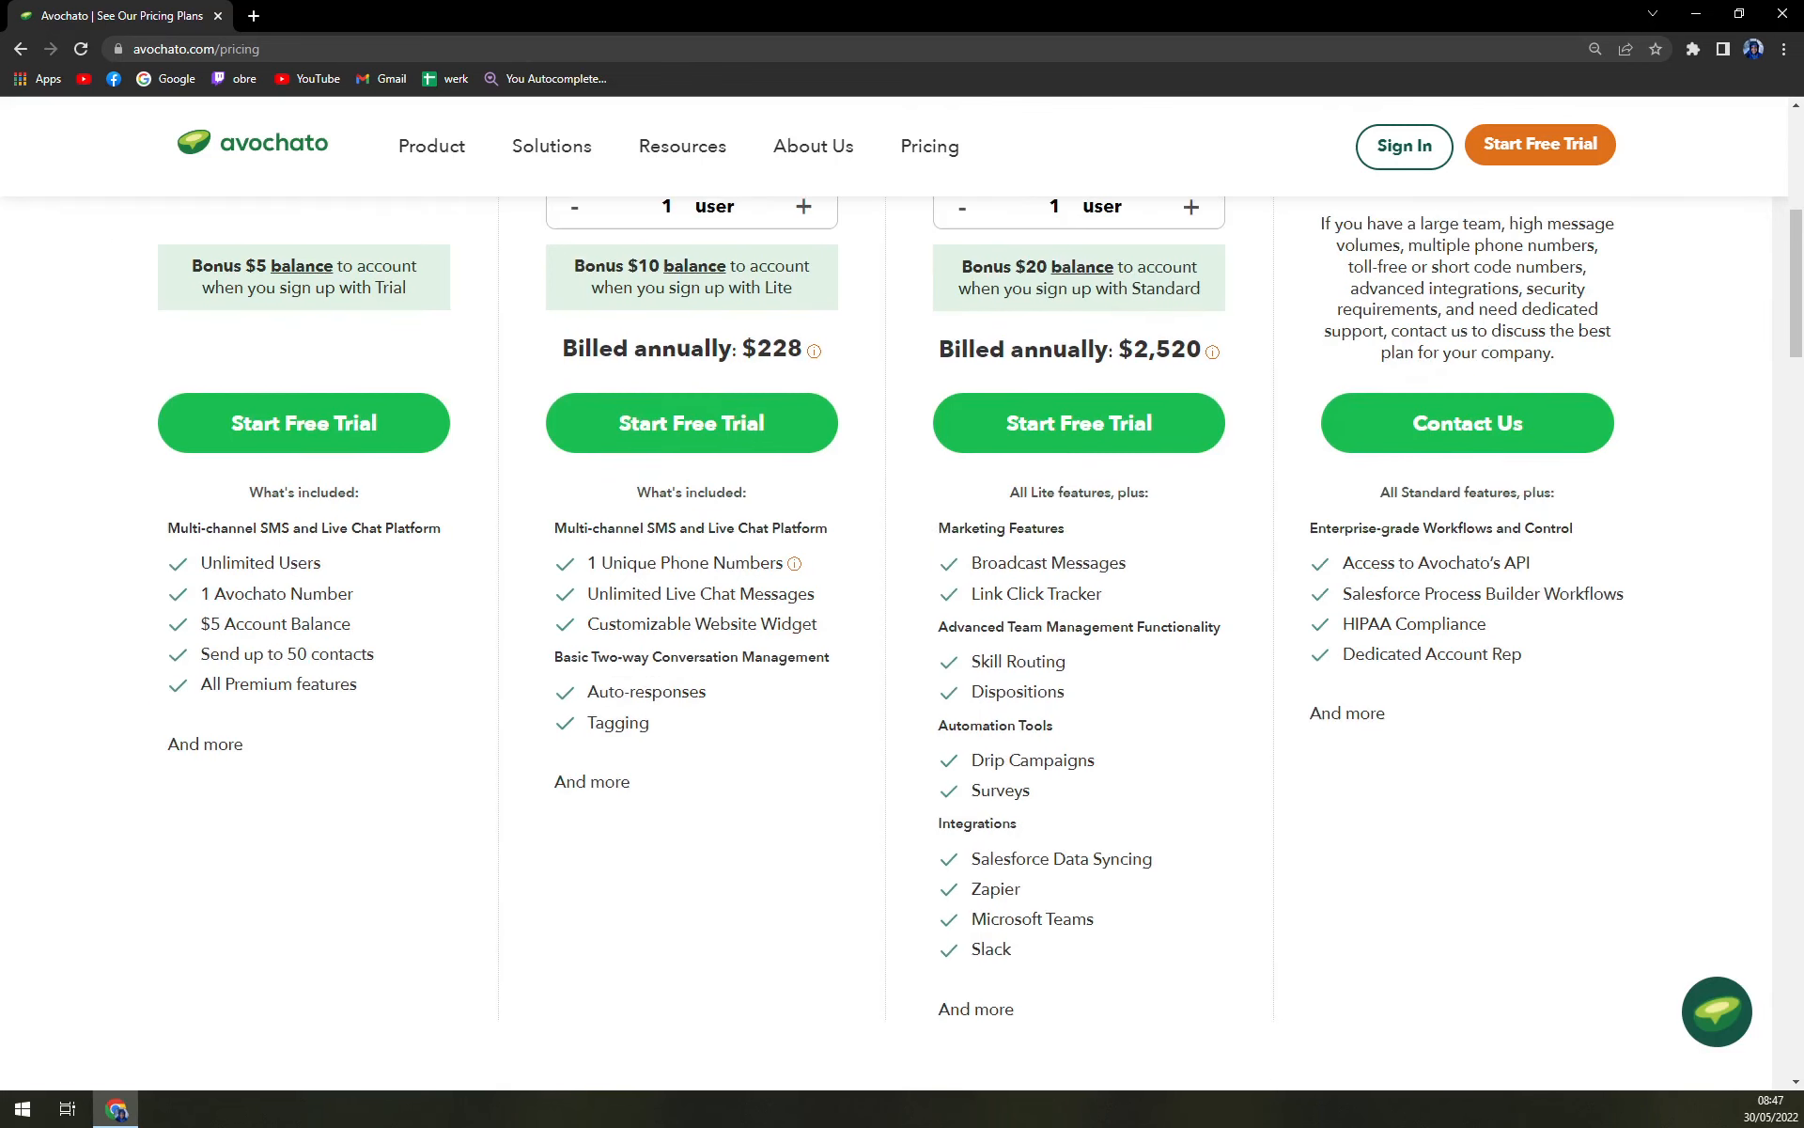
scroll("up", 3)
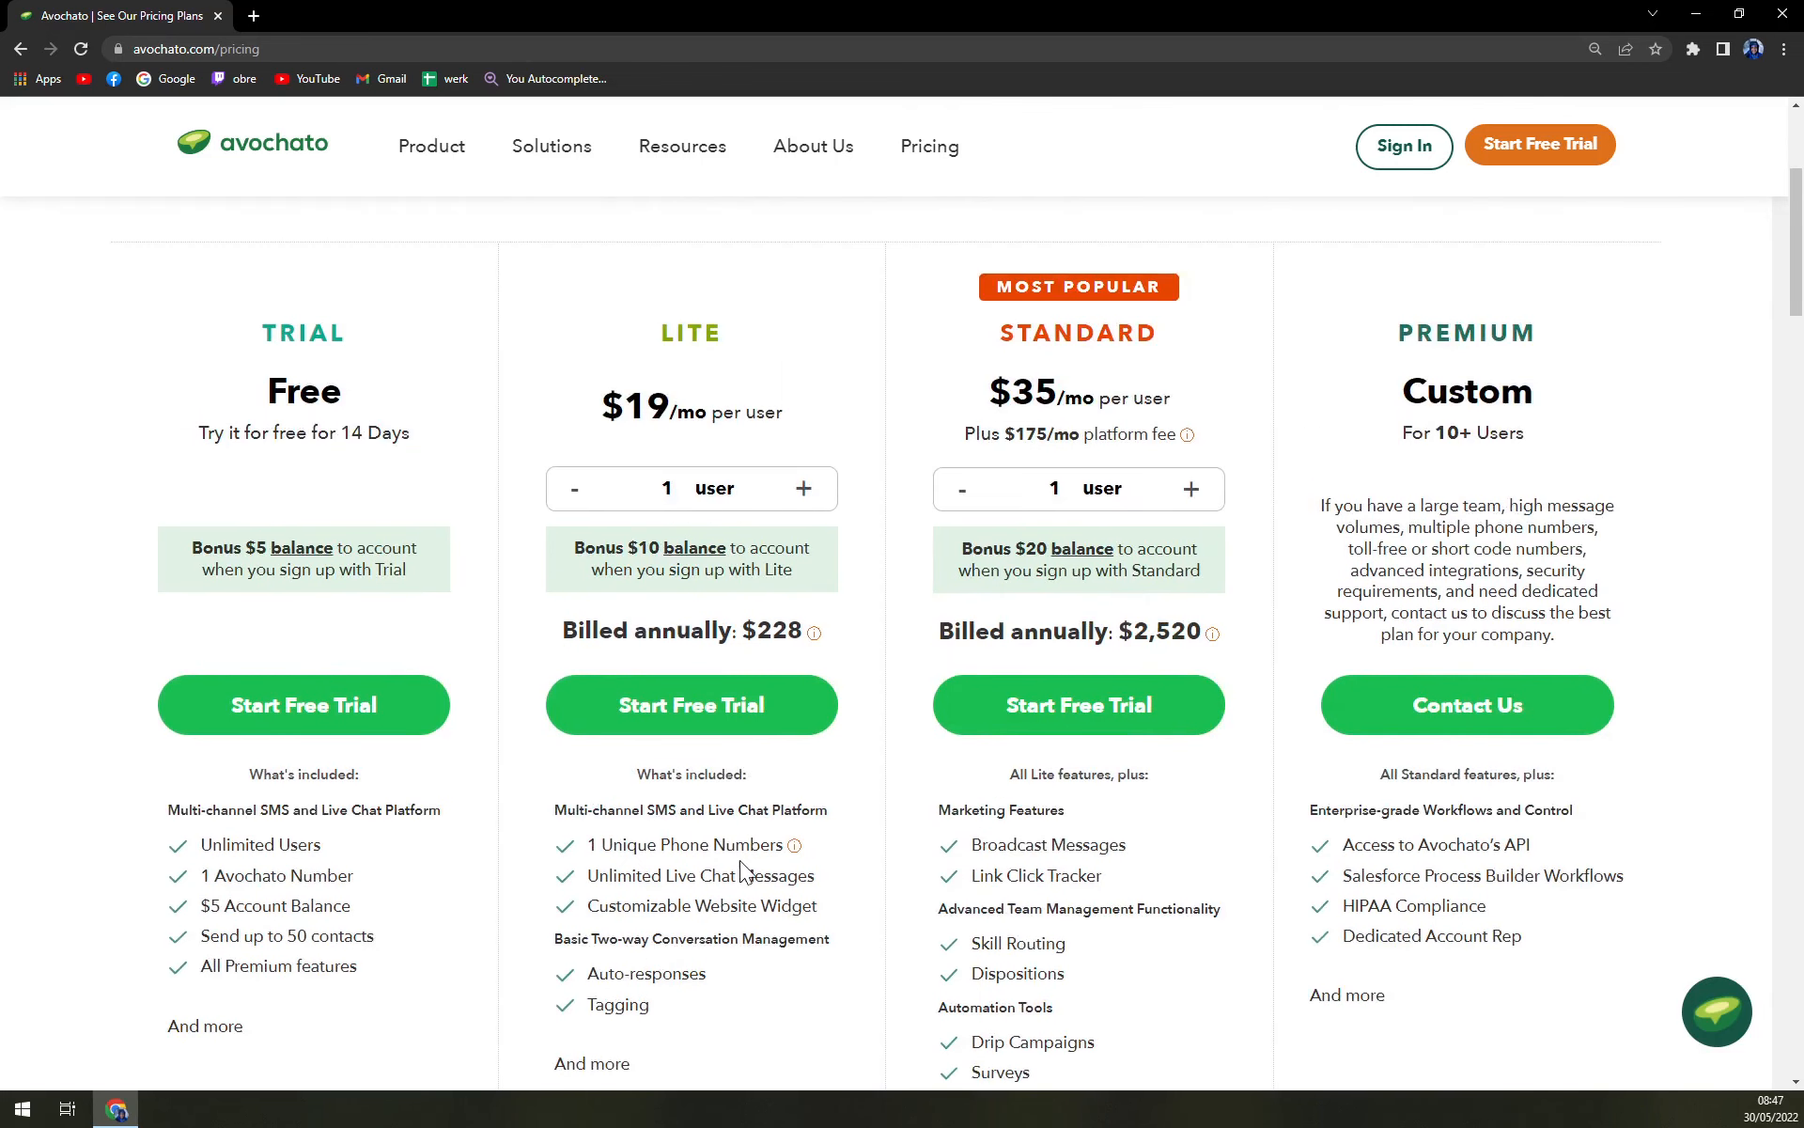
scroll("down", 3)
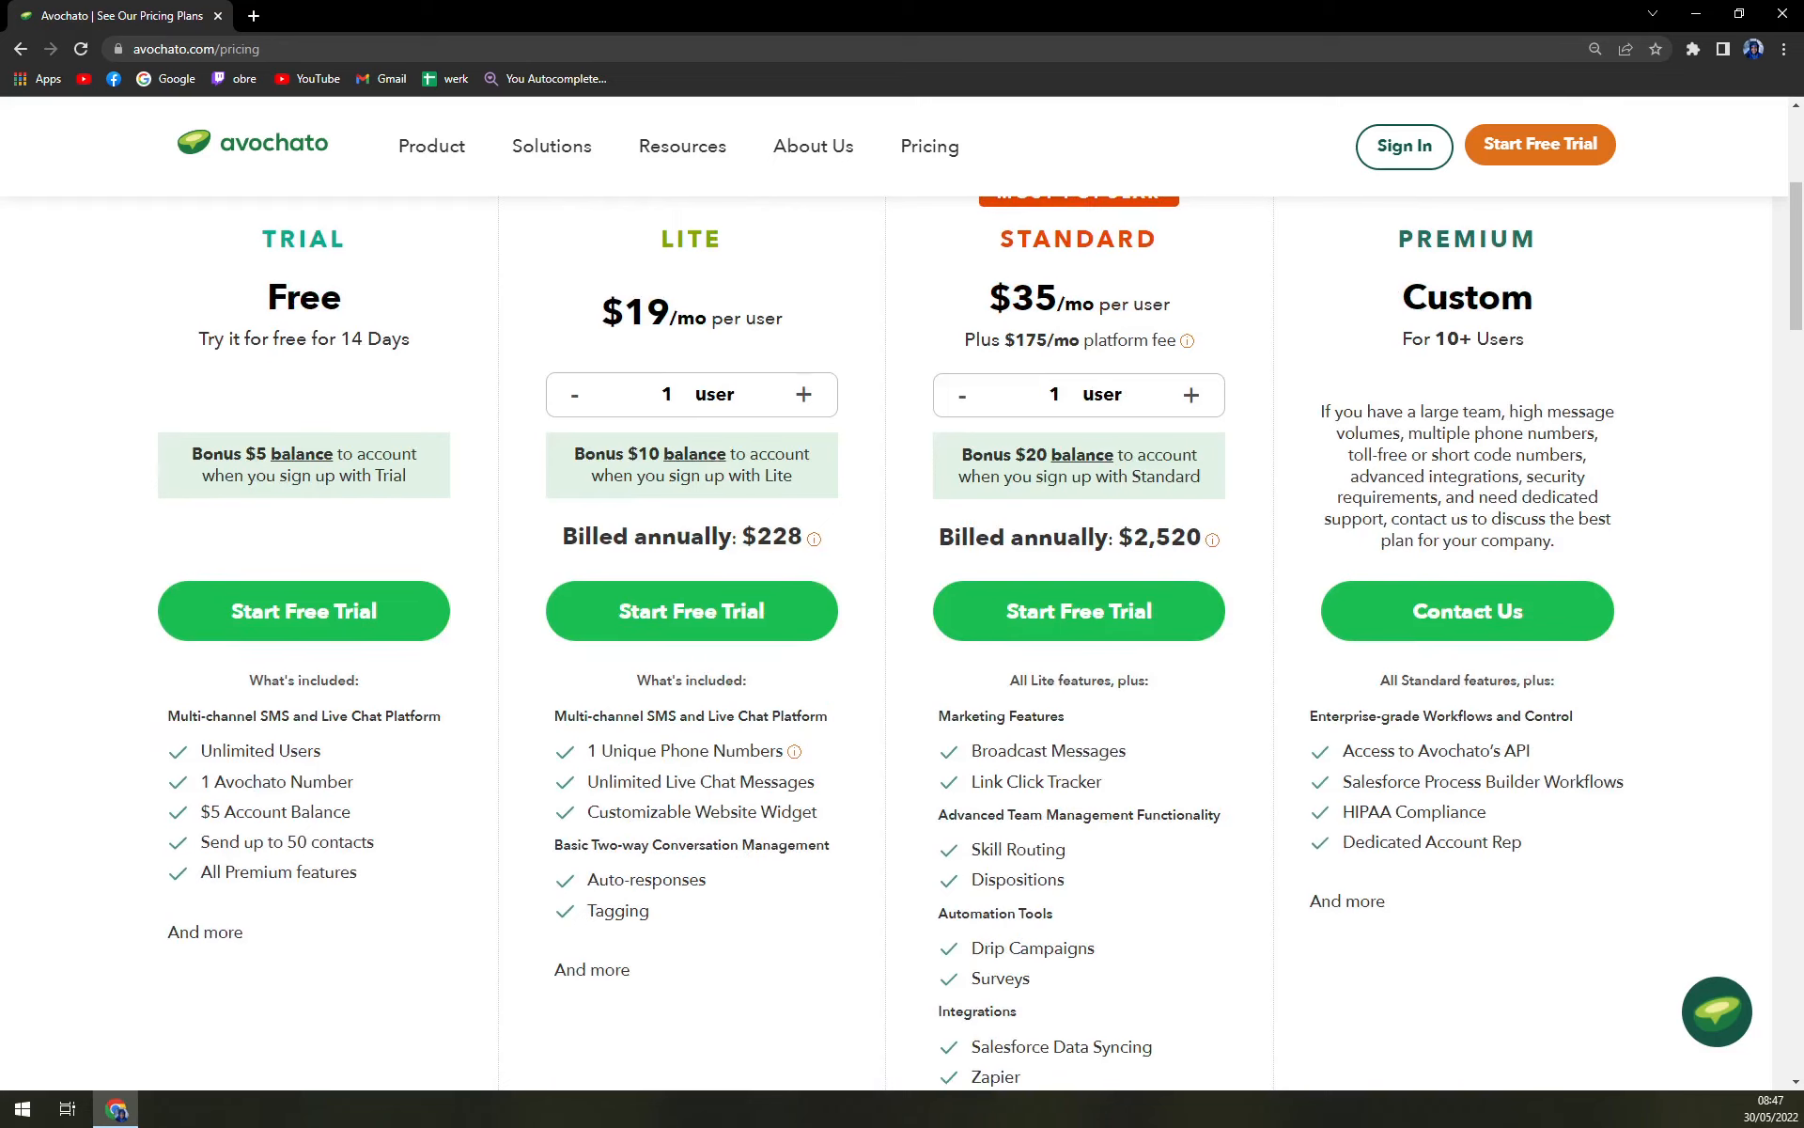
mouse_move(841, 867)
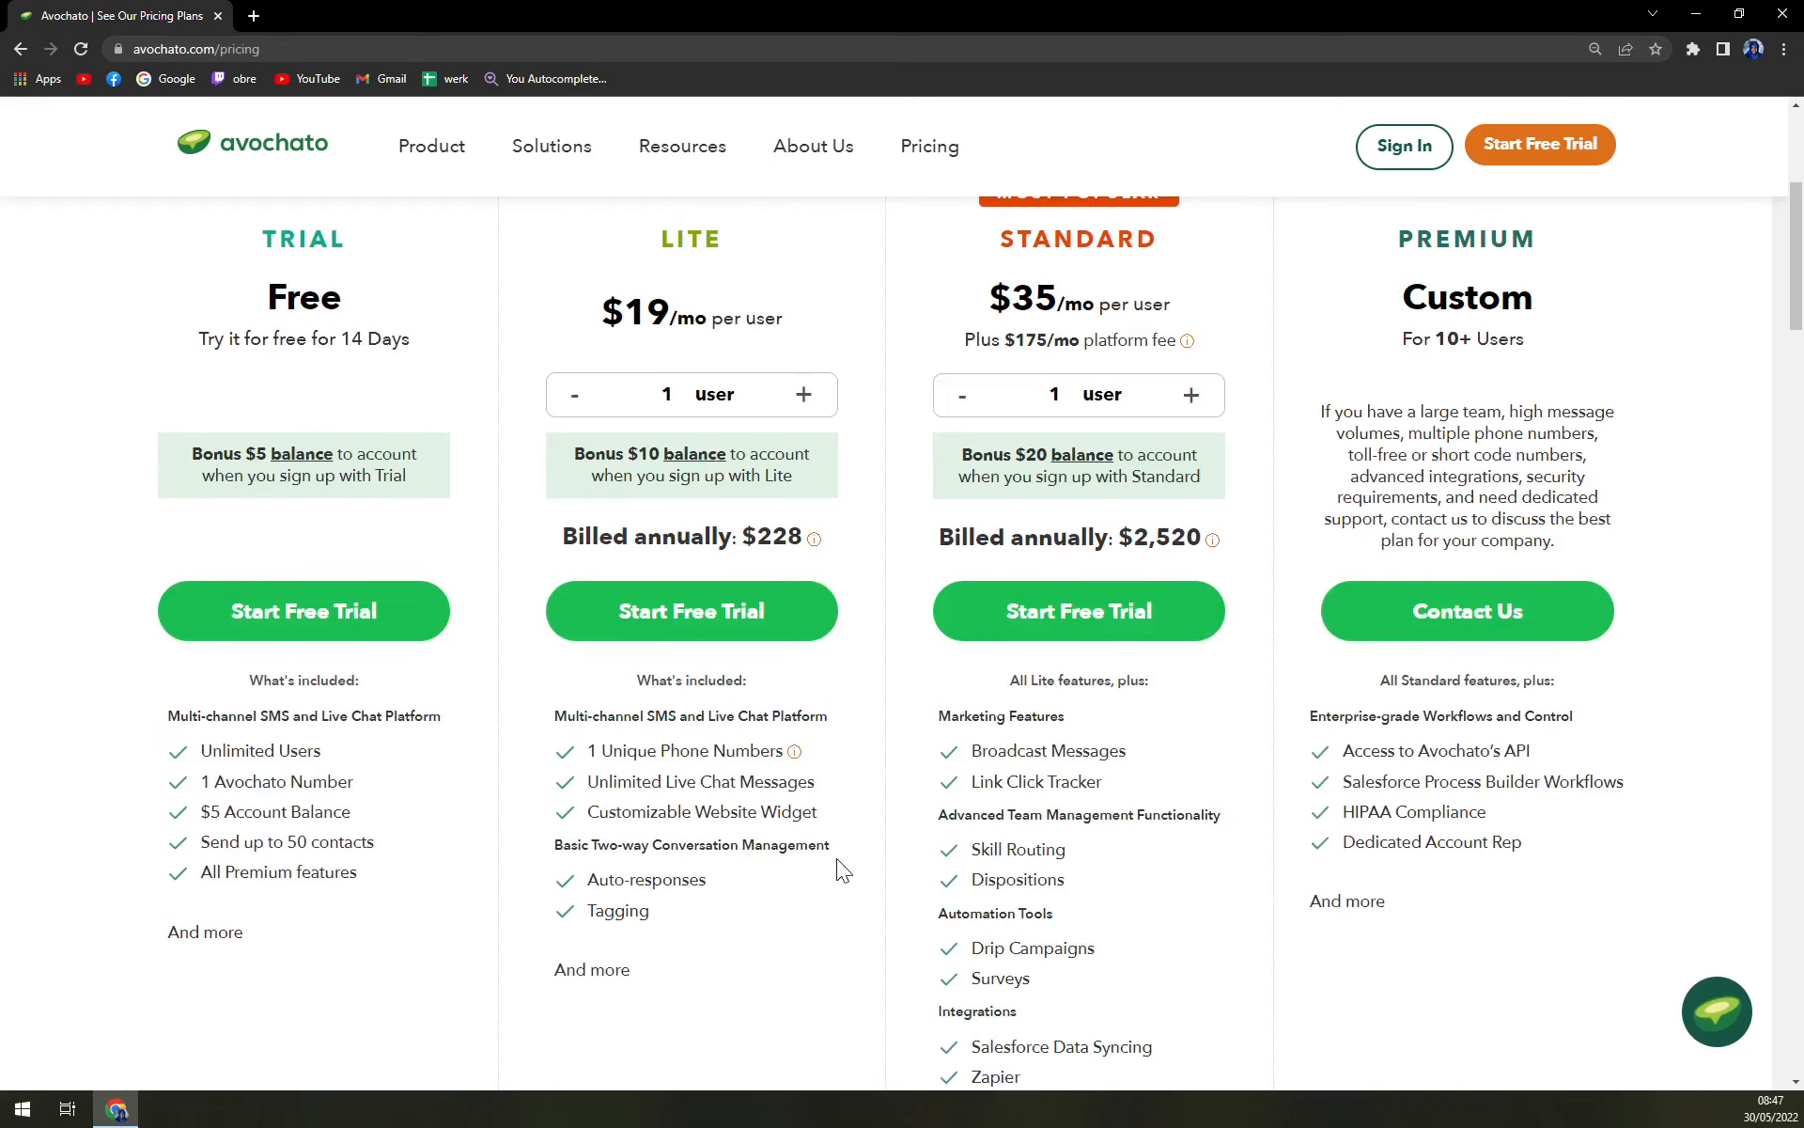
mouse_move(618, 949)
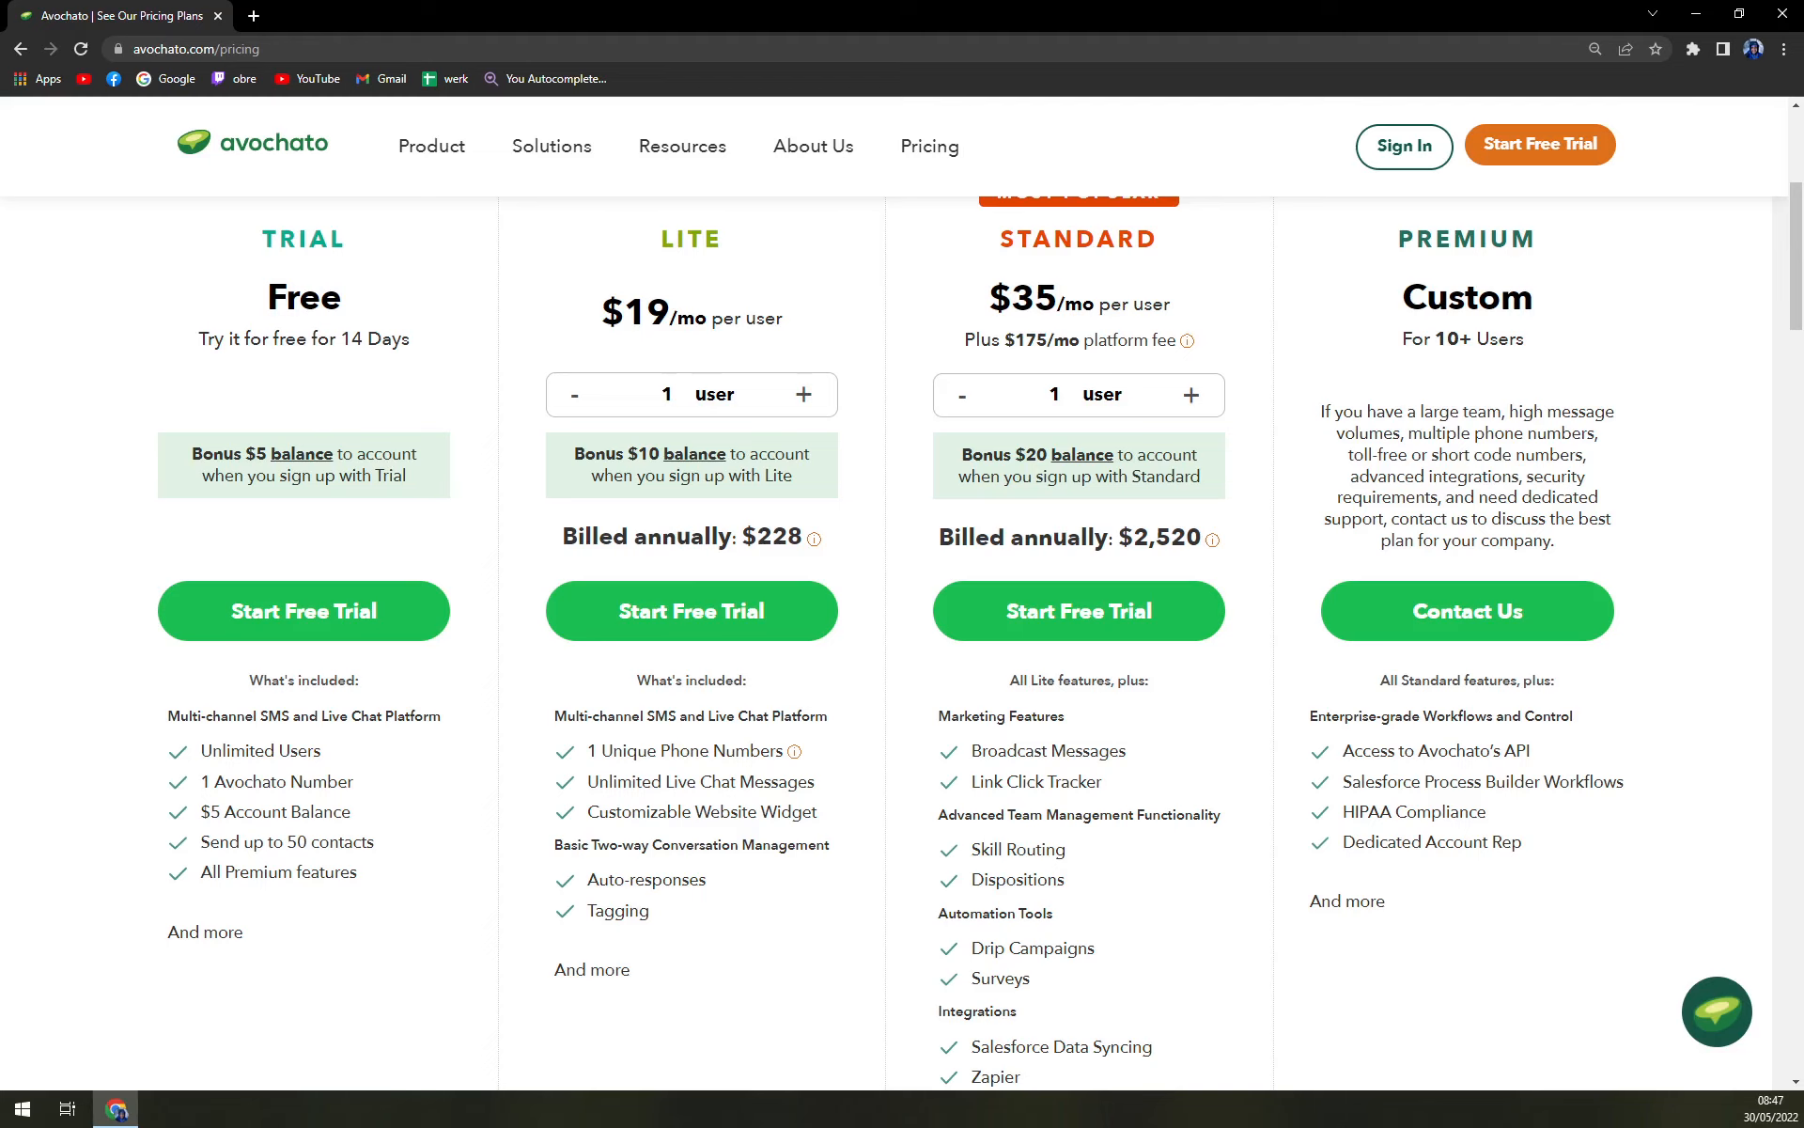
Price the Standard plan for two users, then reduce it back to one user
scroll("up", 3)
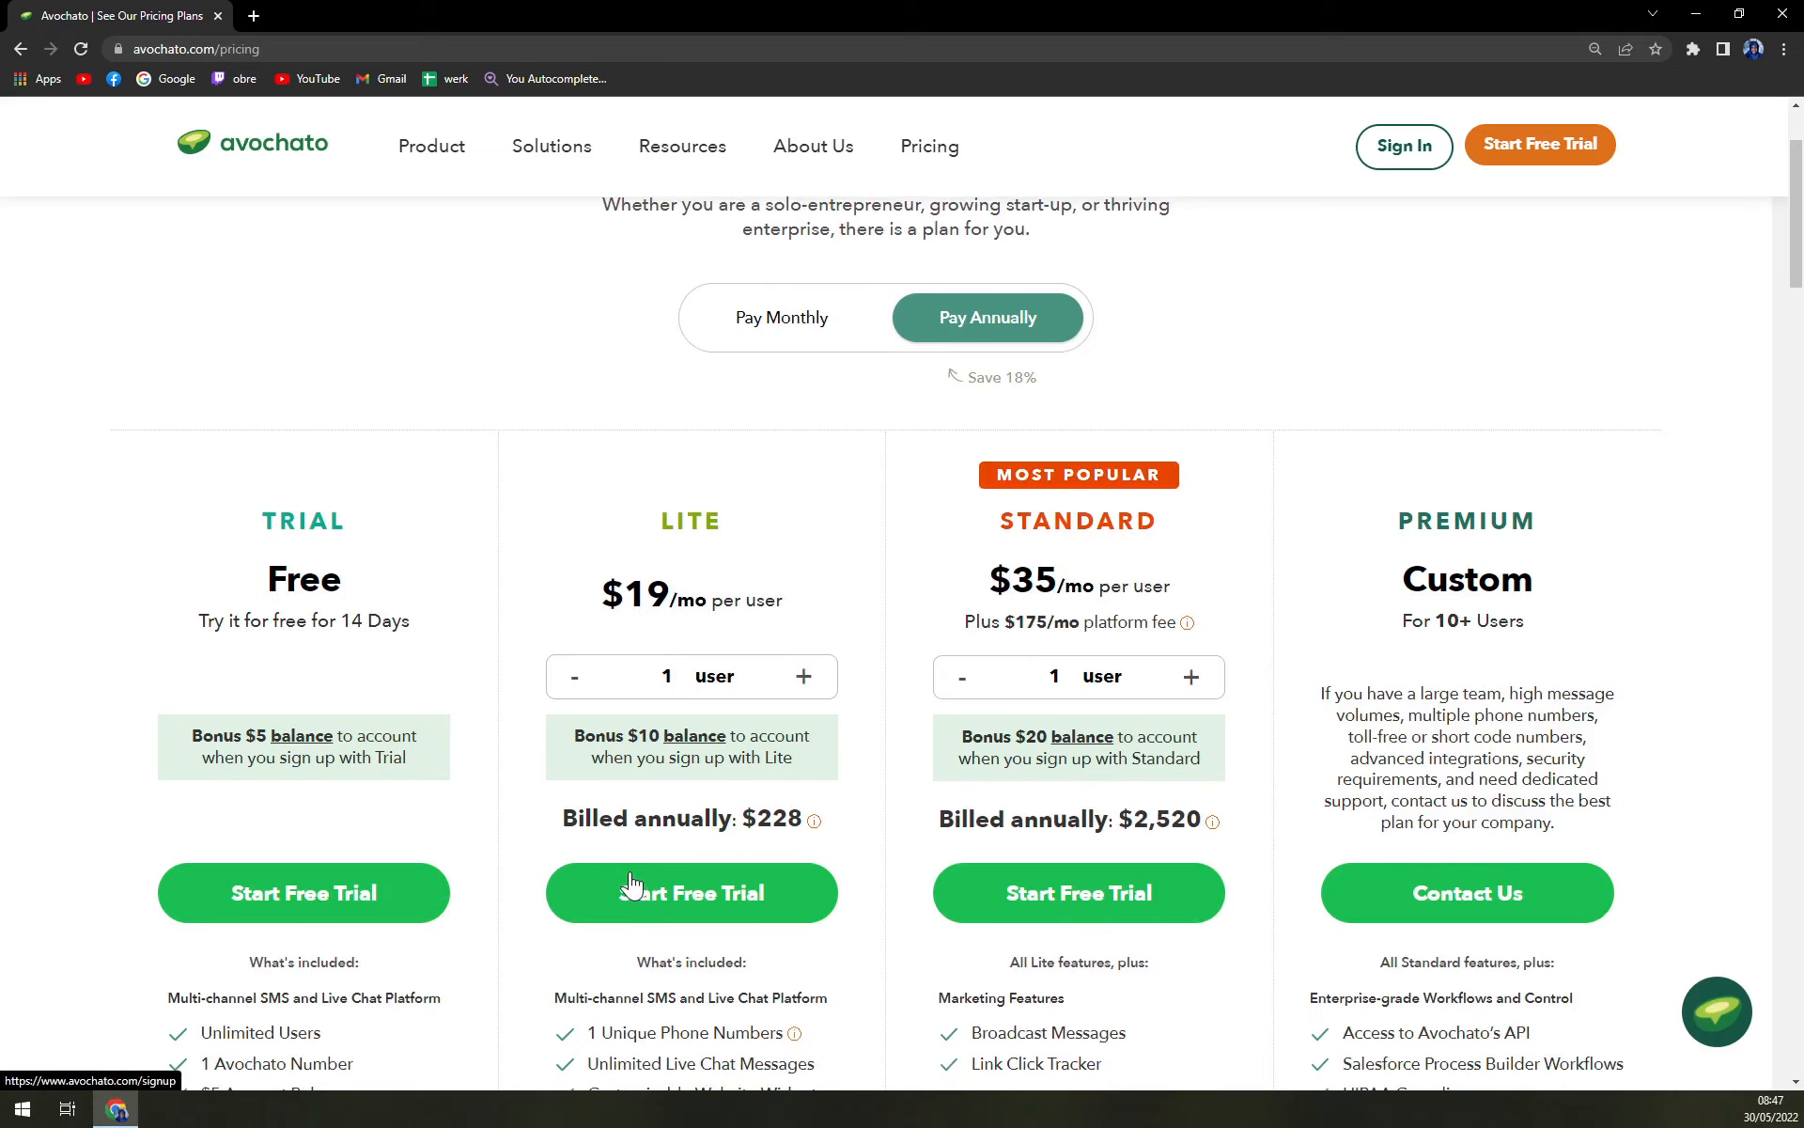
mouse_move(959, 574)
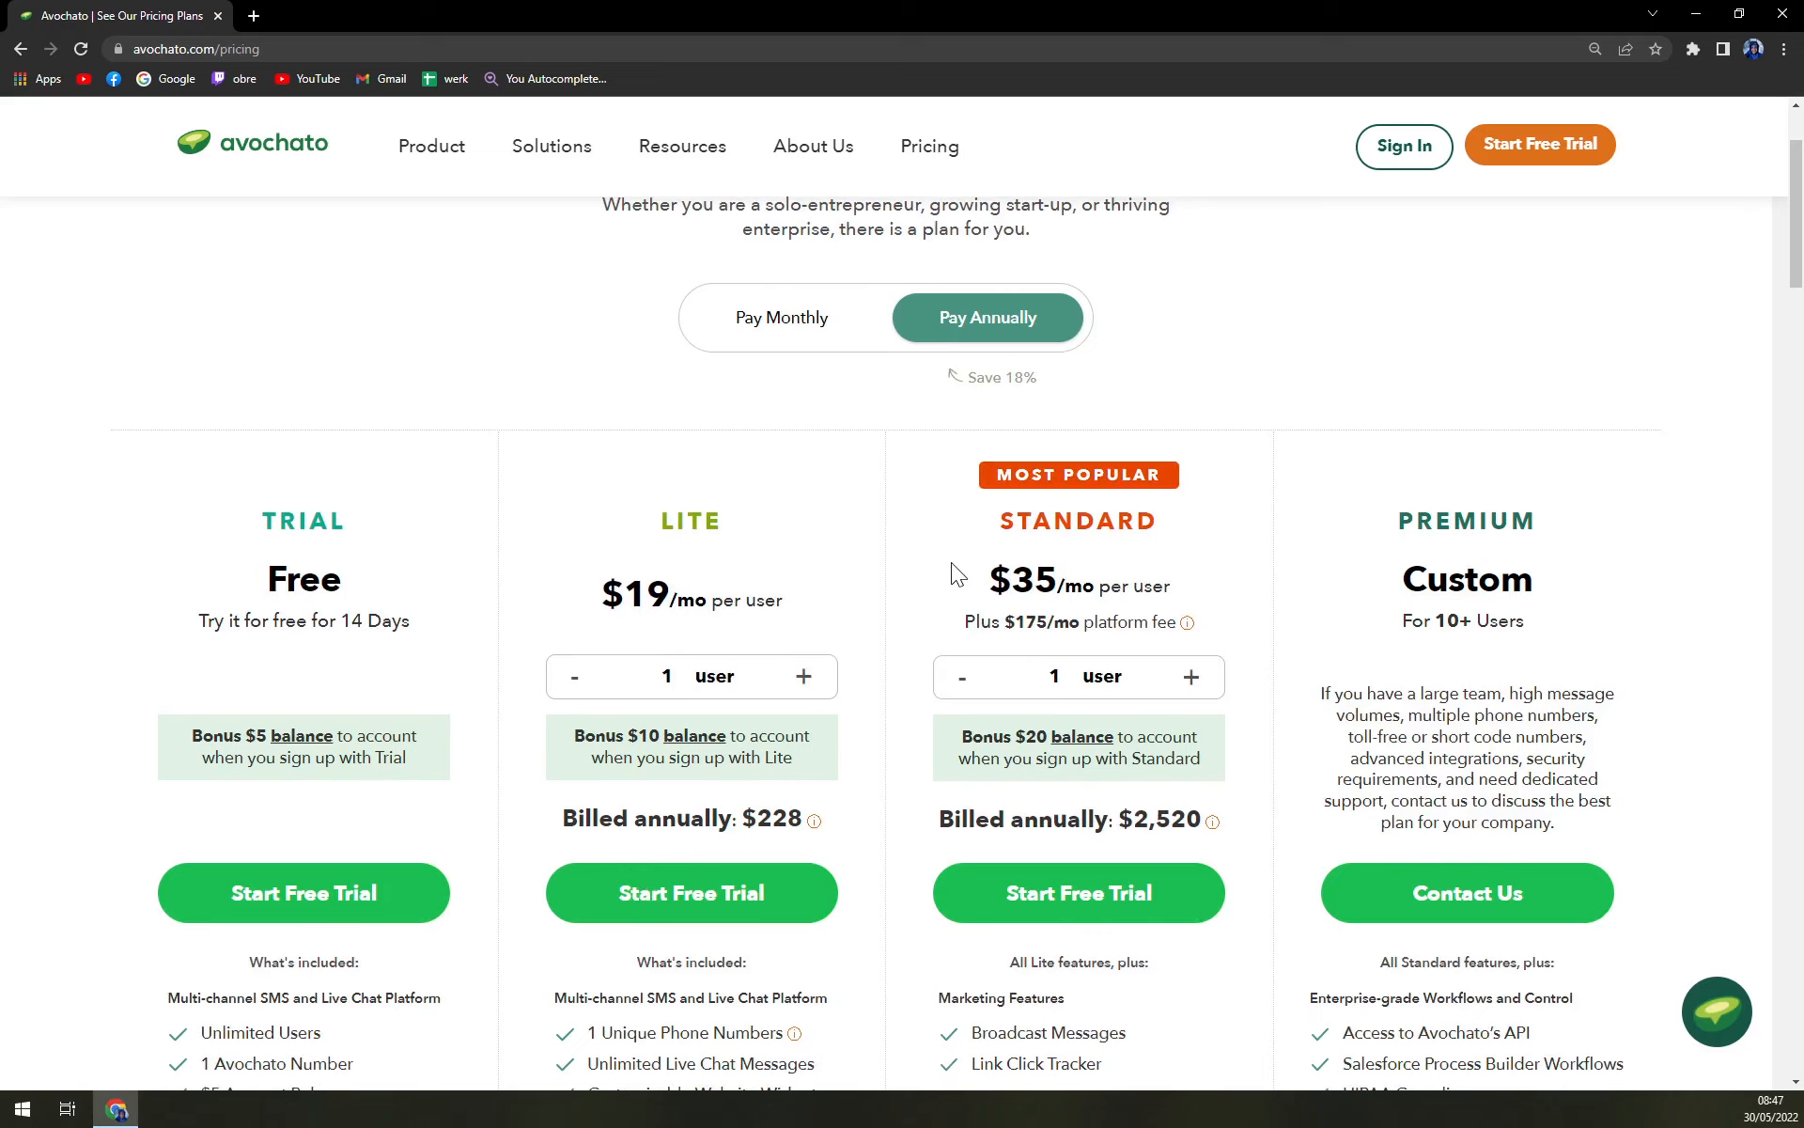
scroll("down", 3)
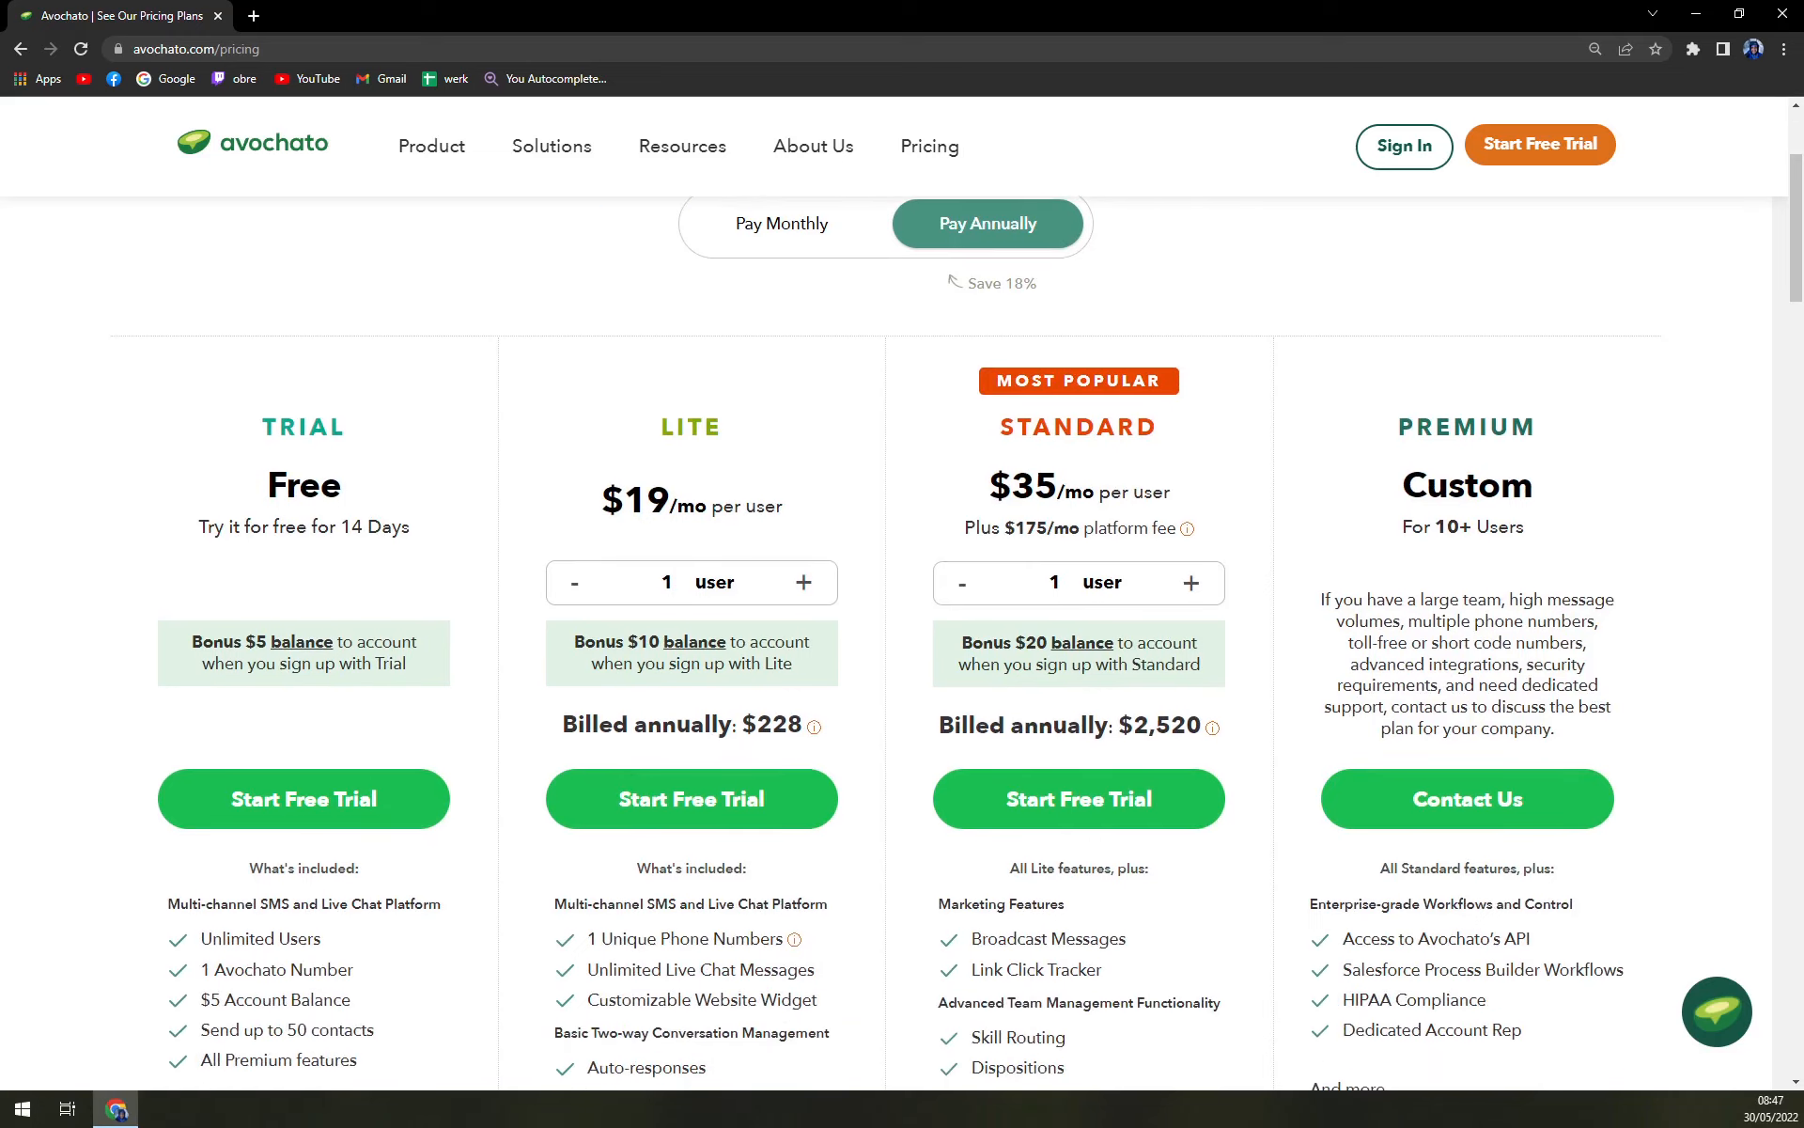
mouse_move(1002, 558)
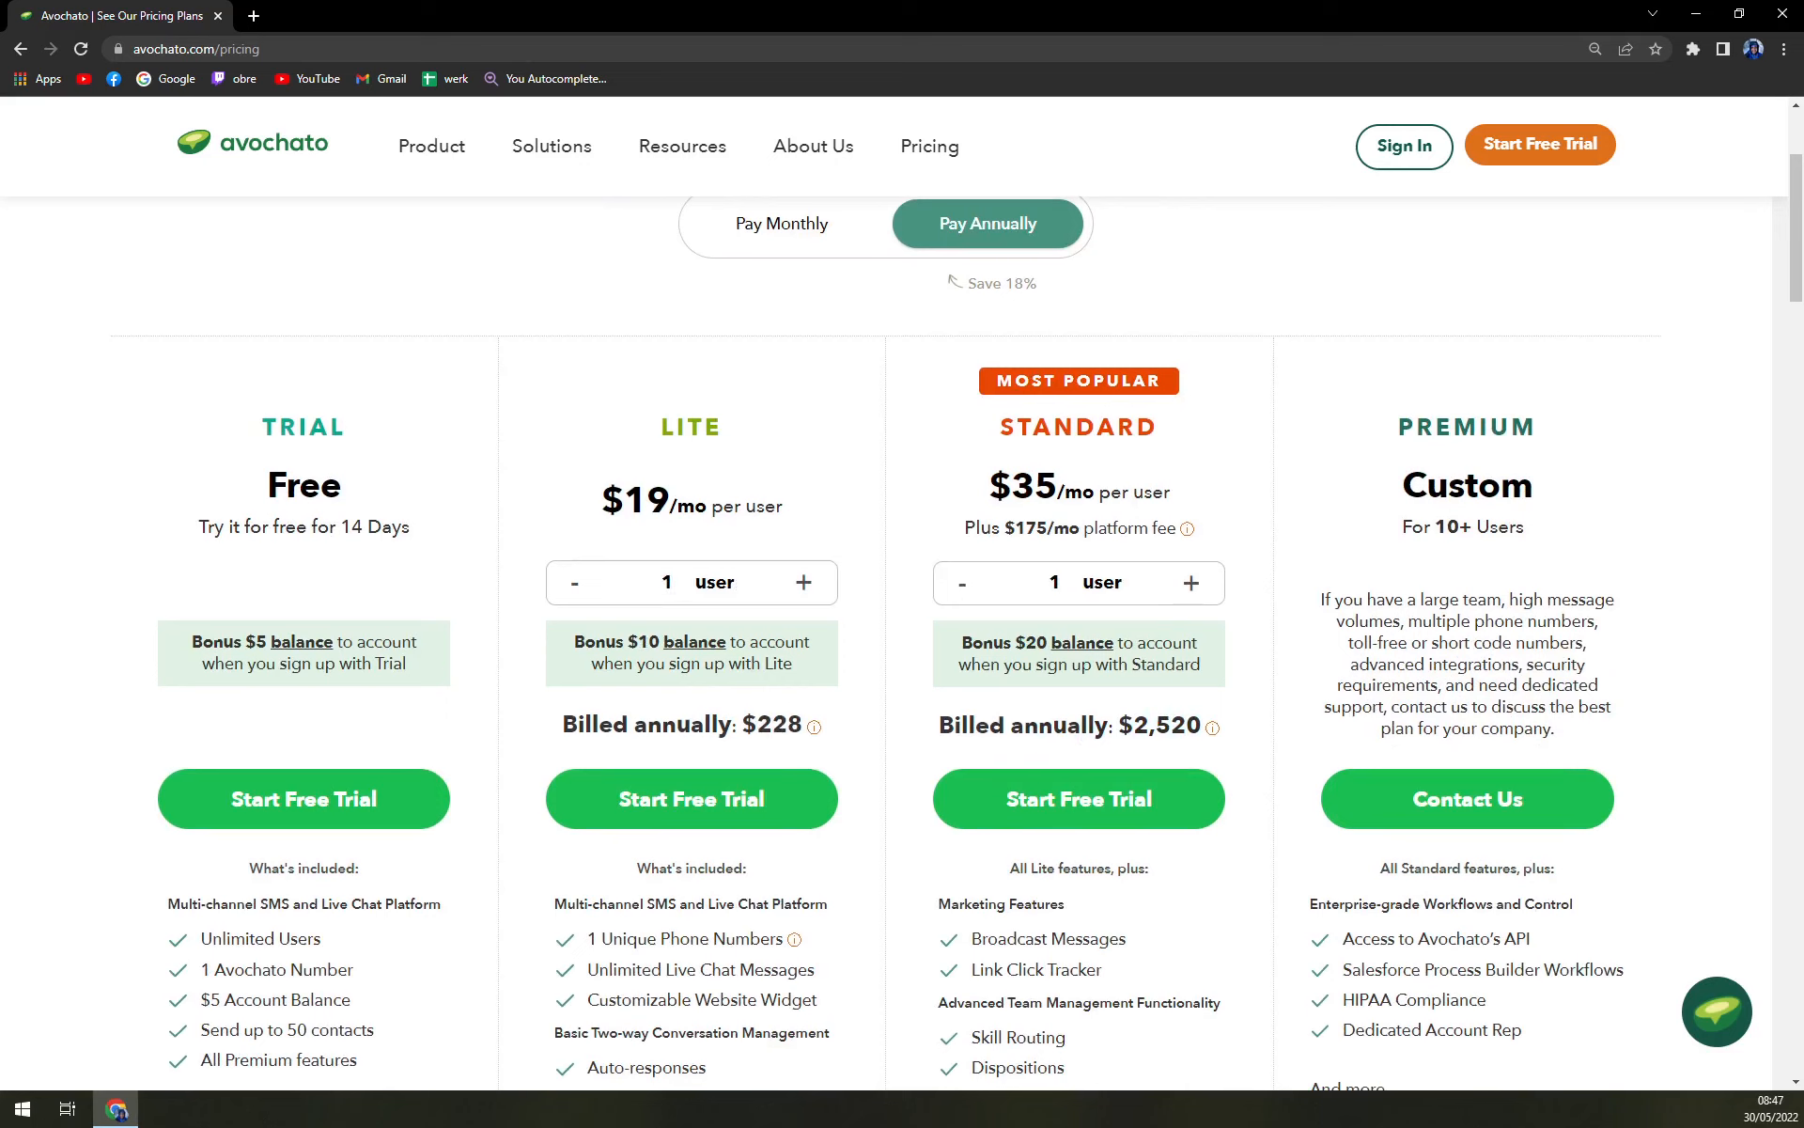
mouse_move(1174, 760)
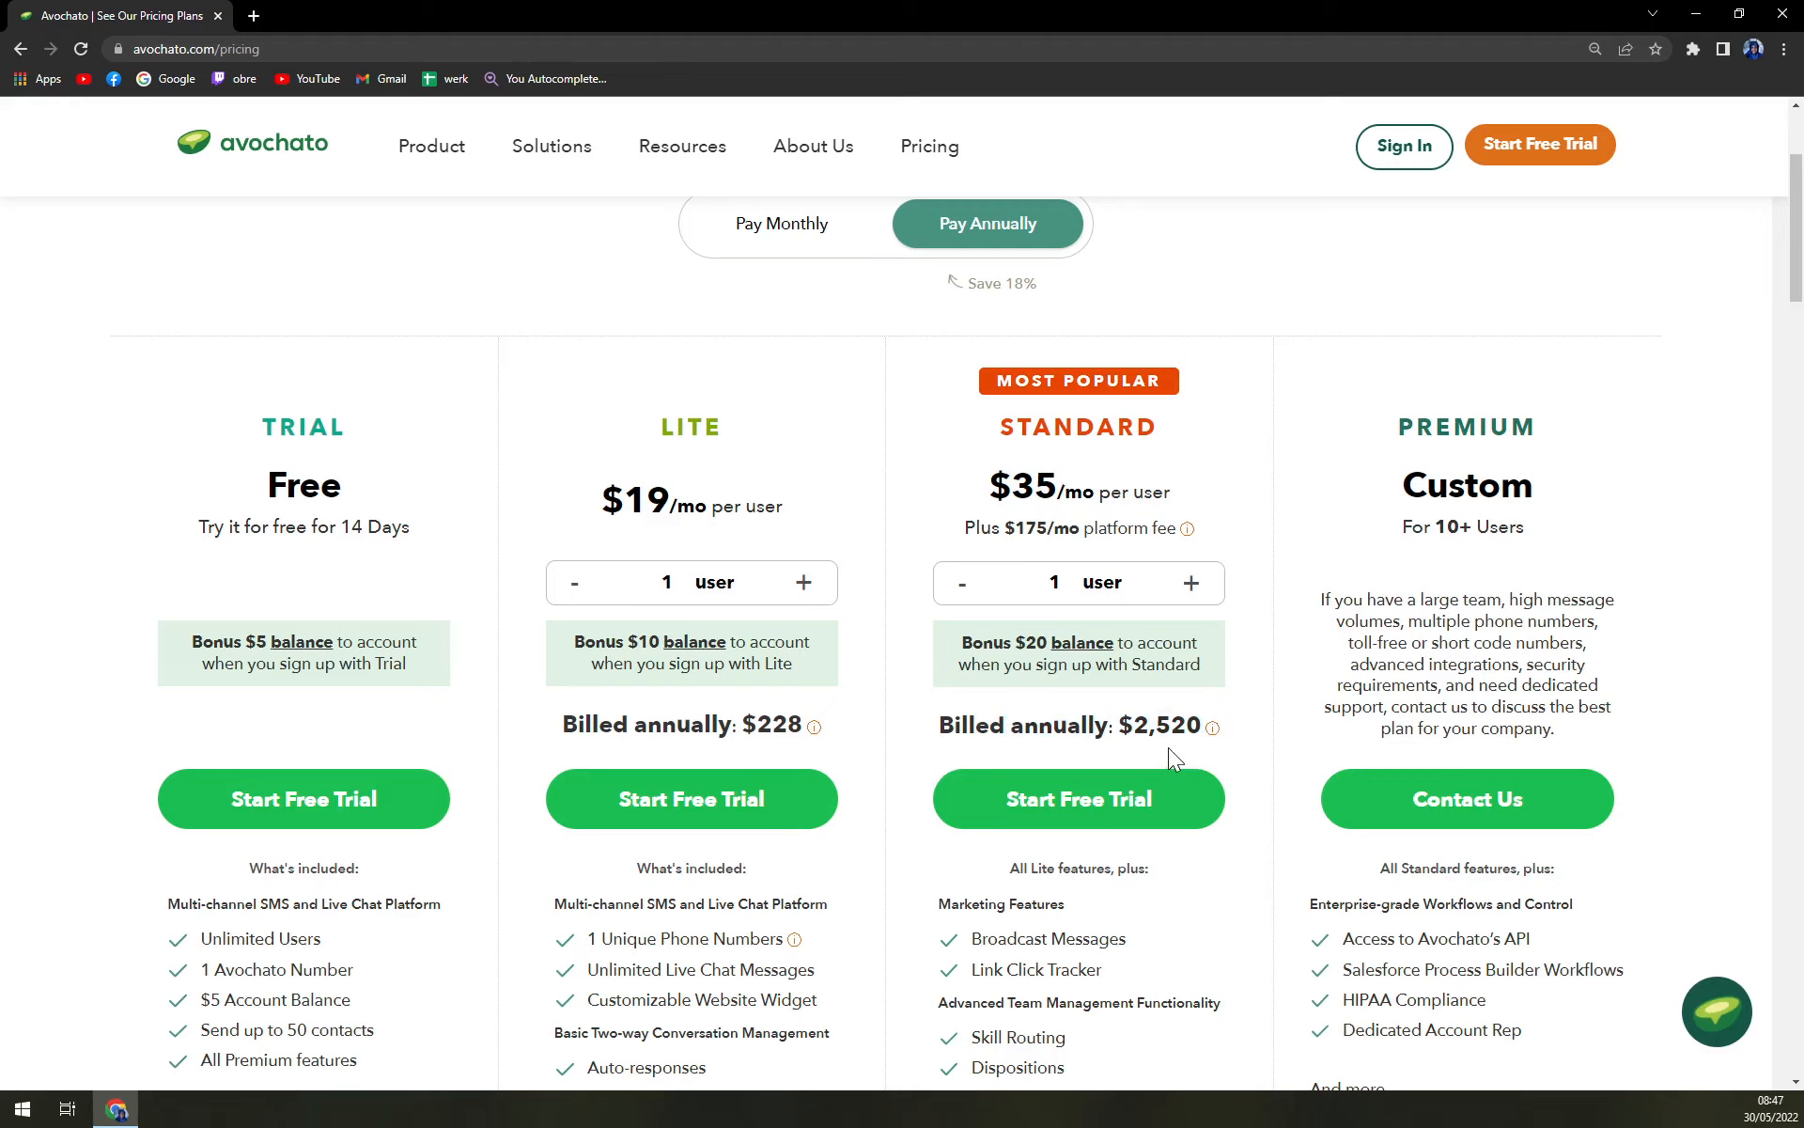
left_click(1191, 583)
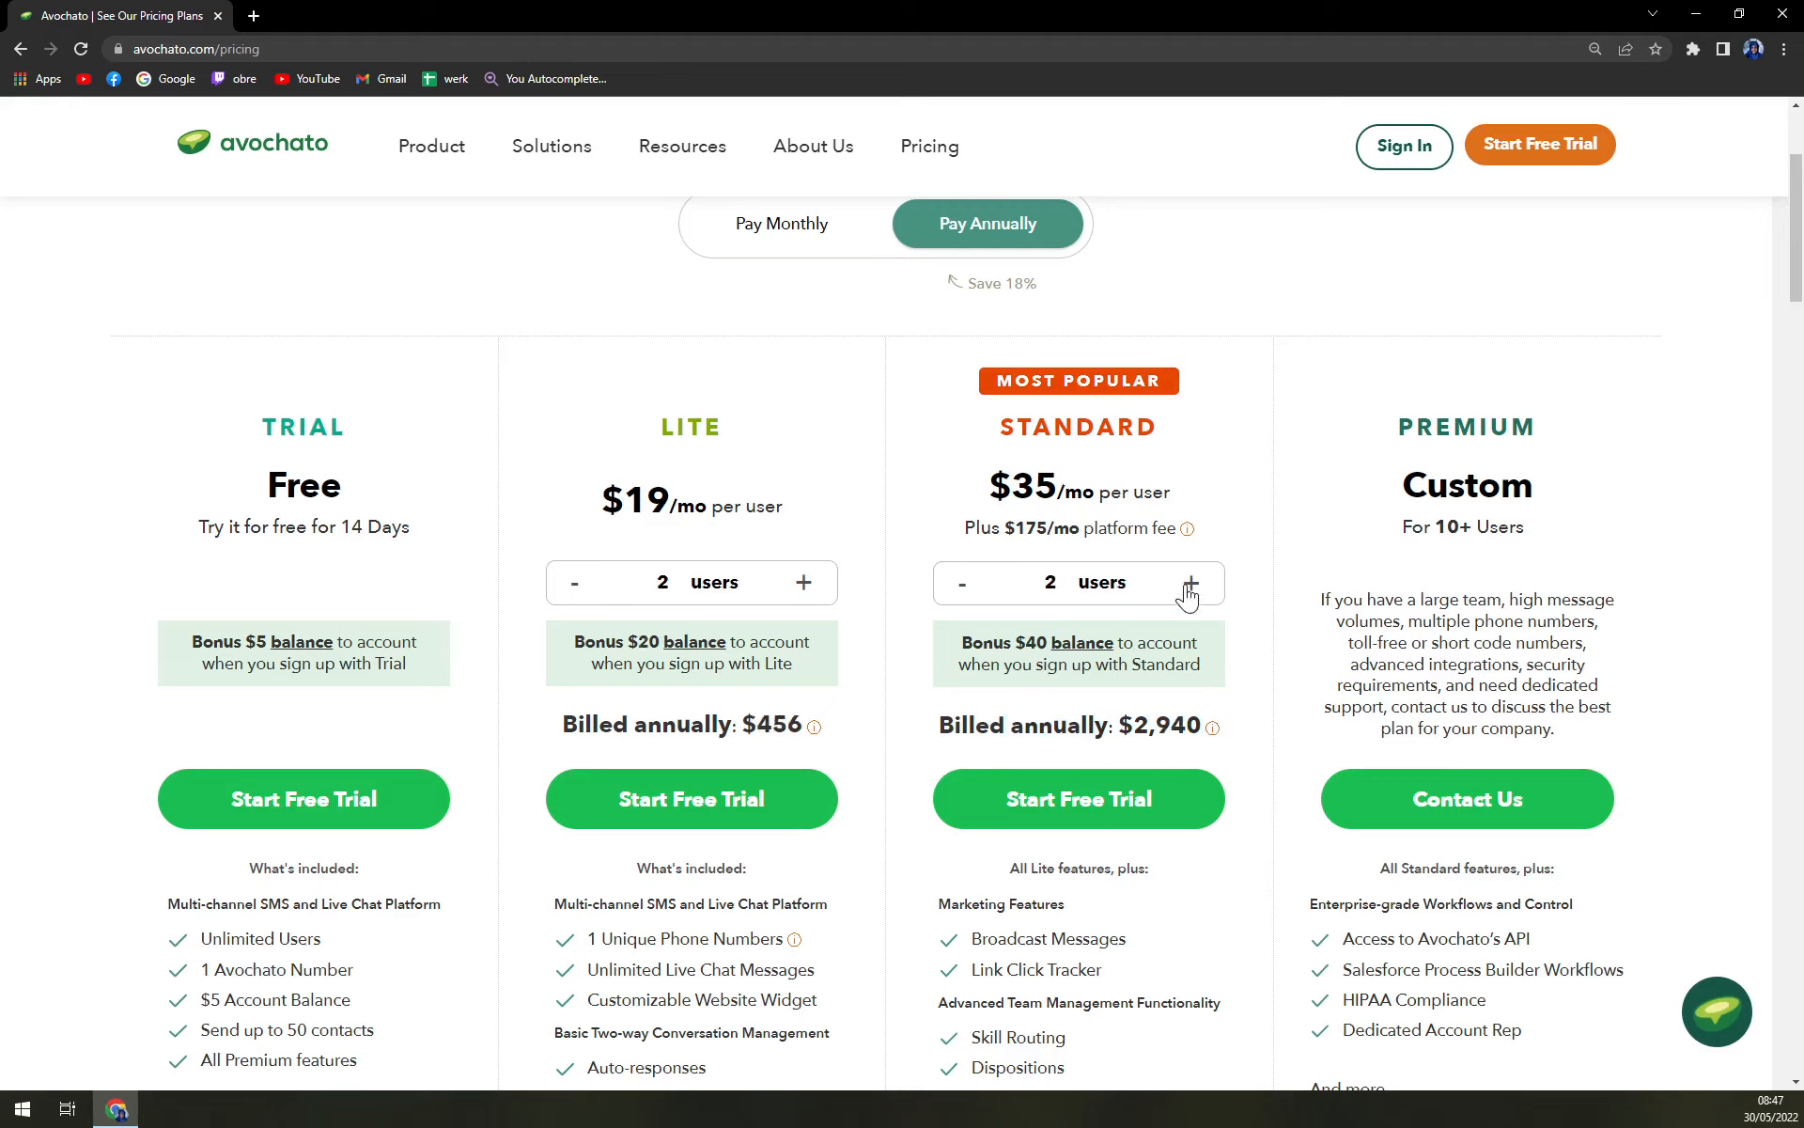
mouse_move(962, 596)
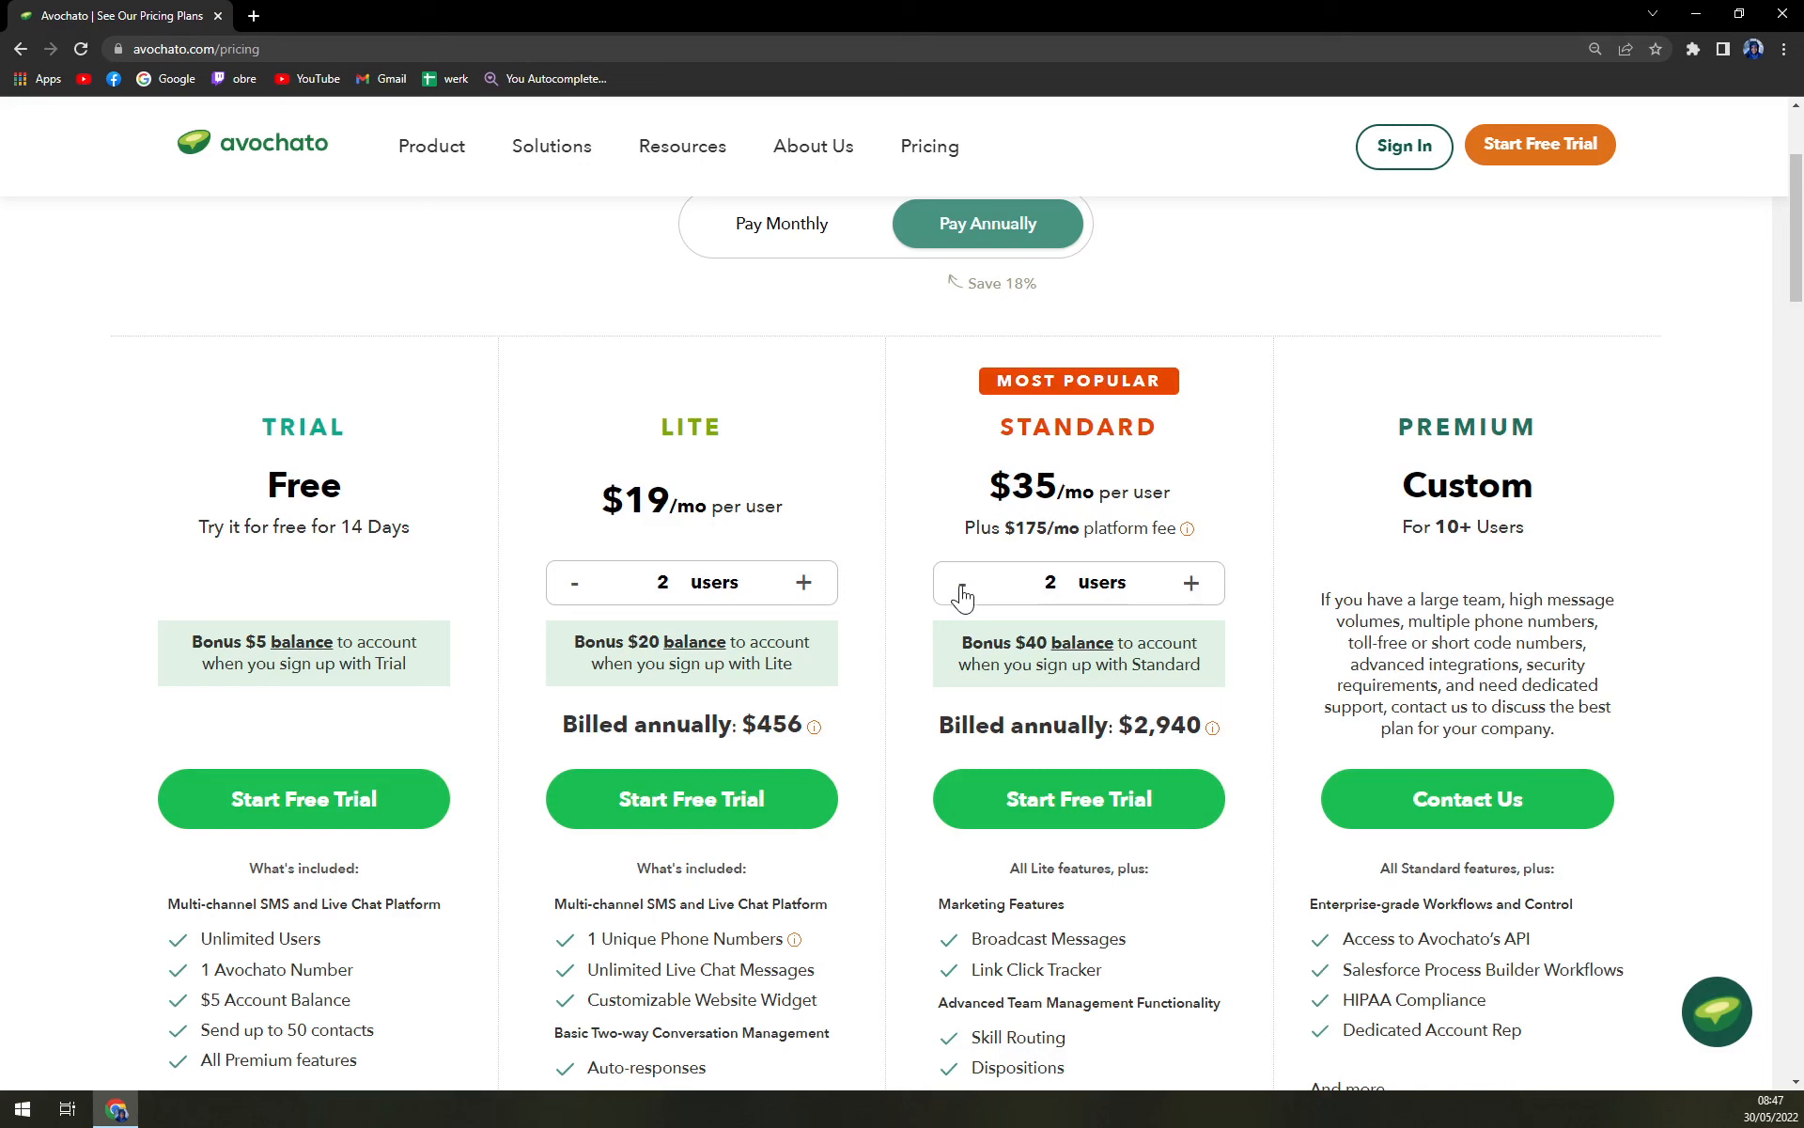
scroll("down", 3)
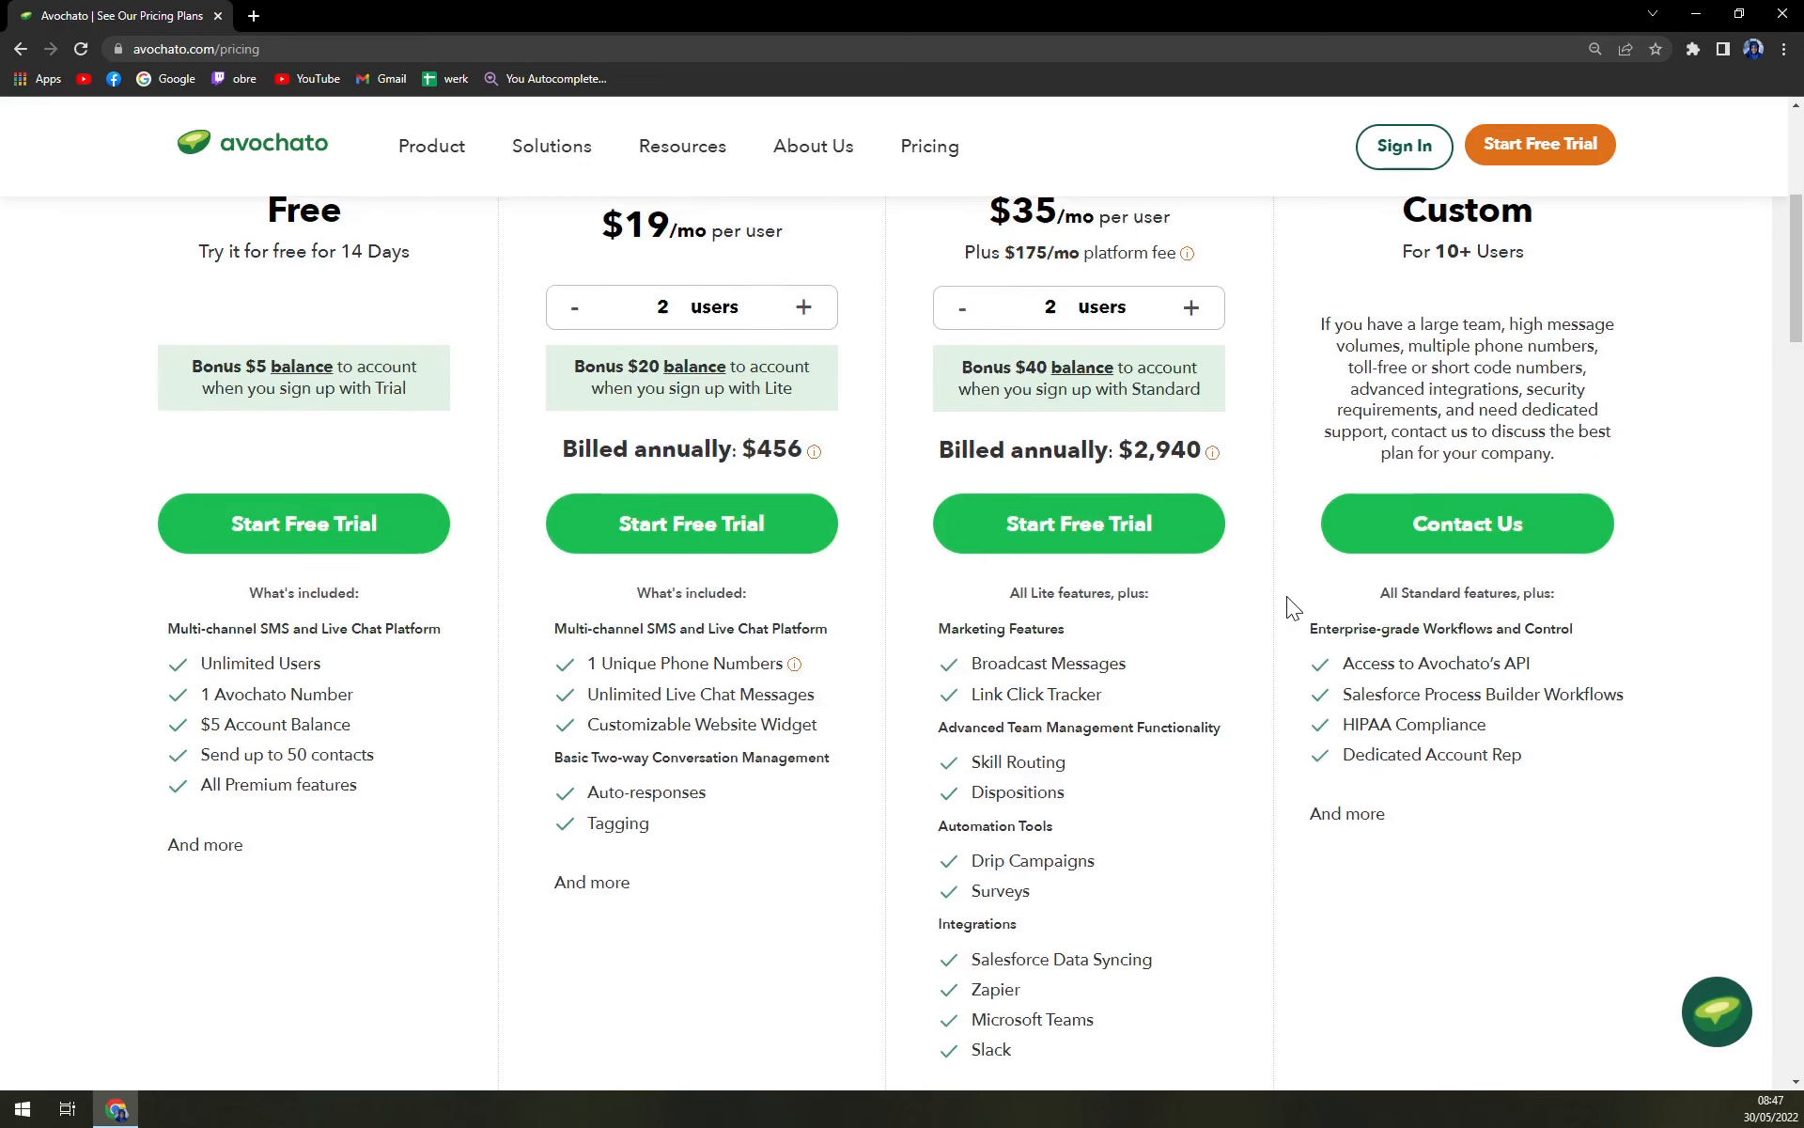
left_click(961, 307)
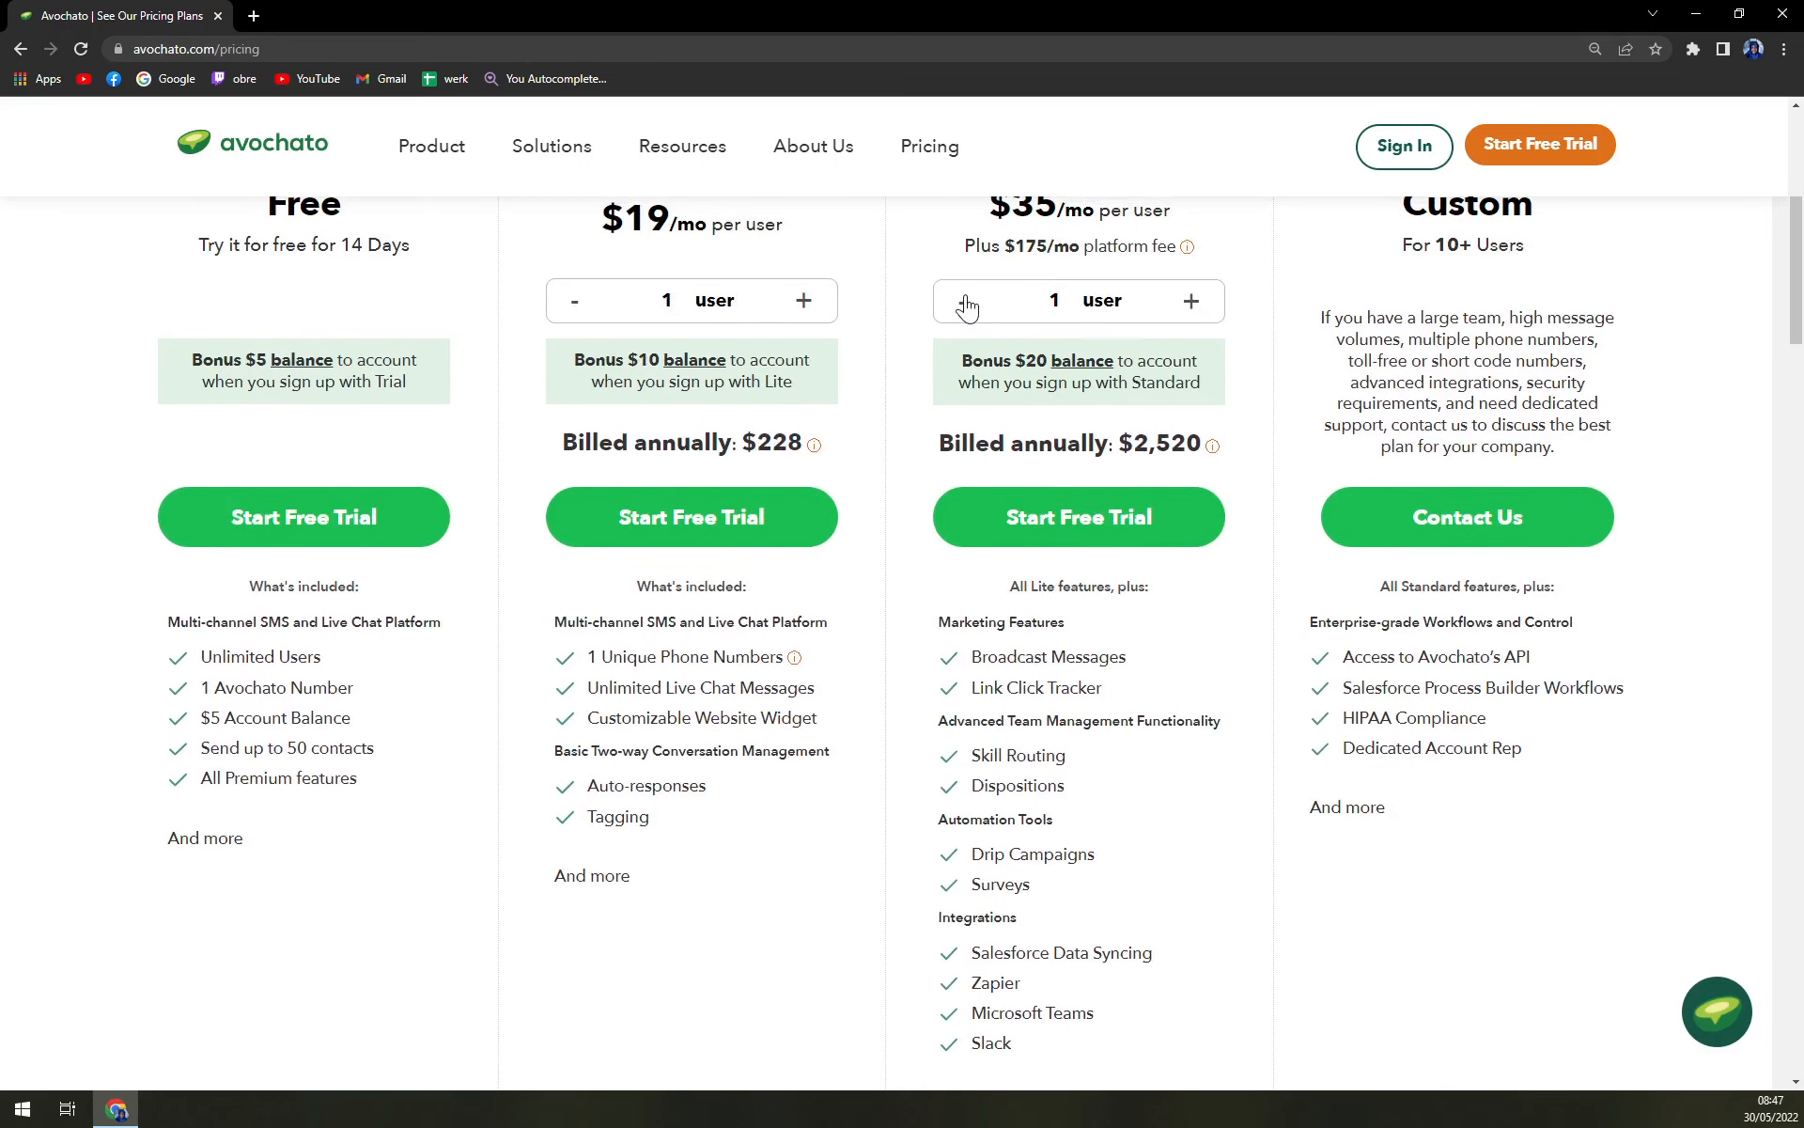
mouse_move(1123, 472)
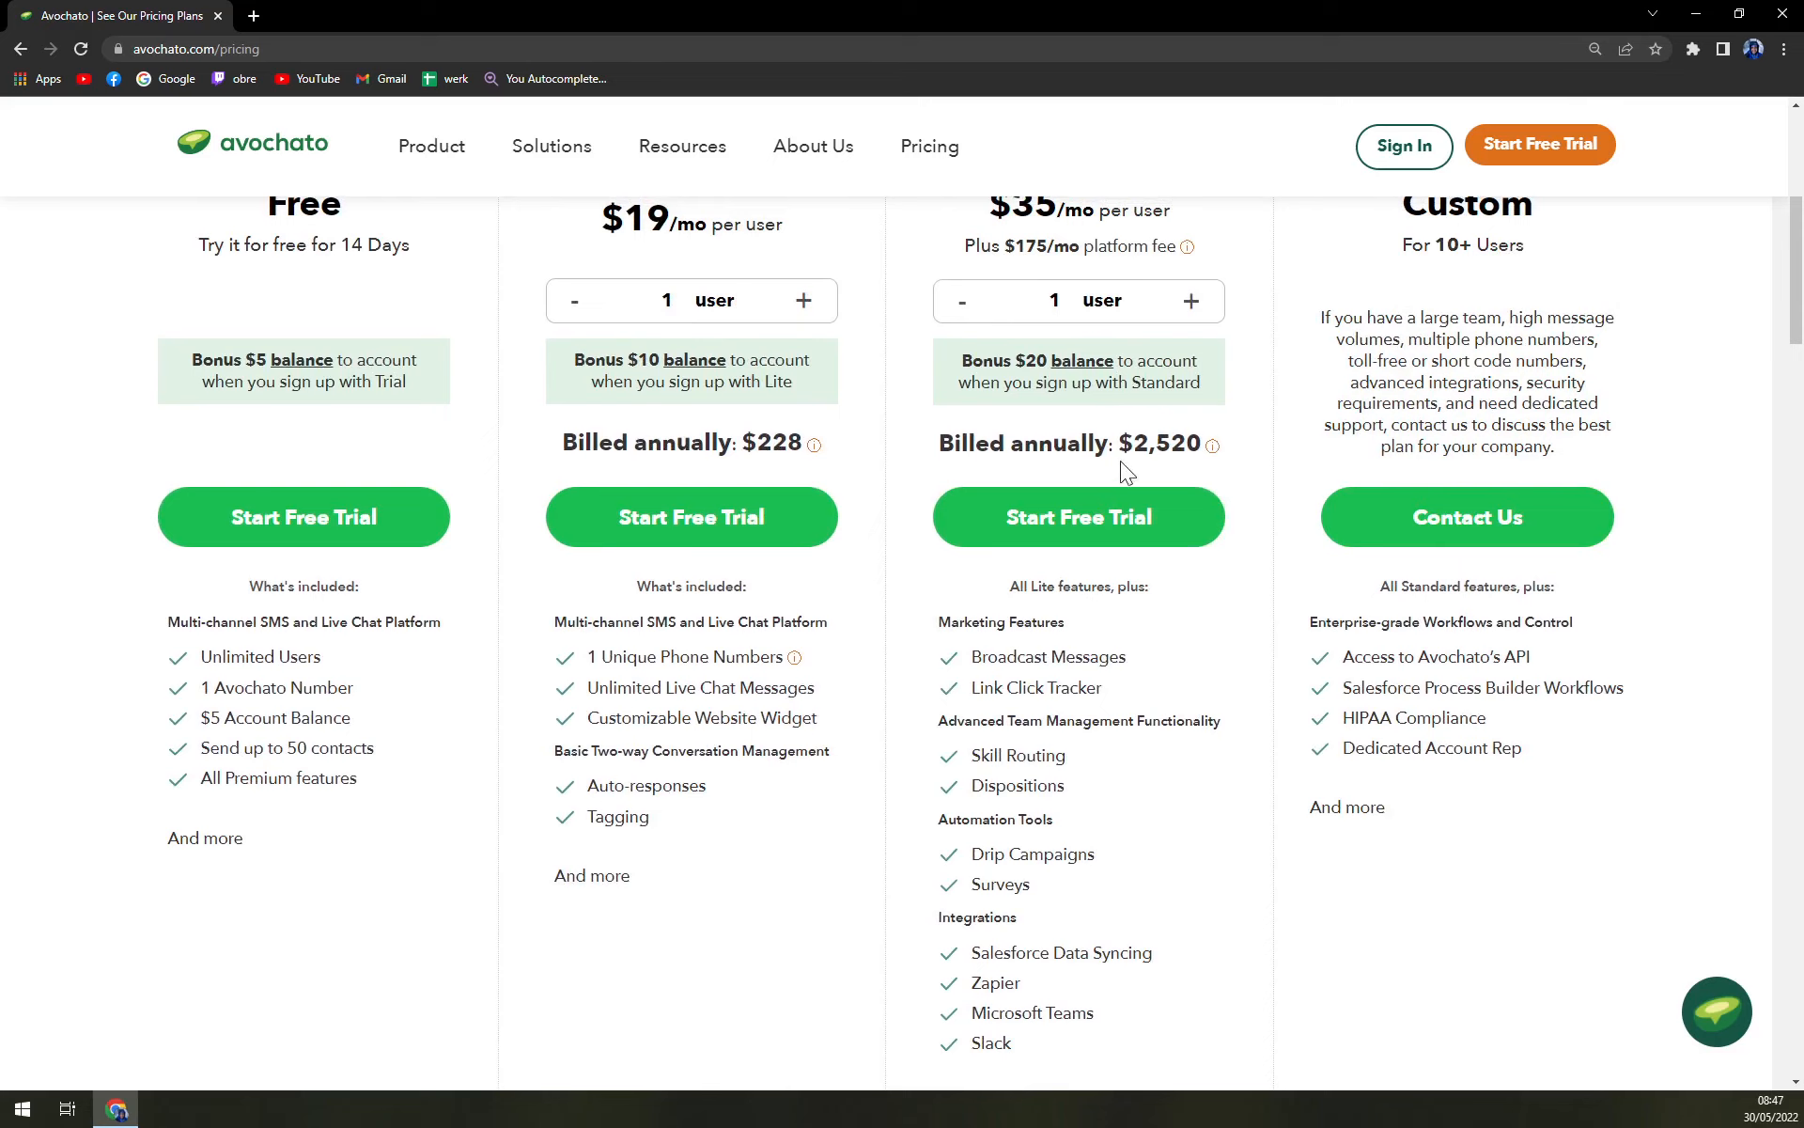
mouse_move(1201, 309)
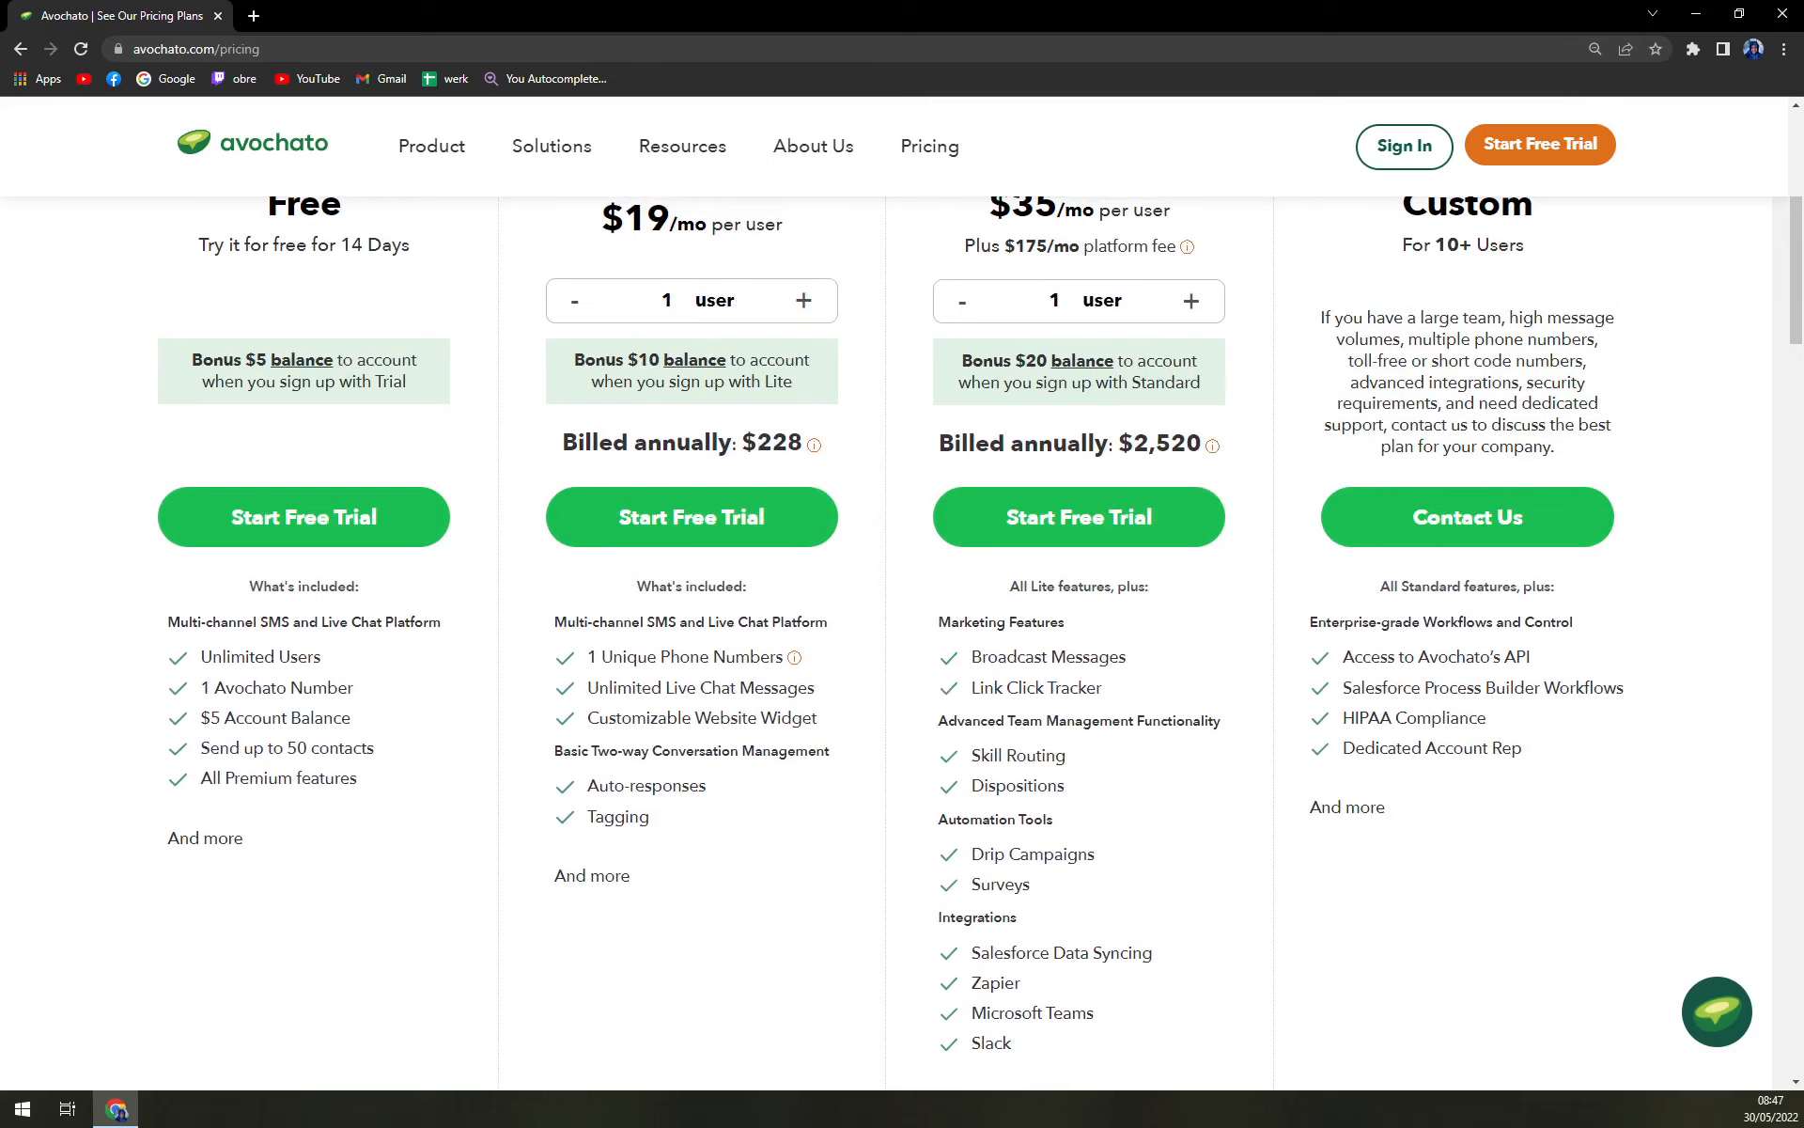
Set the Standard plan quote to two users once more
scroll("up", 3)
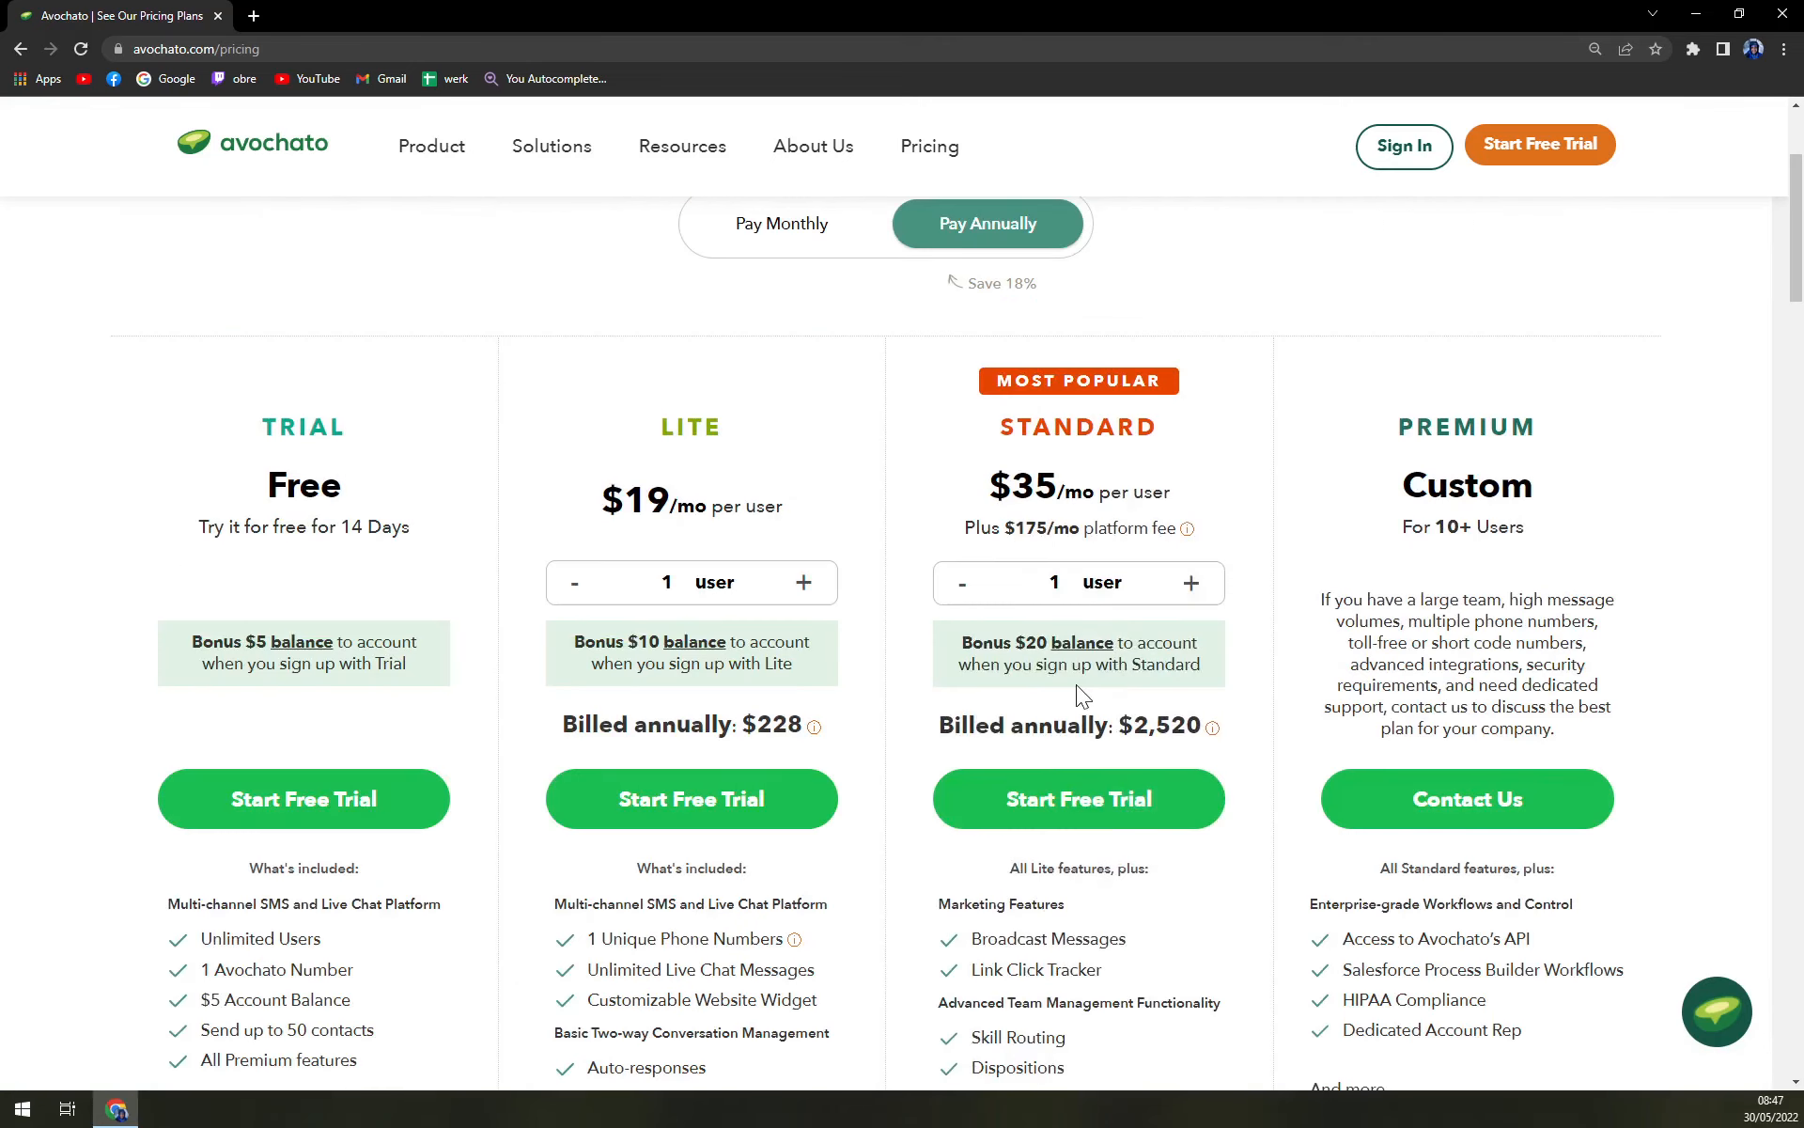
scroll("down", 3)
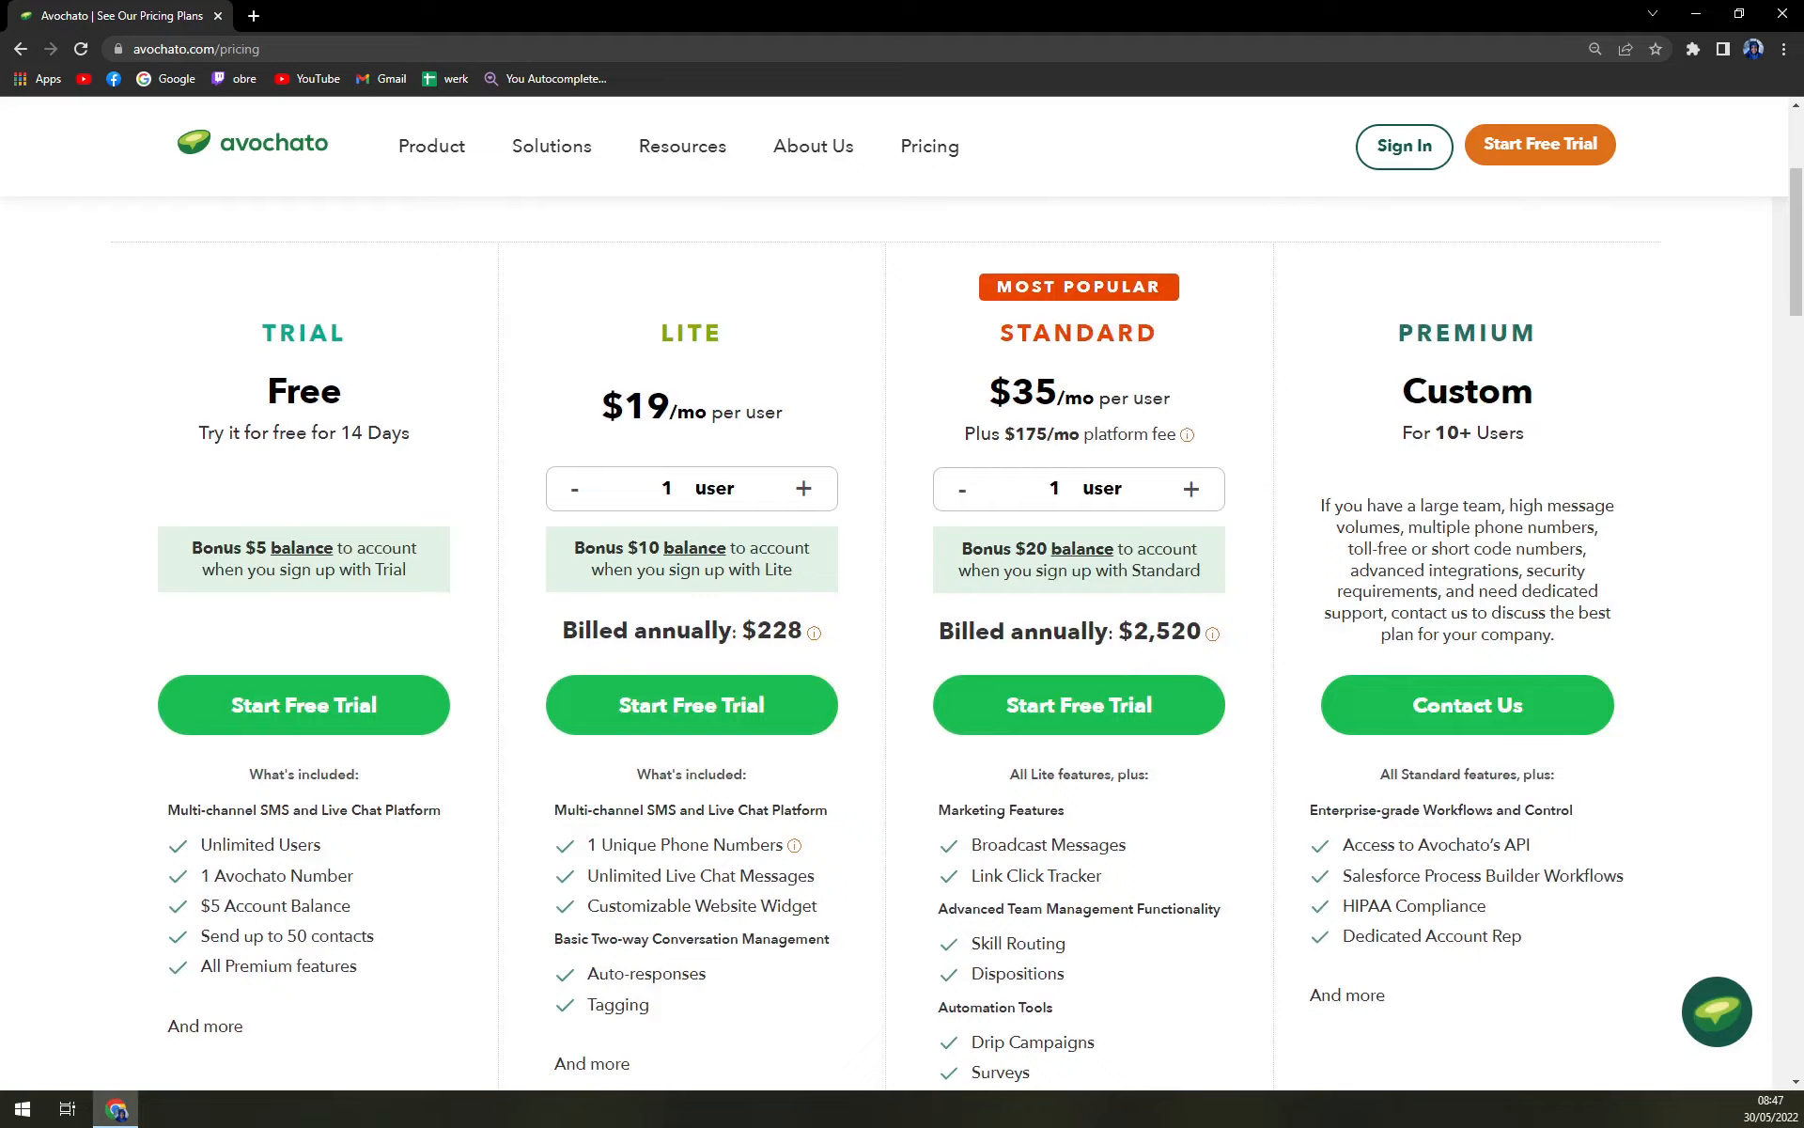
scroll("down", 3)
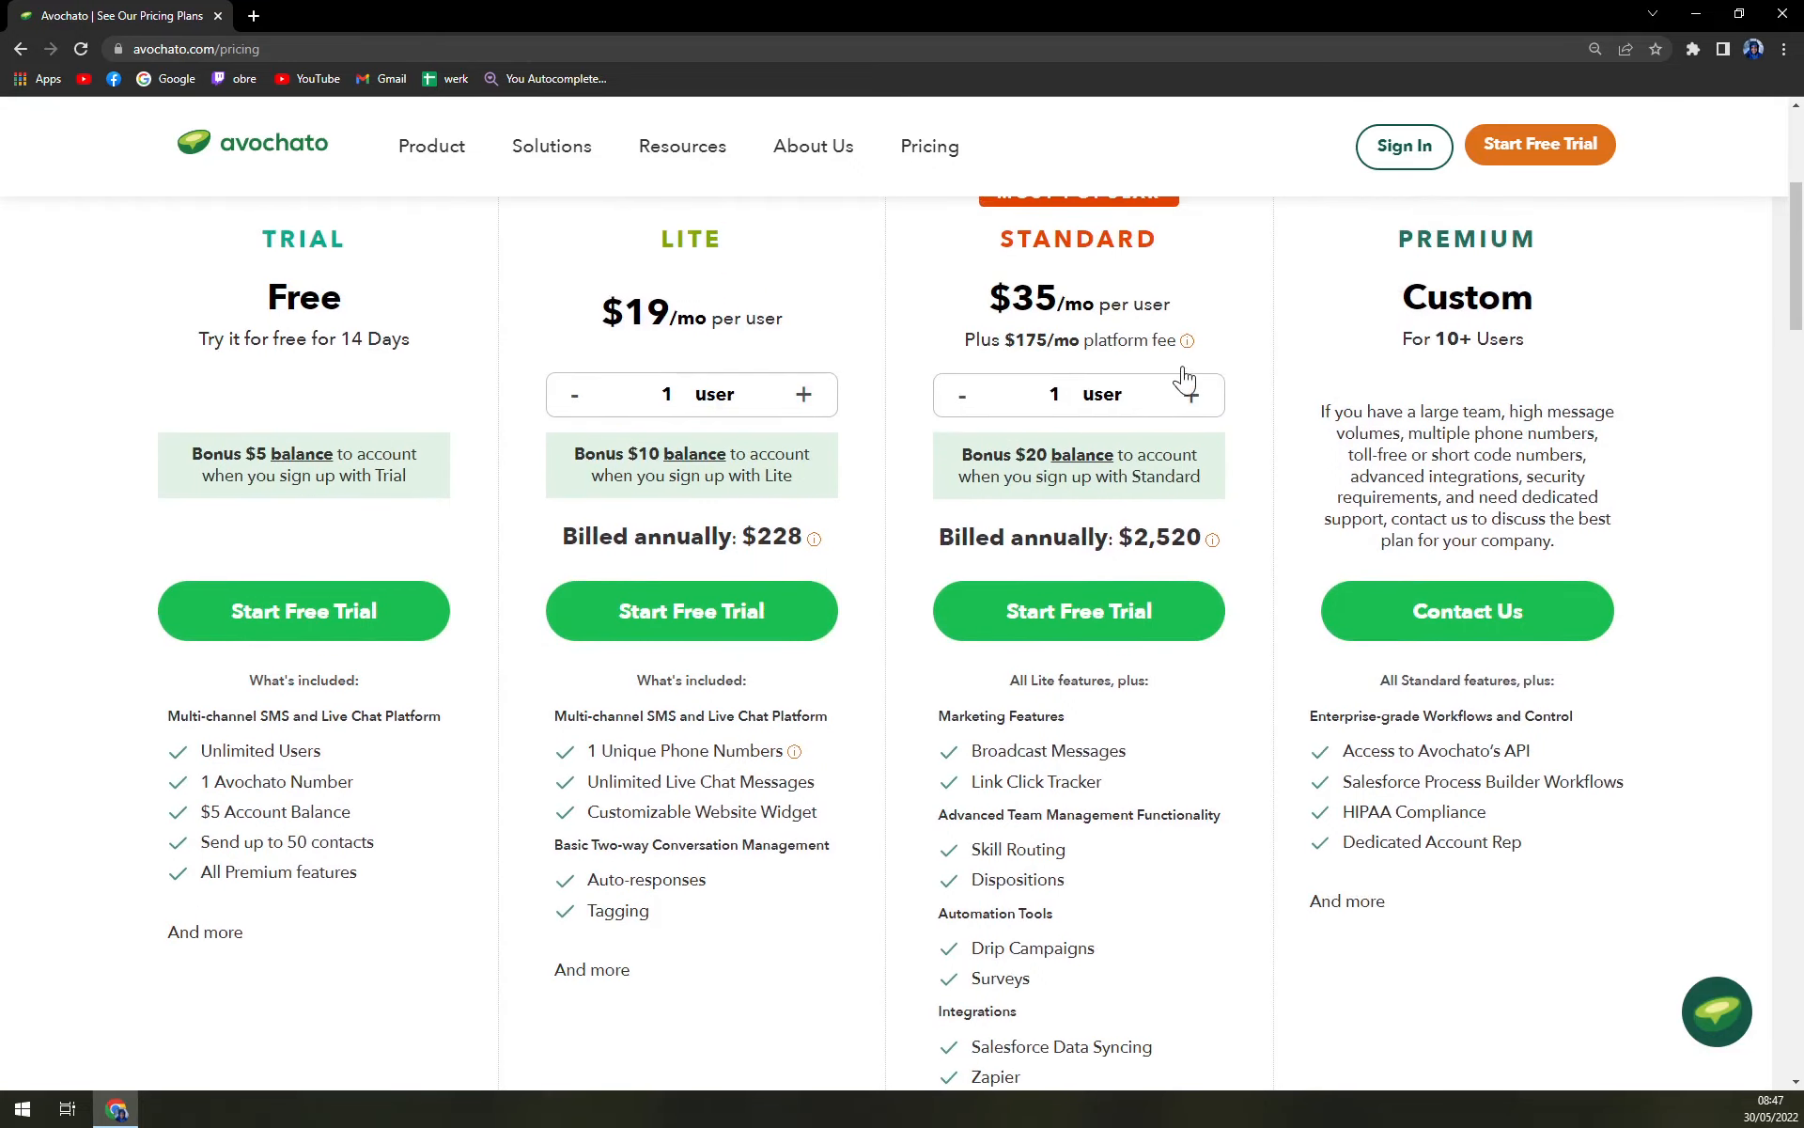
mouse_move(1205, 428)
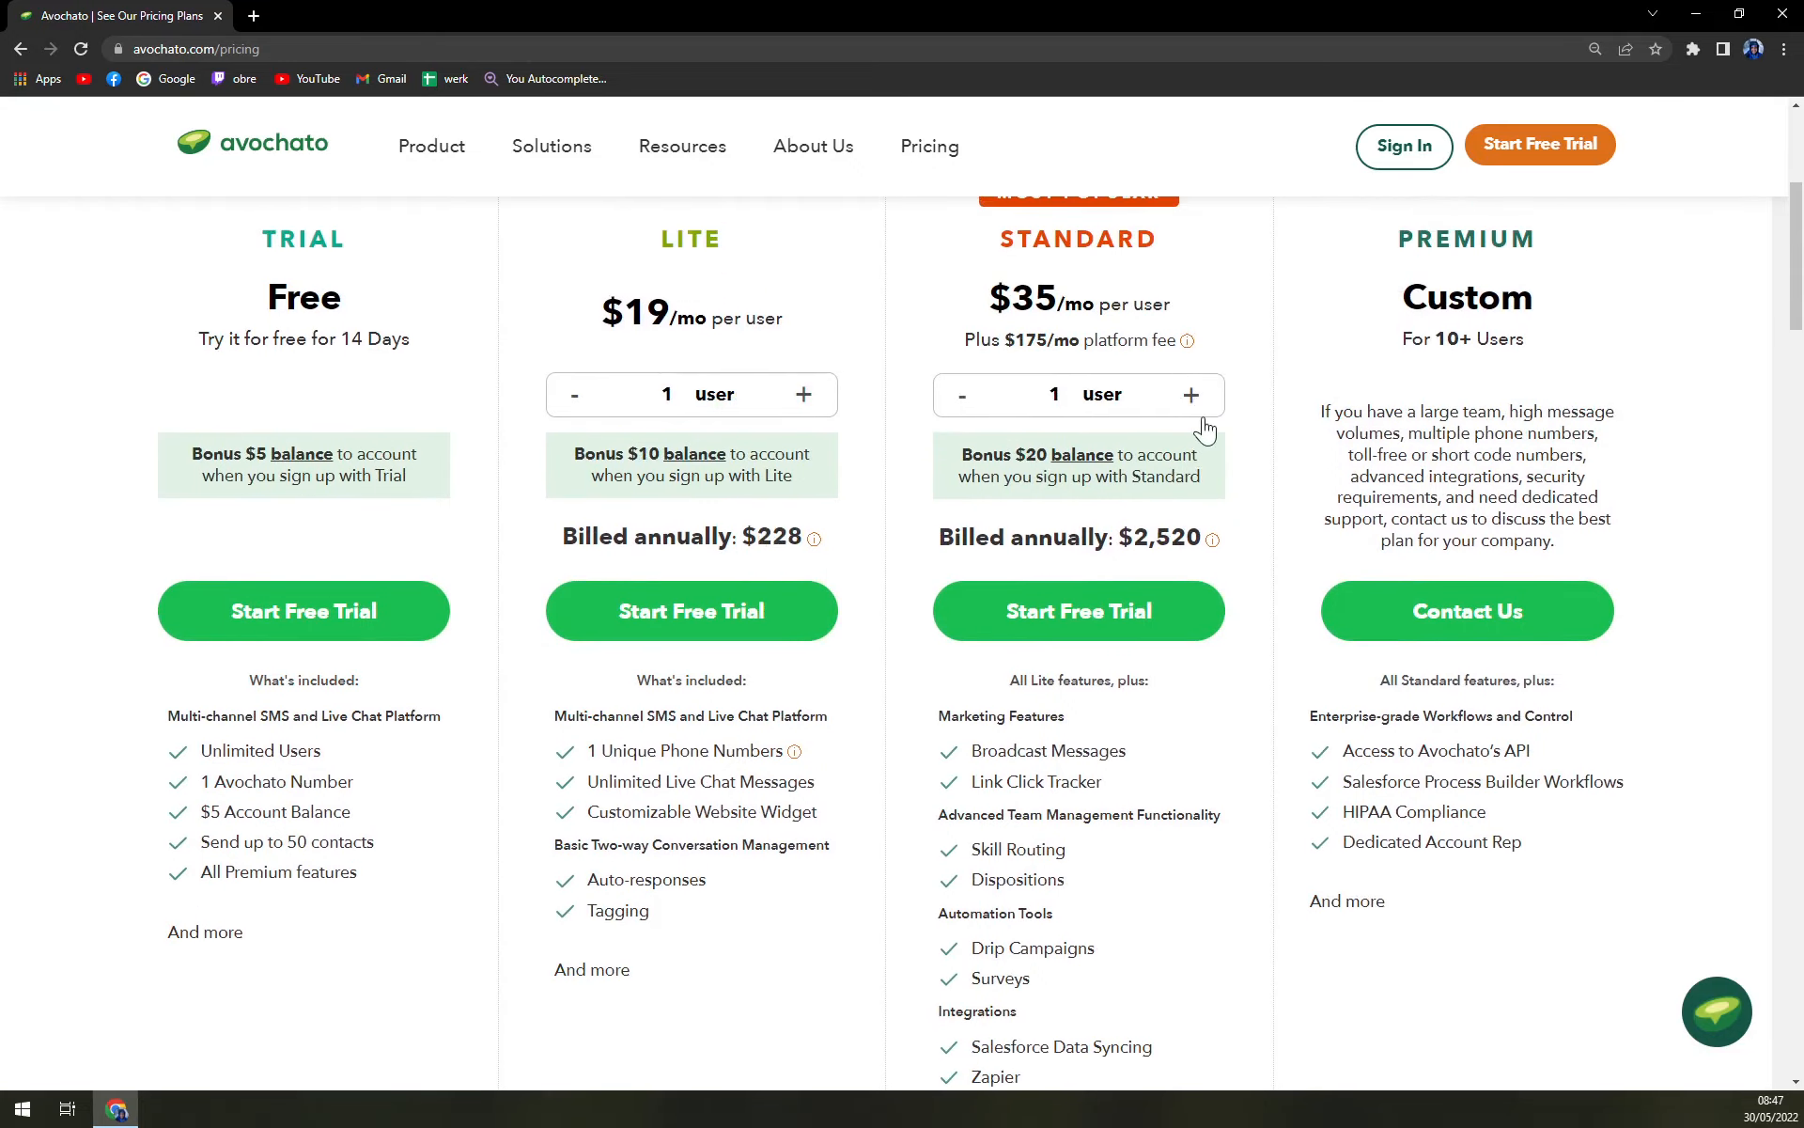
left_click(1190, 395)
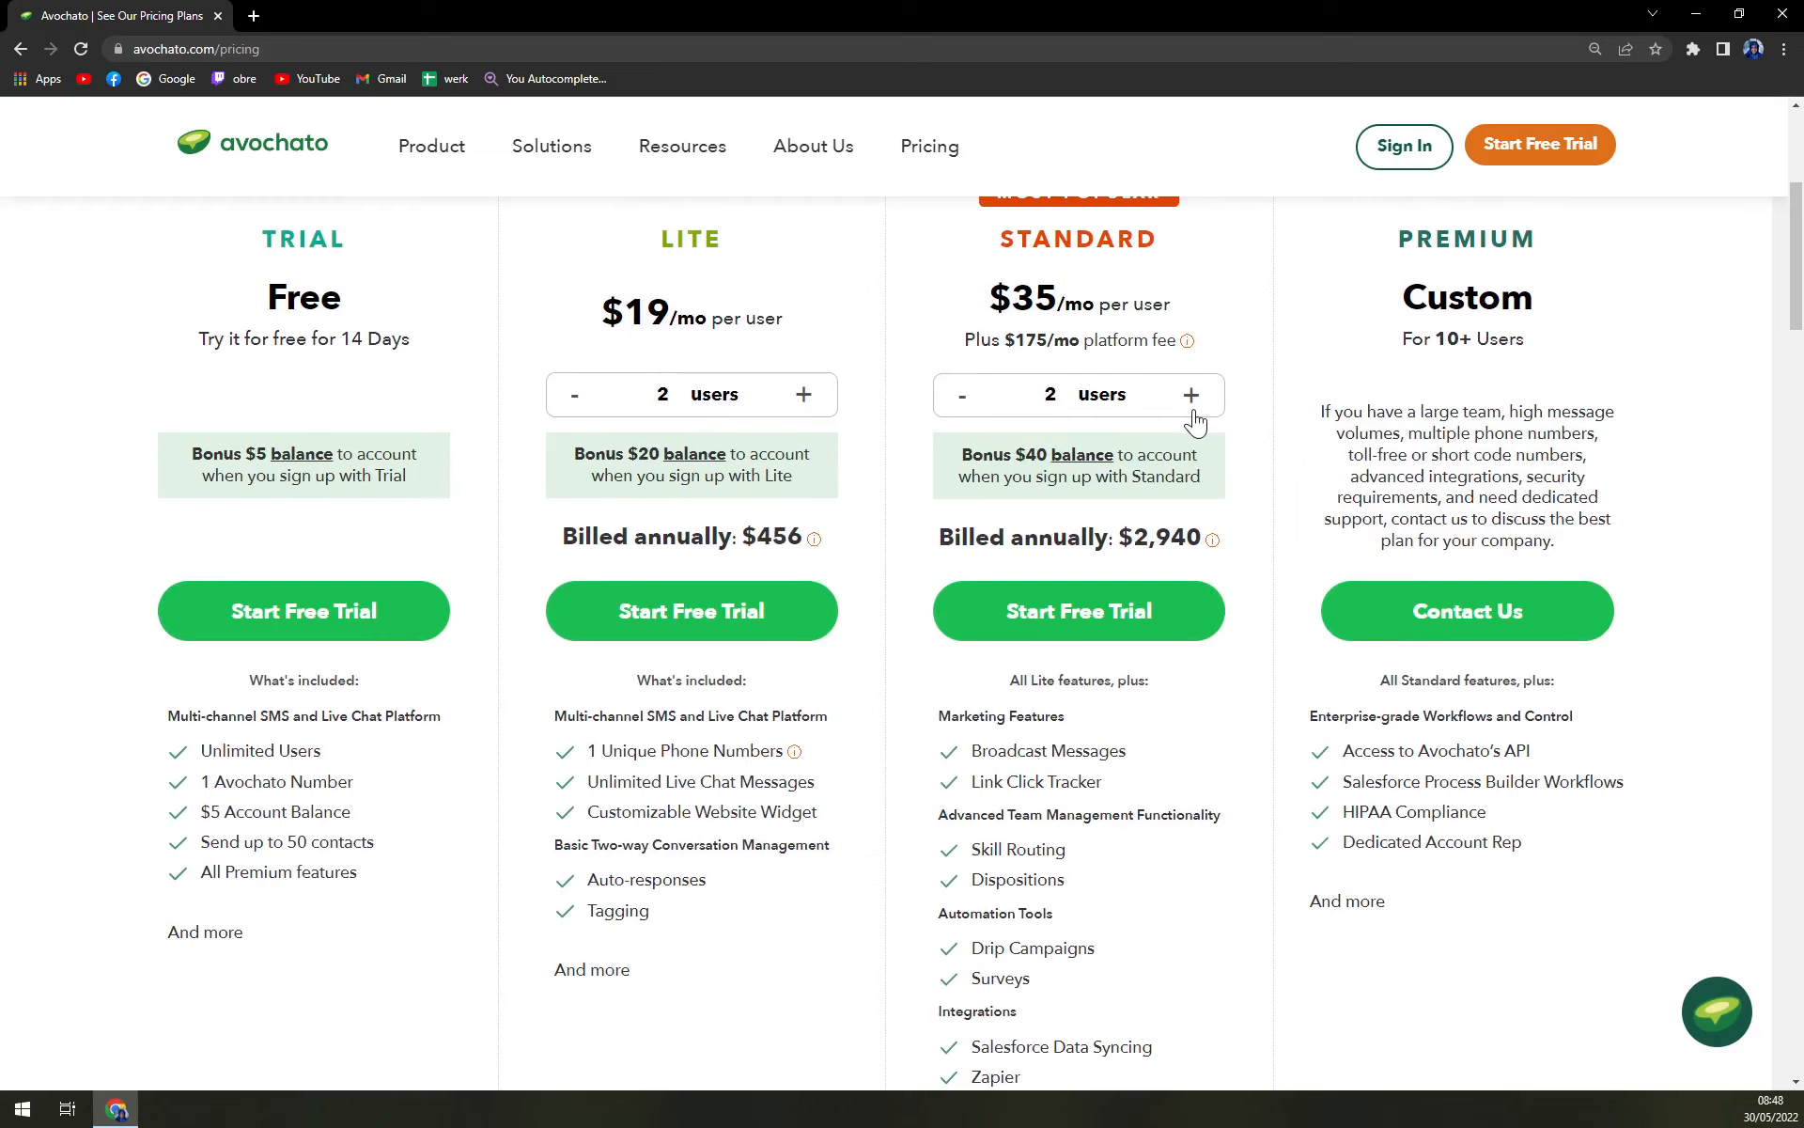
scroll("up", 3)
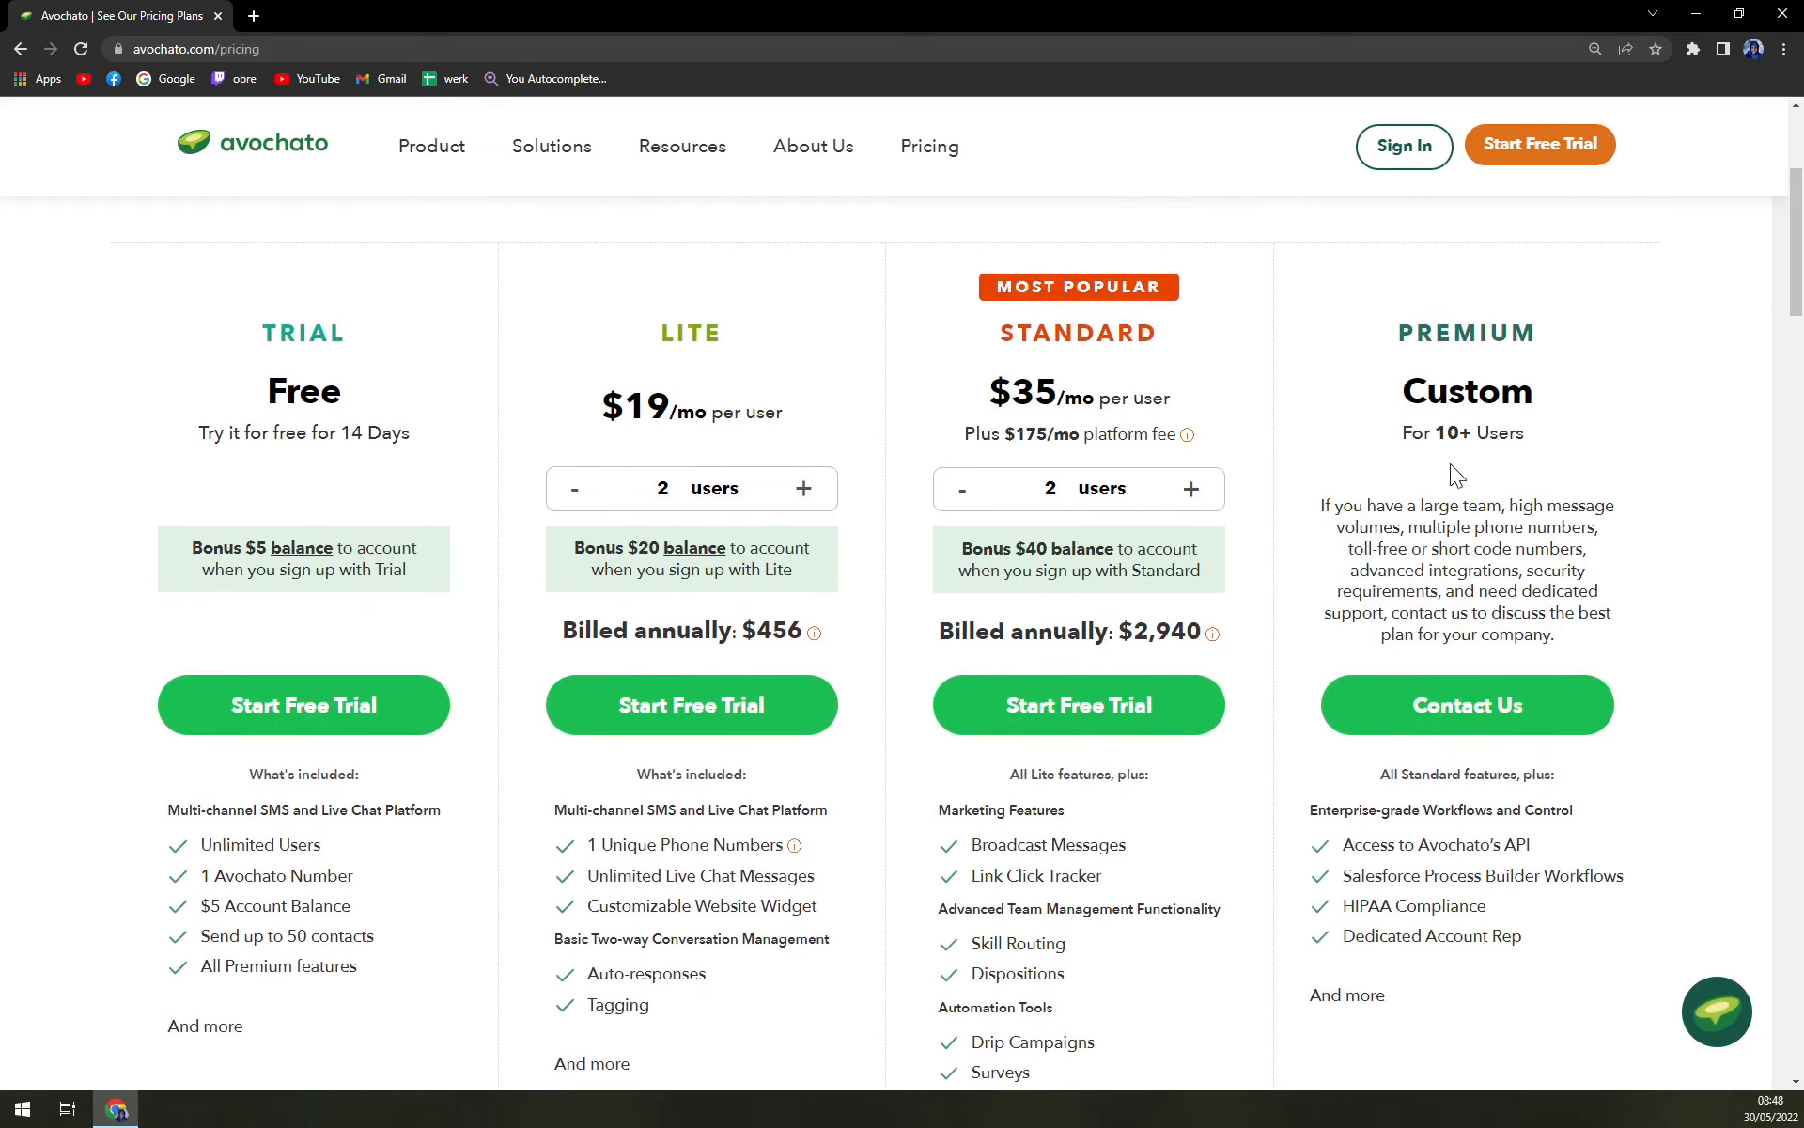
mouse_move(1476, 464)
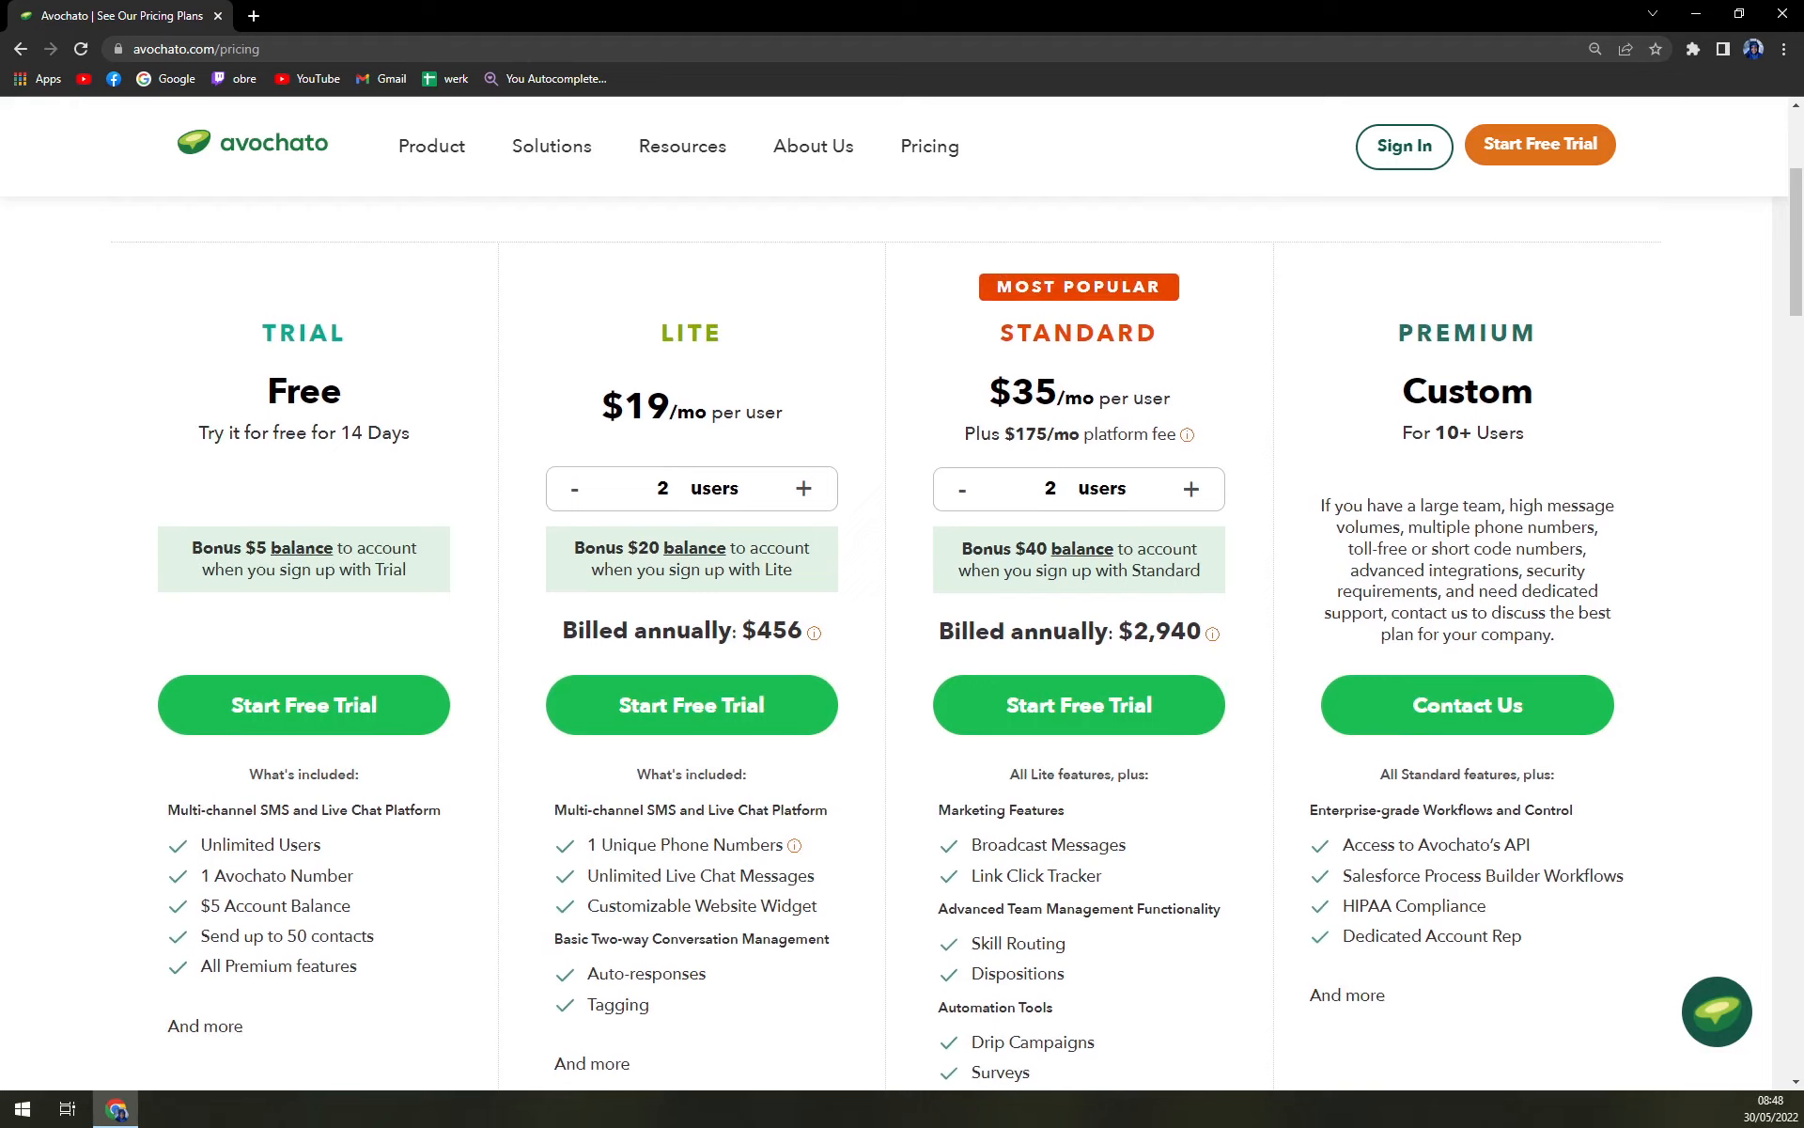
mouse_move(1394, 467)
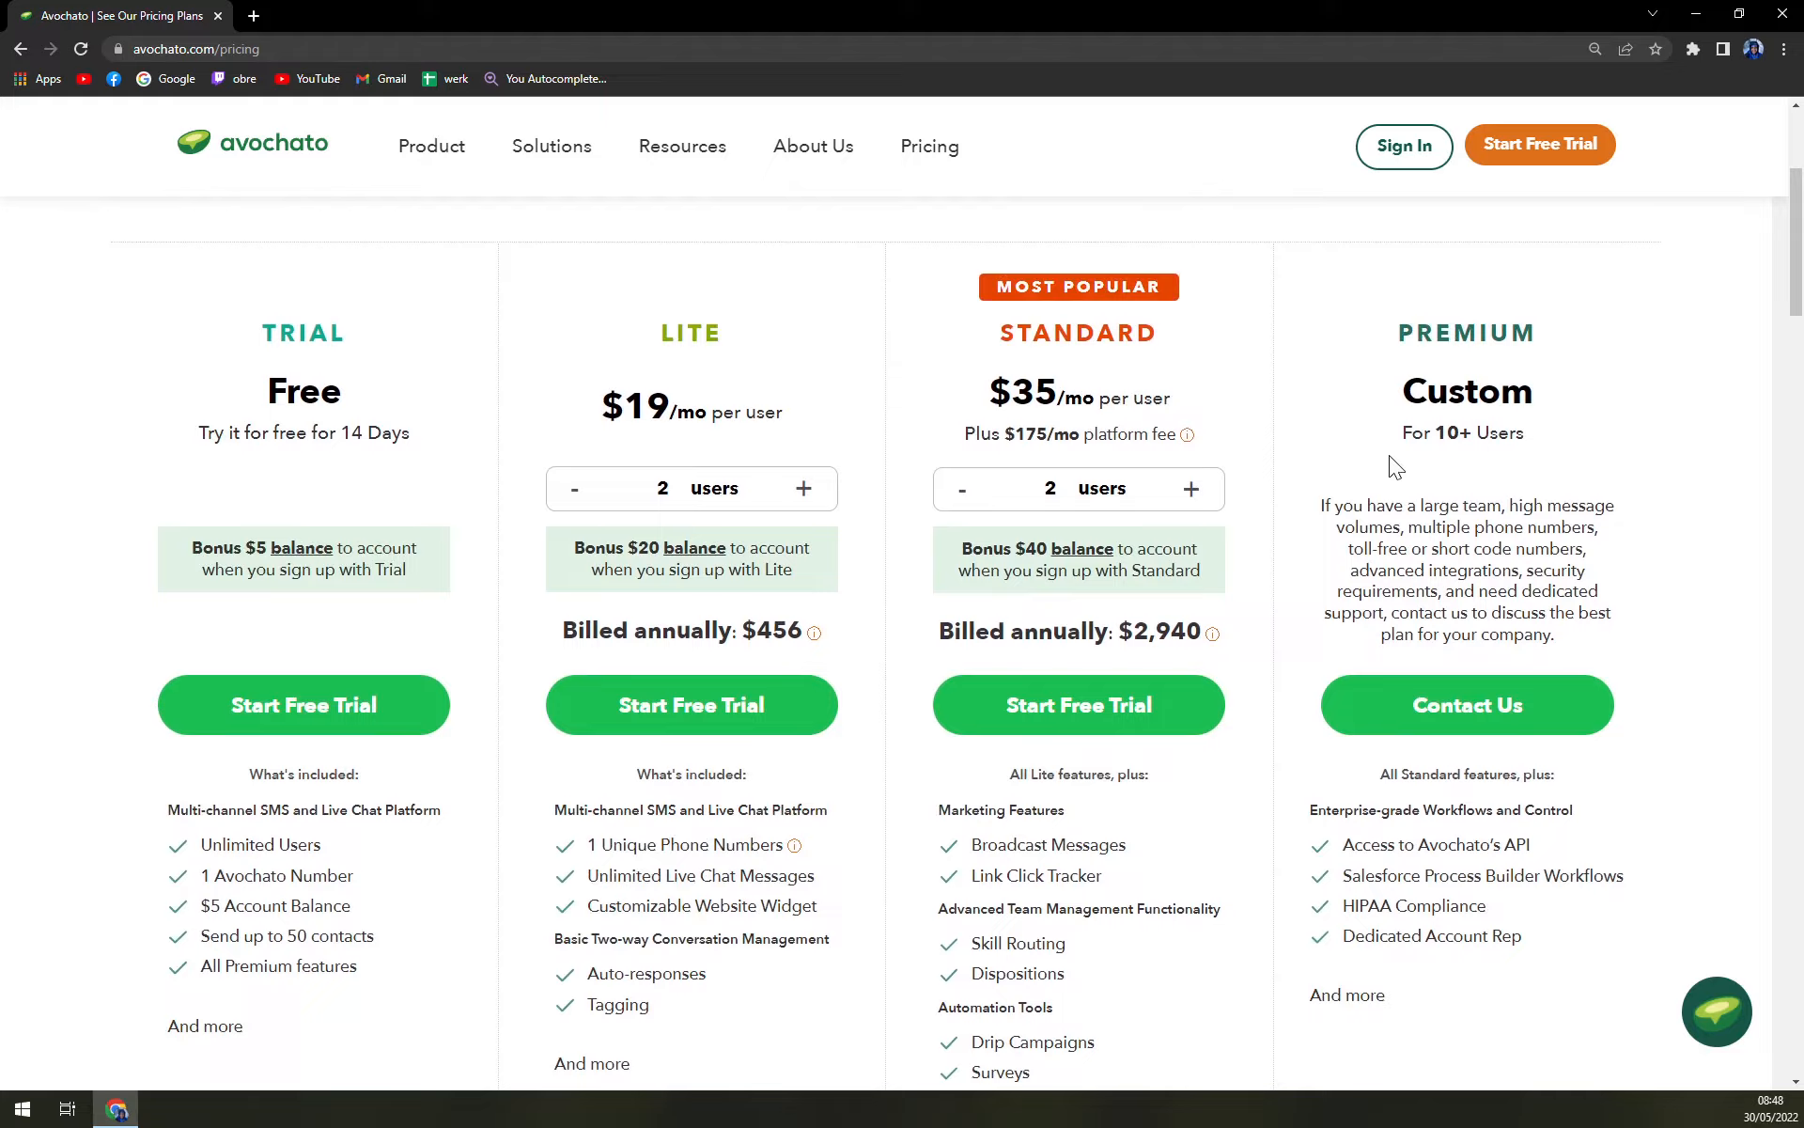
Choose Start Free Trial under the Trial plan
scroll("down", 3)
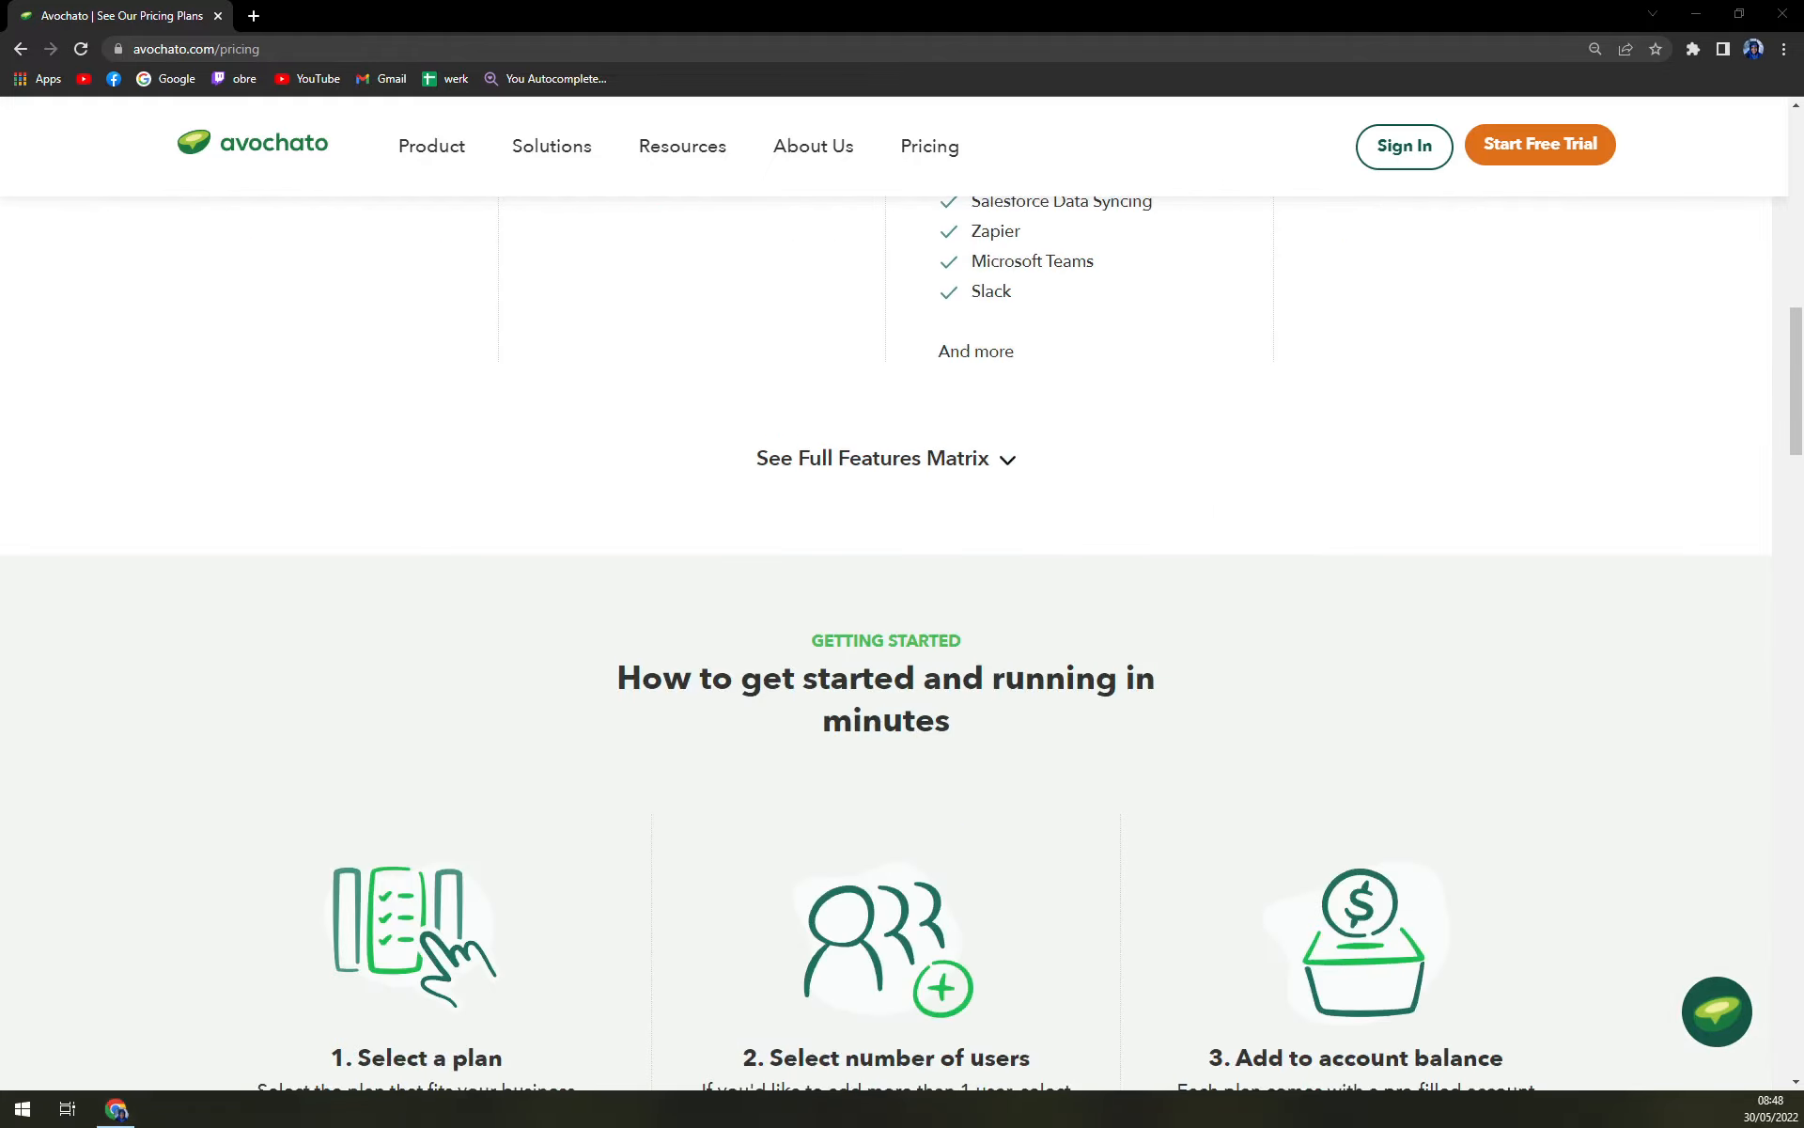
scroll("up", 3)
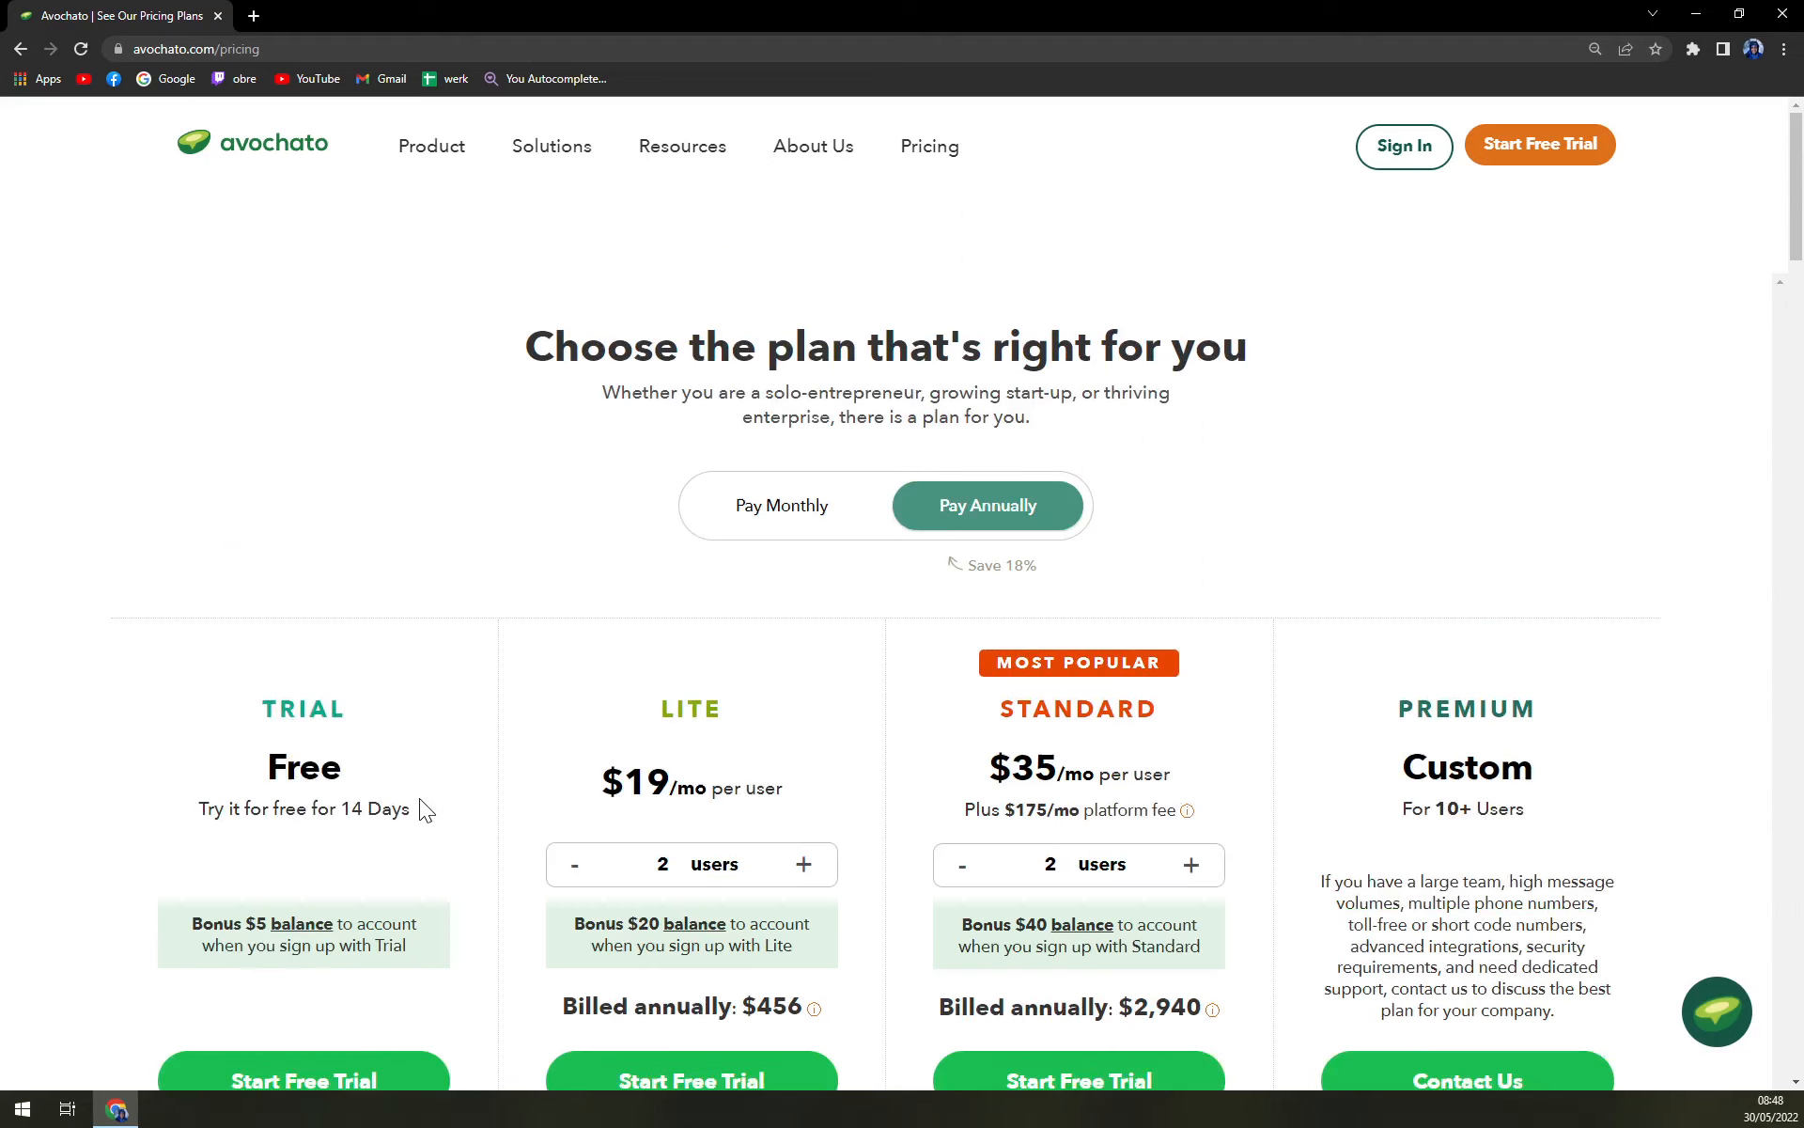
scroll("down", 3)
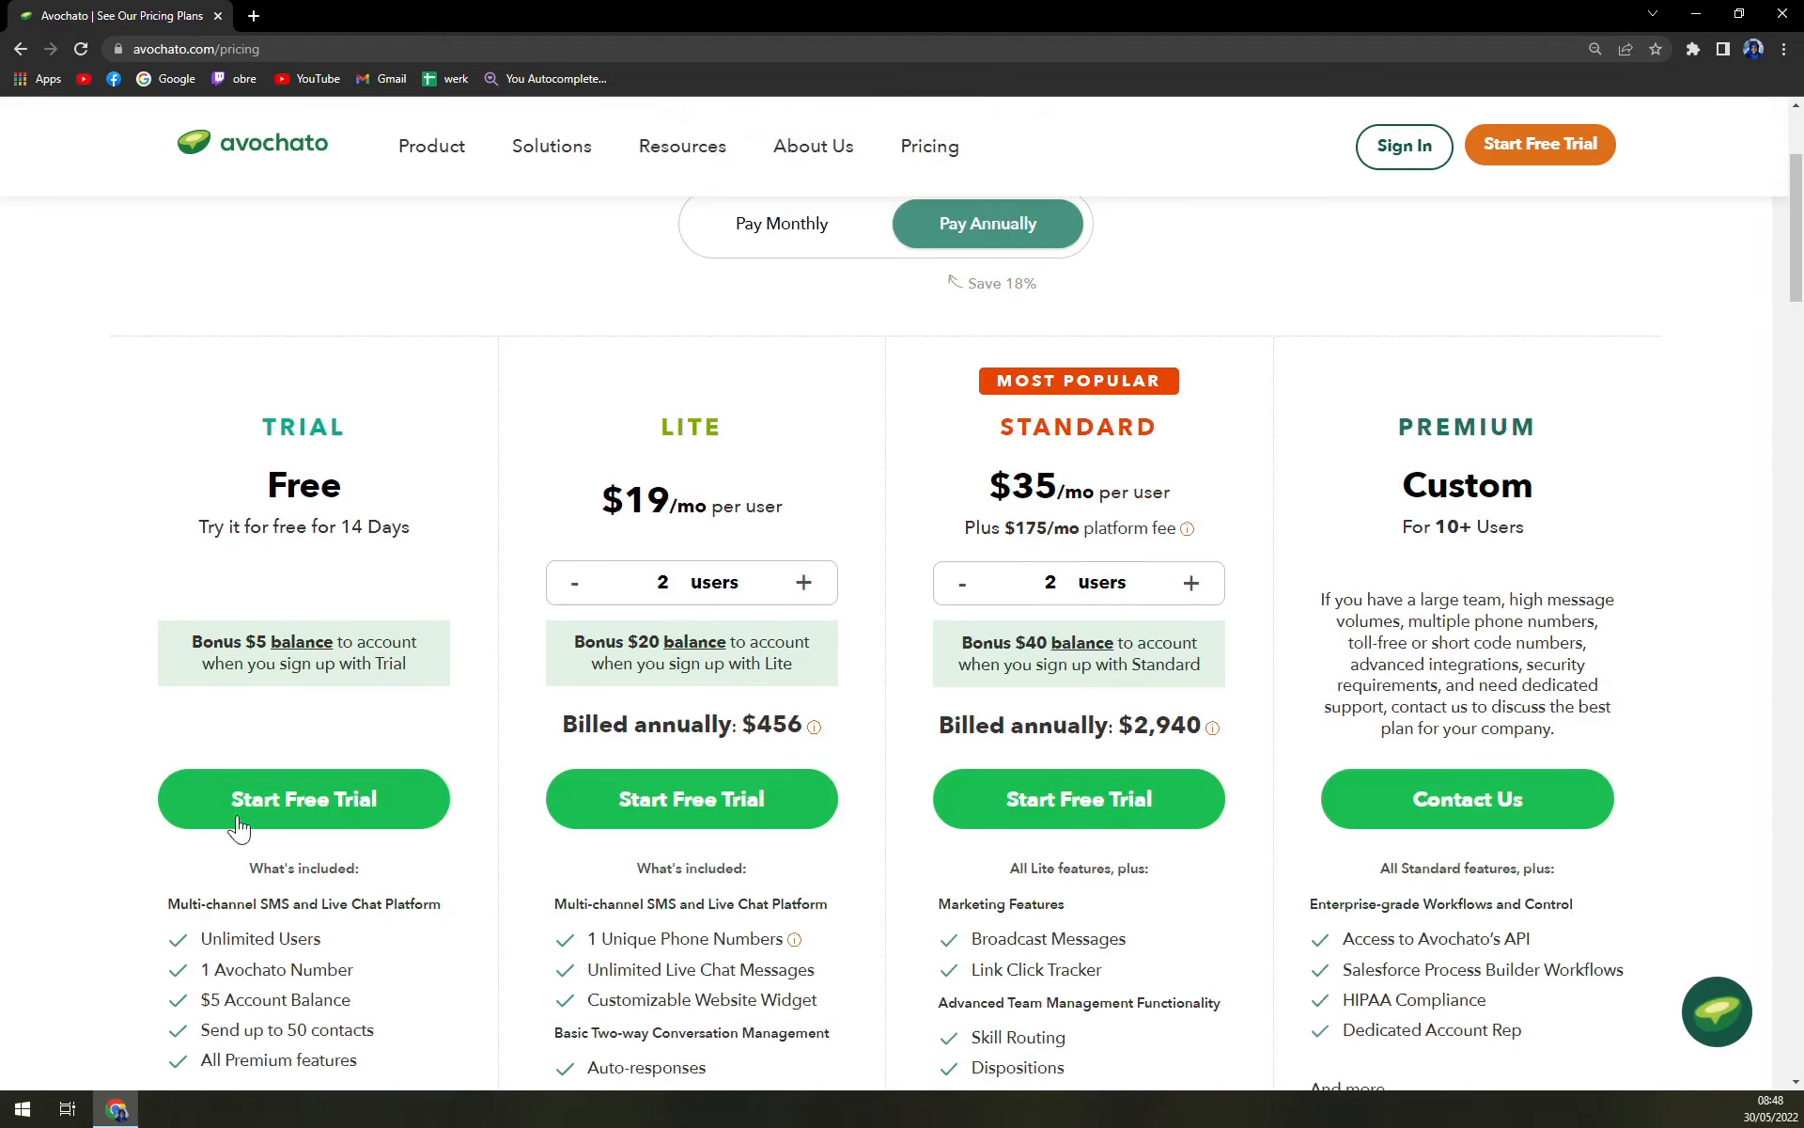
left_click(303, 799)
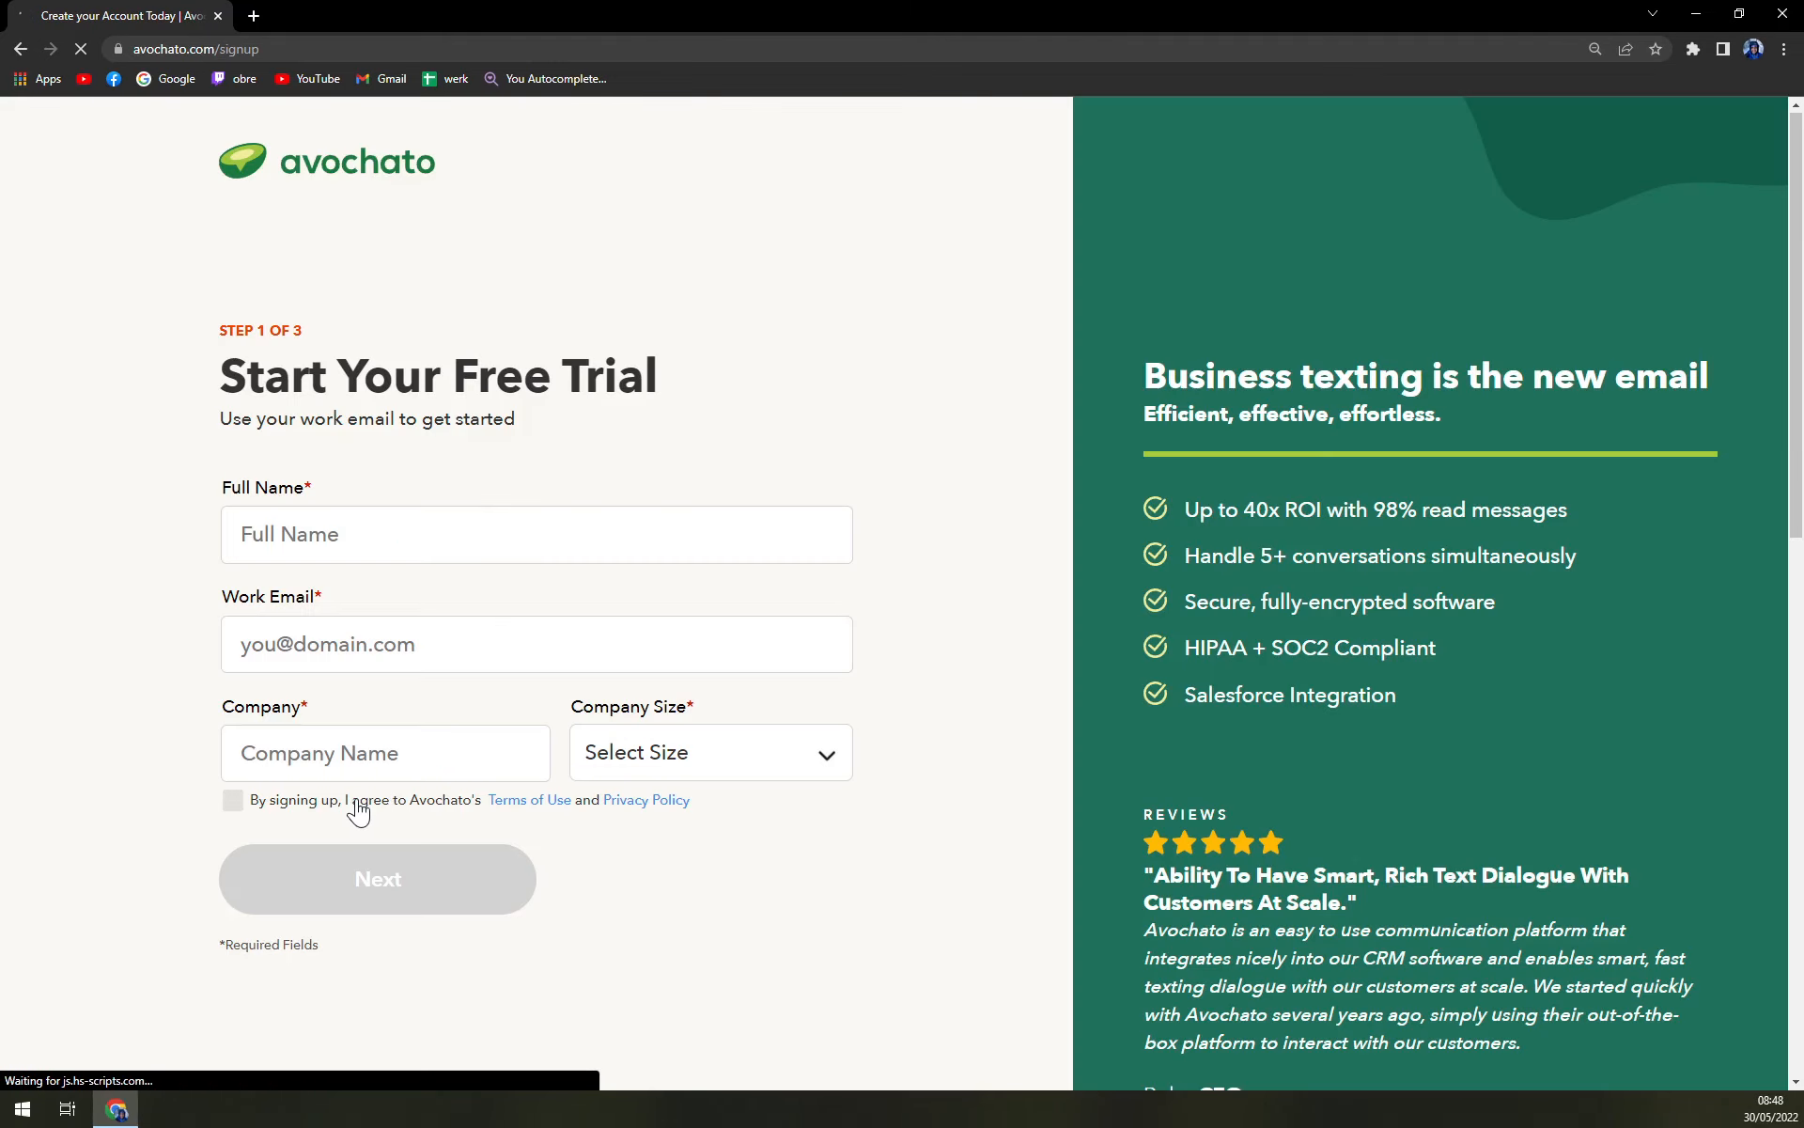
Enter name Matt King, work email, company MKTutorials, size 1-4, accept terms, and submit
left_click(535, 533)
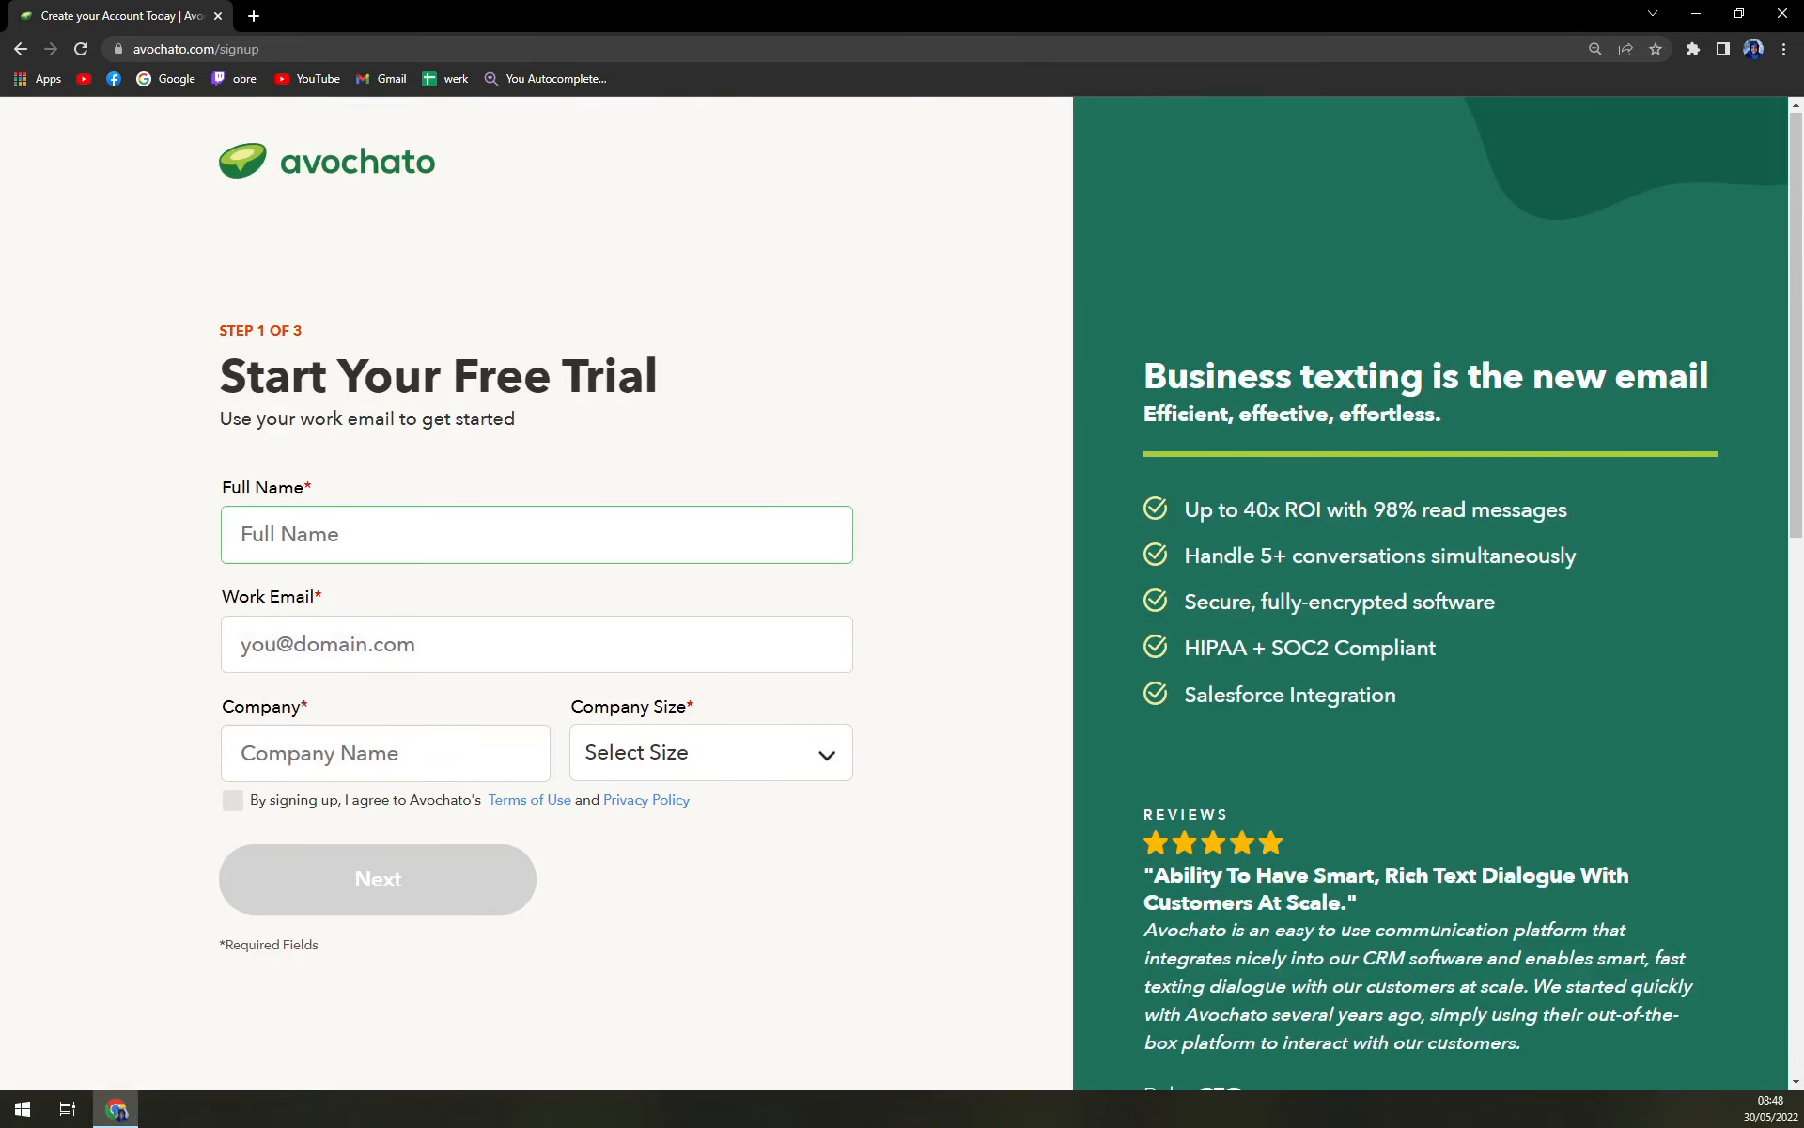
type("Matt King")
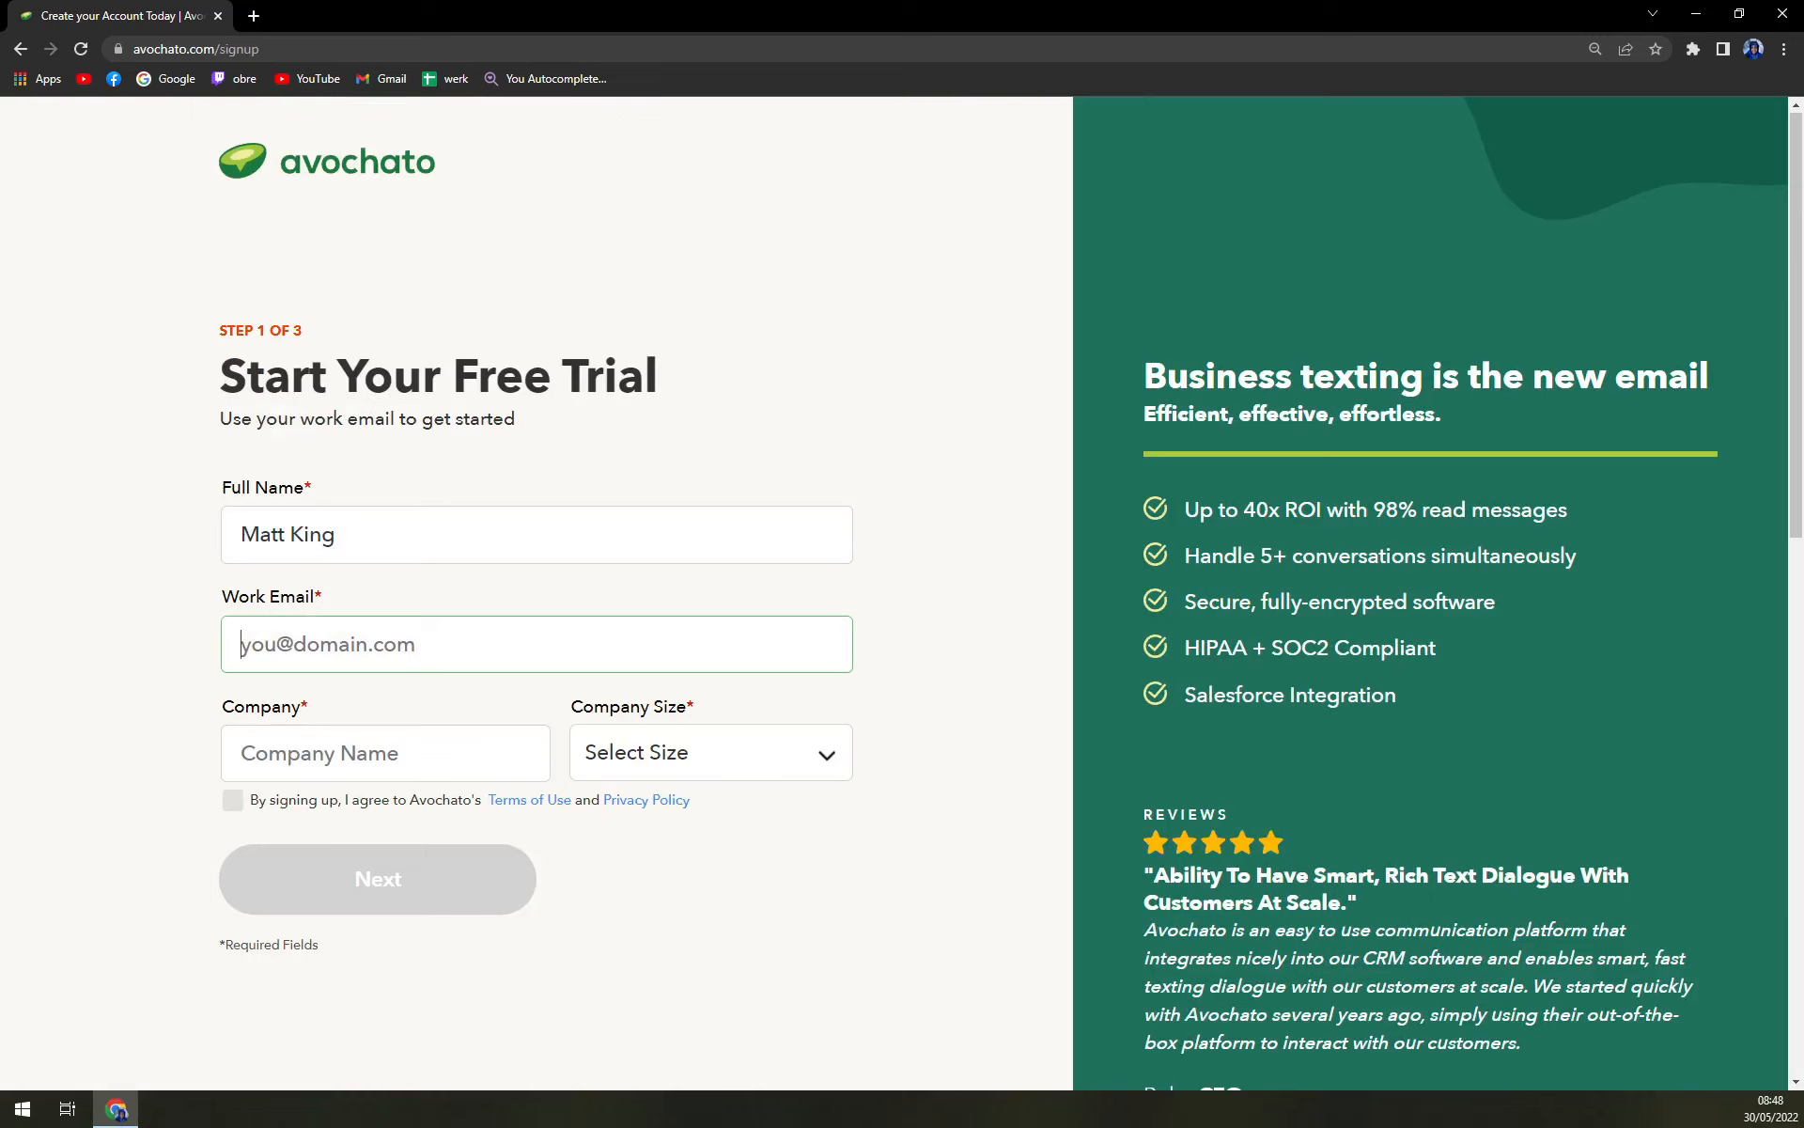
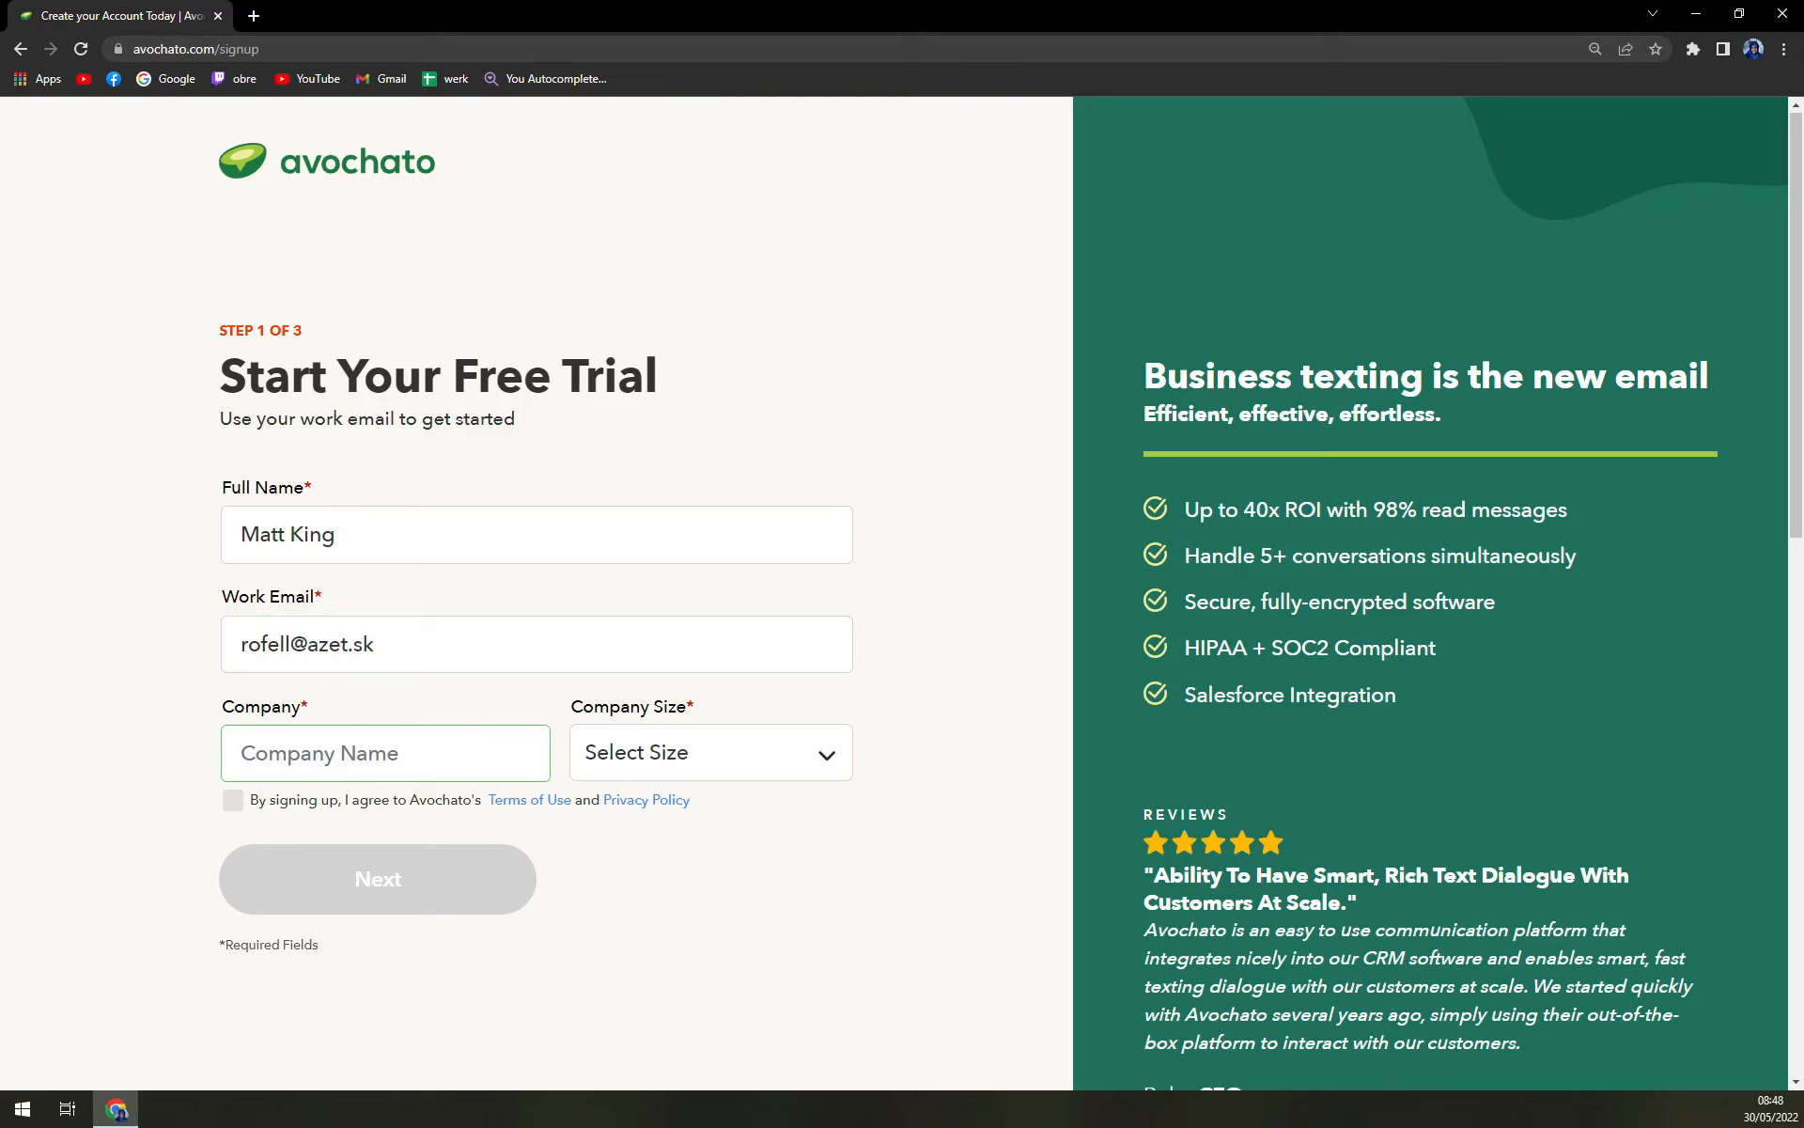
type("MKTut")
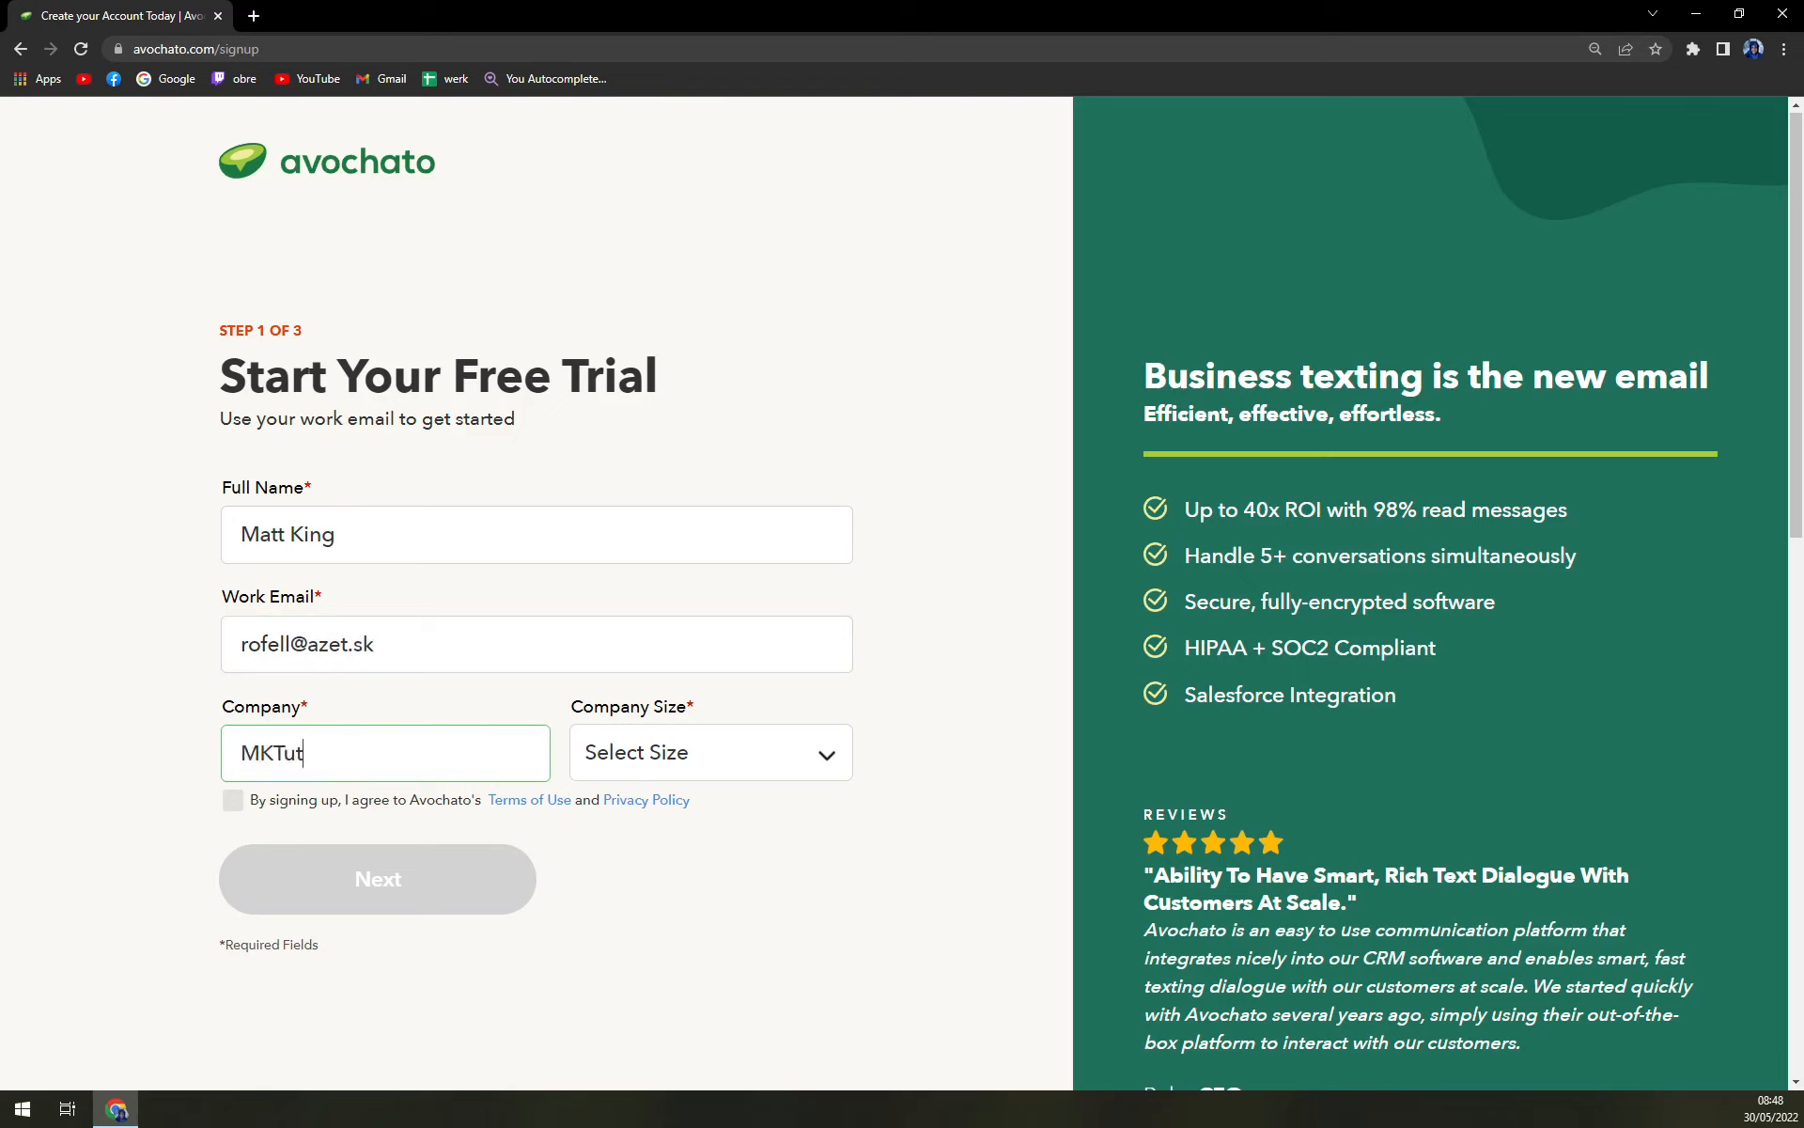
type("orials")
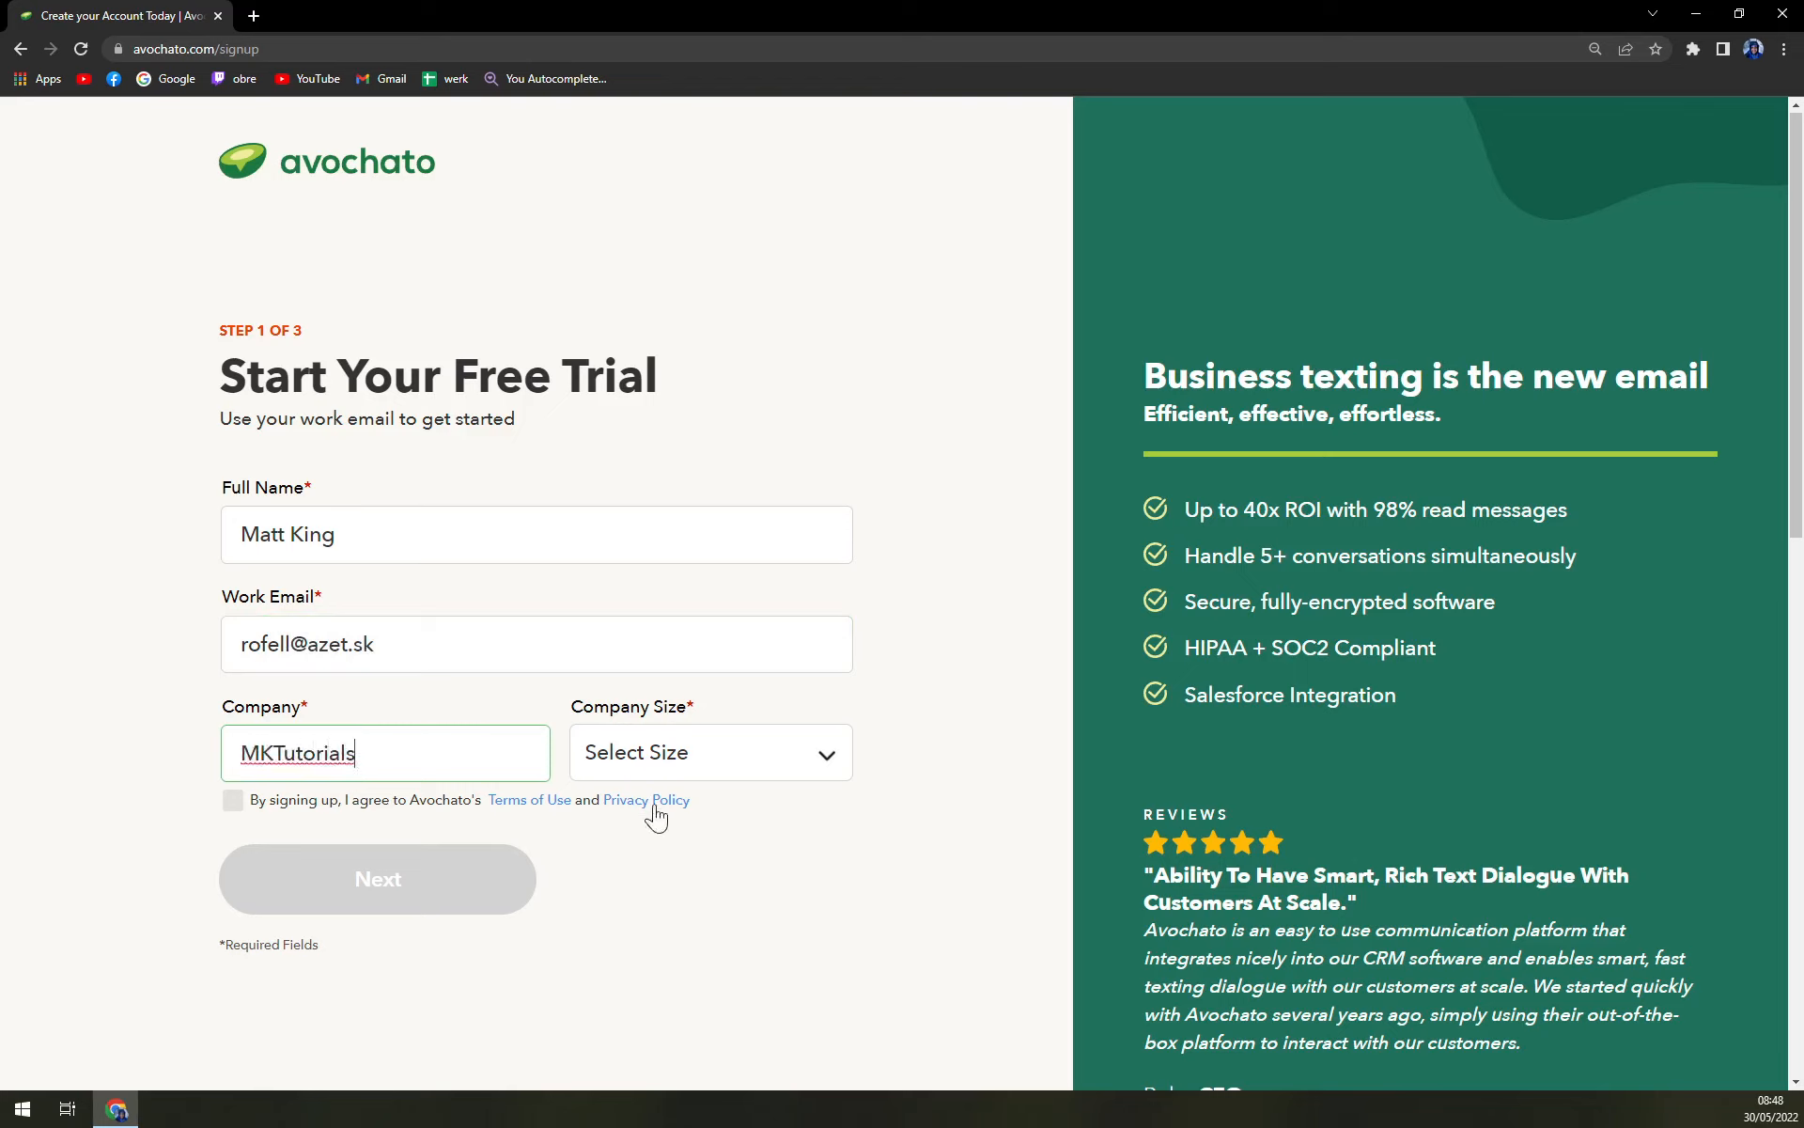
left_click(232, 801)
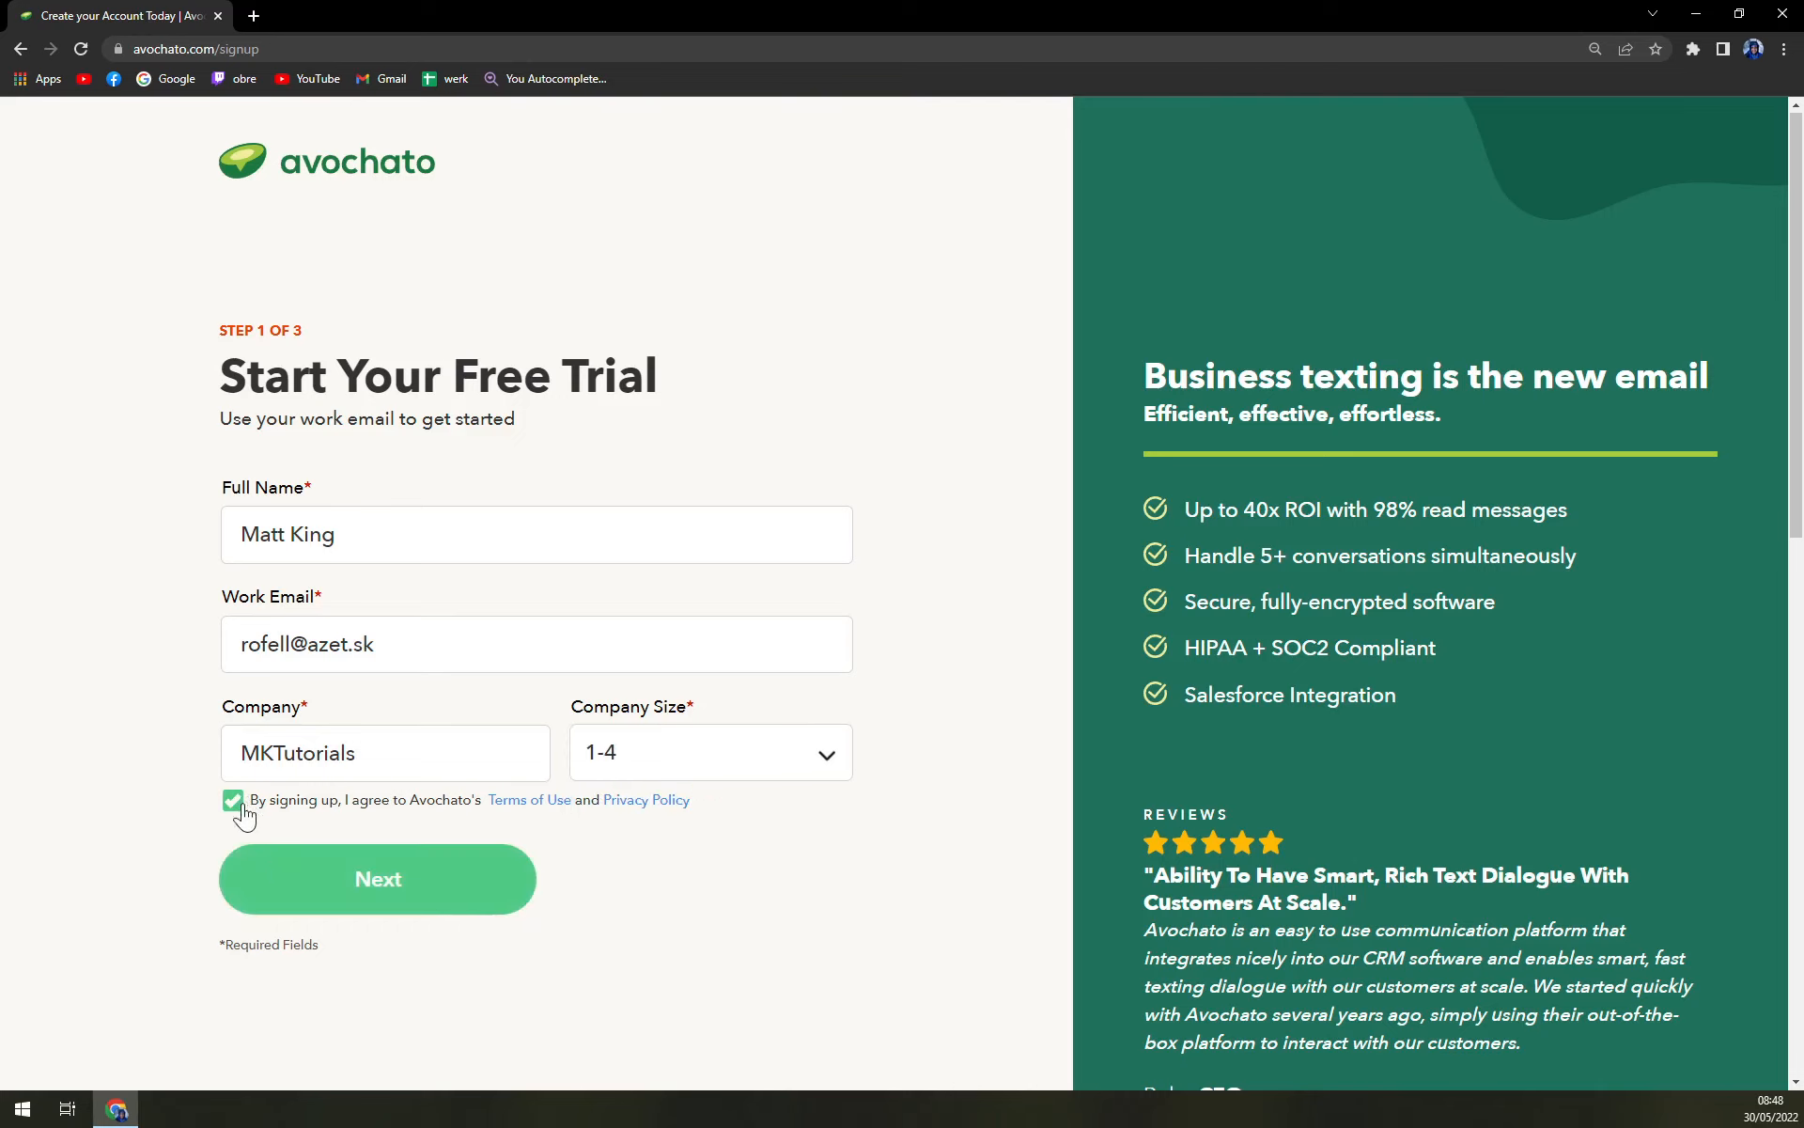
left_click(377, 880)
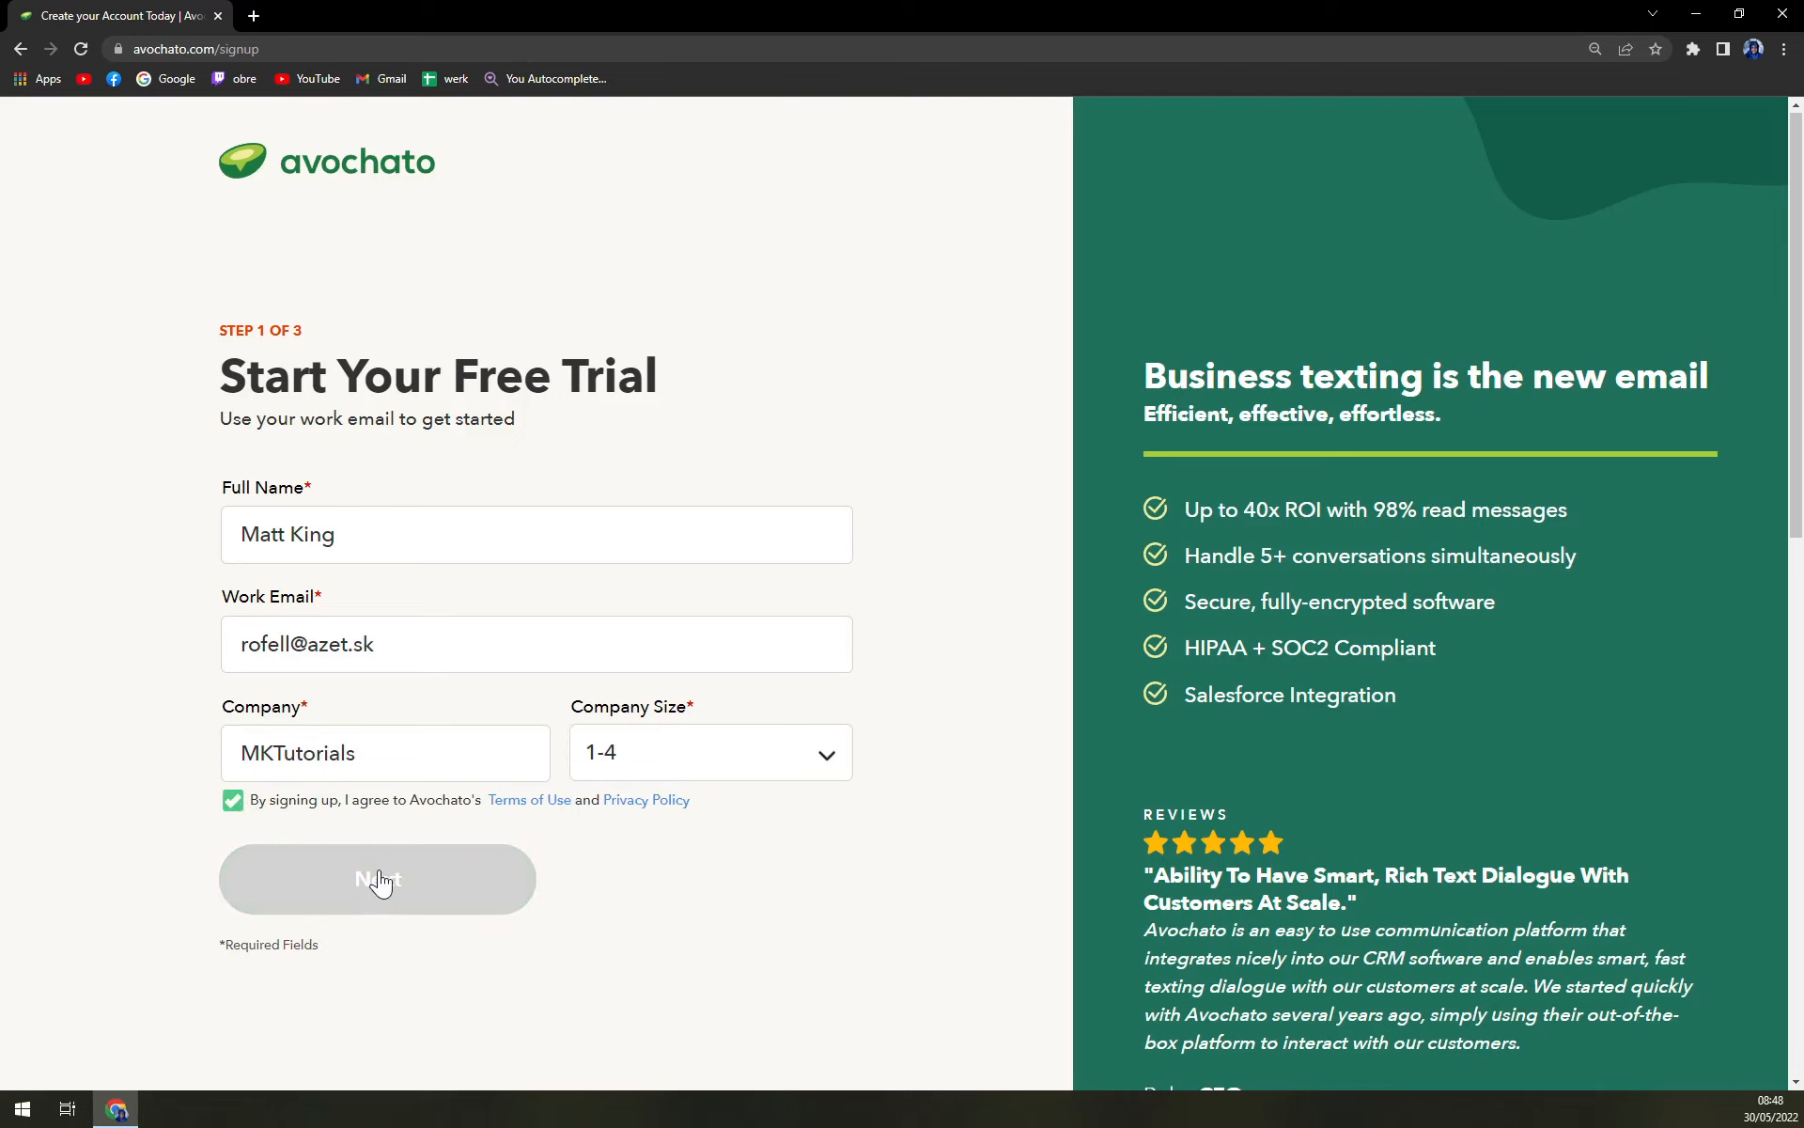
left_click(378, 879)
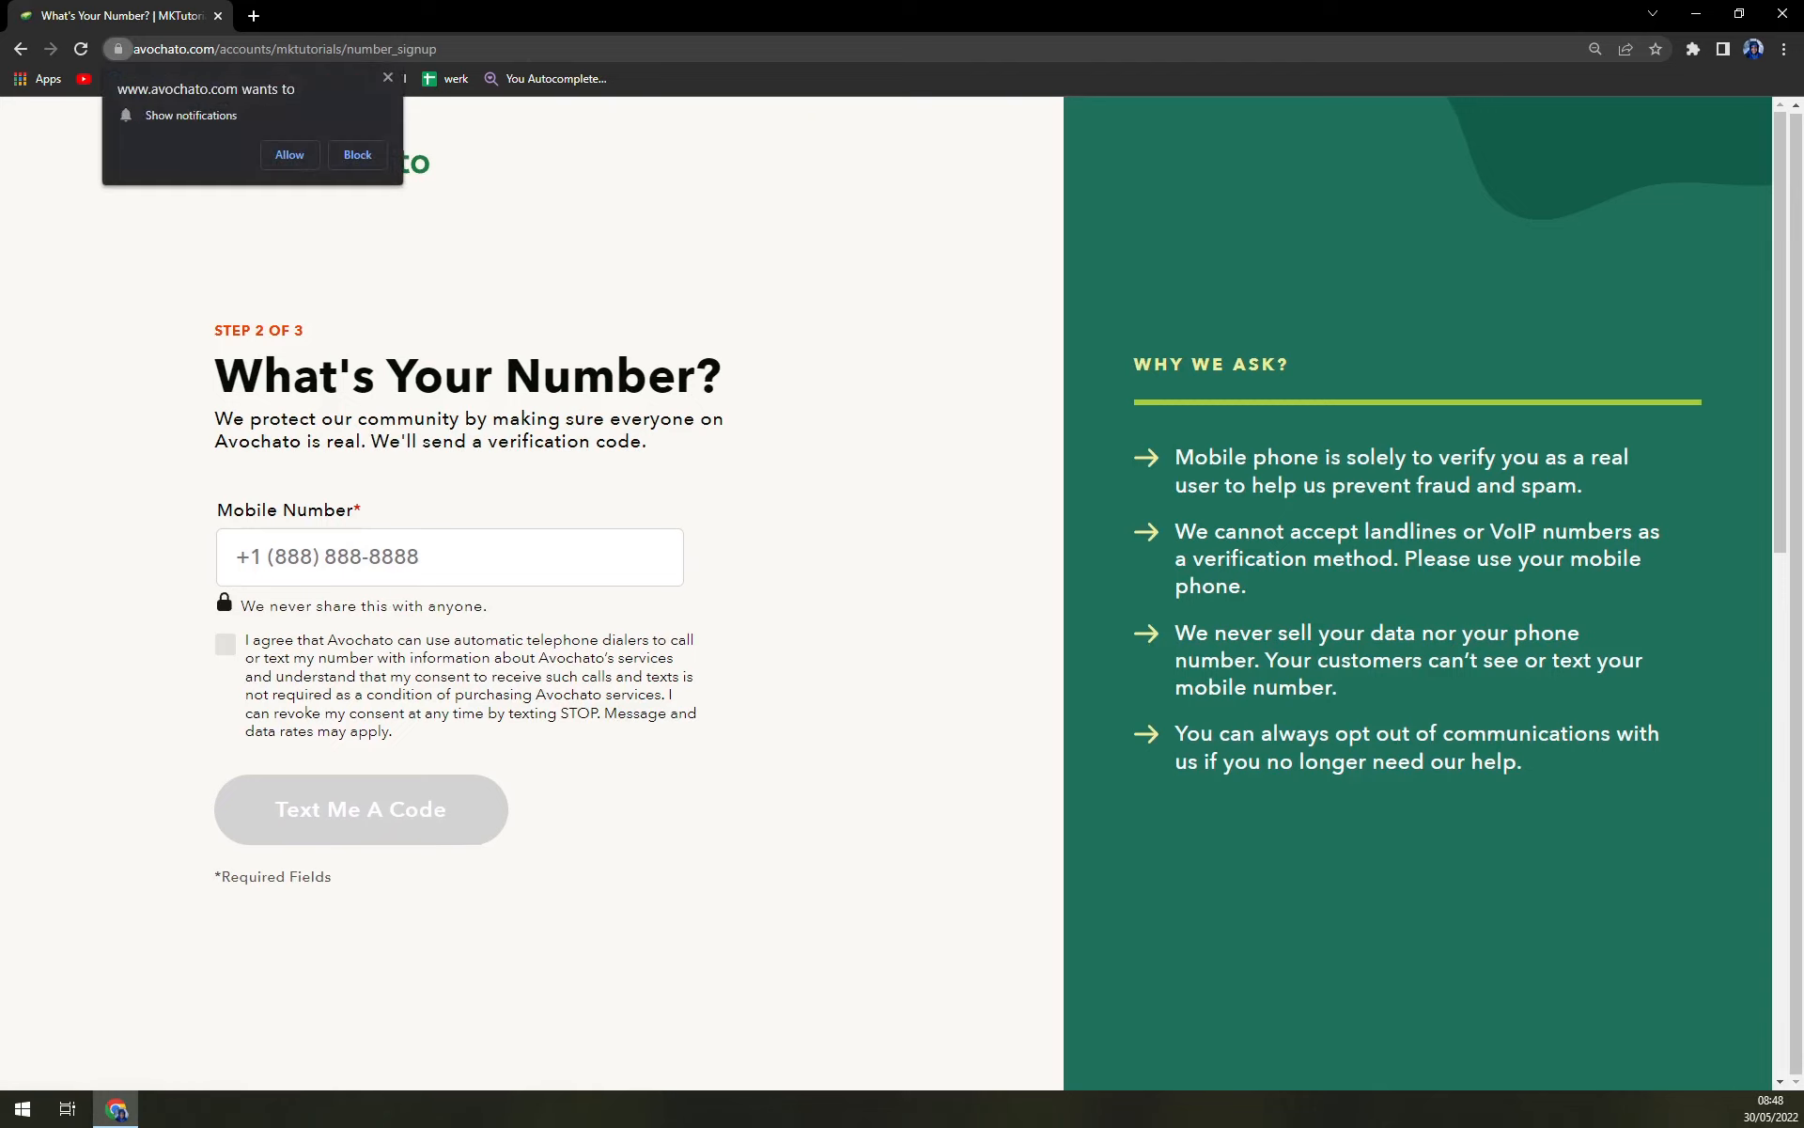
mouse_move(580, 482)
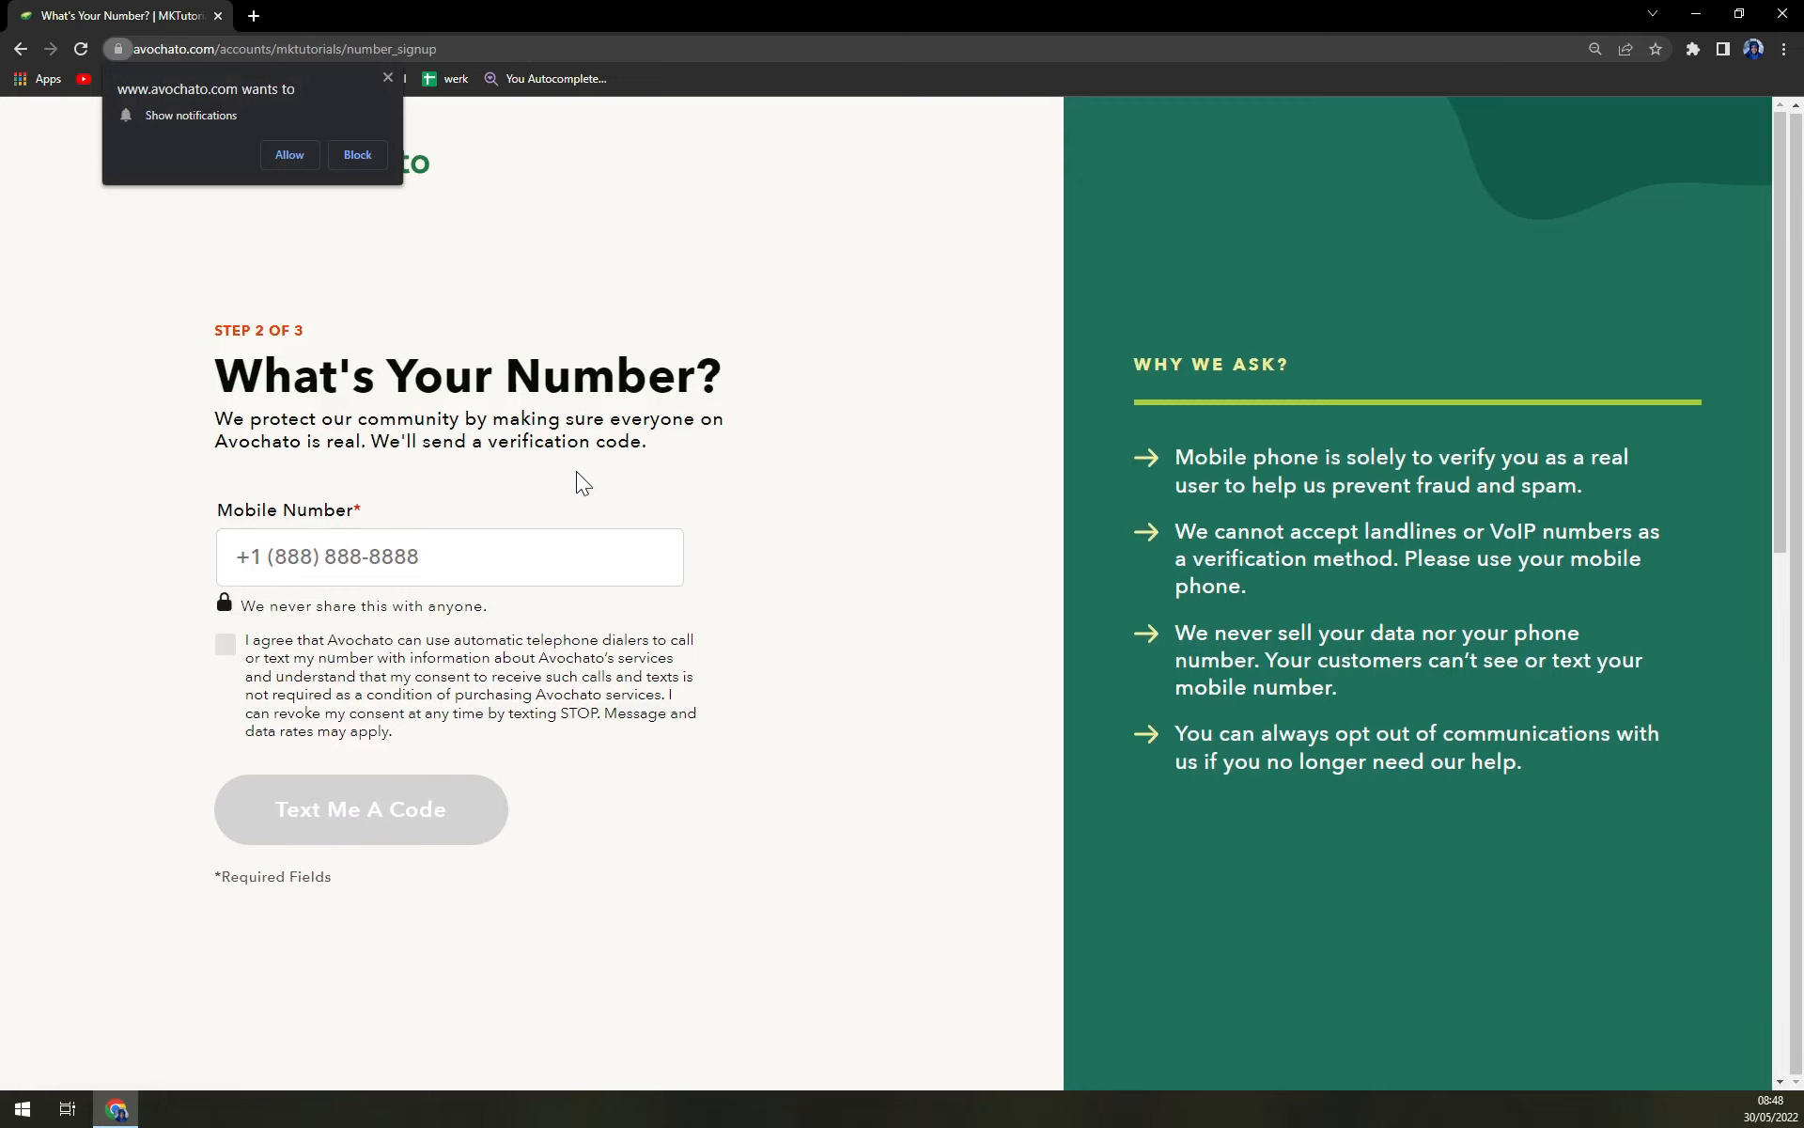
Block site notifications, accept the calls and texts consent, and enter a mobile number
left_click(449, 555)
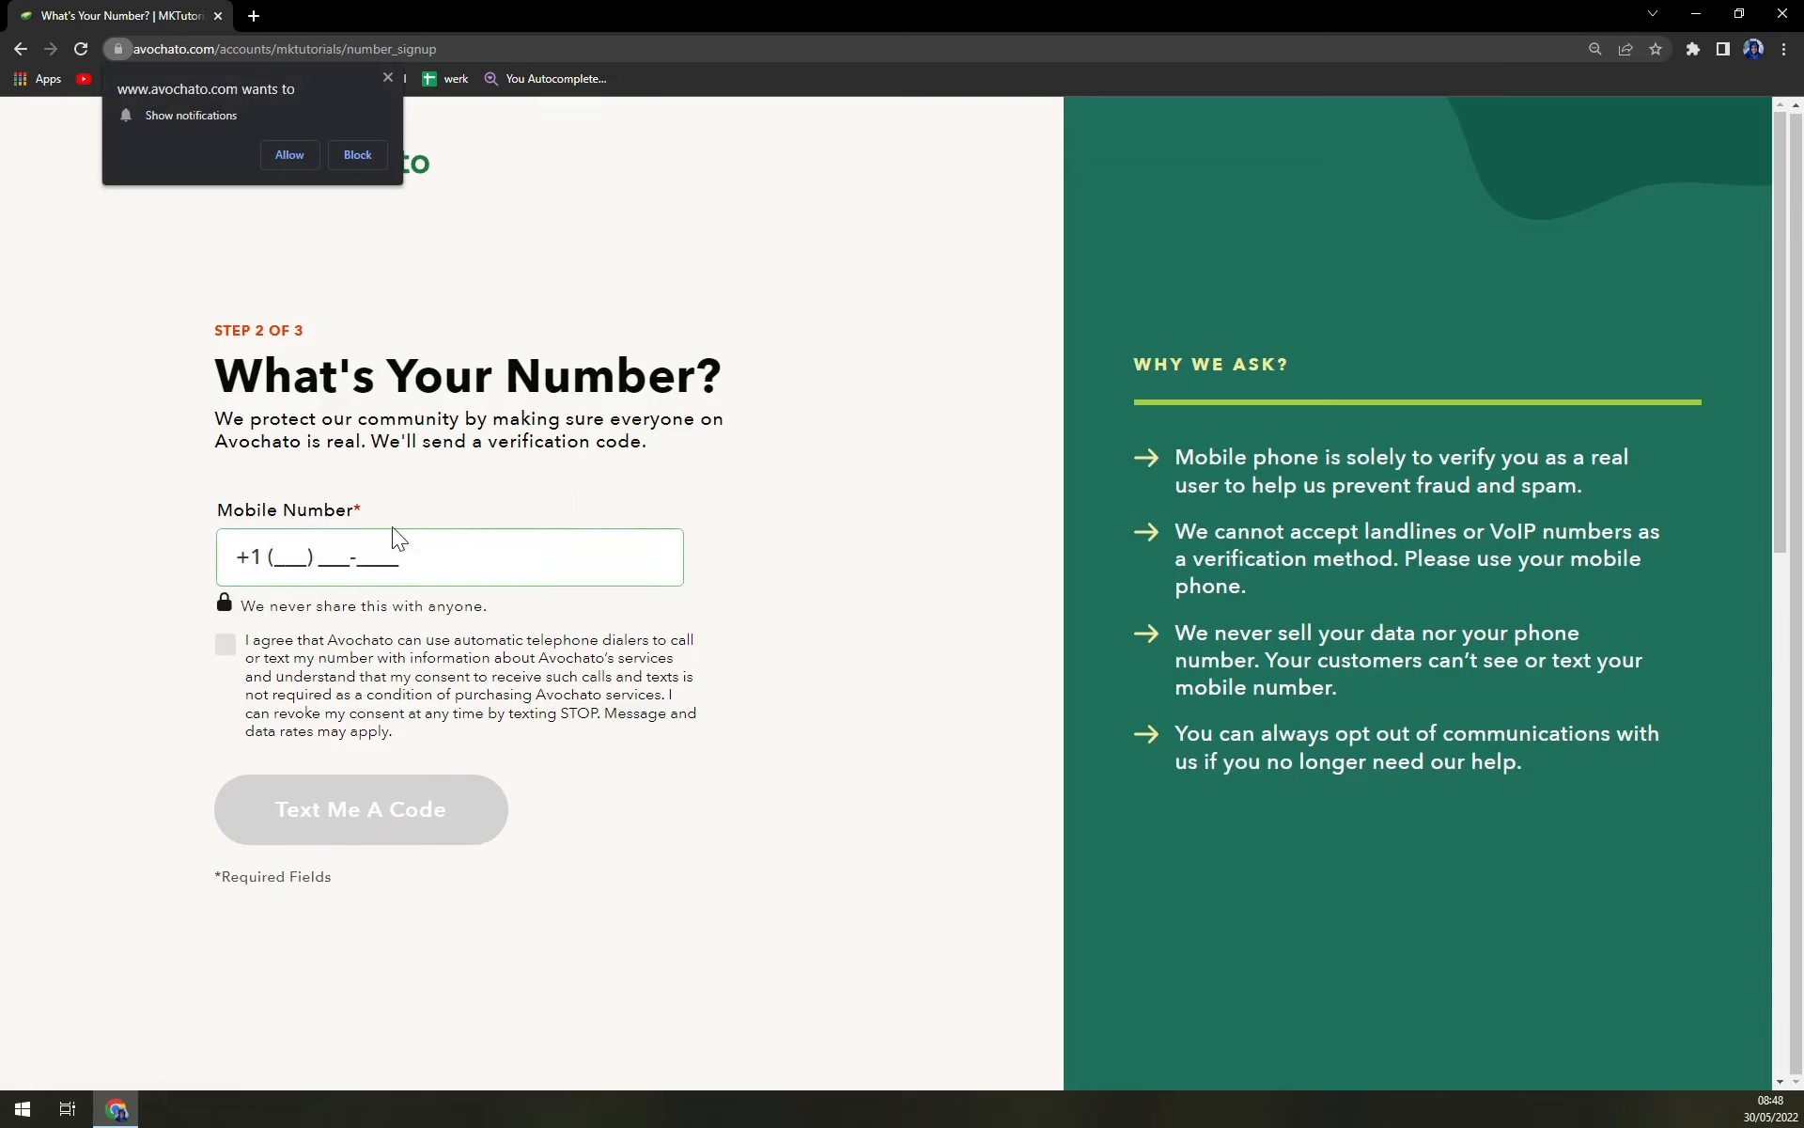
mouse_move(550, 513)
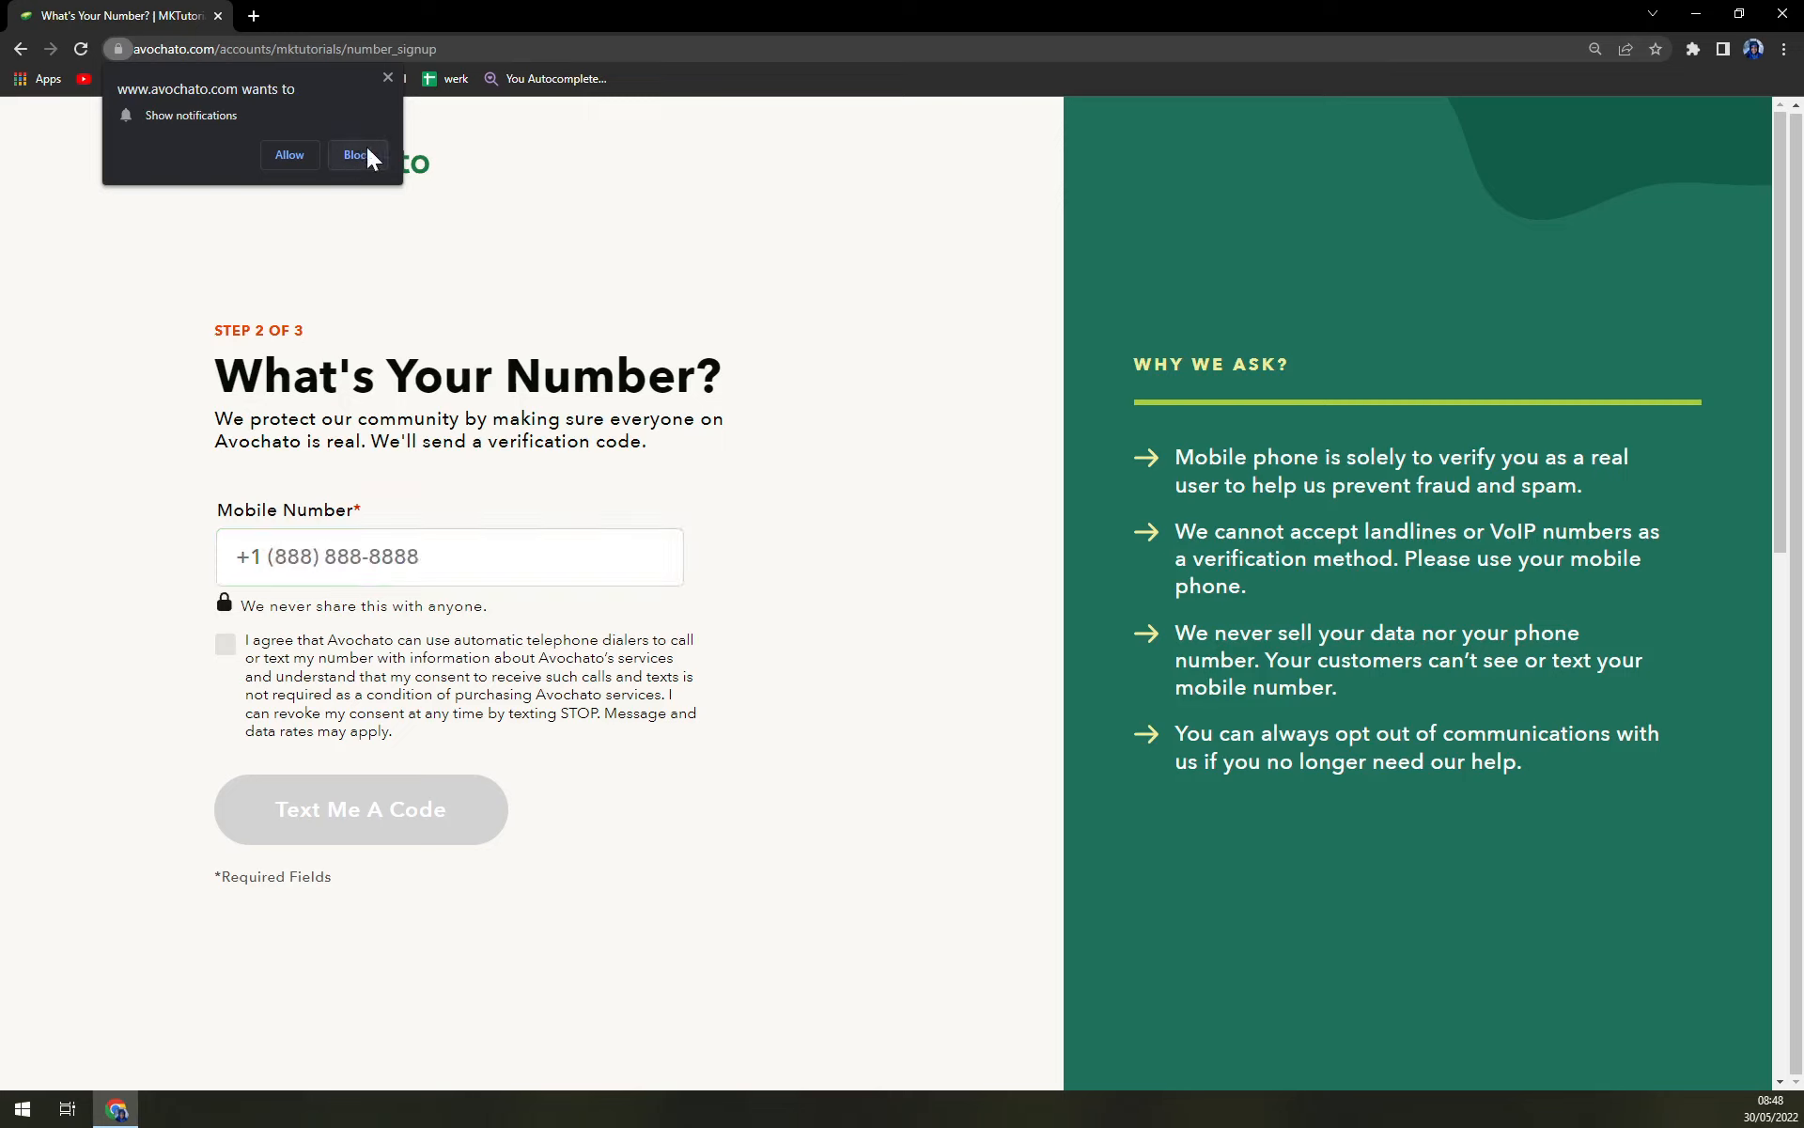
left_click(358, 154)
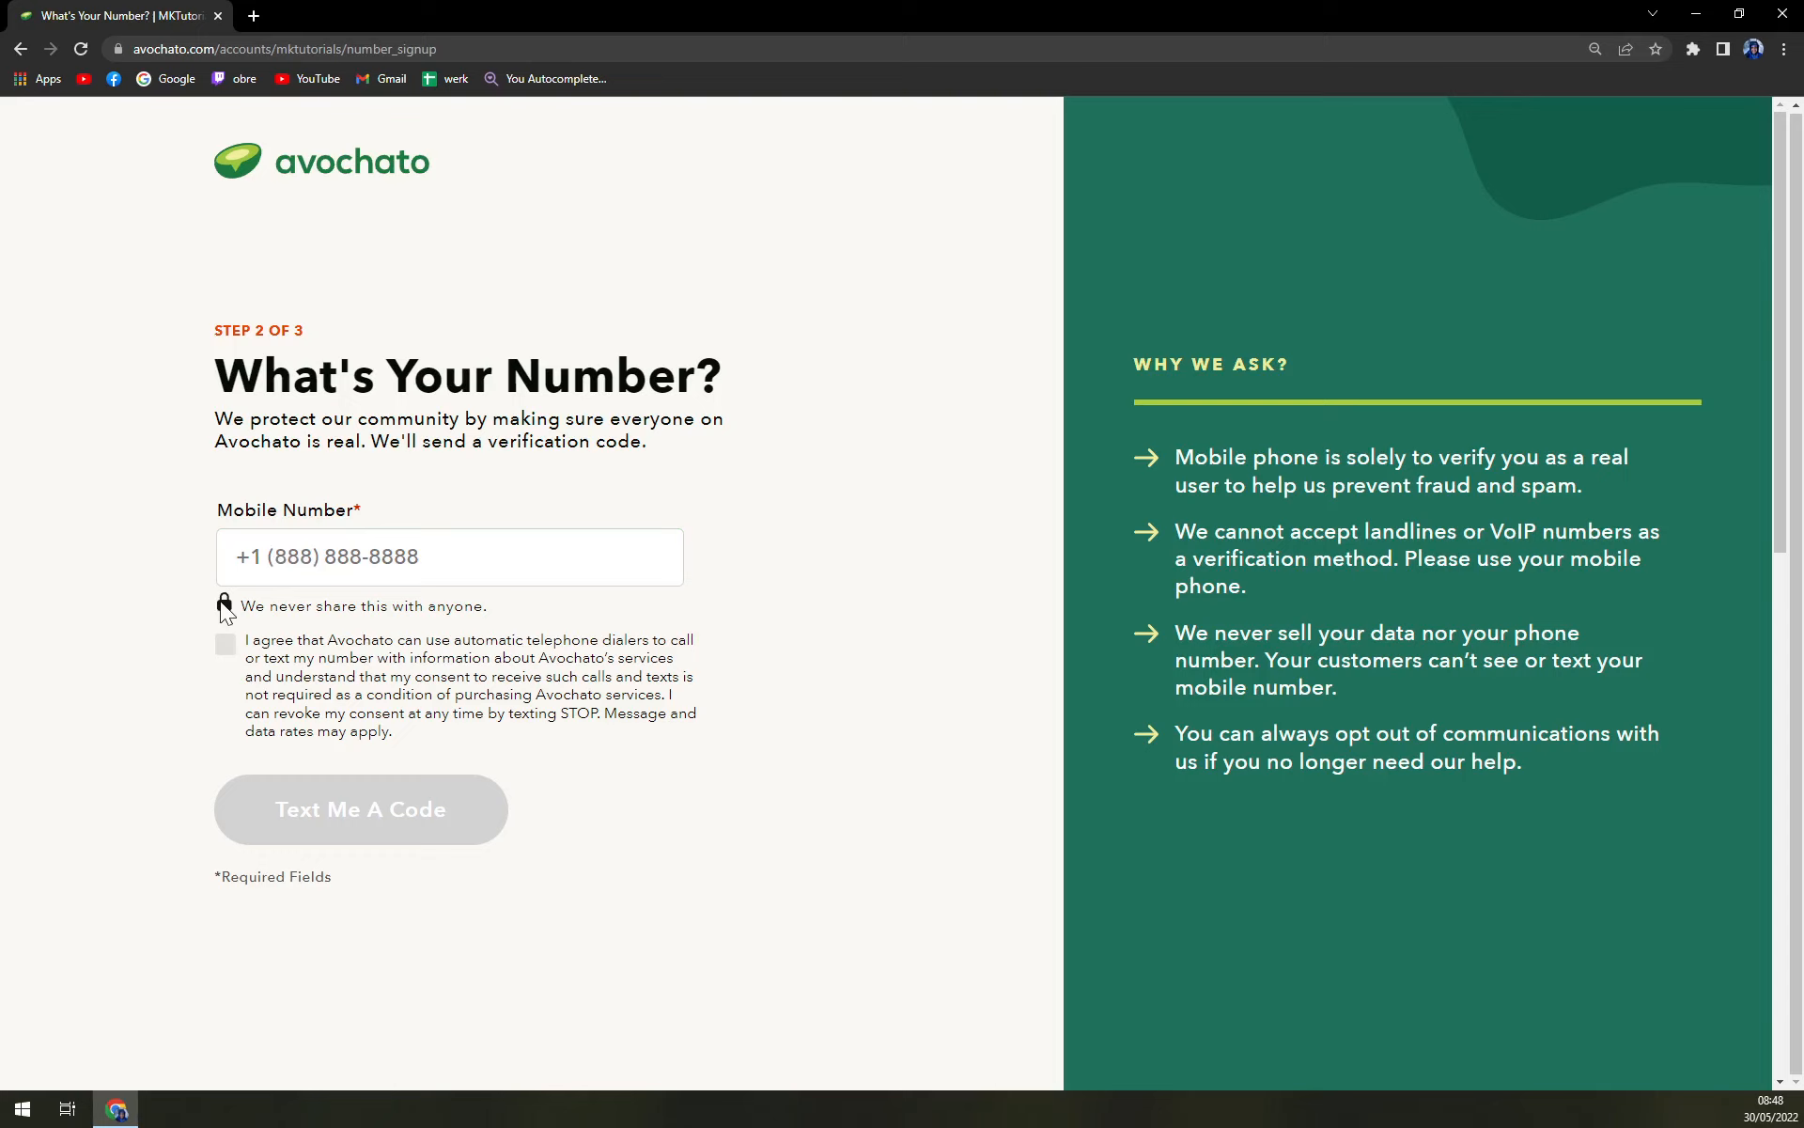
left_click(225, 643)
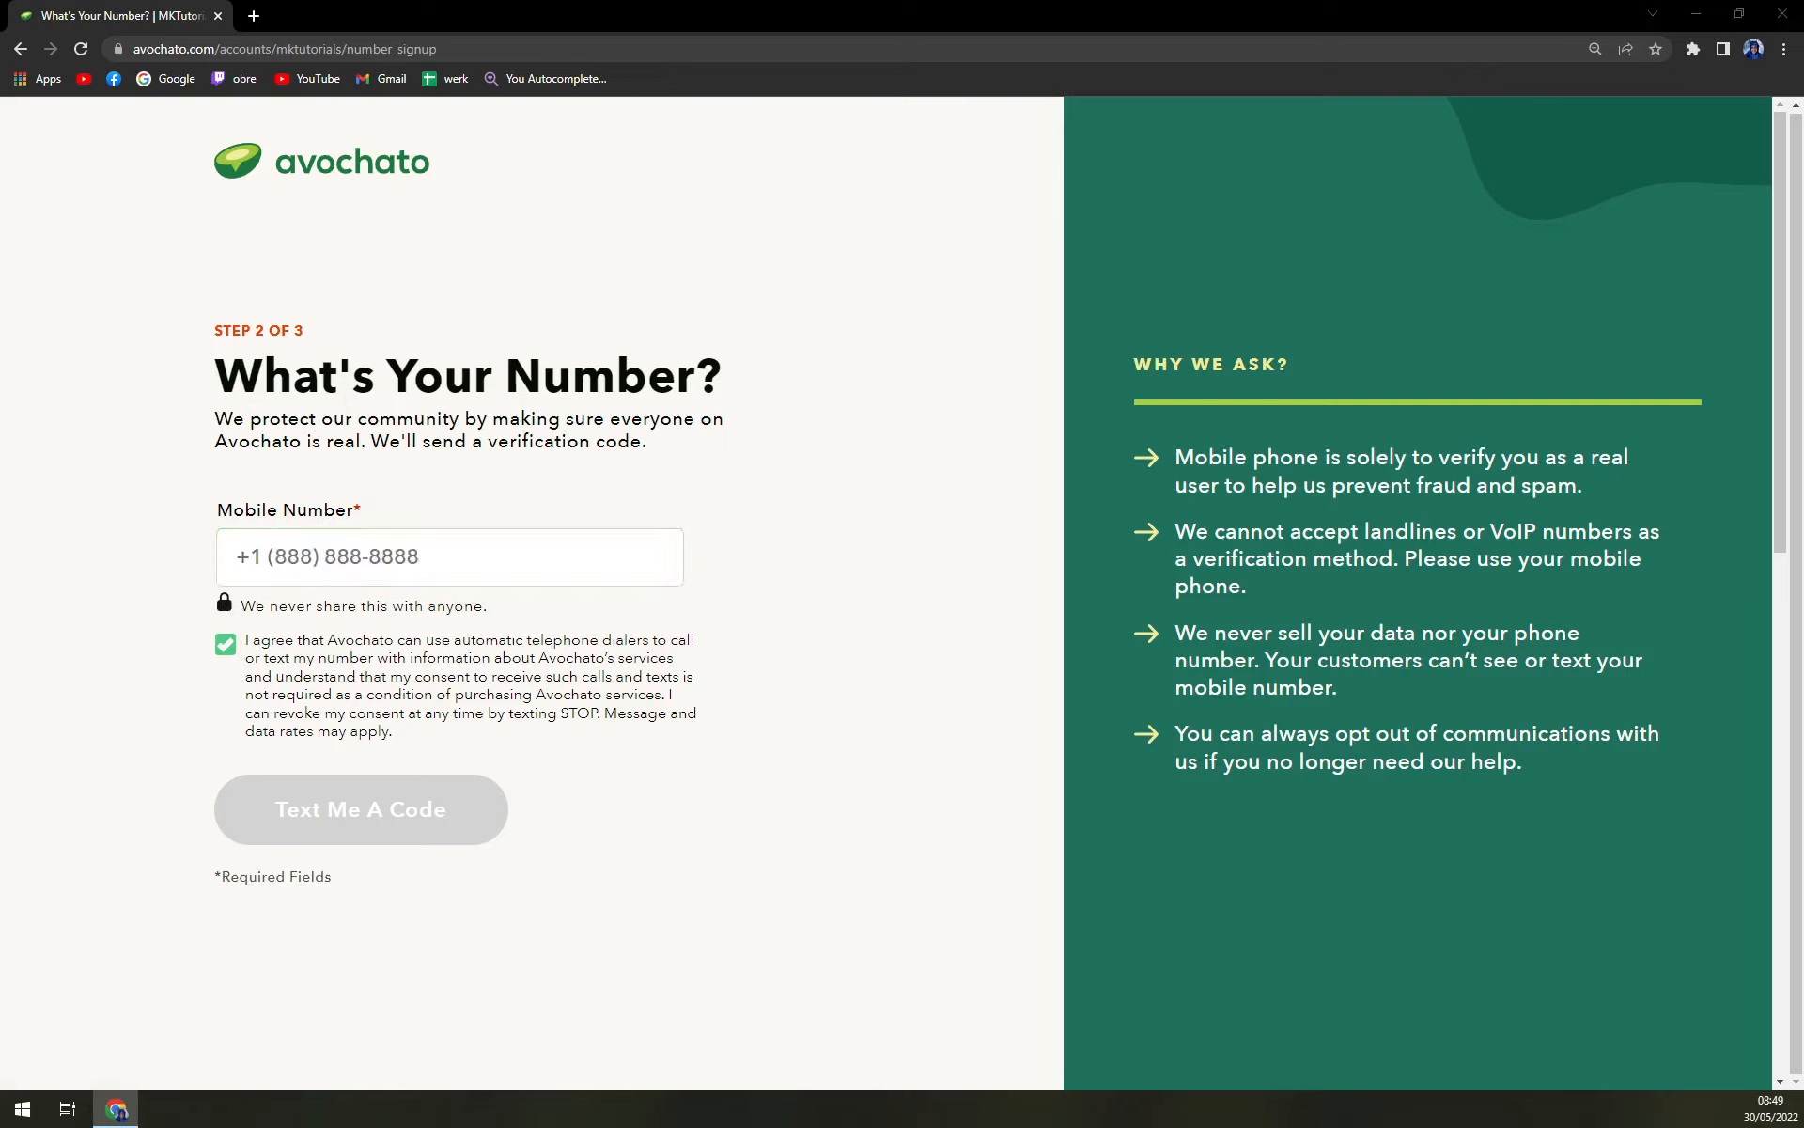
left_click(449, 555)
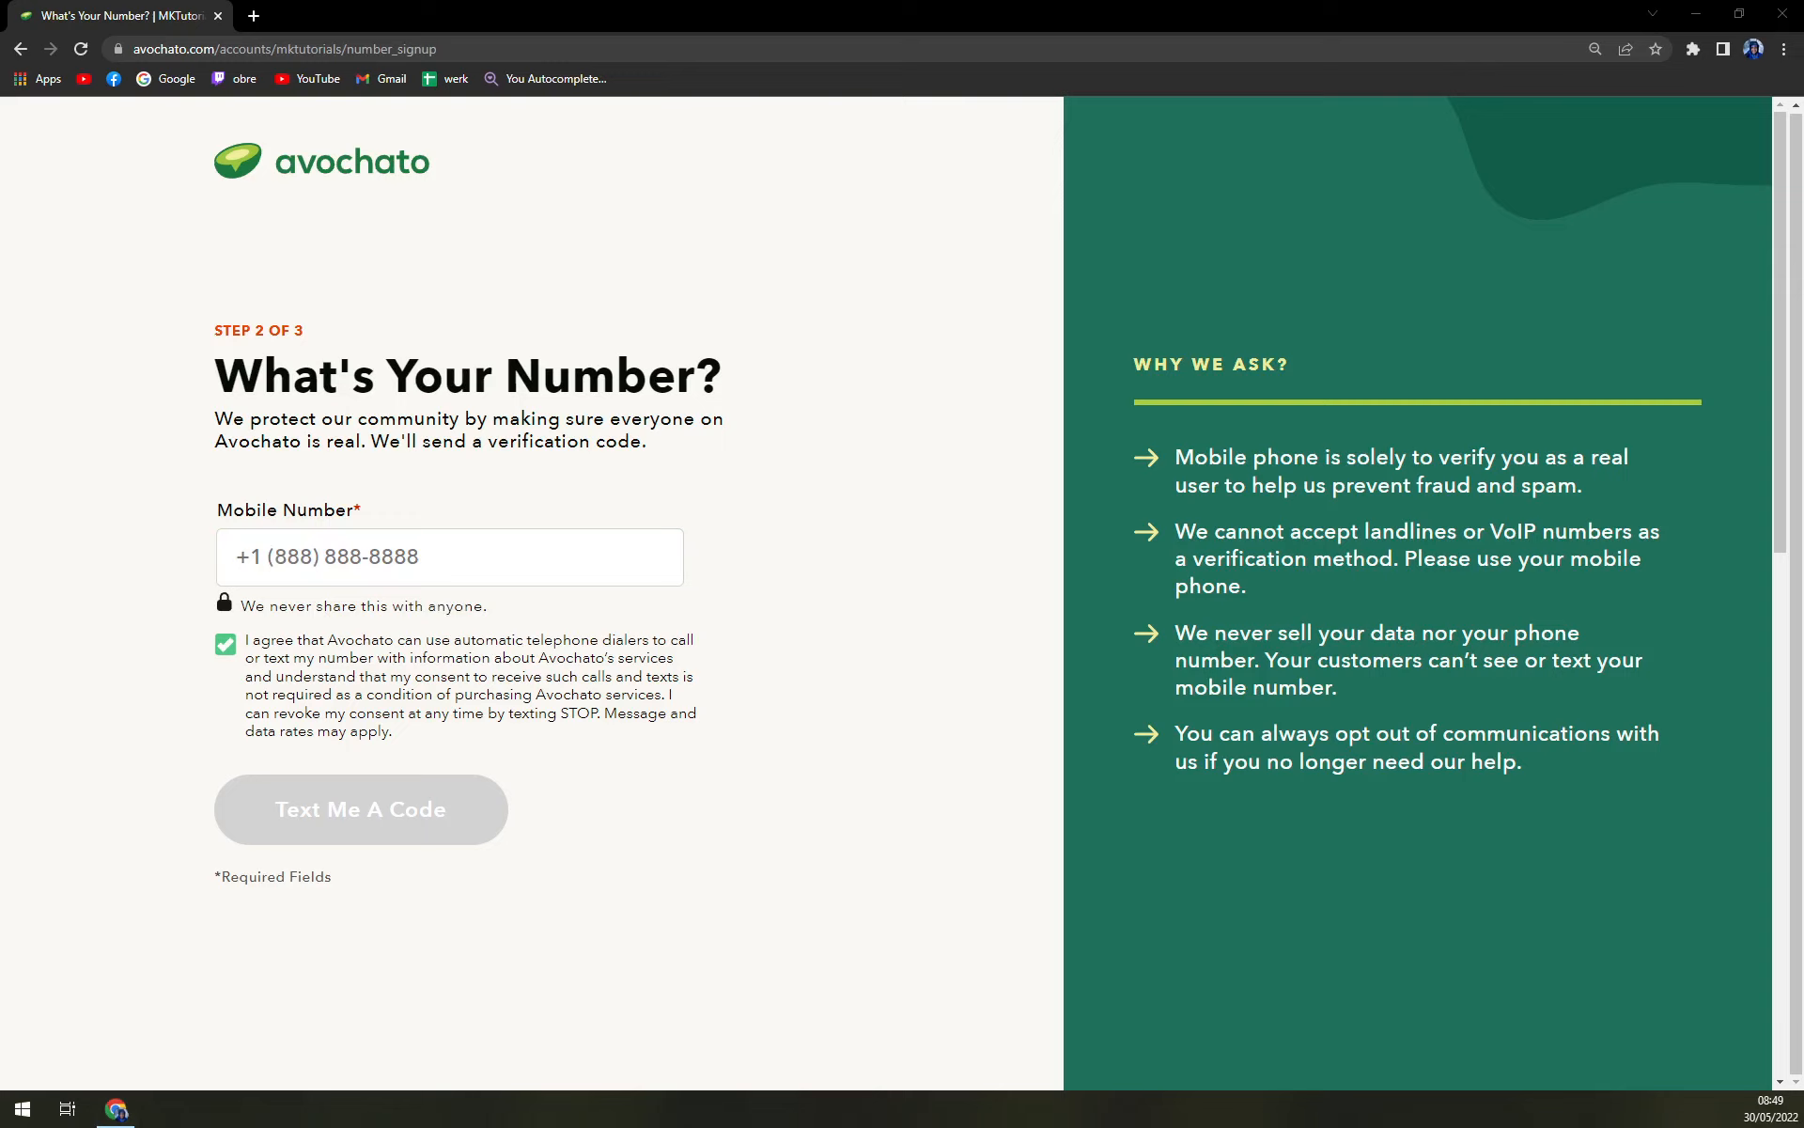
mouse_move(297, 603)
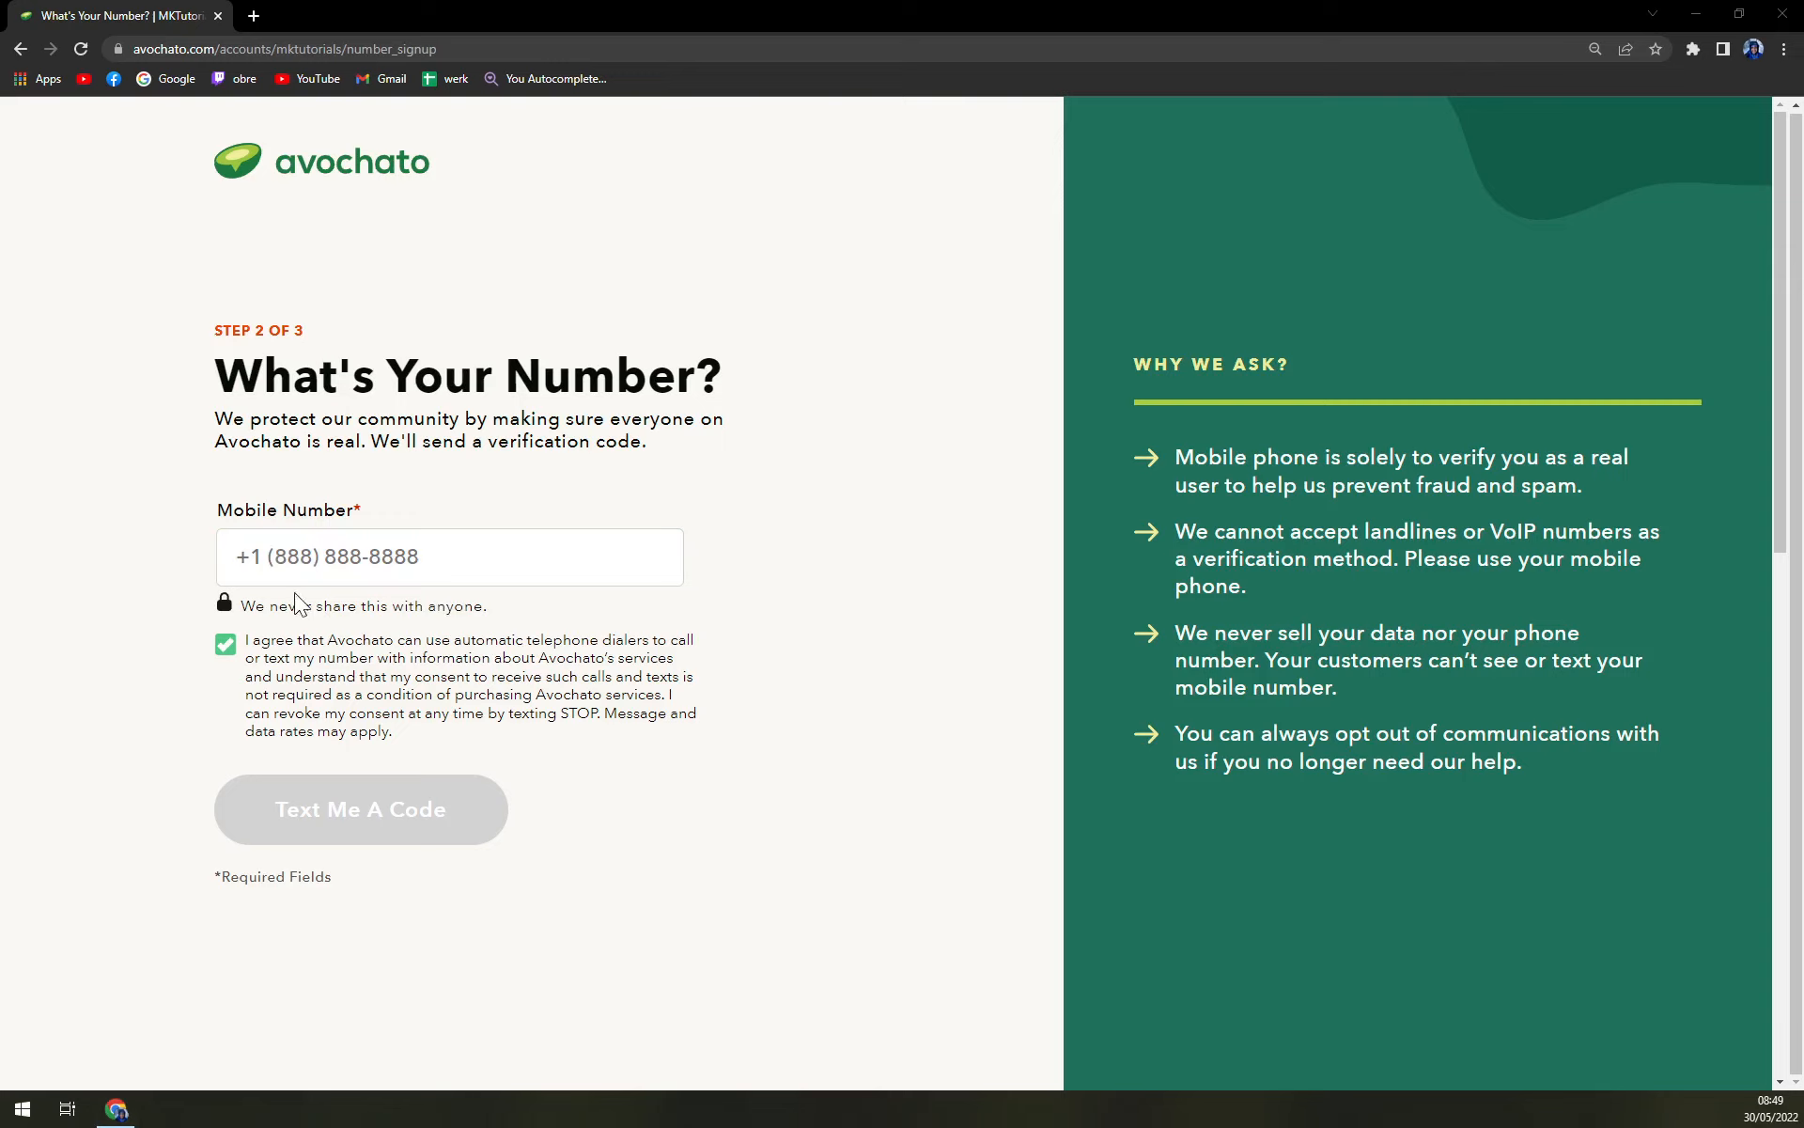
left_click(359, 808)
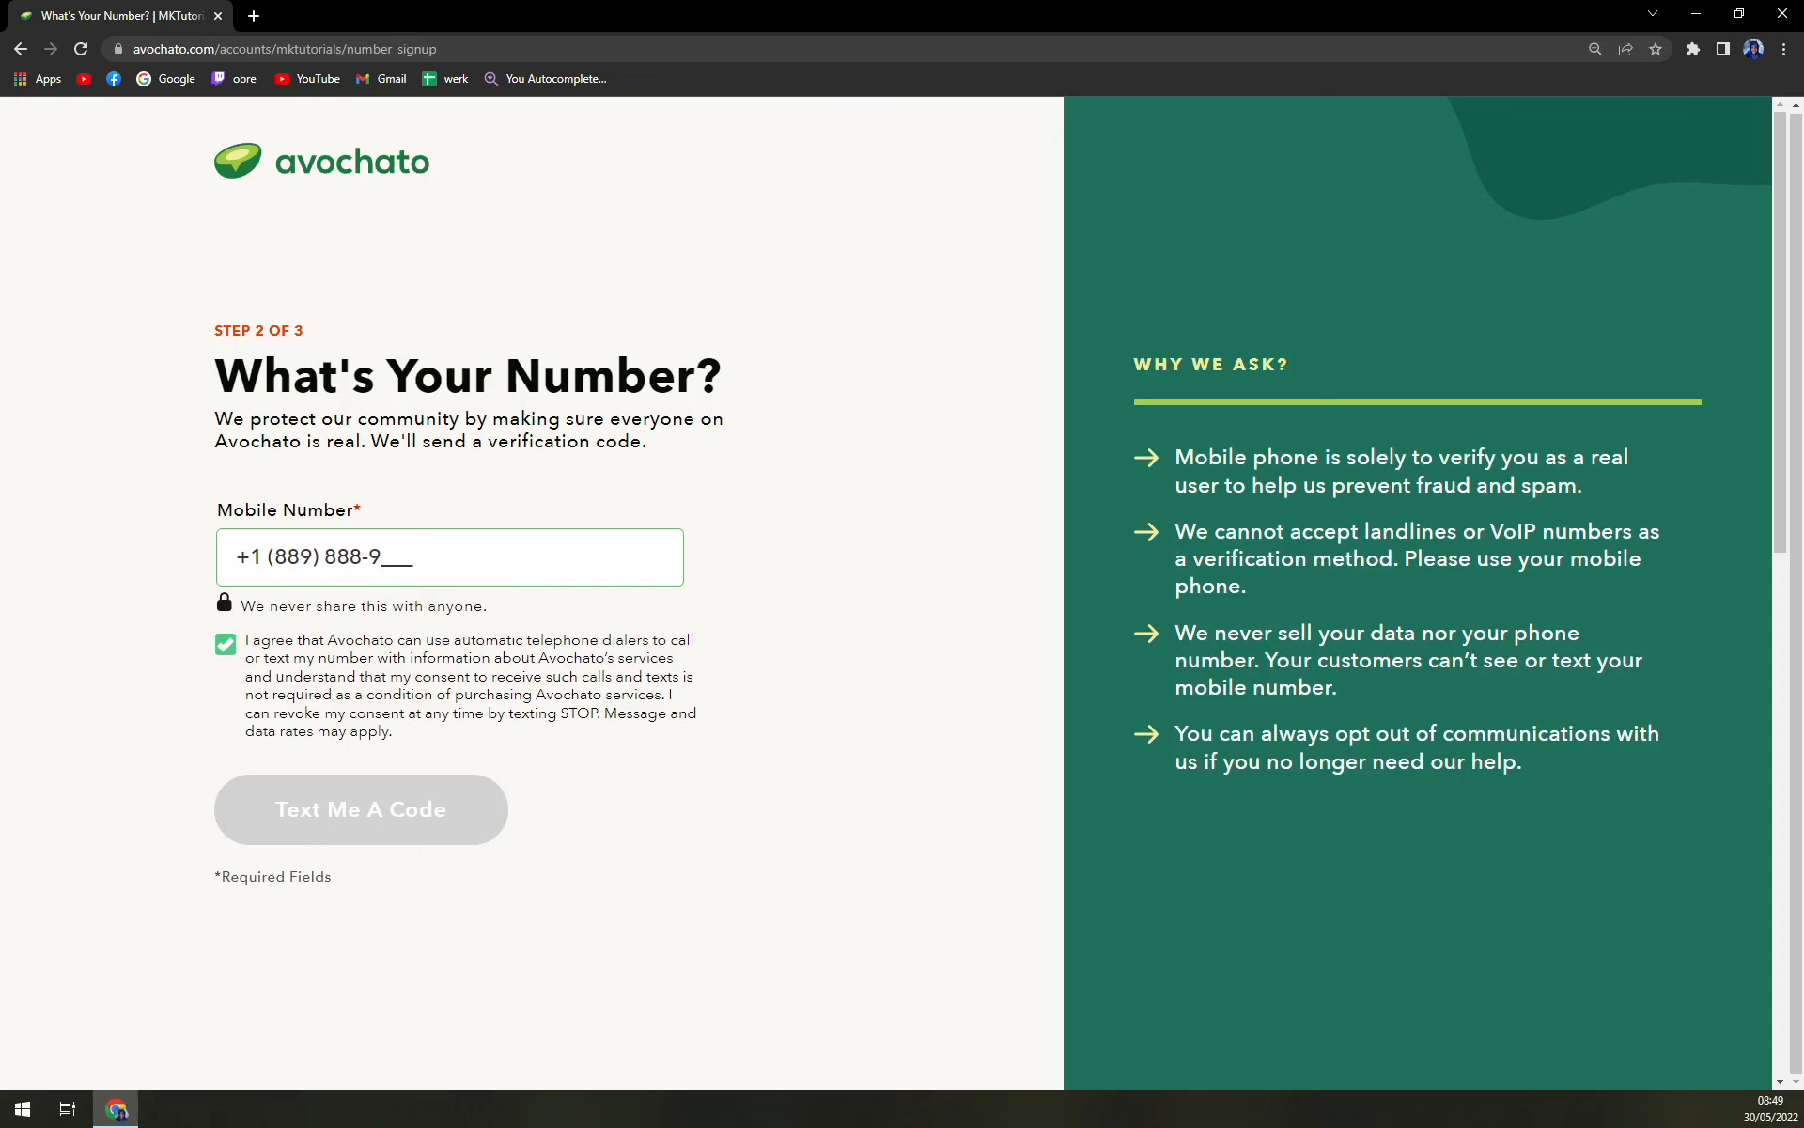
Request a verification code, dismiss the notification prompt, and re-accept the calls and texts consent
left_click(359, 809)
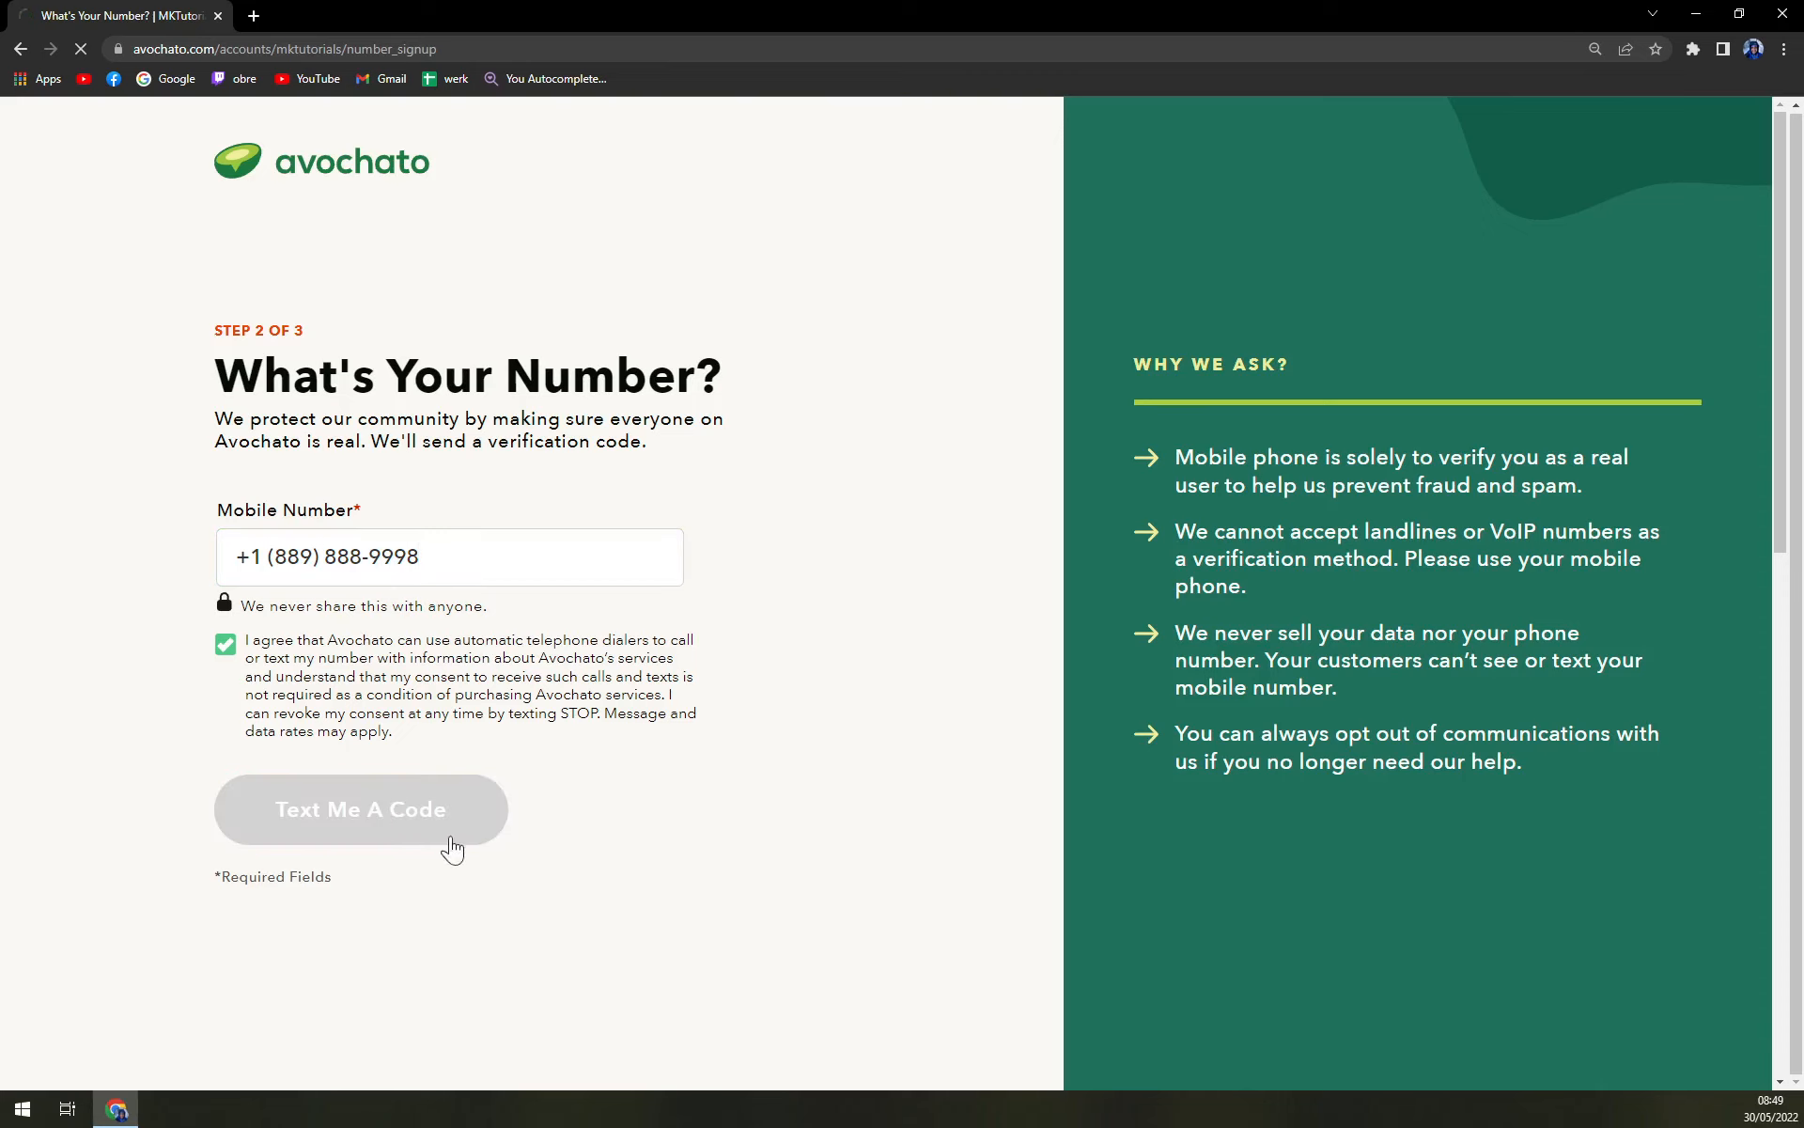
left_click(360, 809)
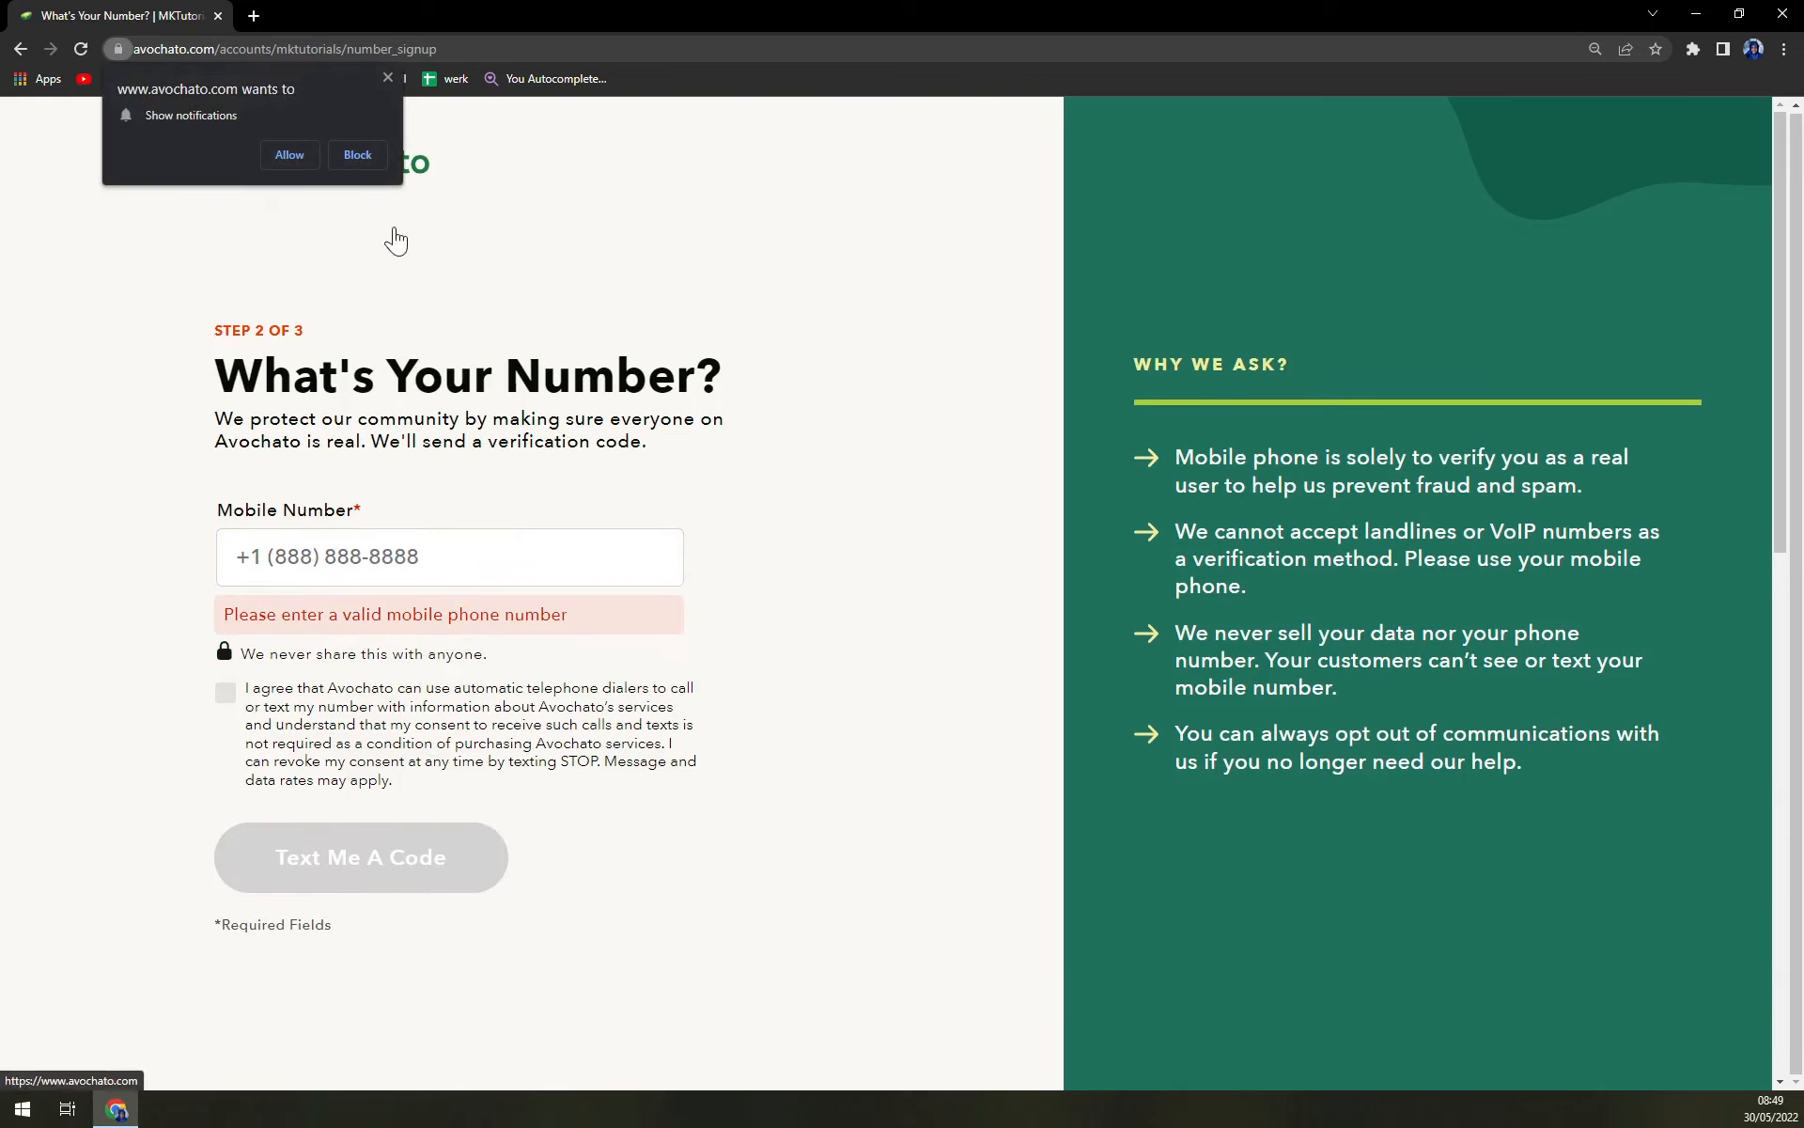
left_click(357, 154)
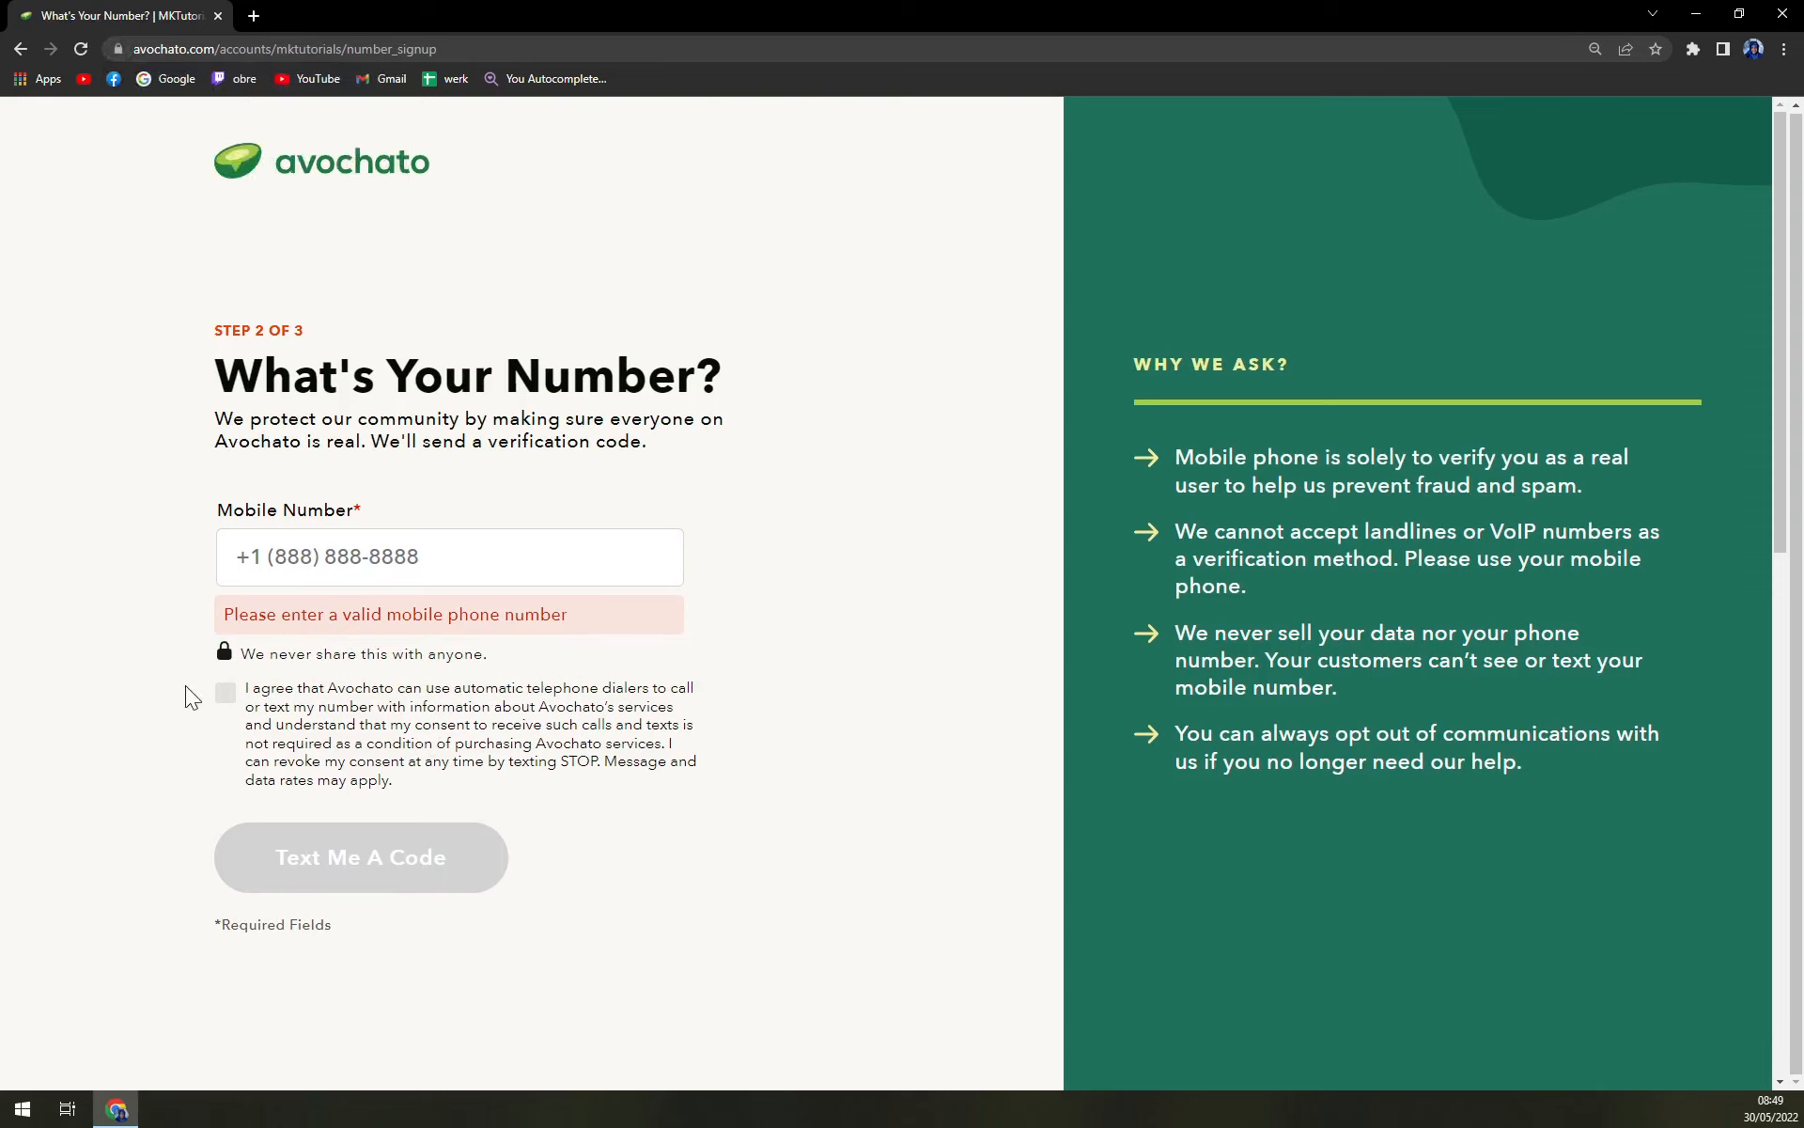
left_click(226, 693)
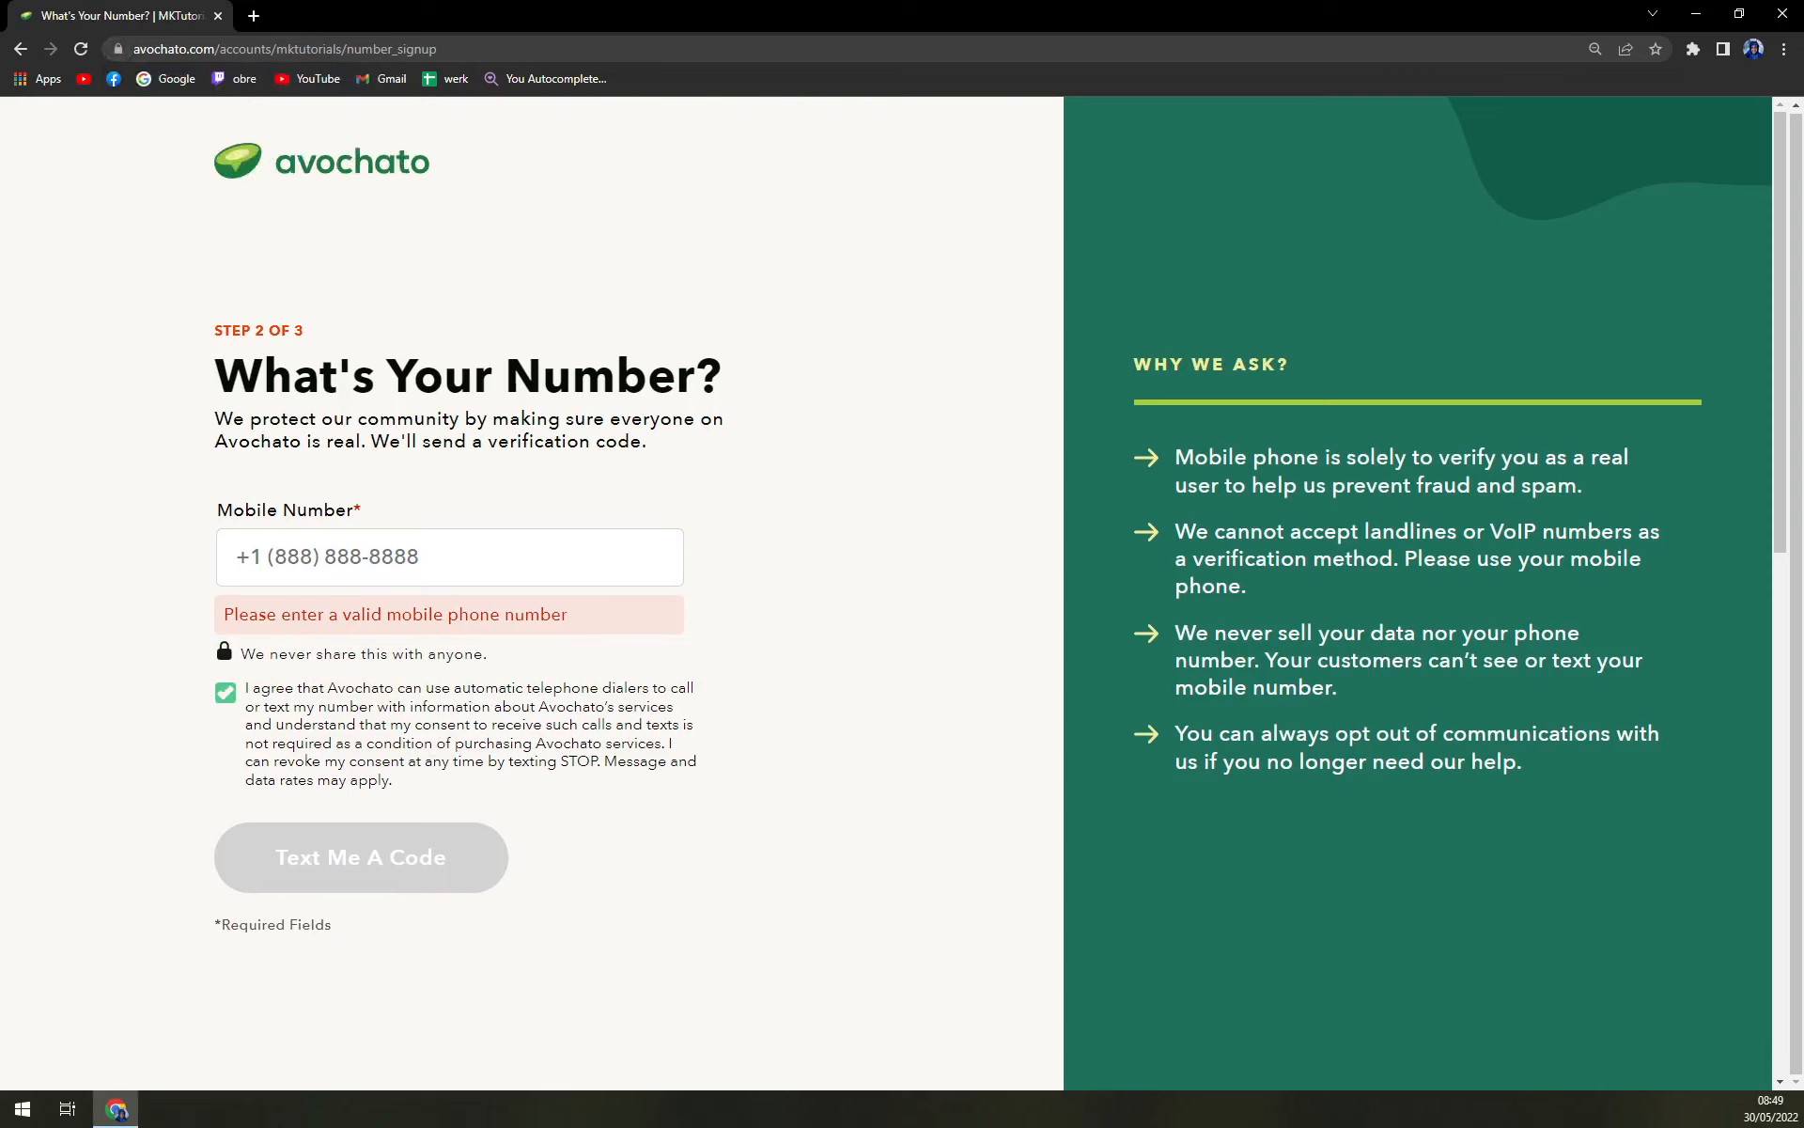
mouse_move(353, 143)
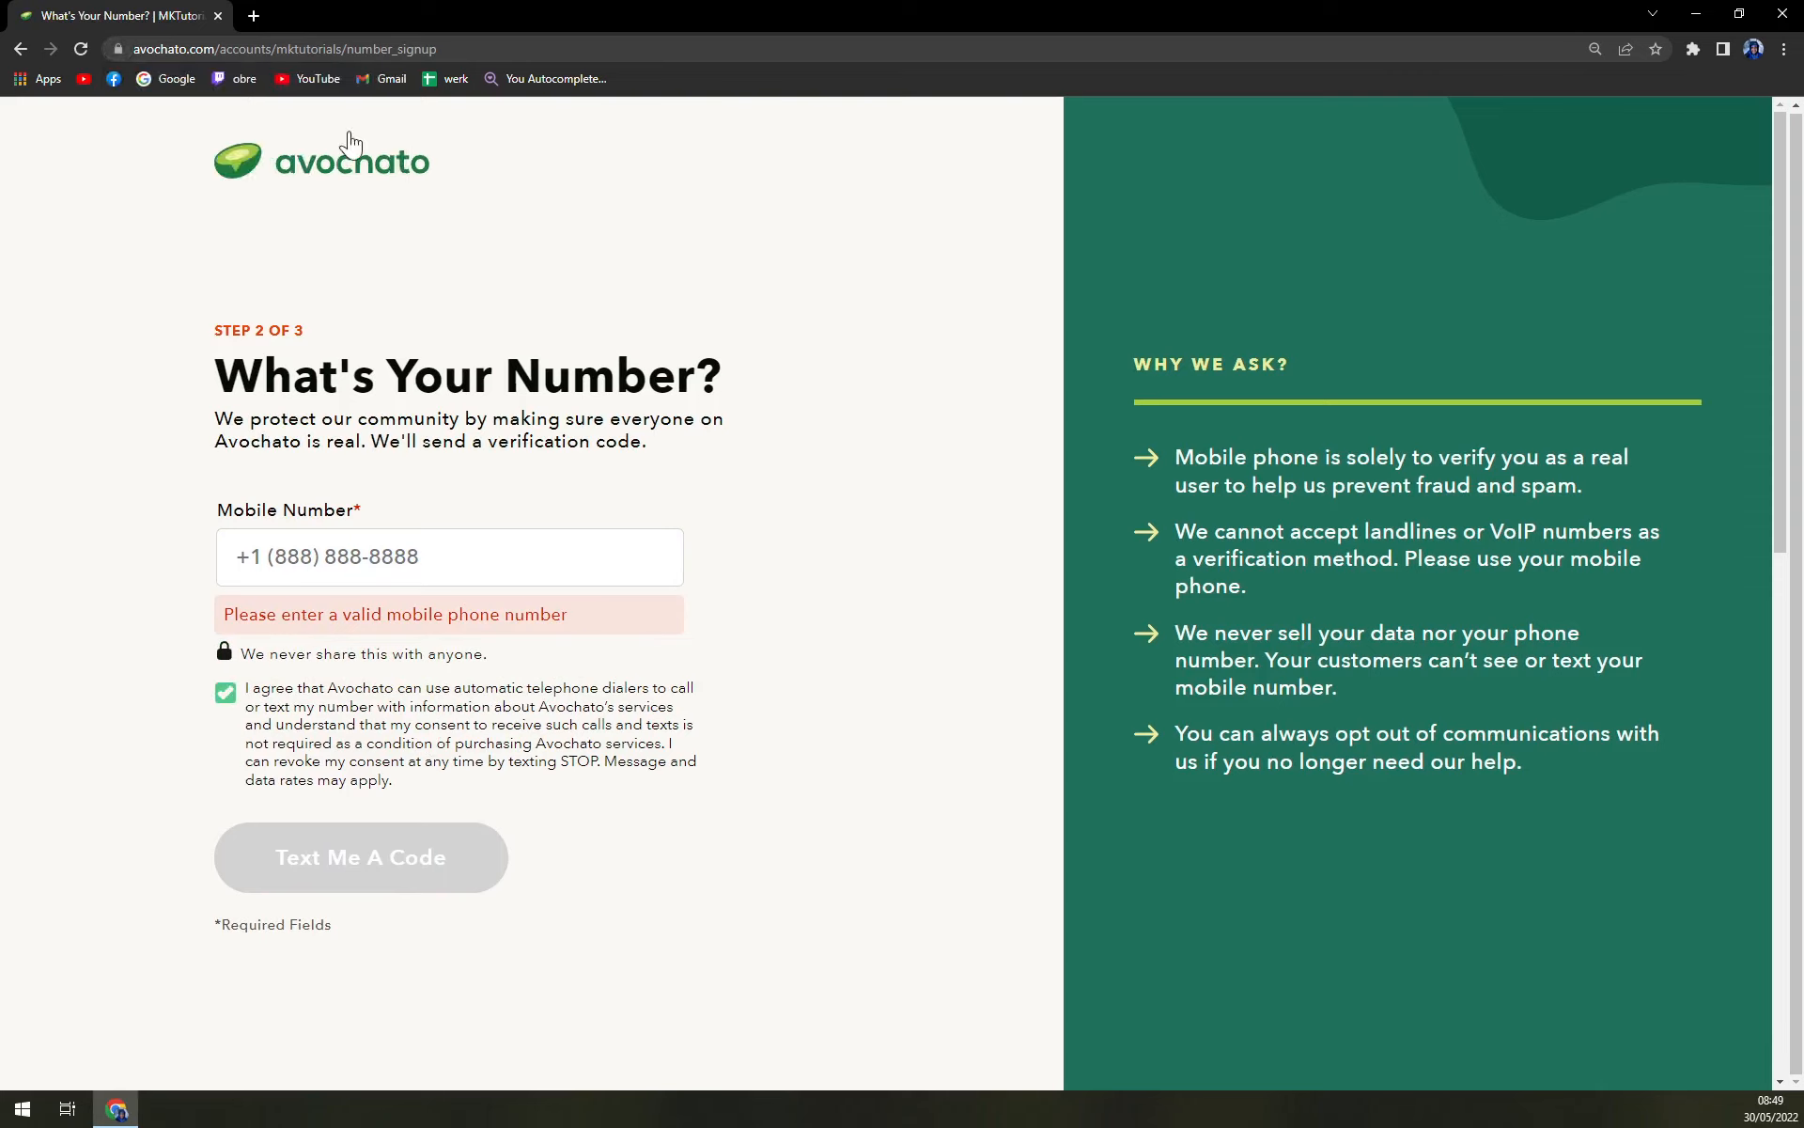
mouse_move(323, 184)
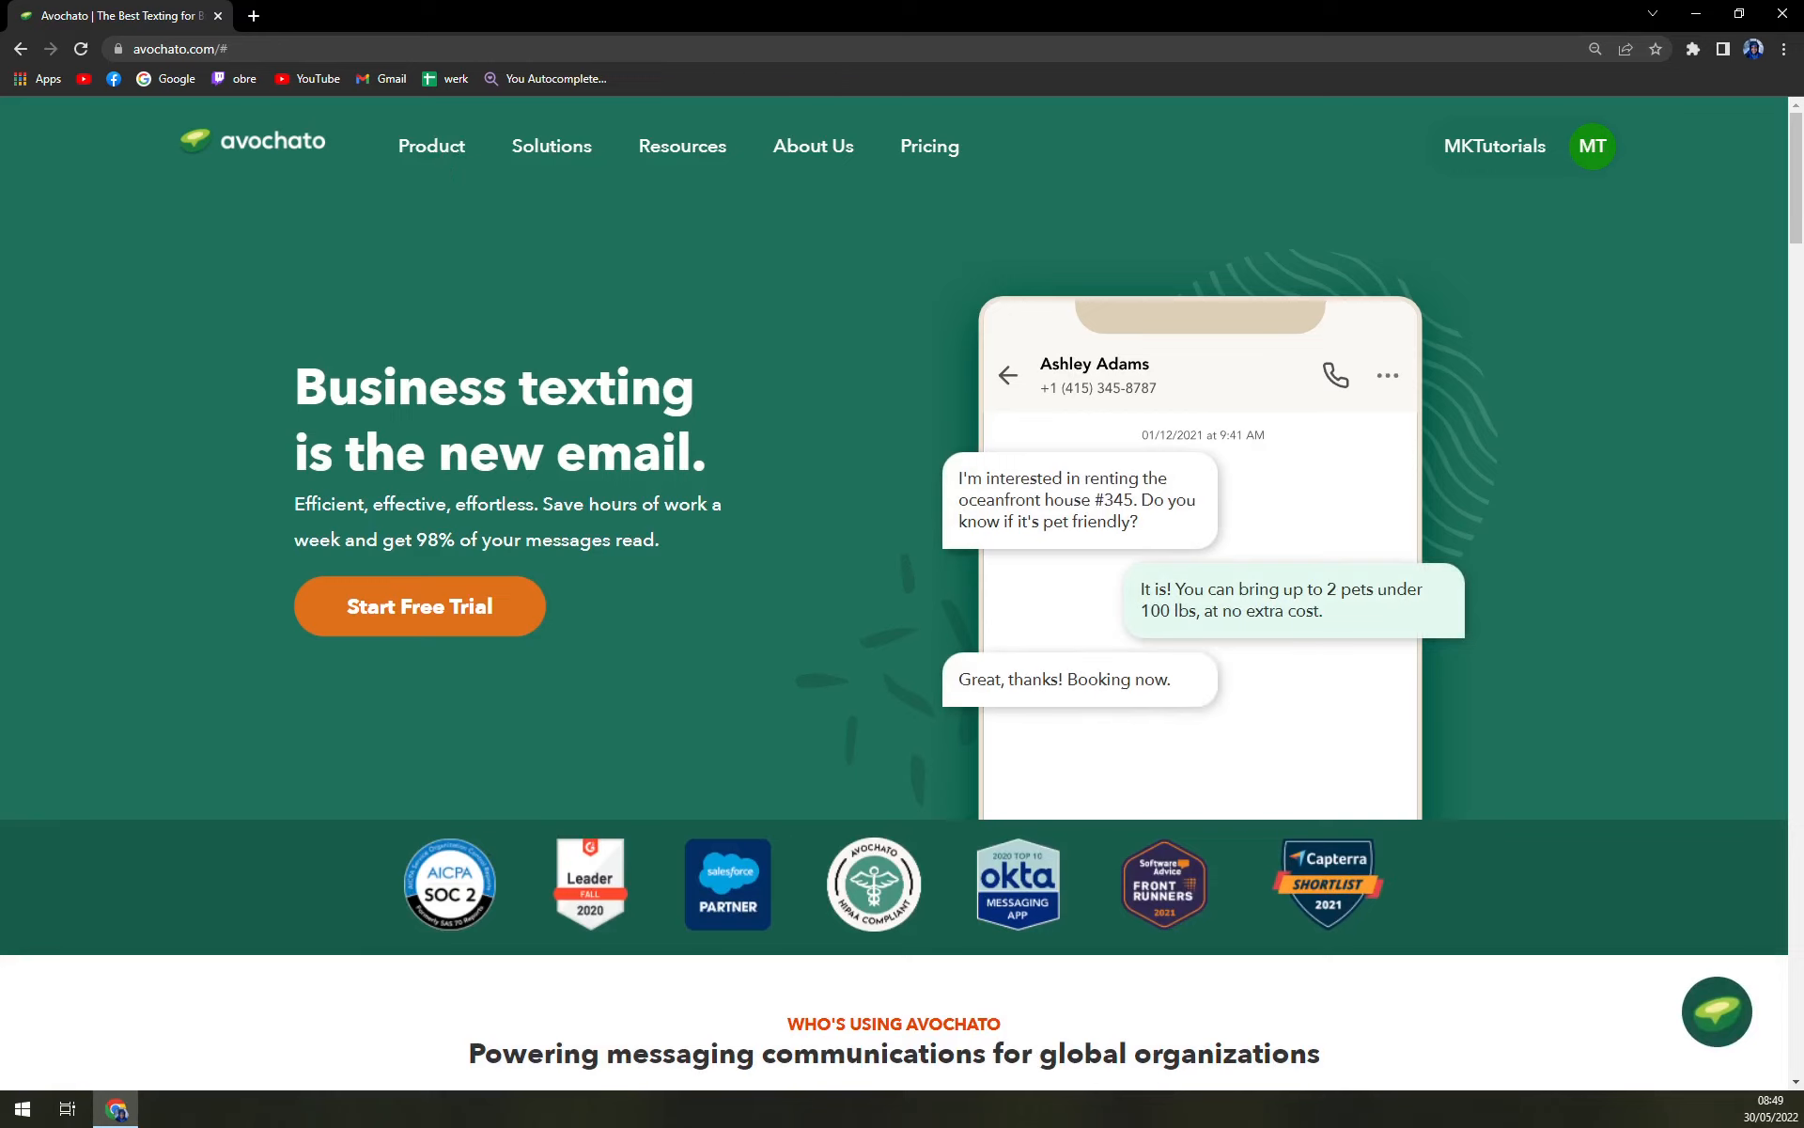
Reload the homepage and choose Live Chat & SMS from the Product menu
scroll("down", 3)
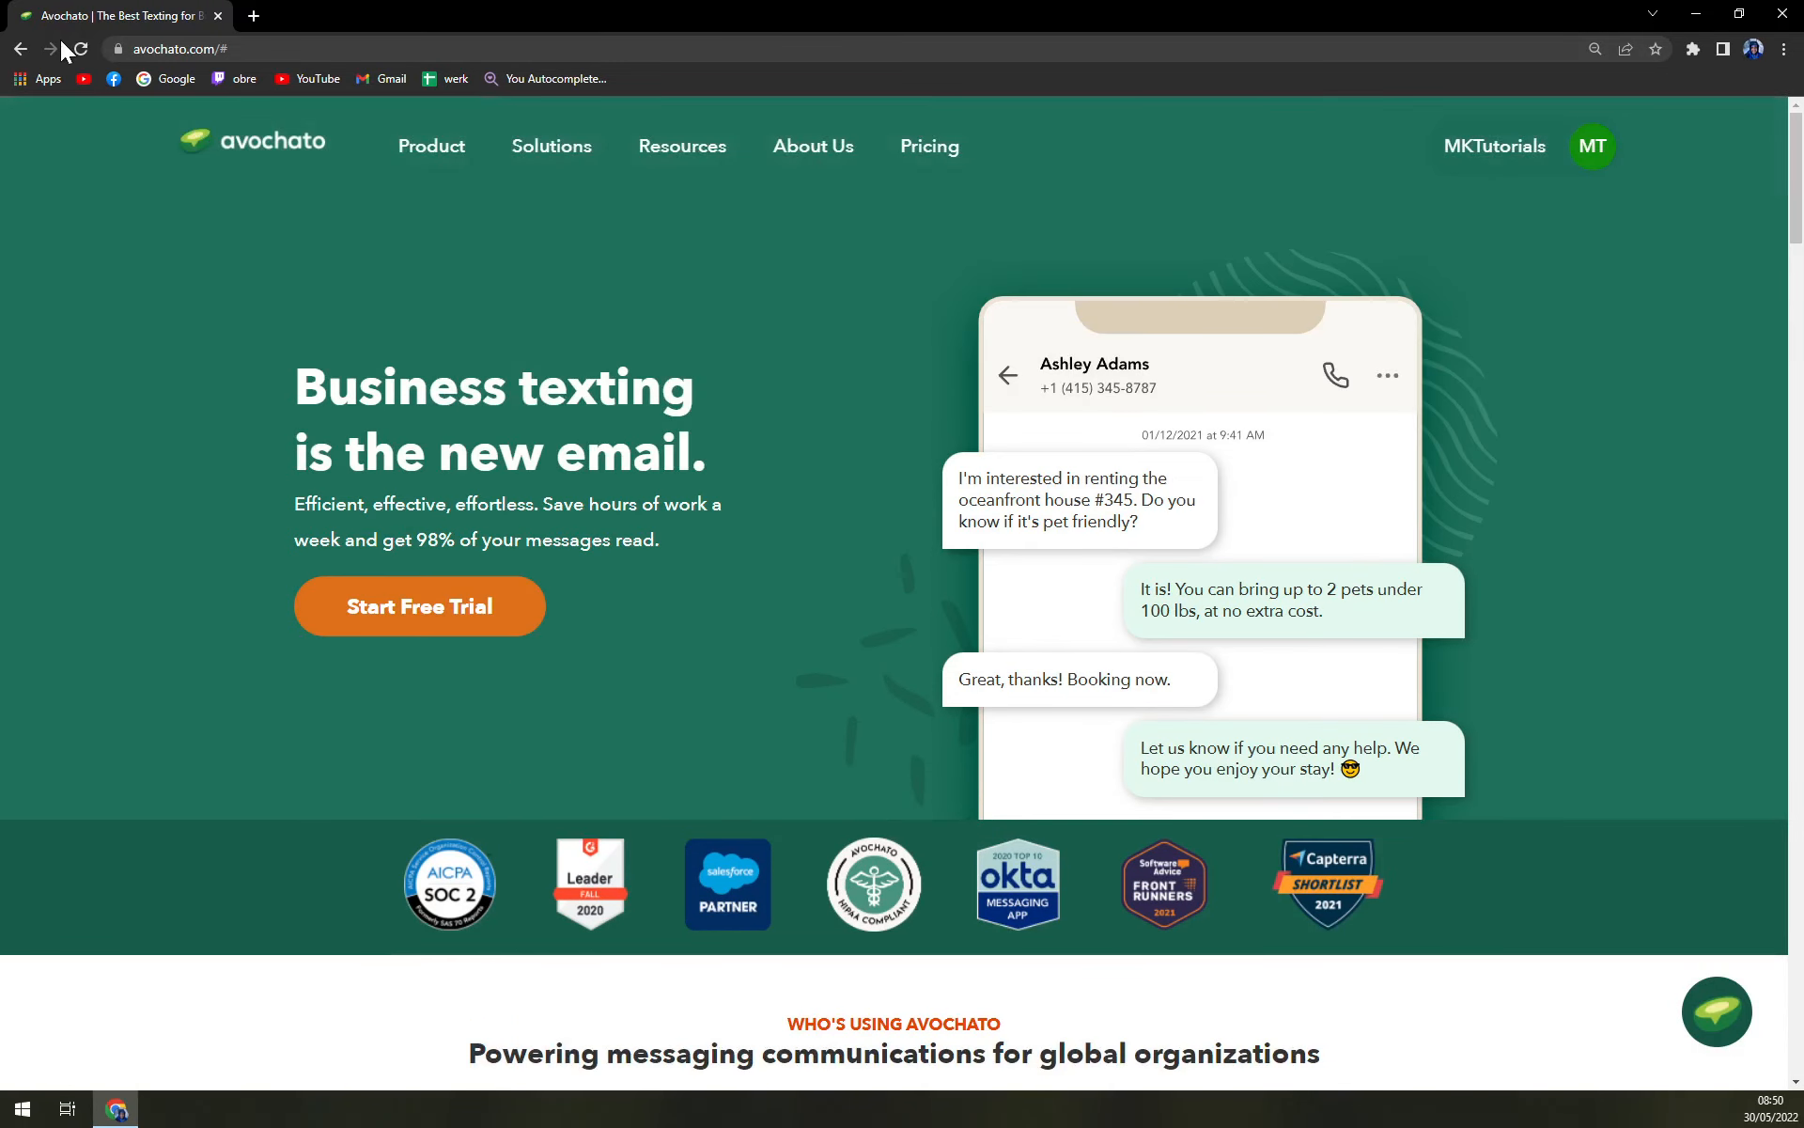
left_click(77, 48)
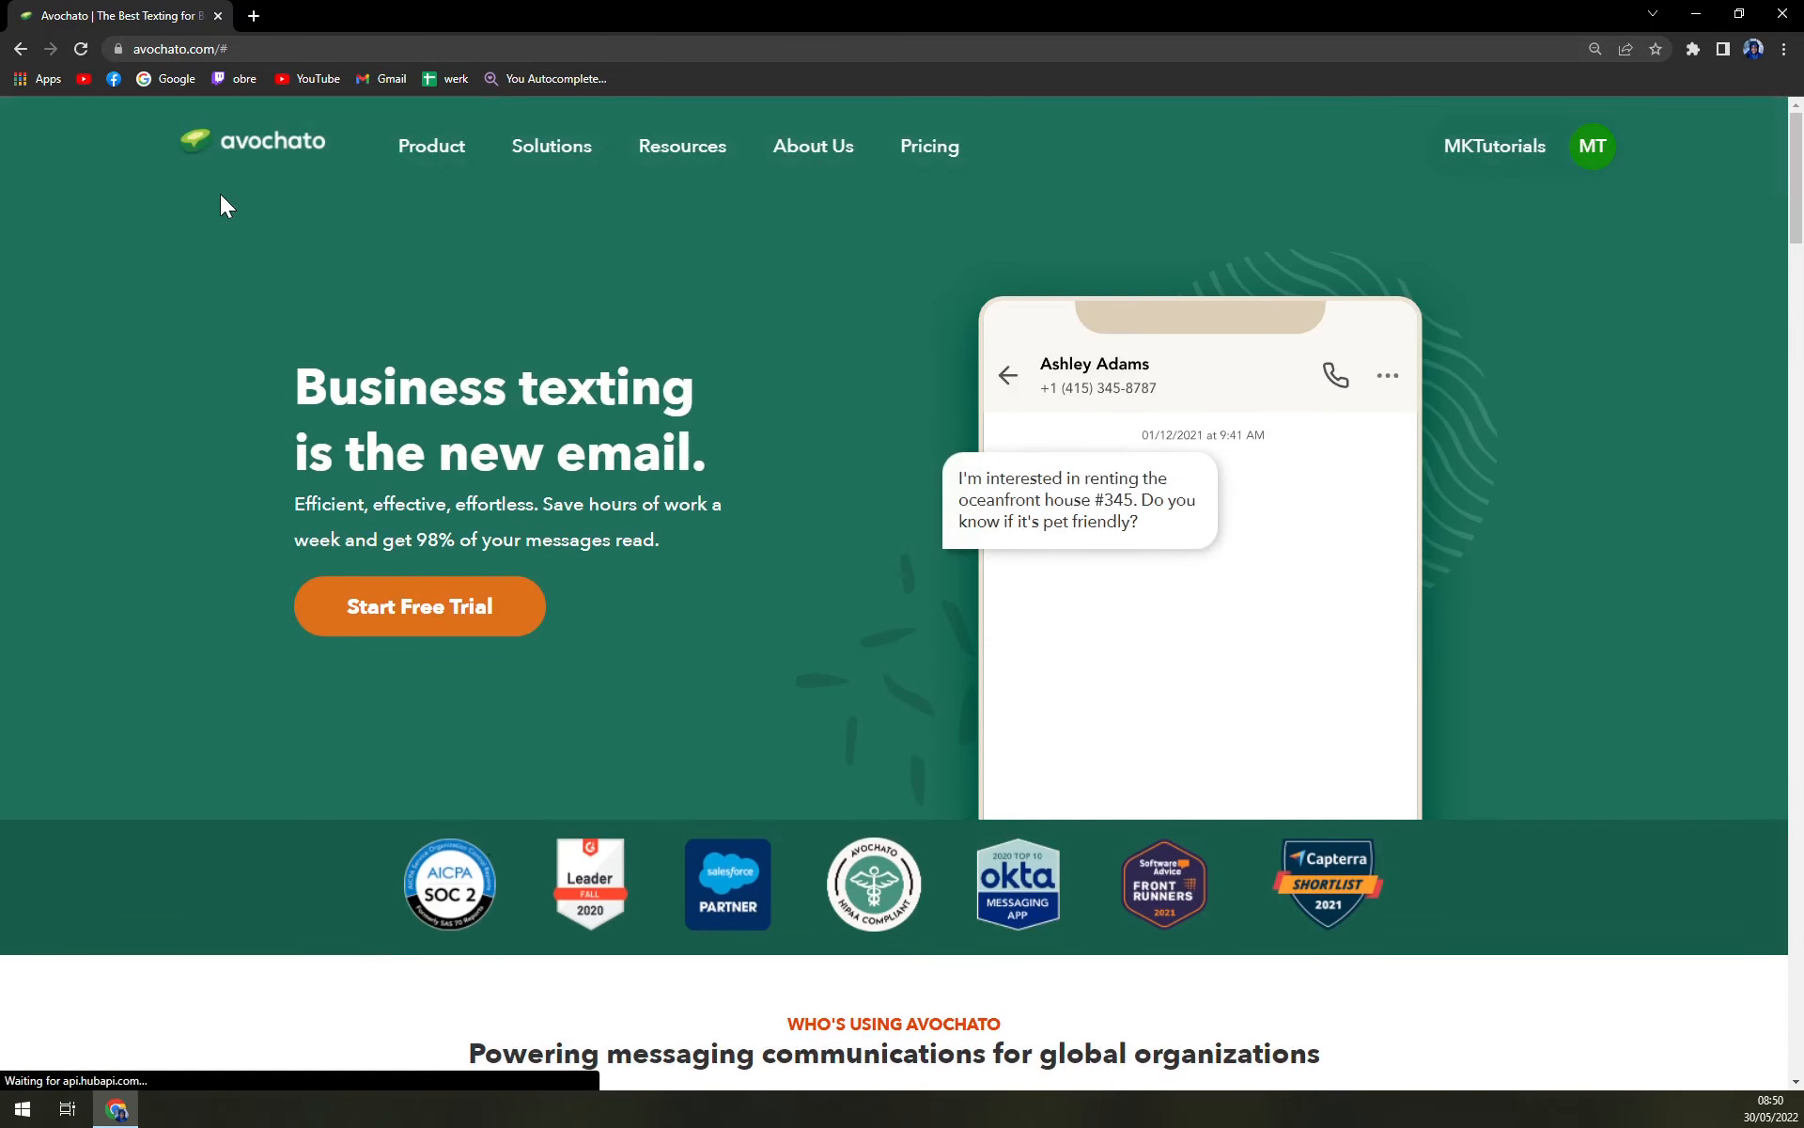
left_click(552, 147)
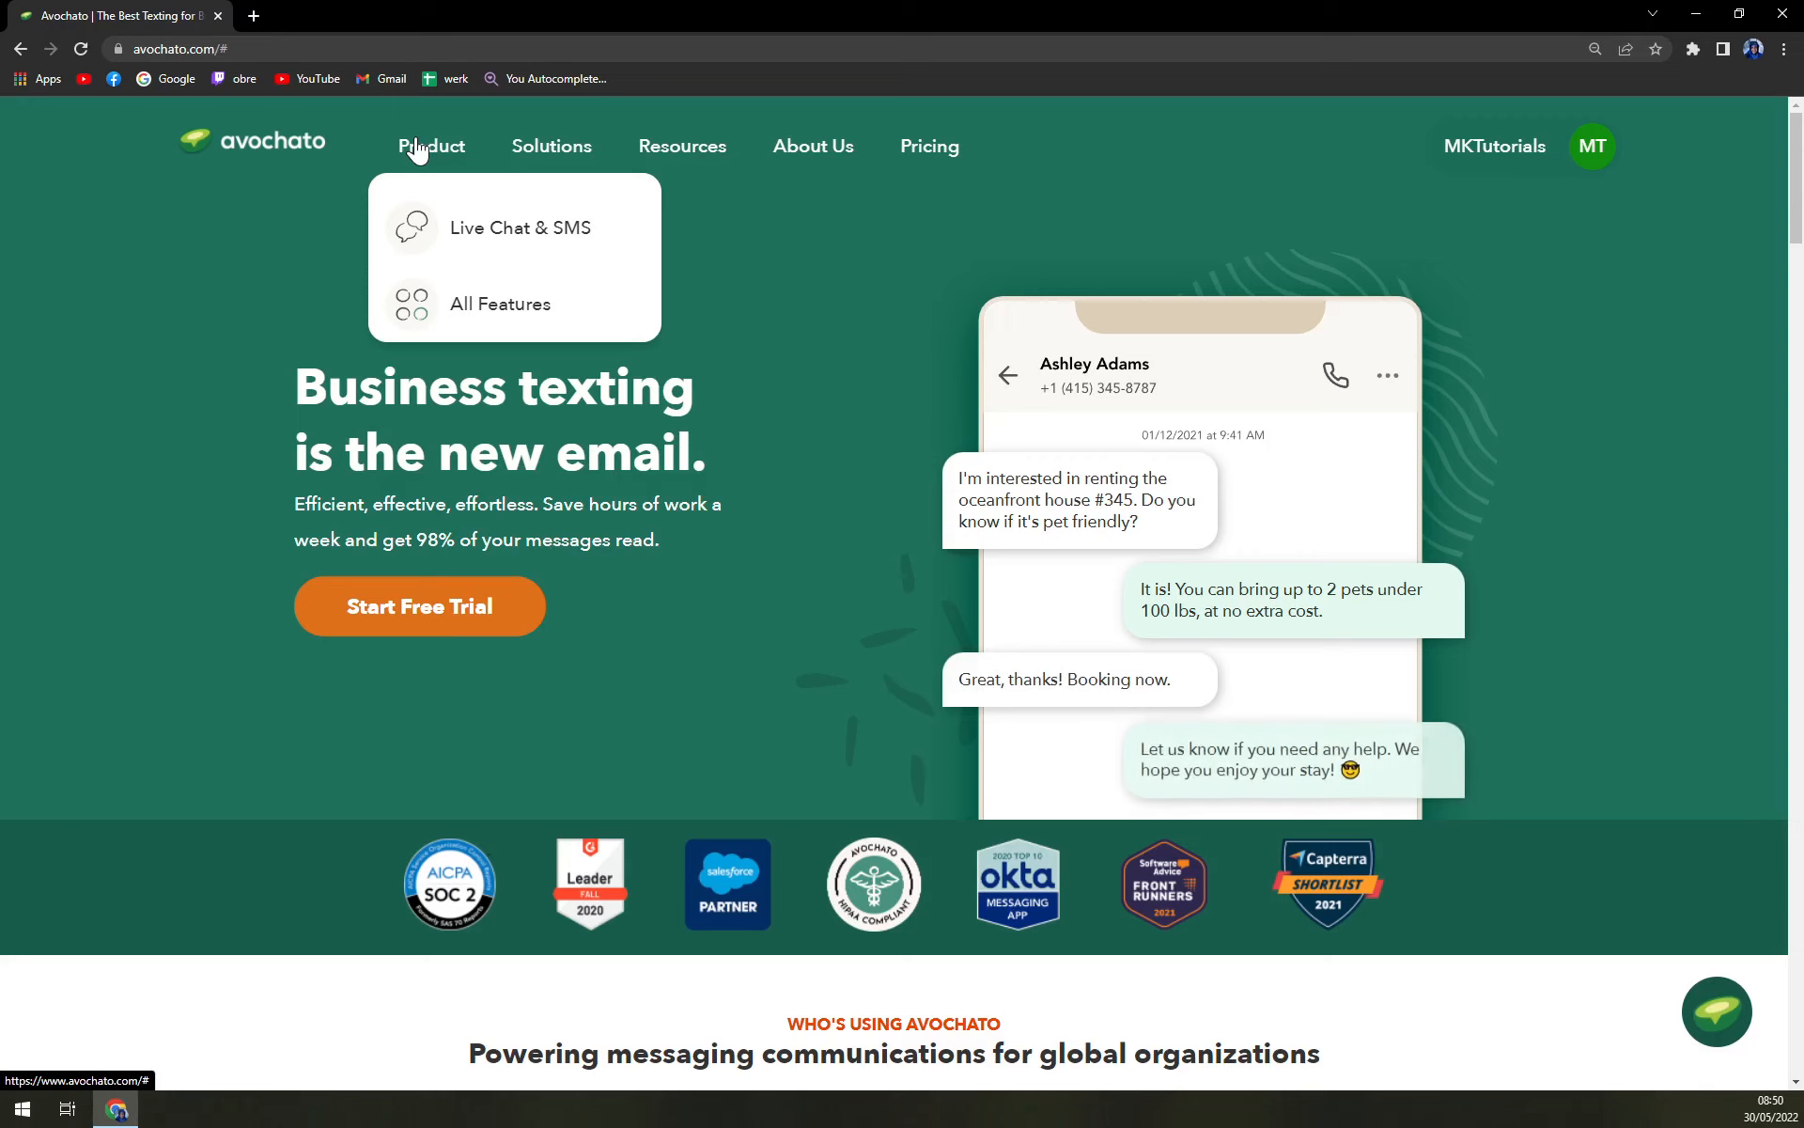
left_click(520, 226)
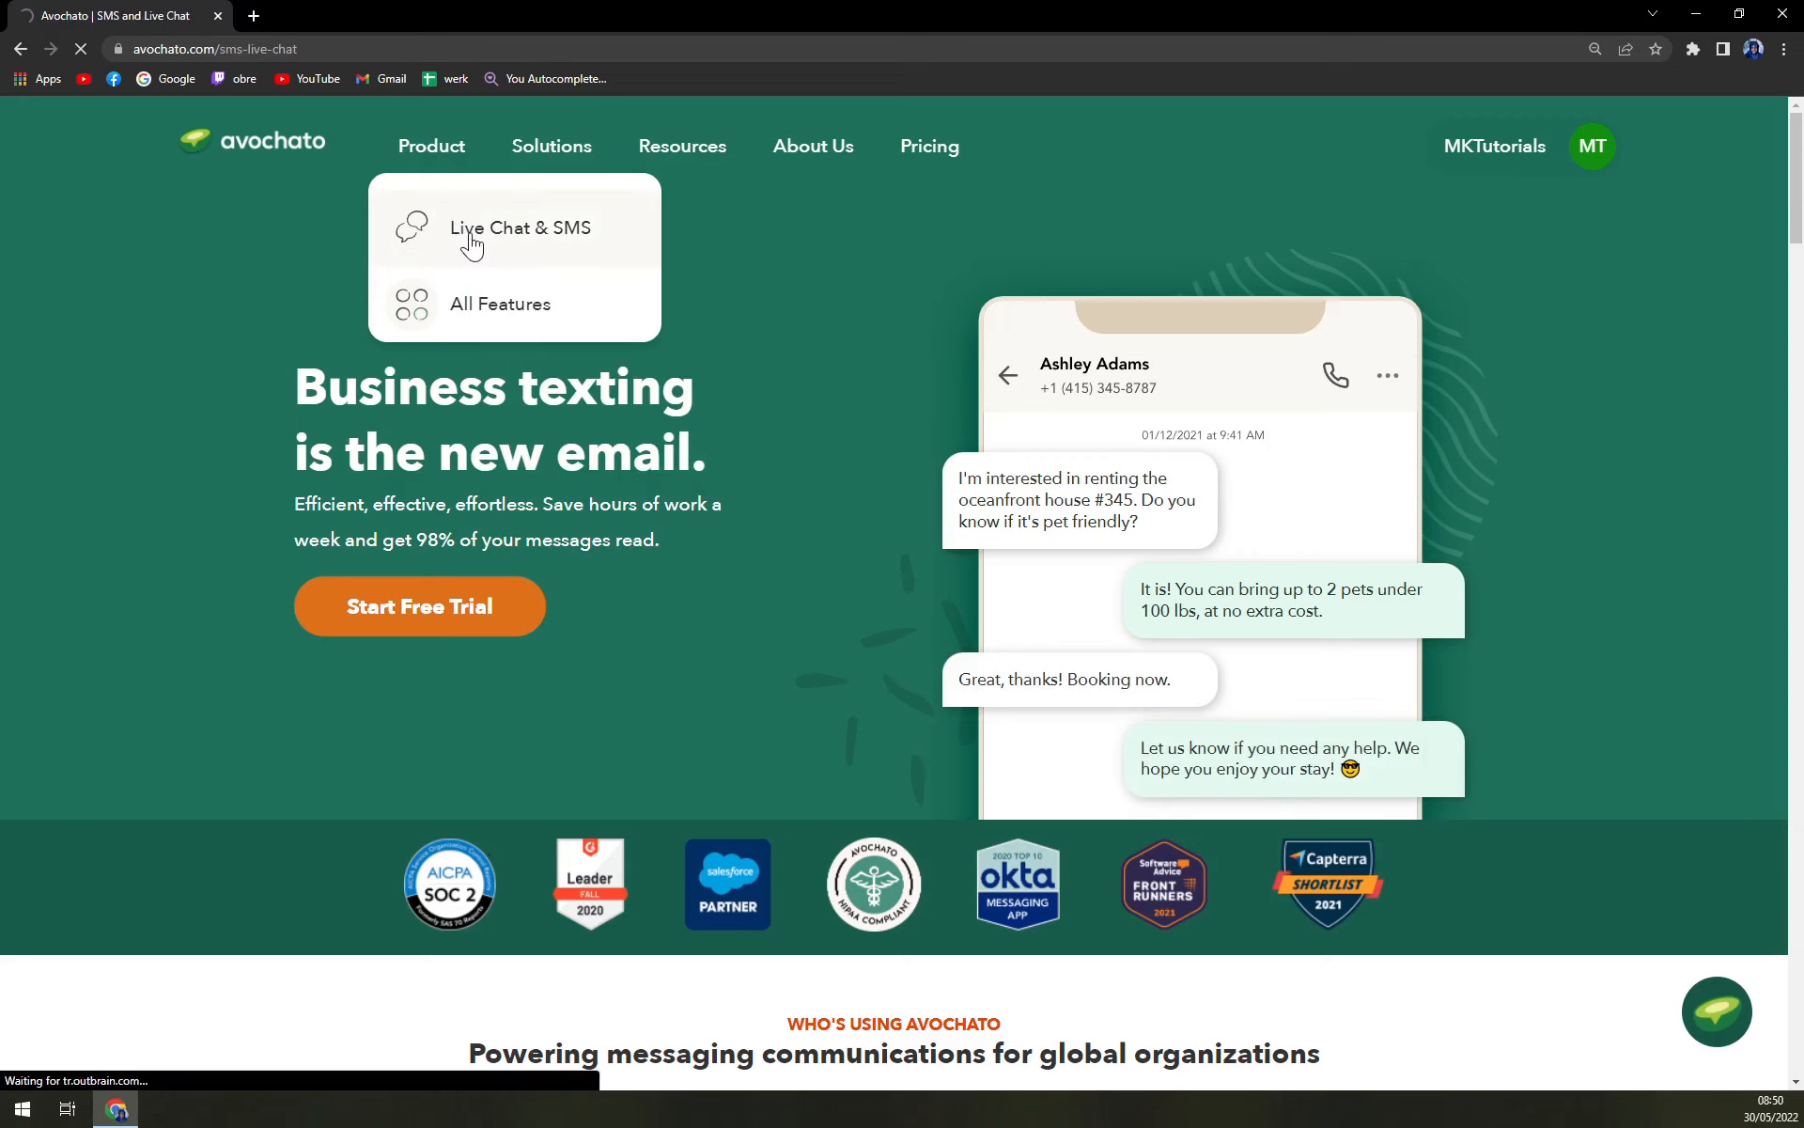
left_click(520, 226)
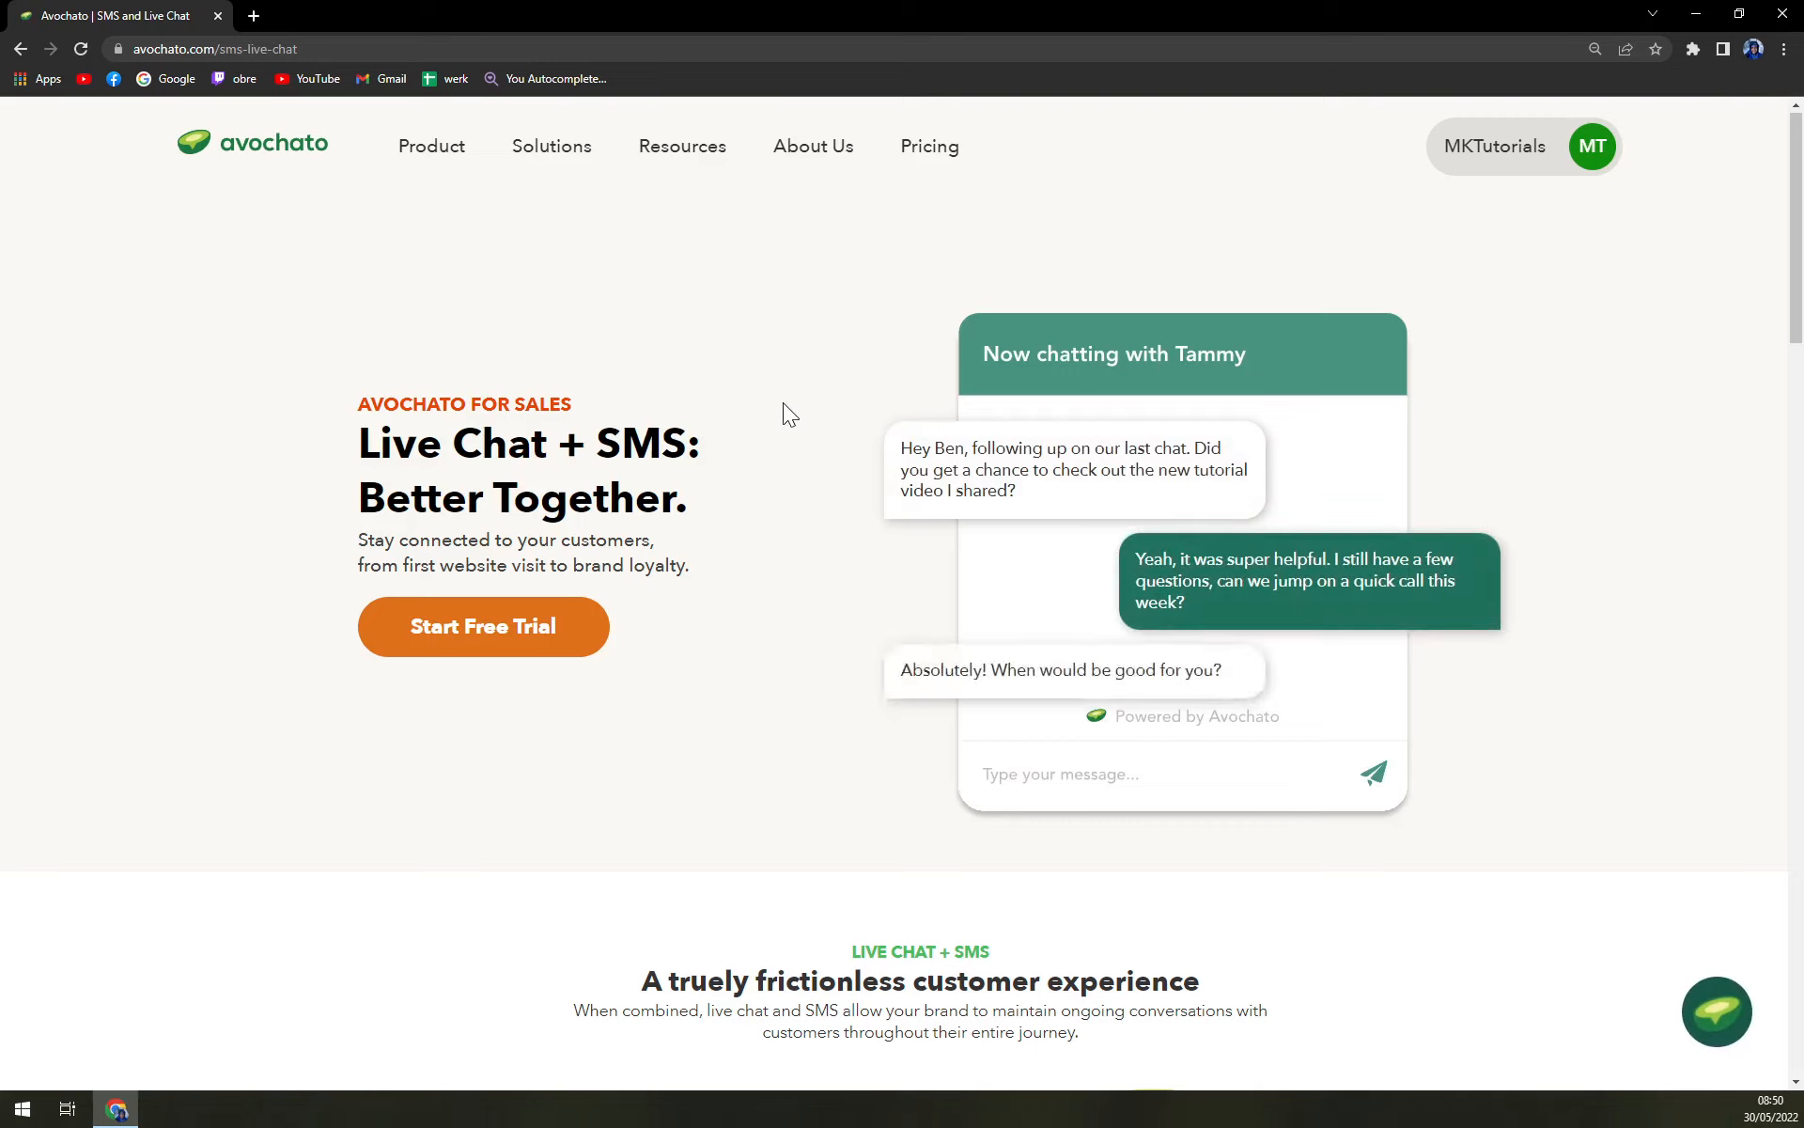
left_click(482, 626)
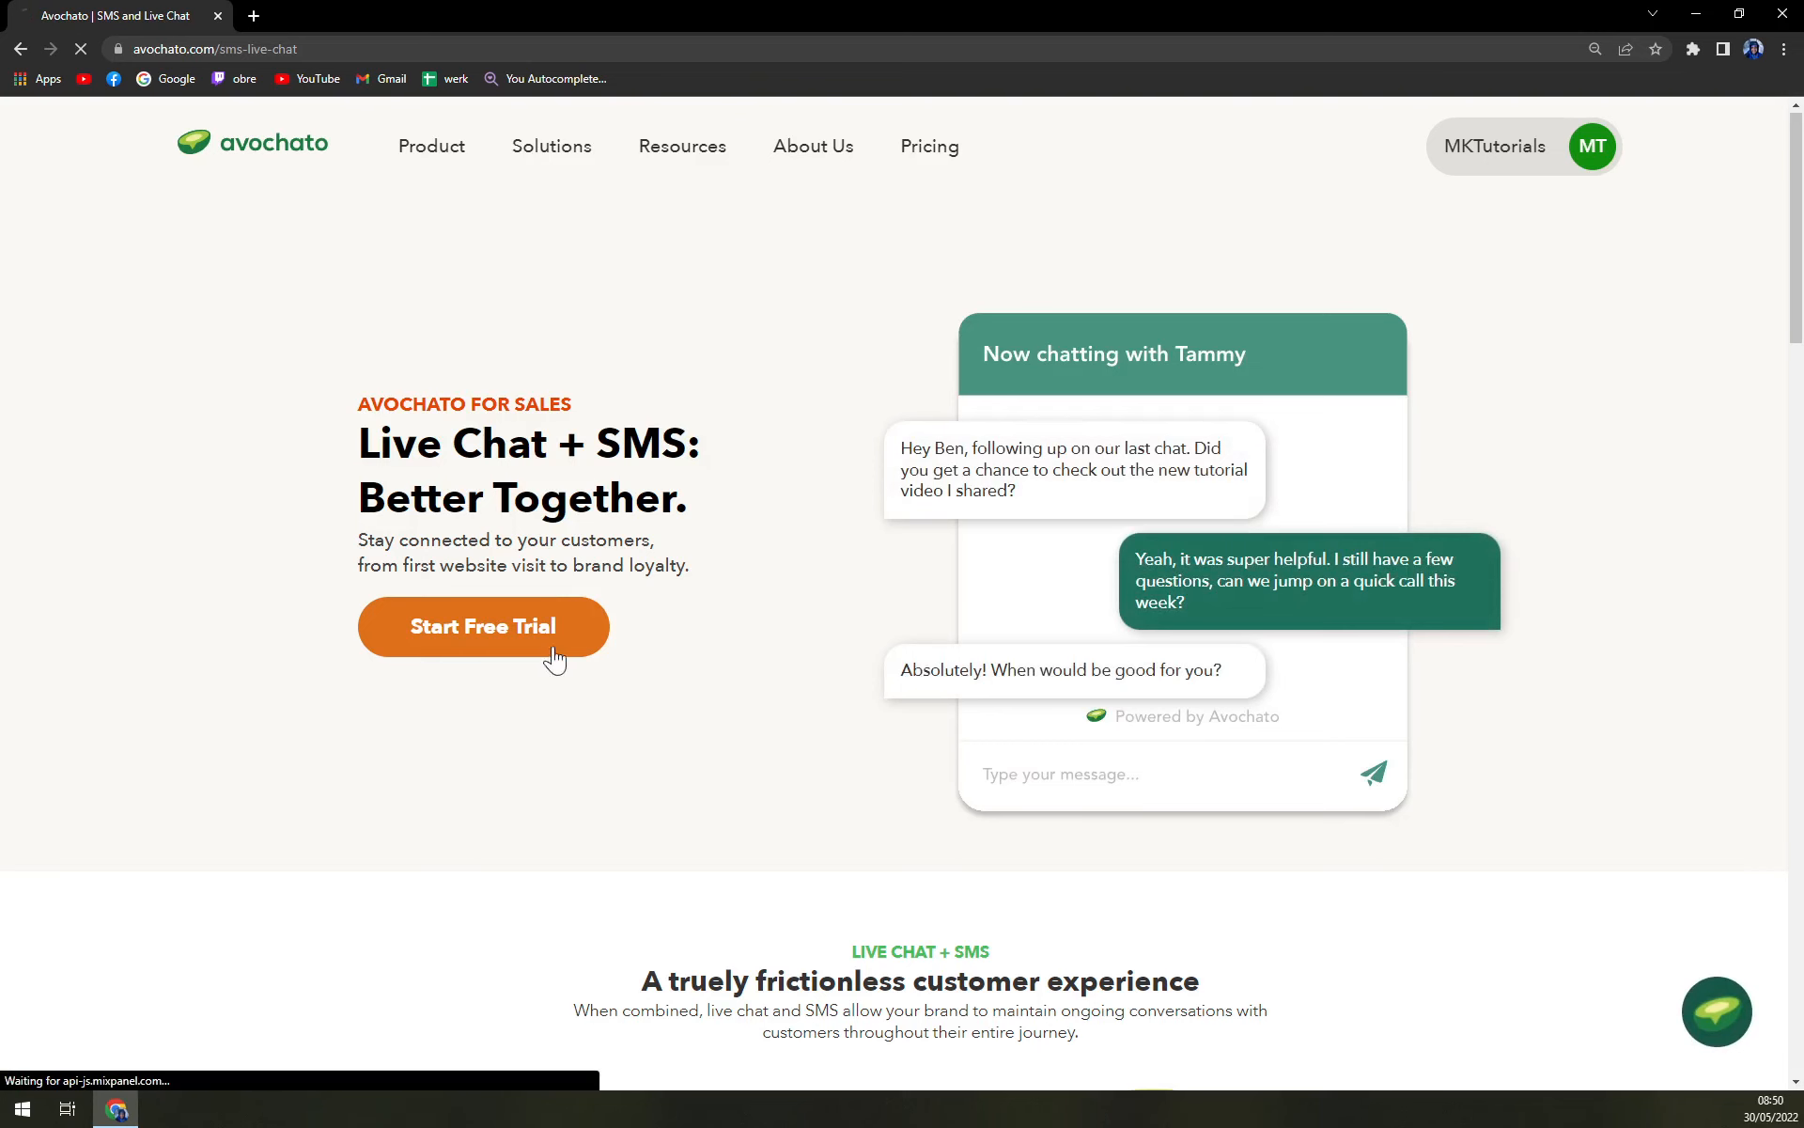
left_click(482, 626)
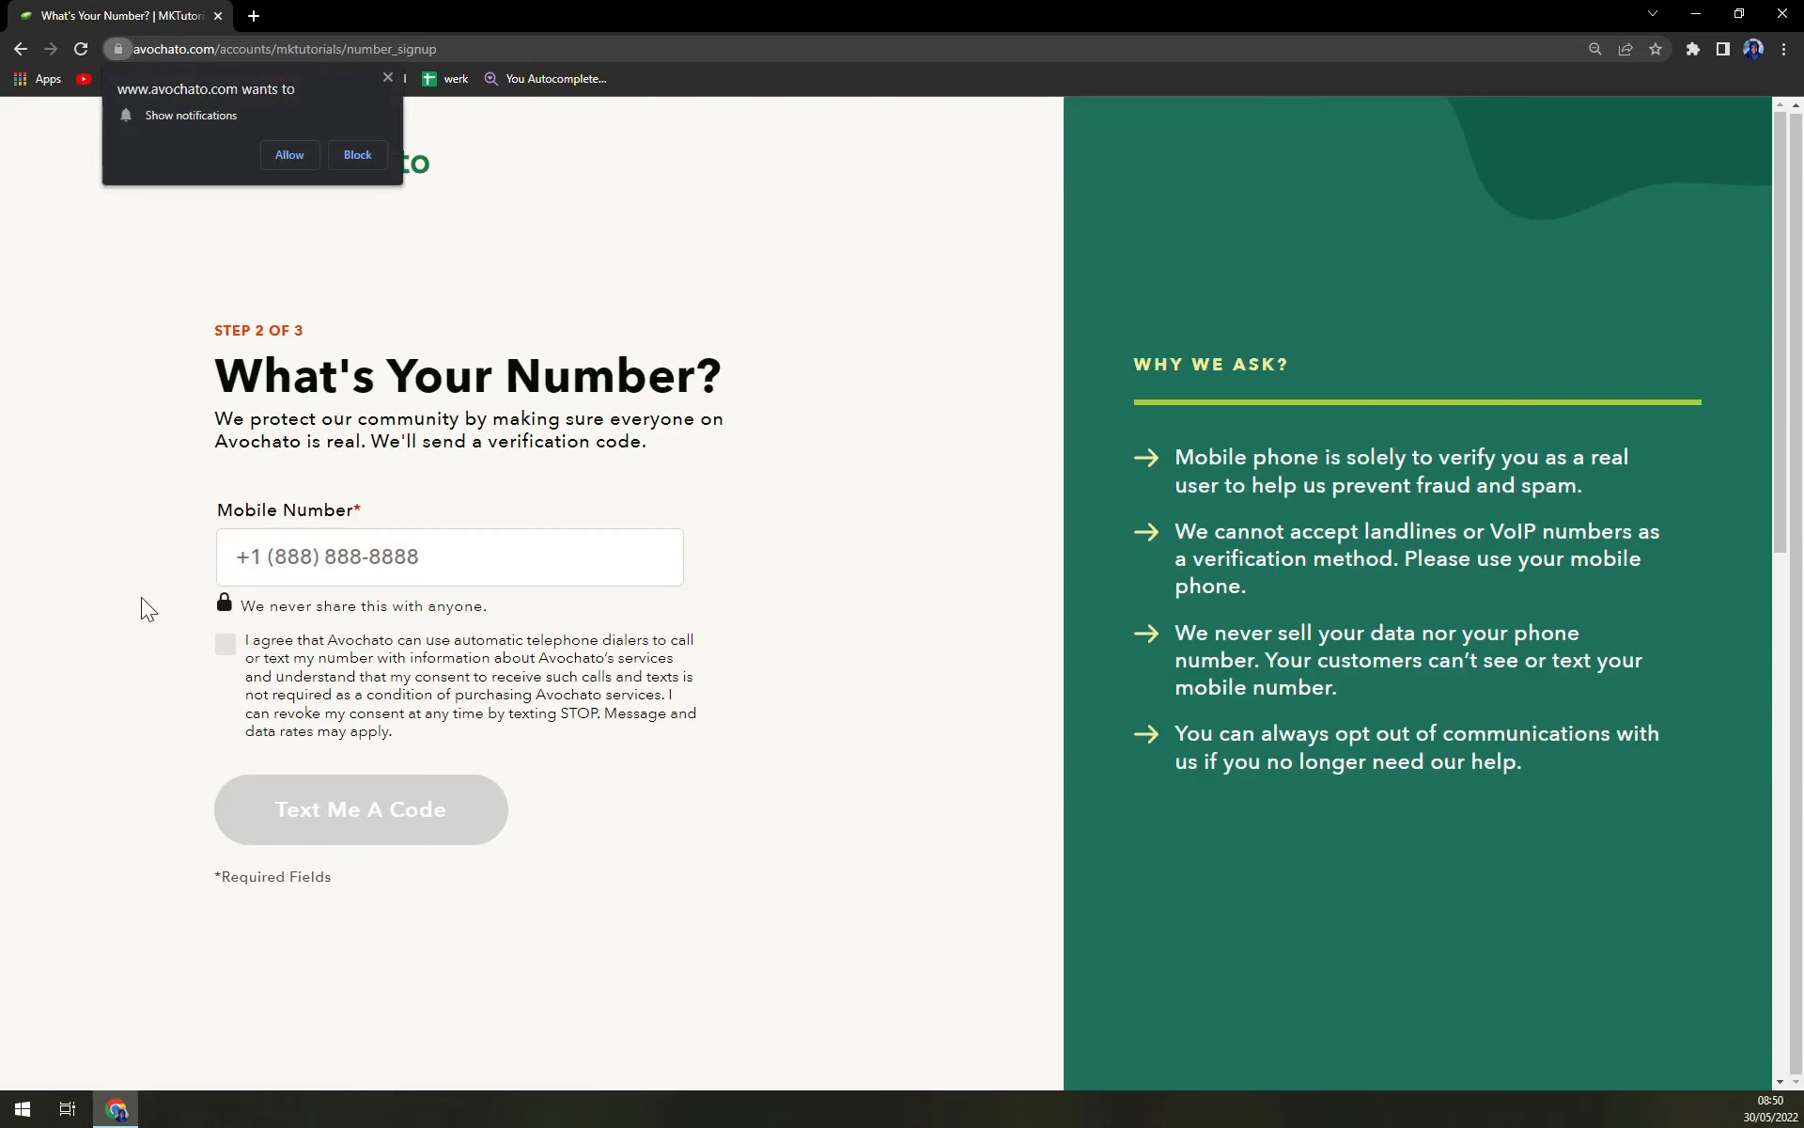
left_click(357, 155)
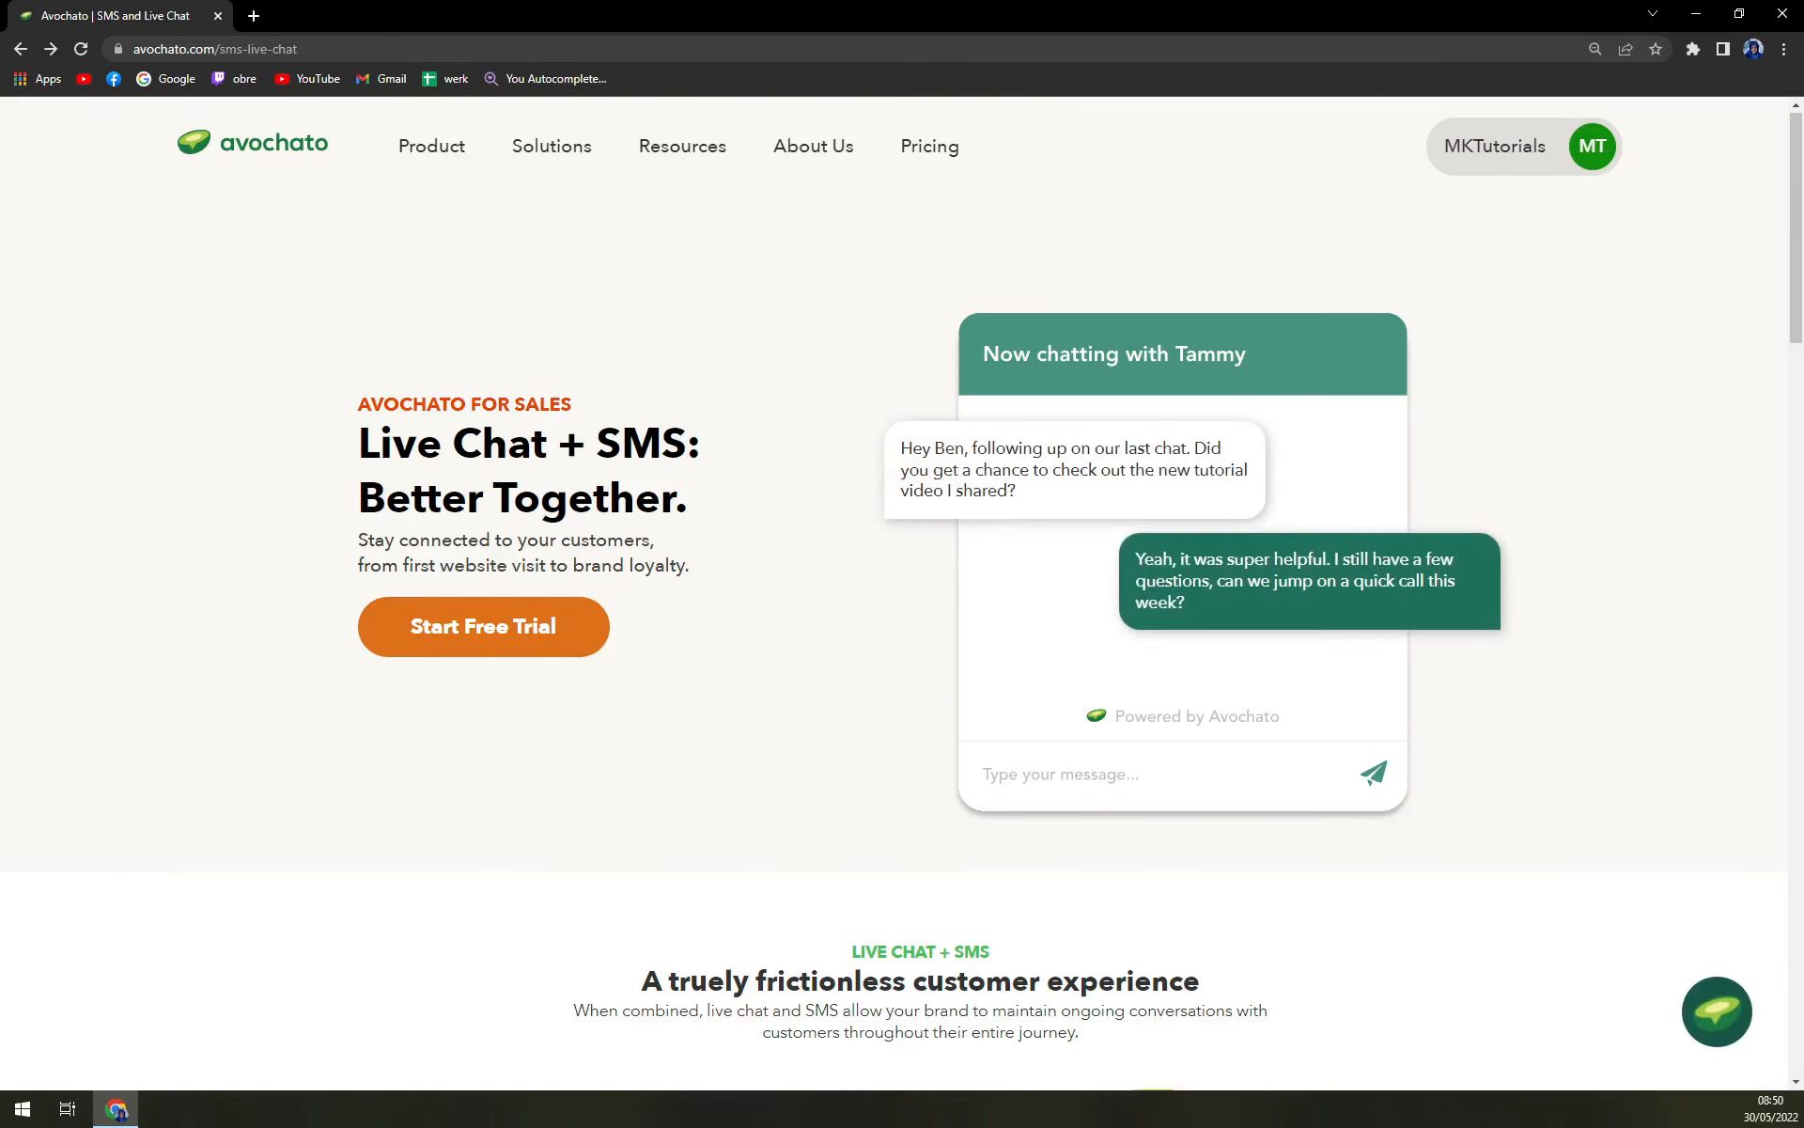
mouse_move(543, 373)
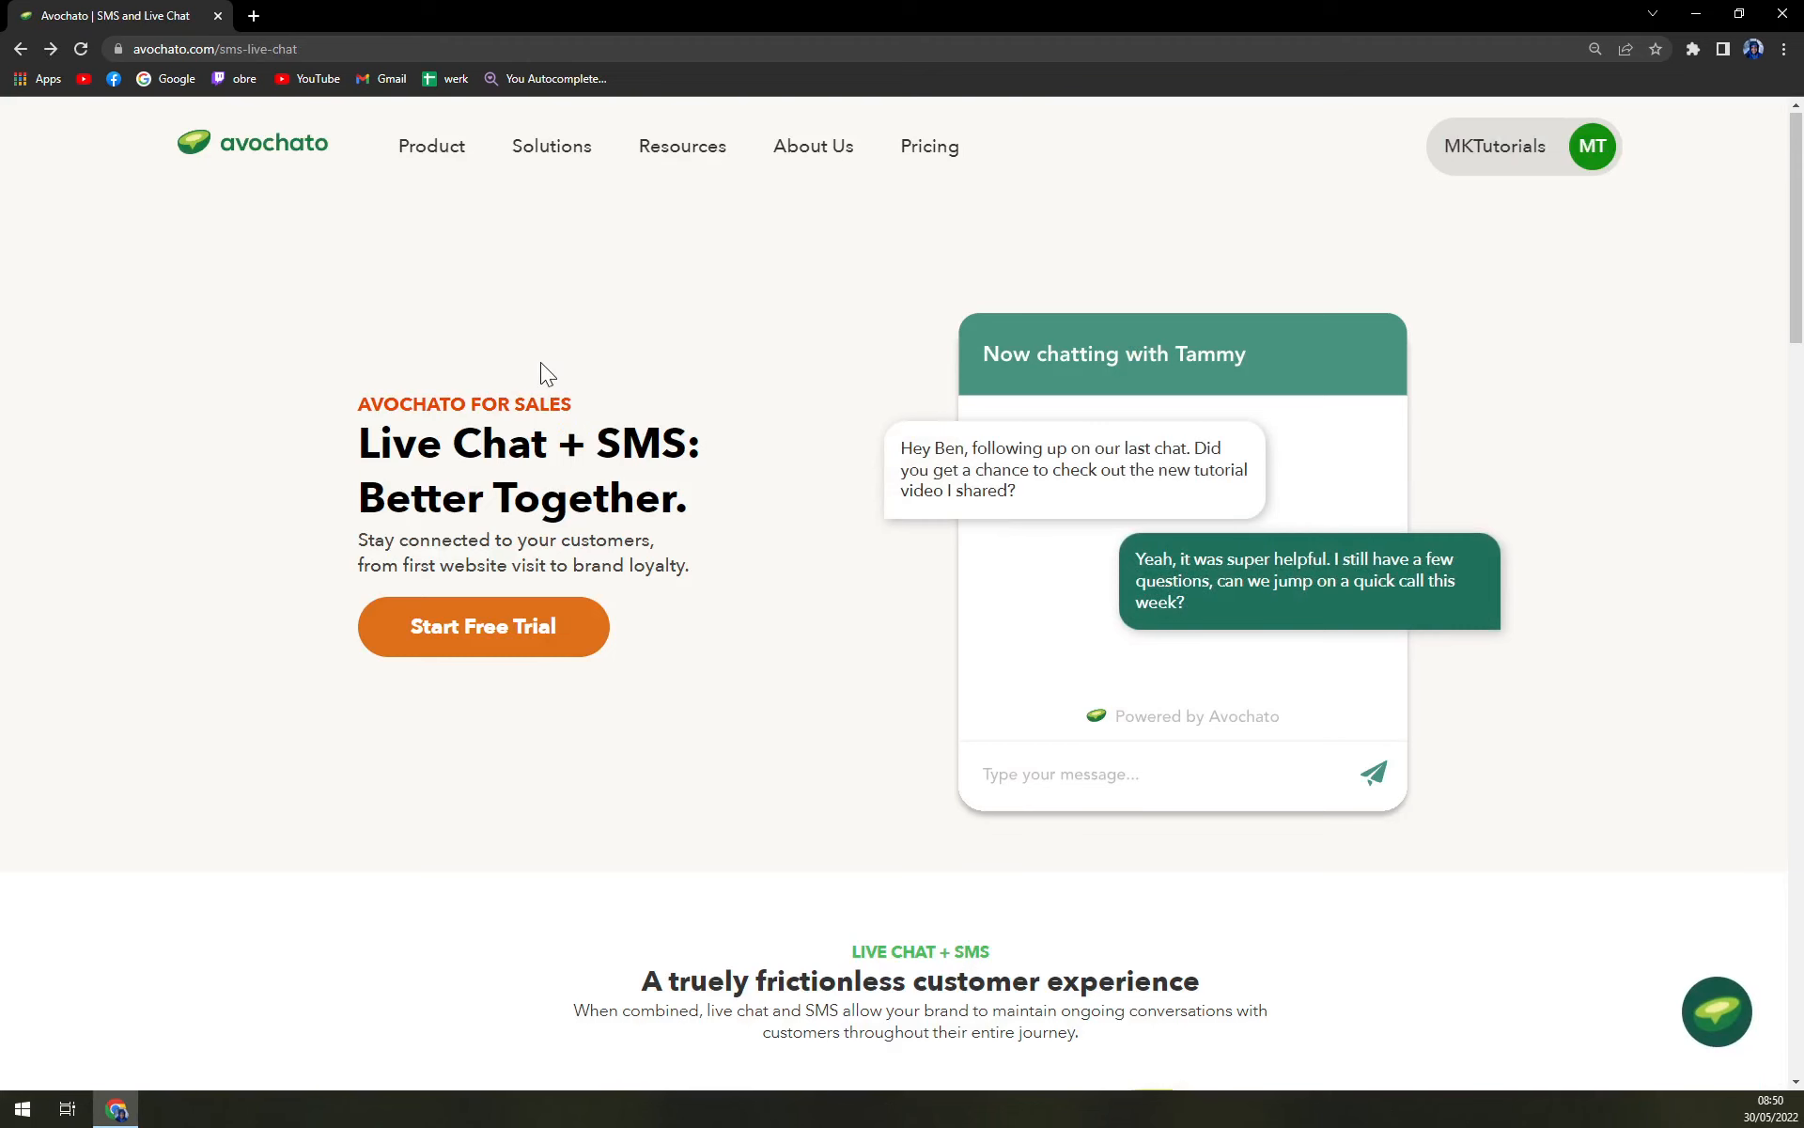
scroll("down", 3)
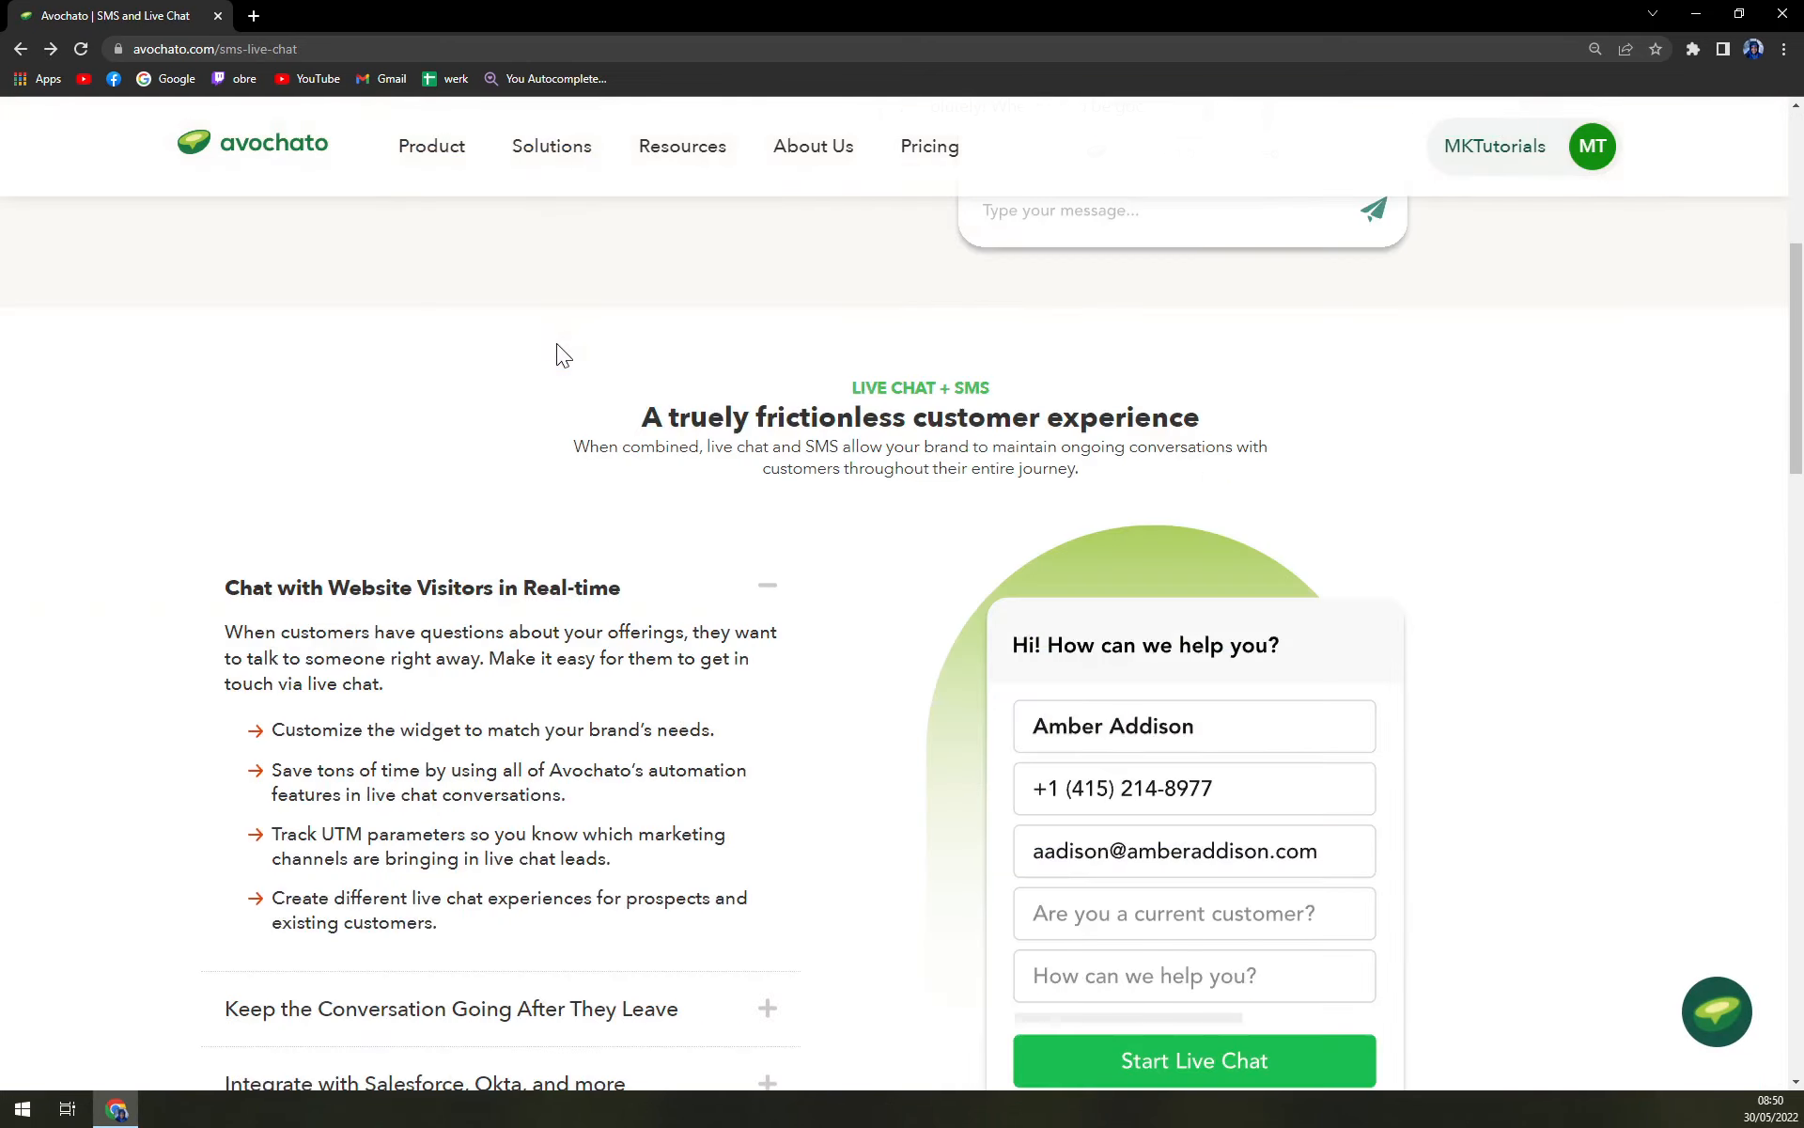
scroll("down", 3)
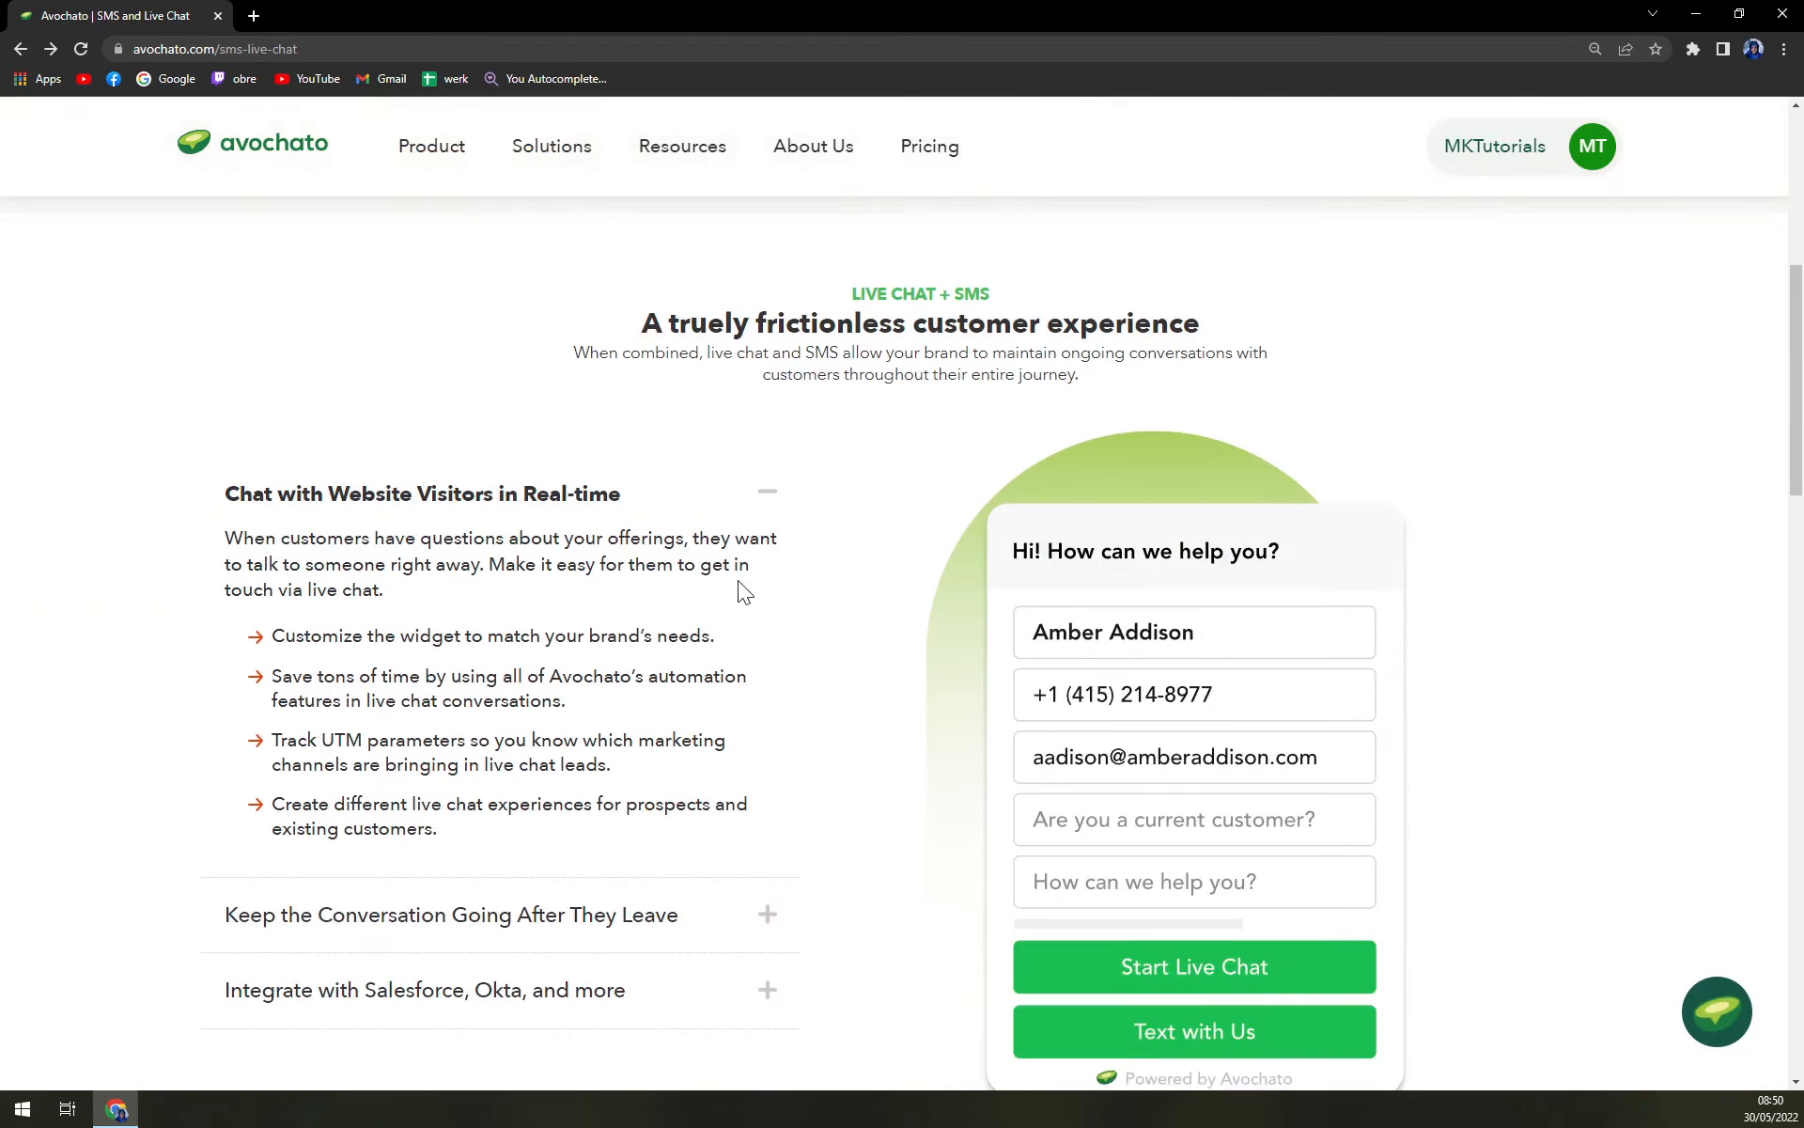
mouse_move(716, 590)
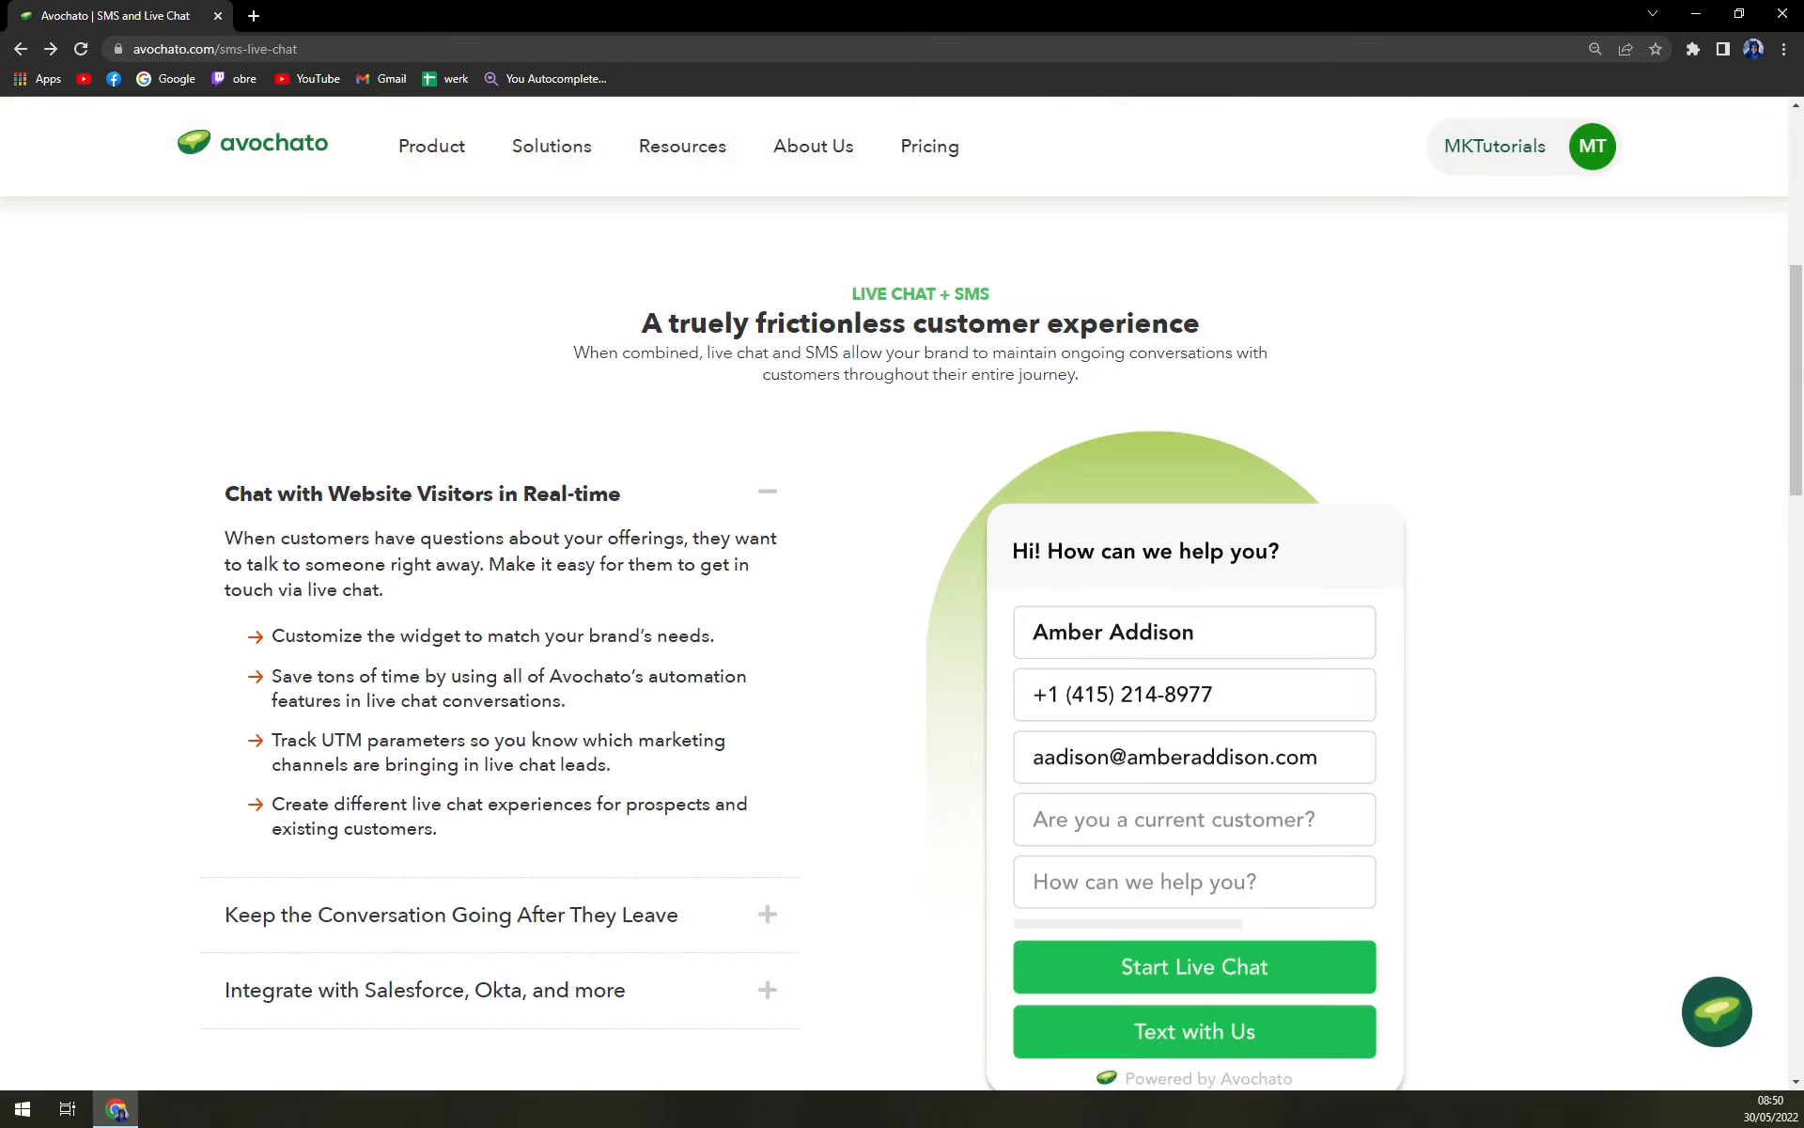
scroll("down", 3)
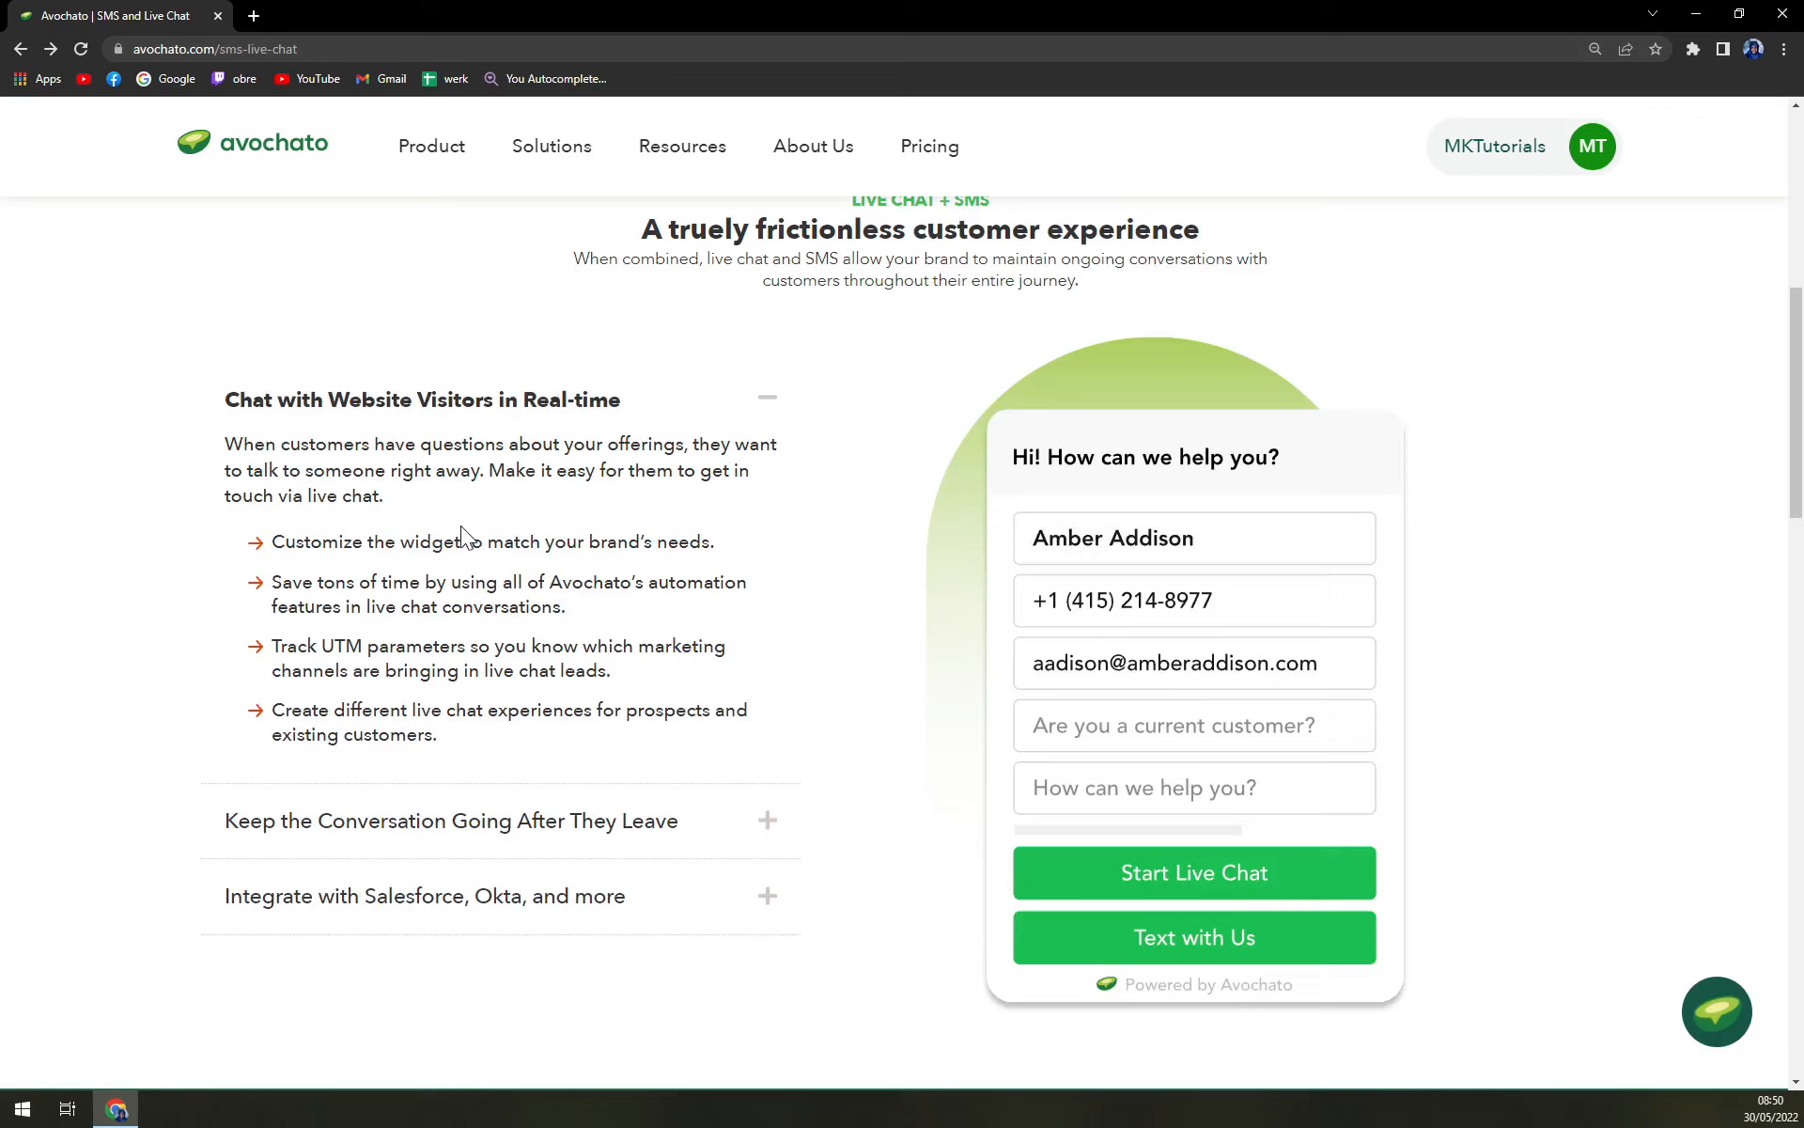
mouse_move(1025, 570)
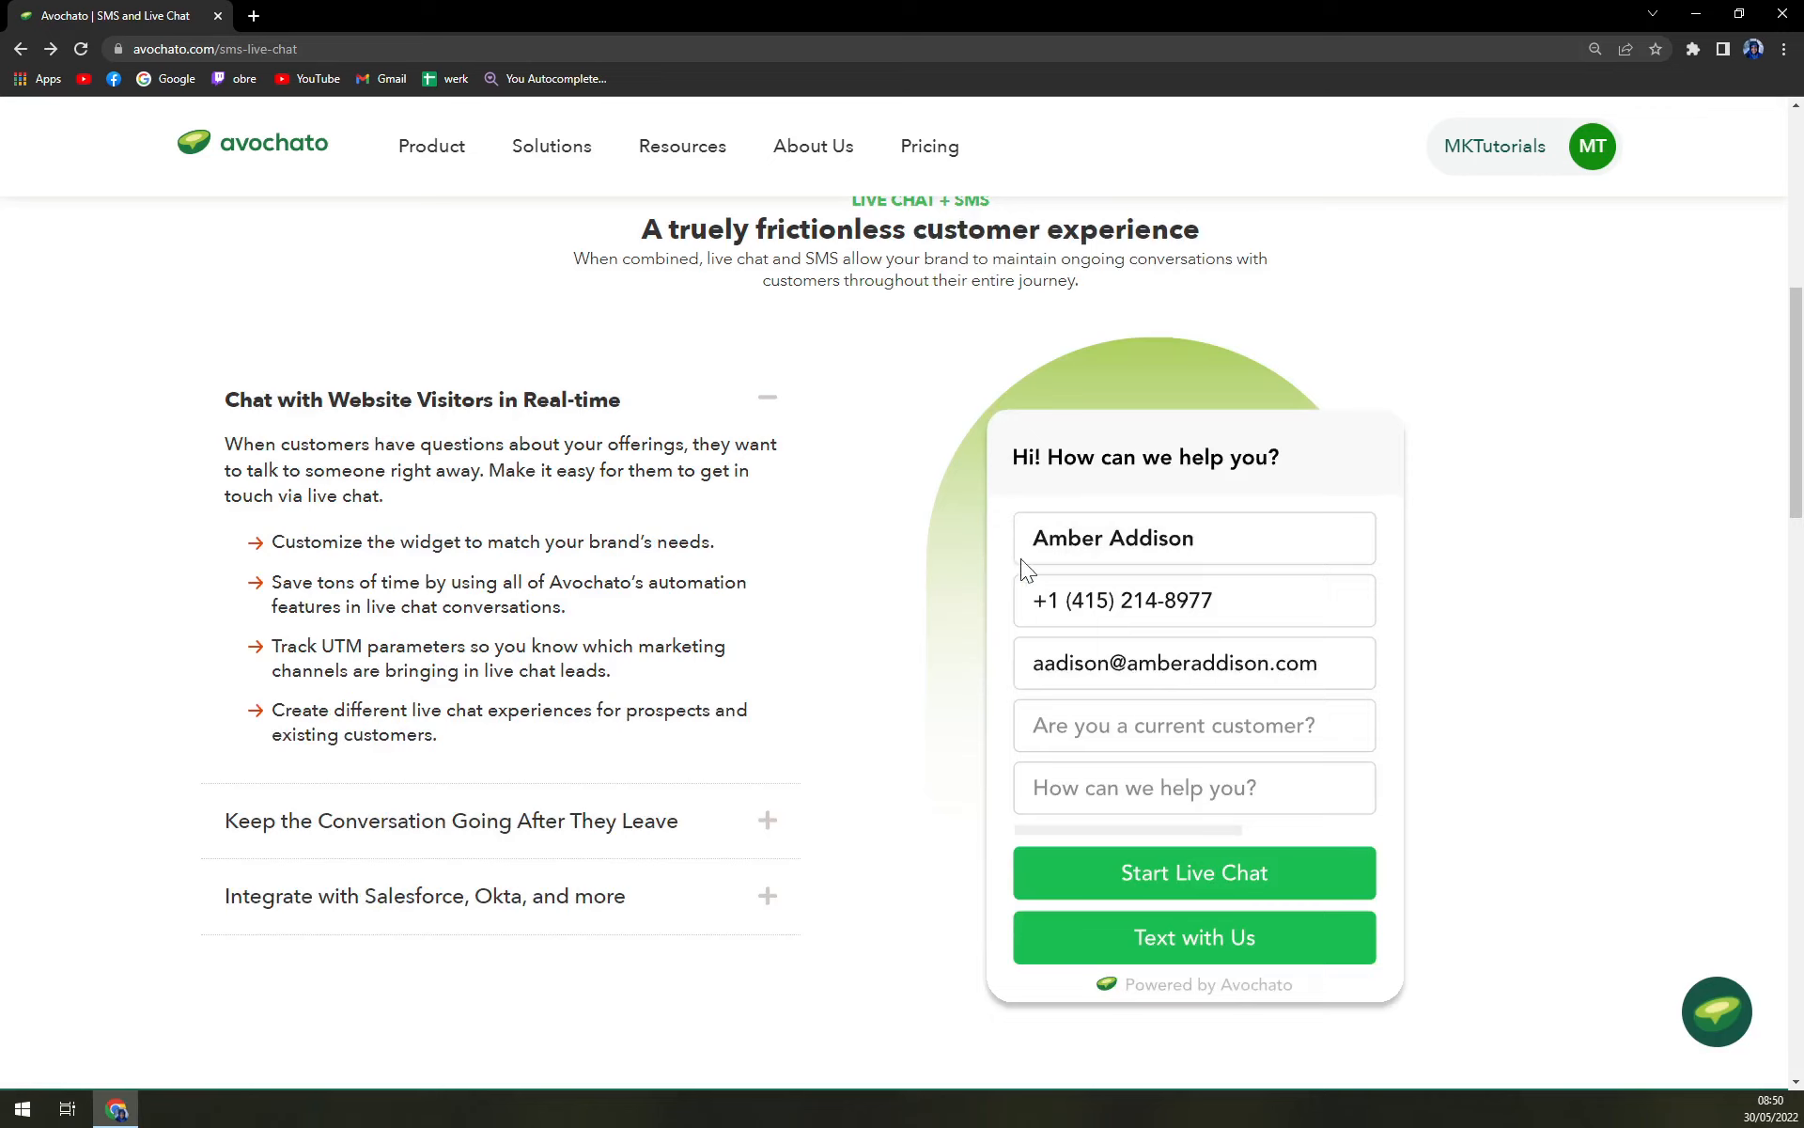
scroll("down", 3)
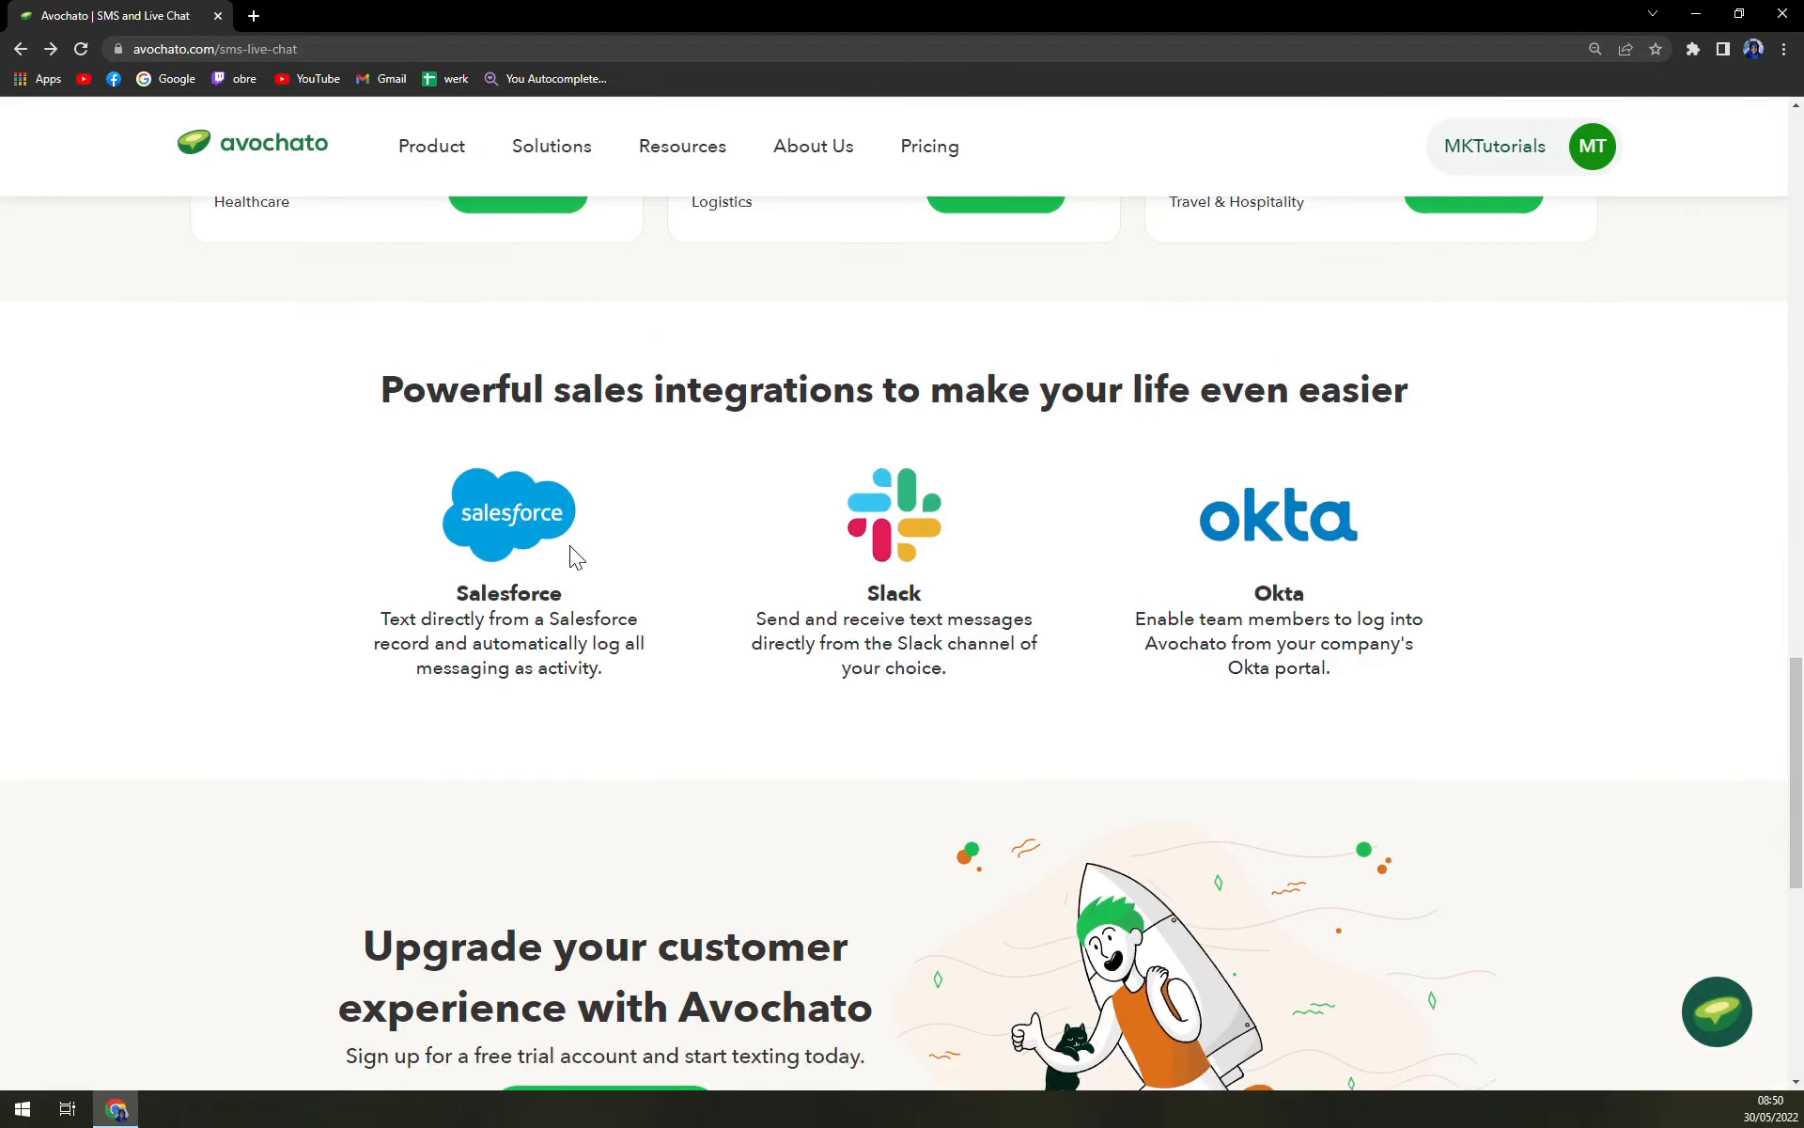
scroll("down", 3)
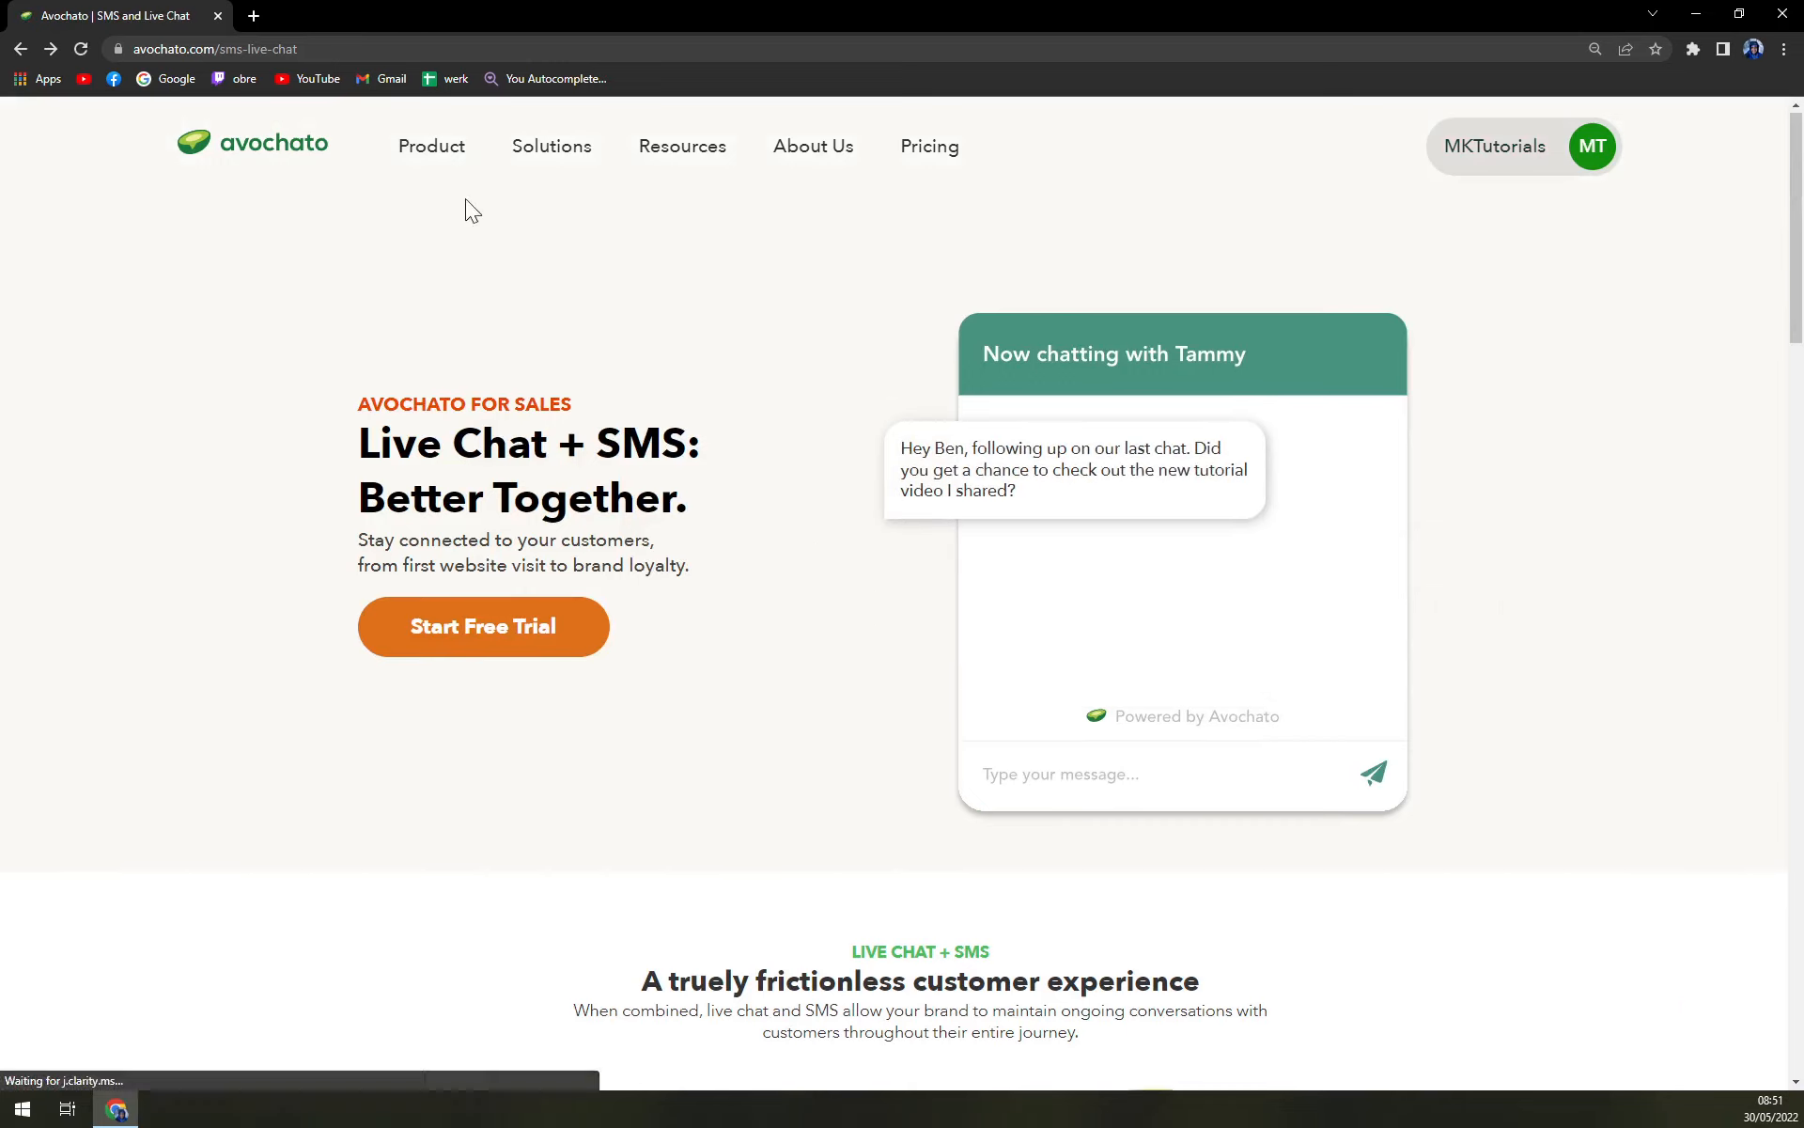
Visit Product > All Features, then return to the Pricing page
left_click(432, 146)
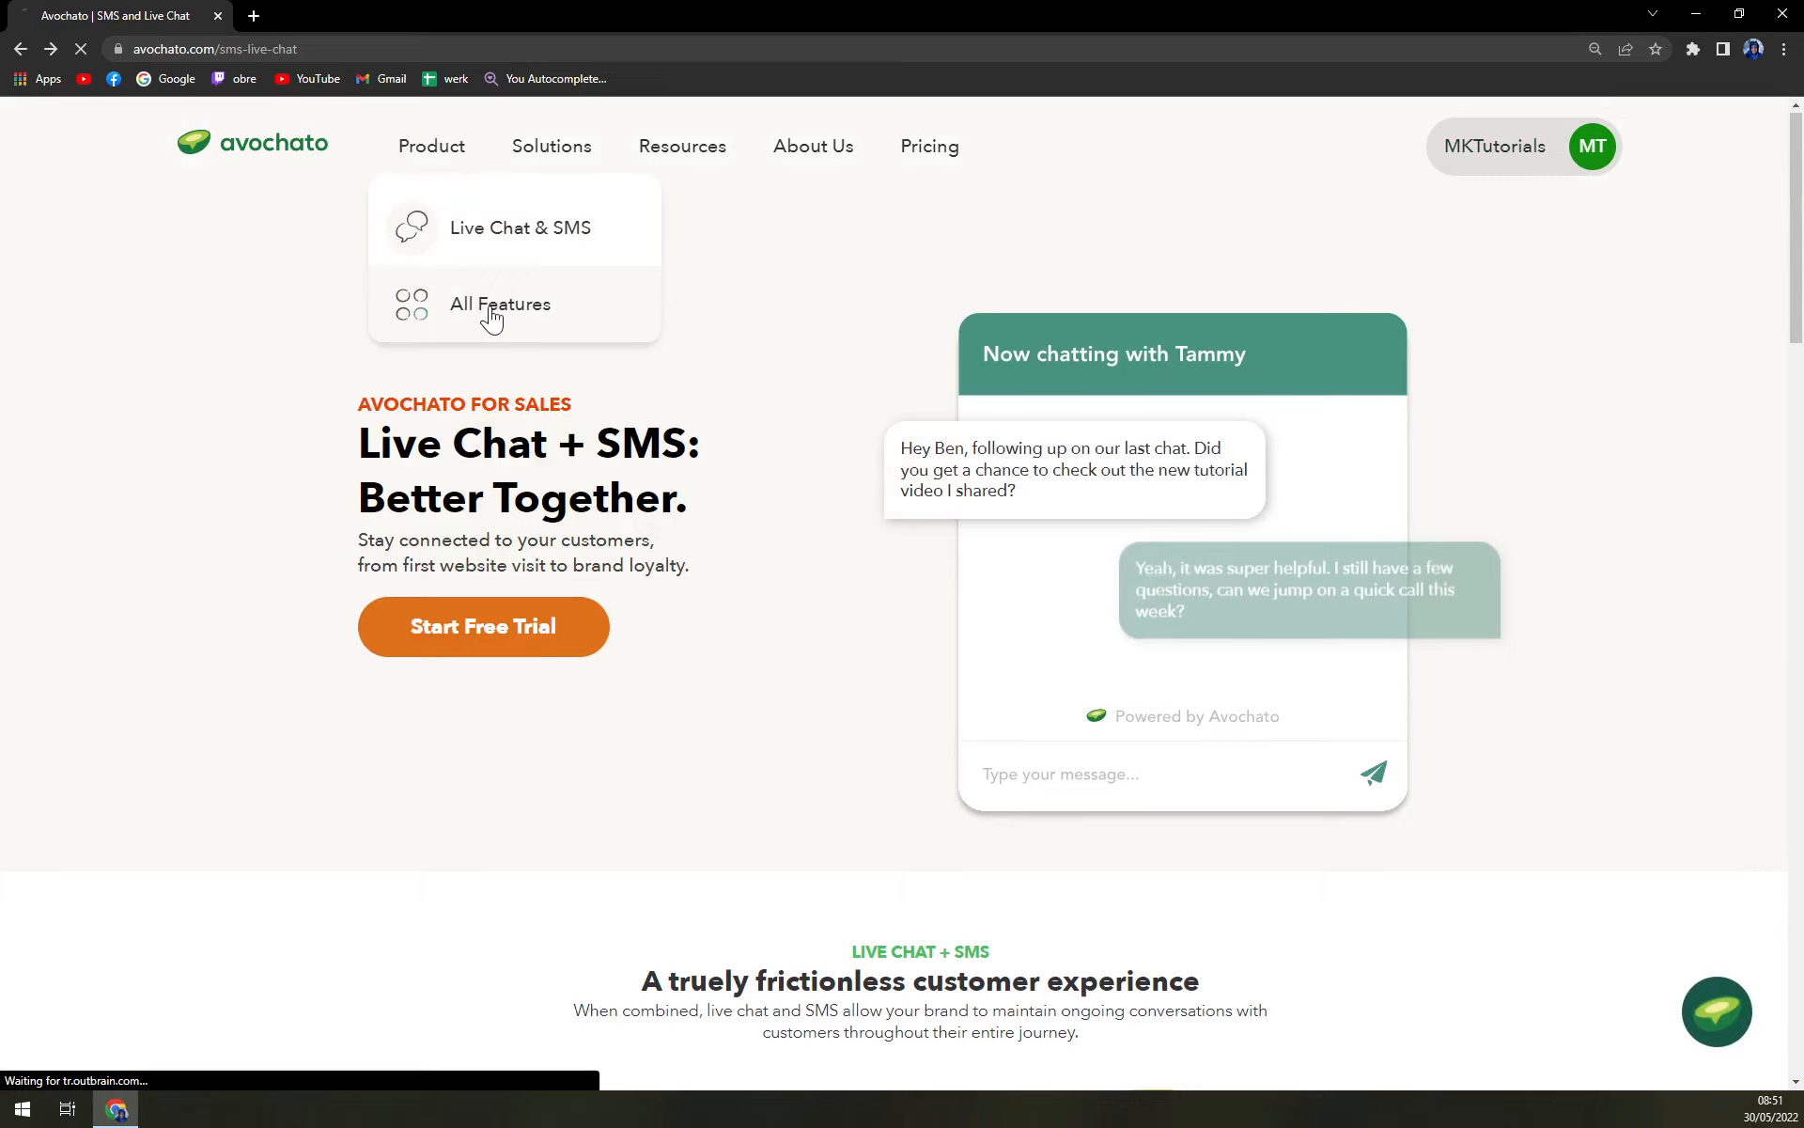
left_click(499, 304)
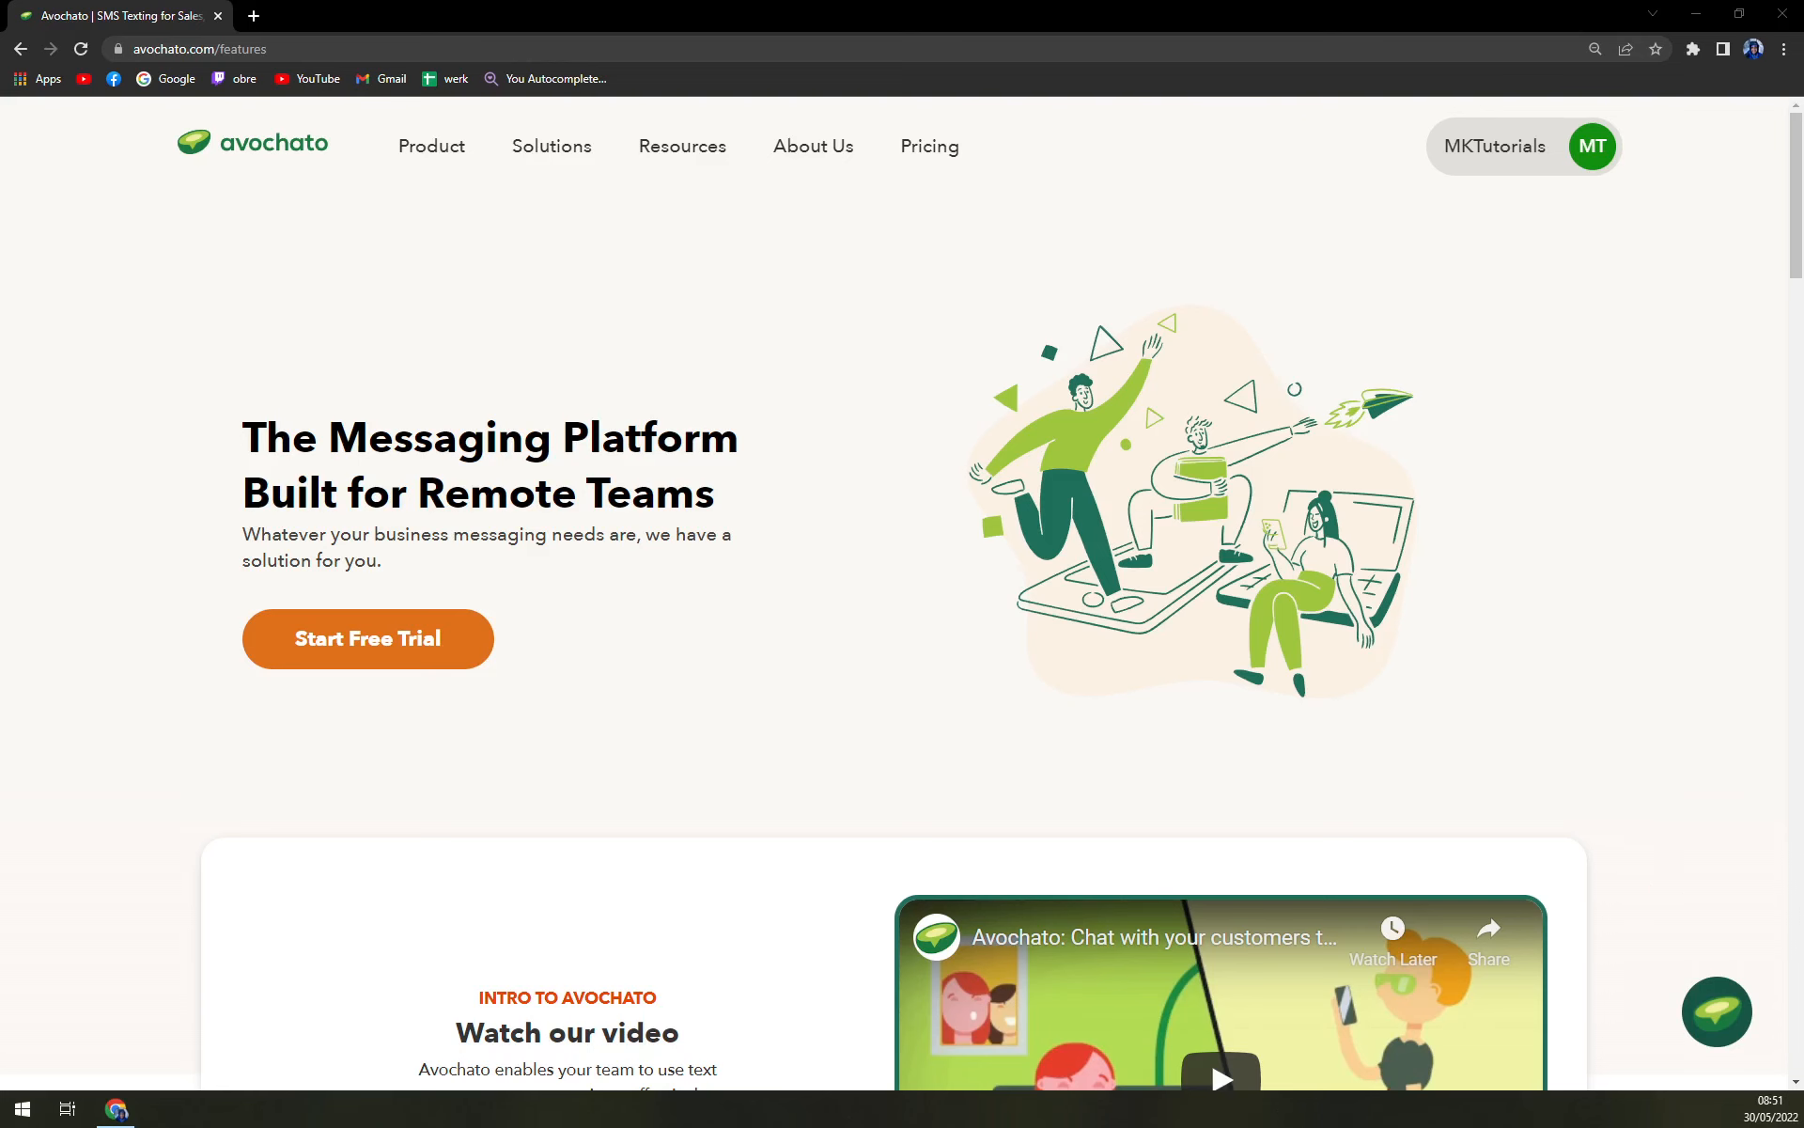
left_click(929, 147)
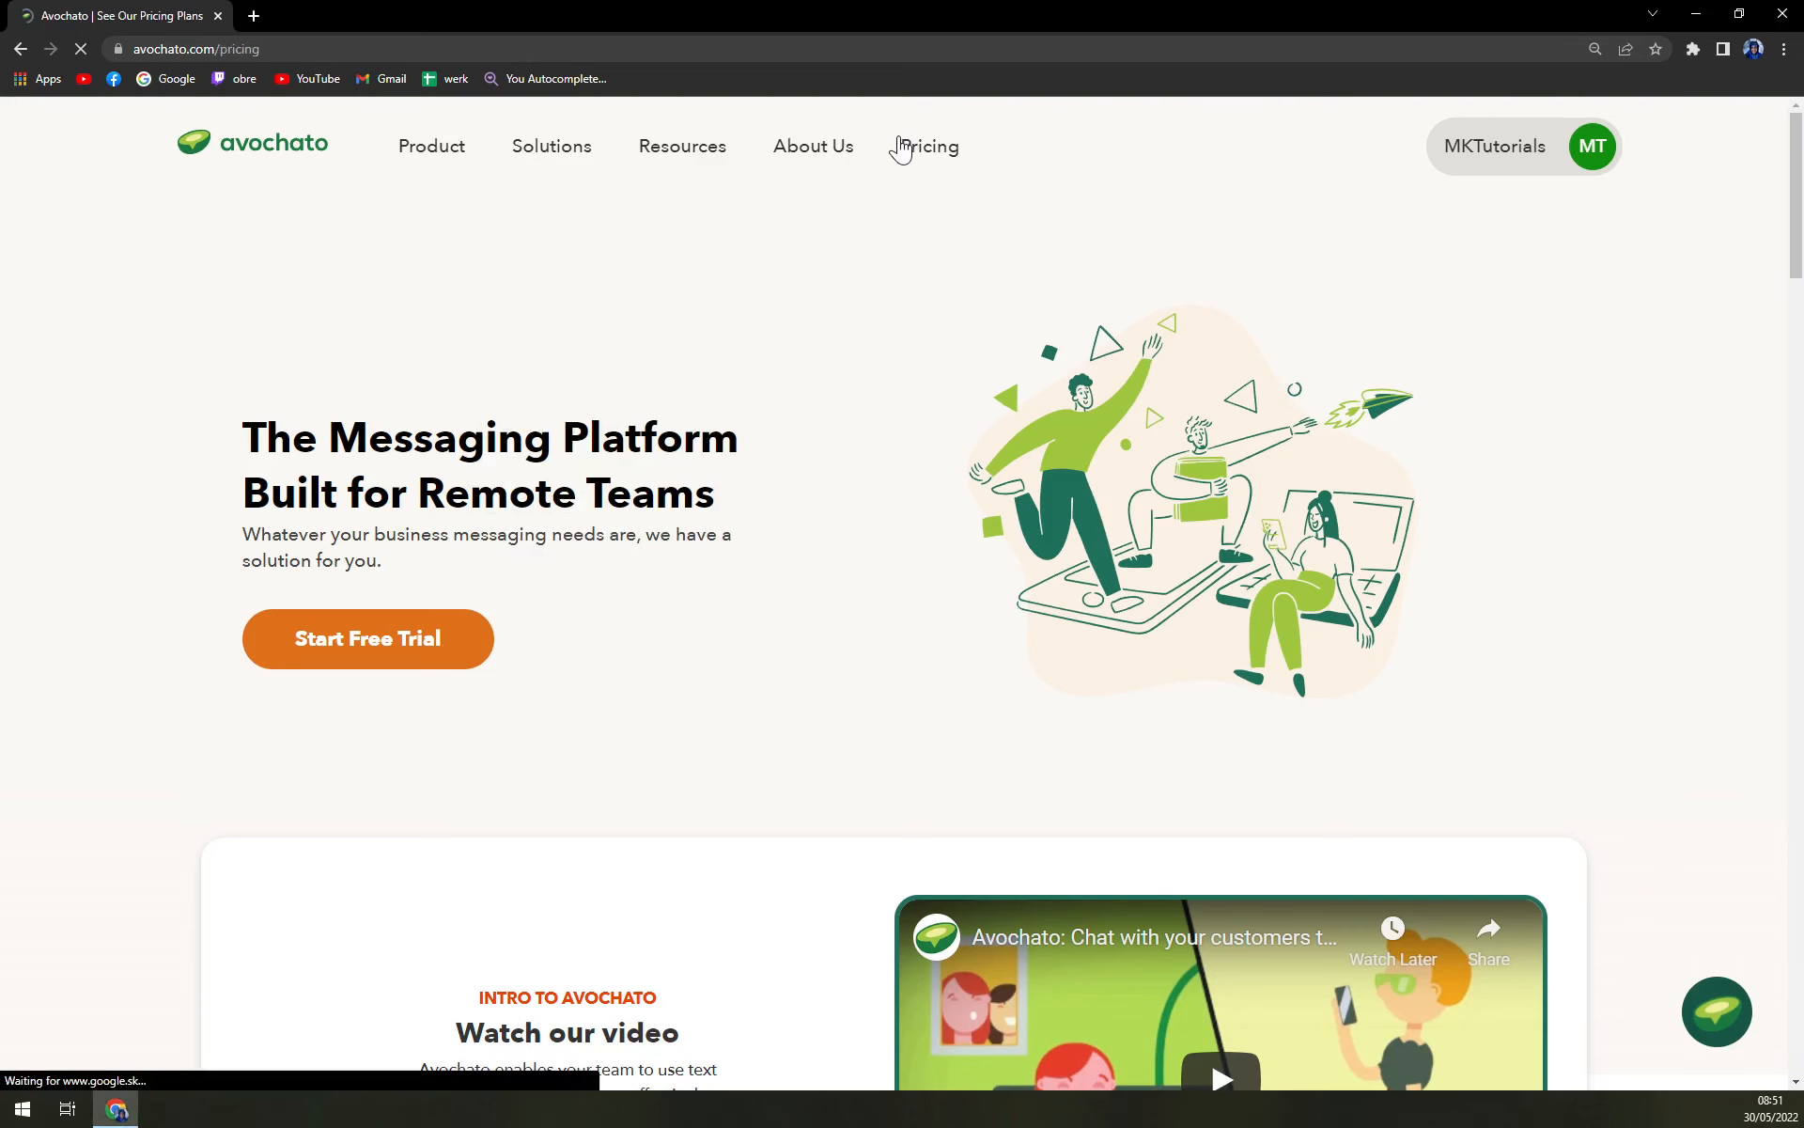
left_click(928, 147)
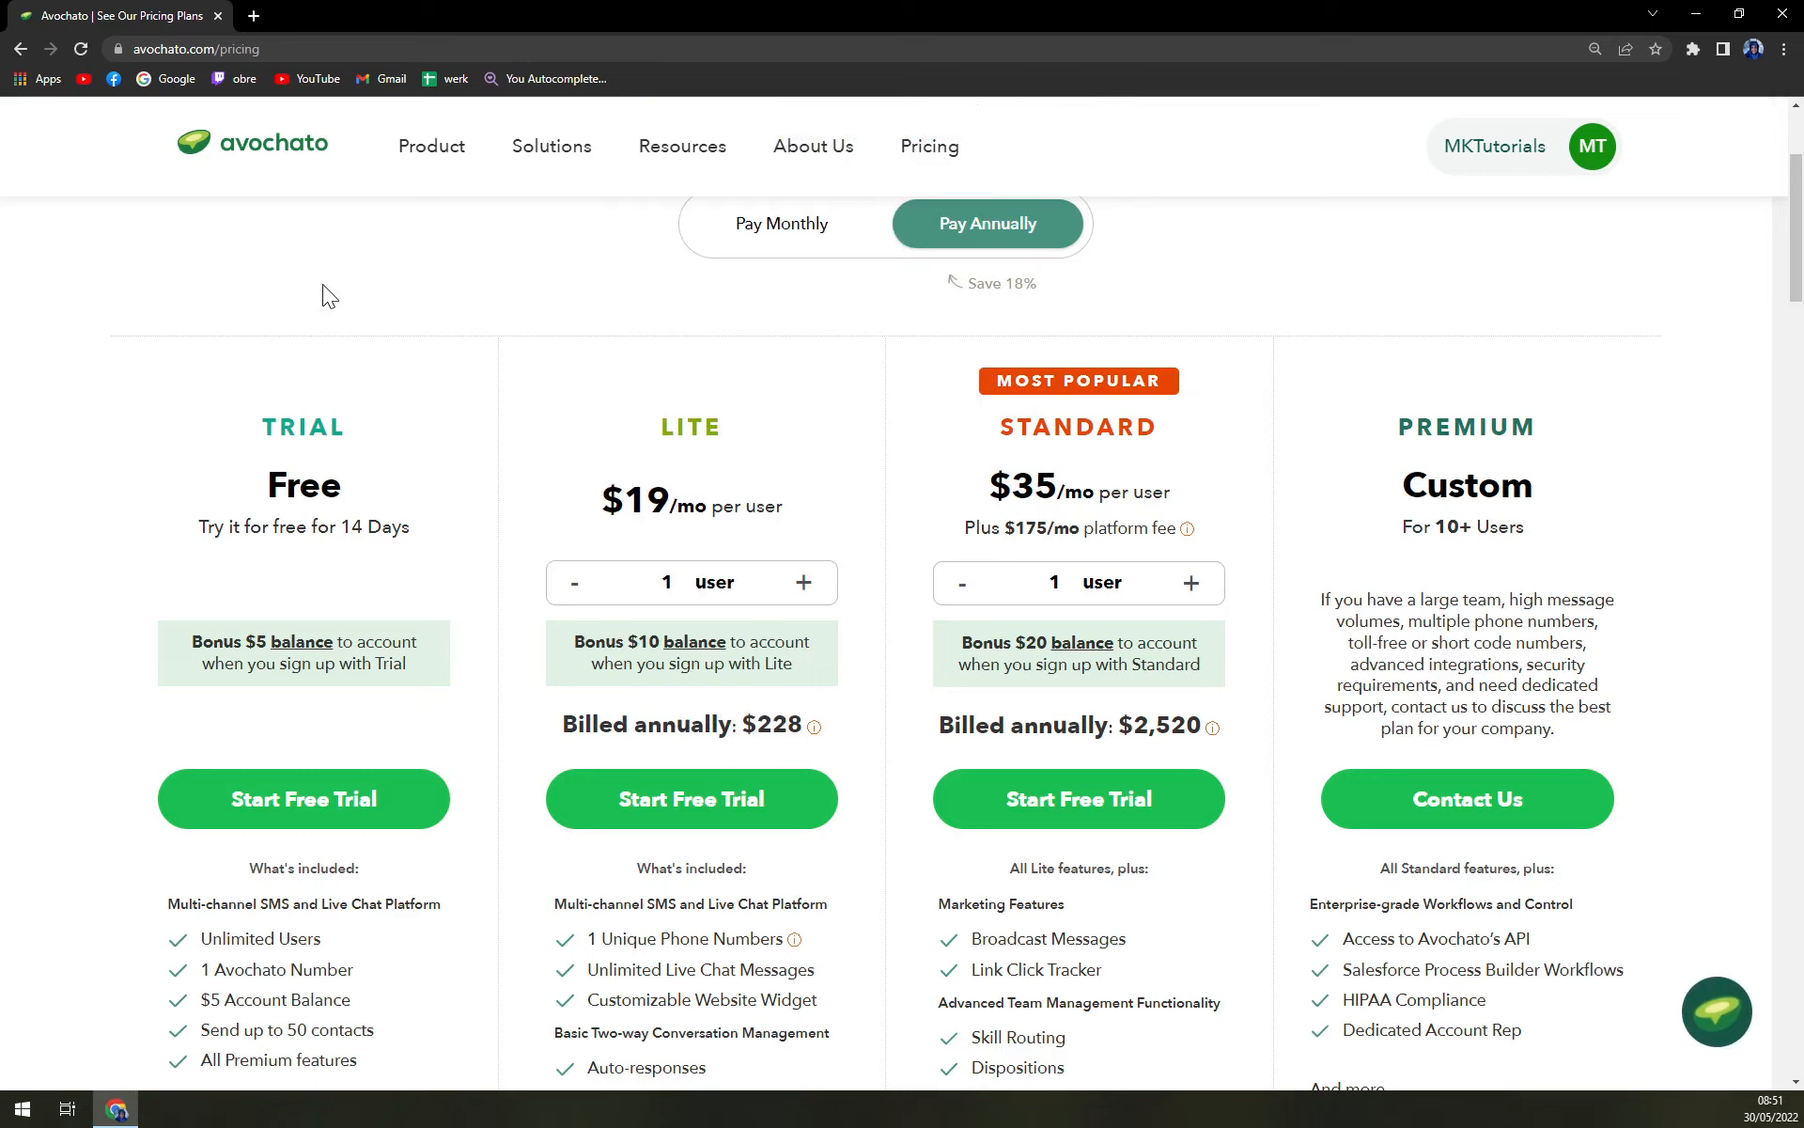